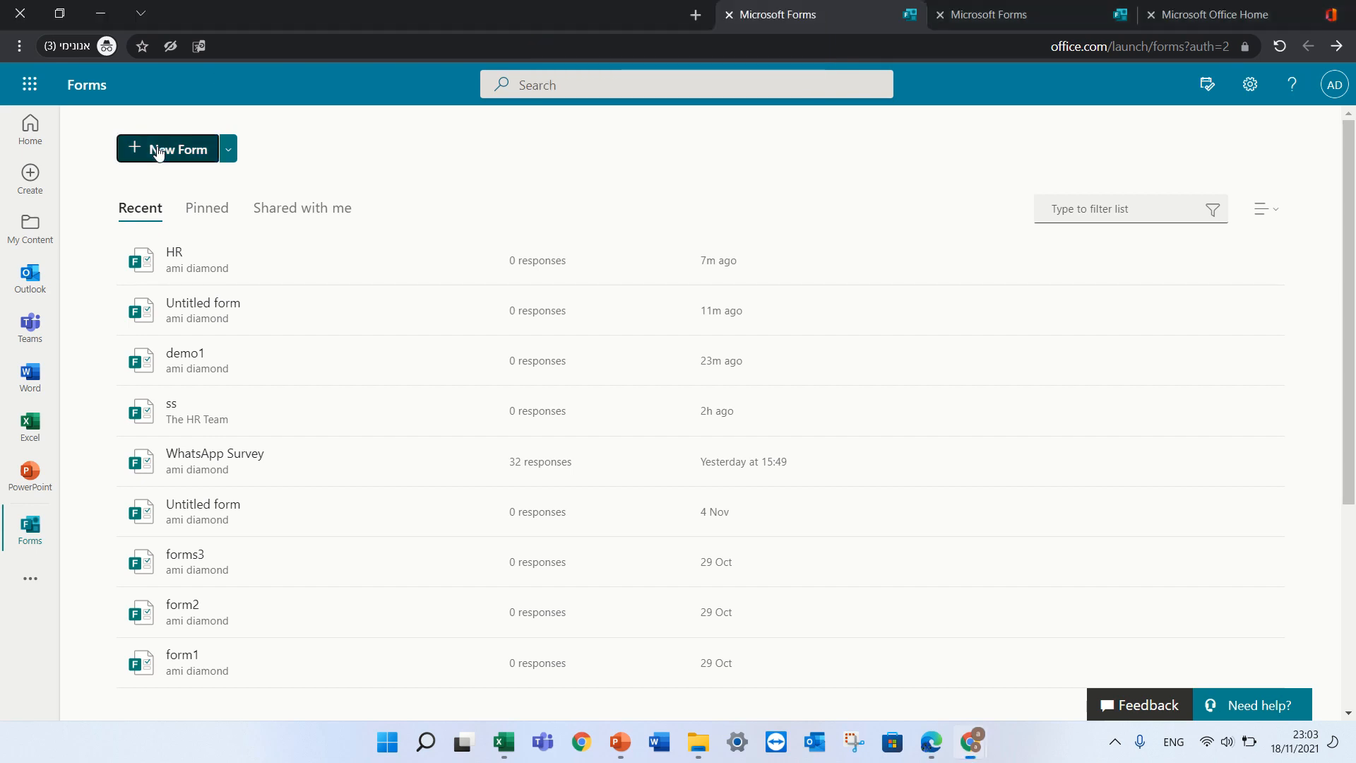
- Start a new blank form, add a question, and browse the additional question types
left_click(168, 149)
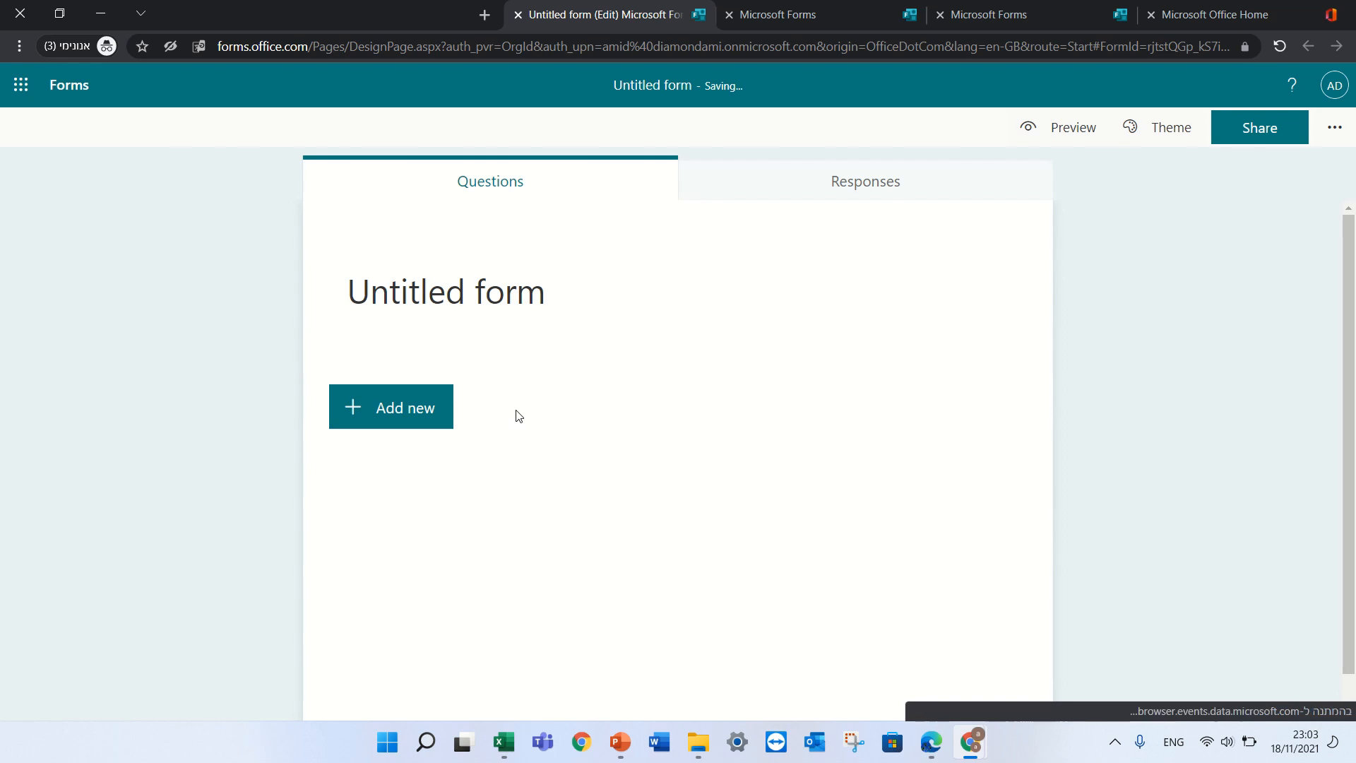
left_click(390, 407)
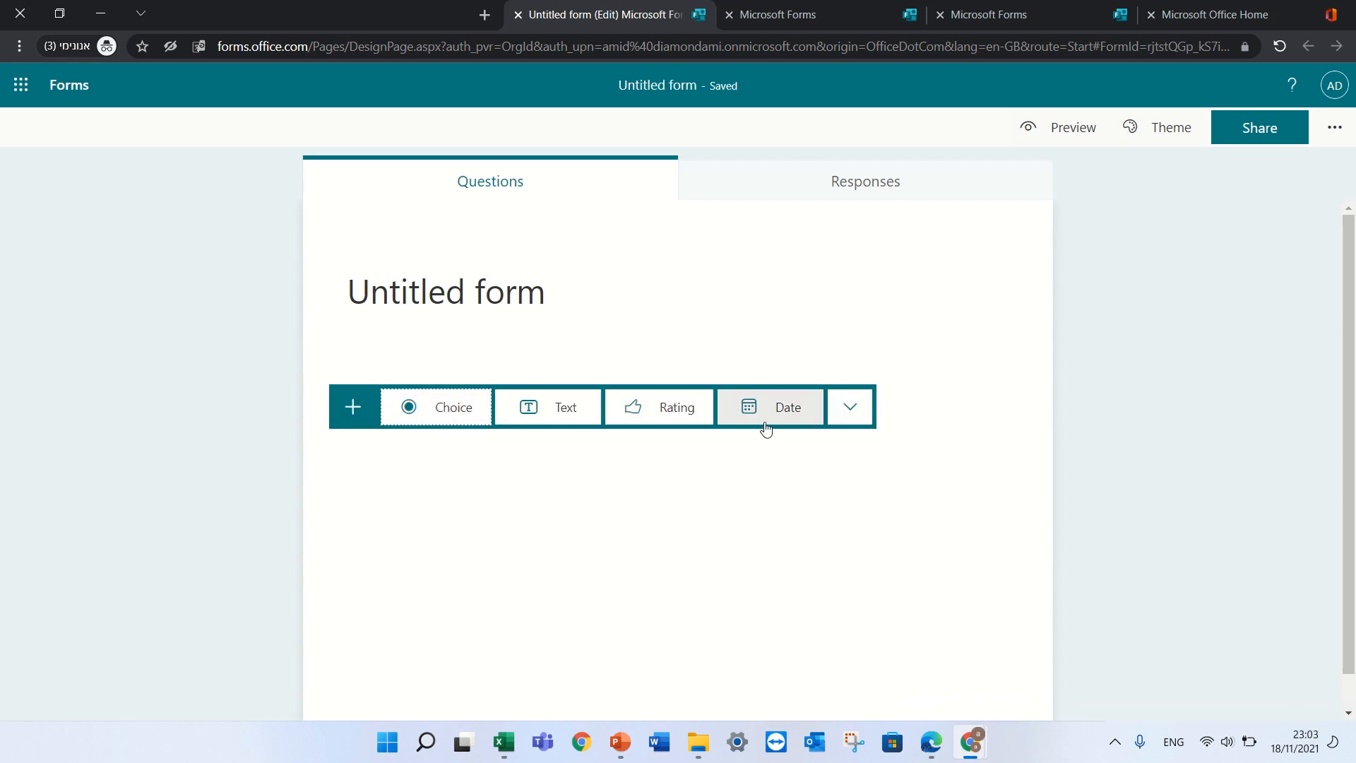
left_click(850, 406)
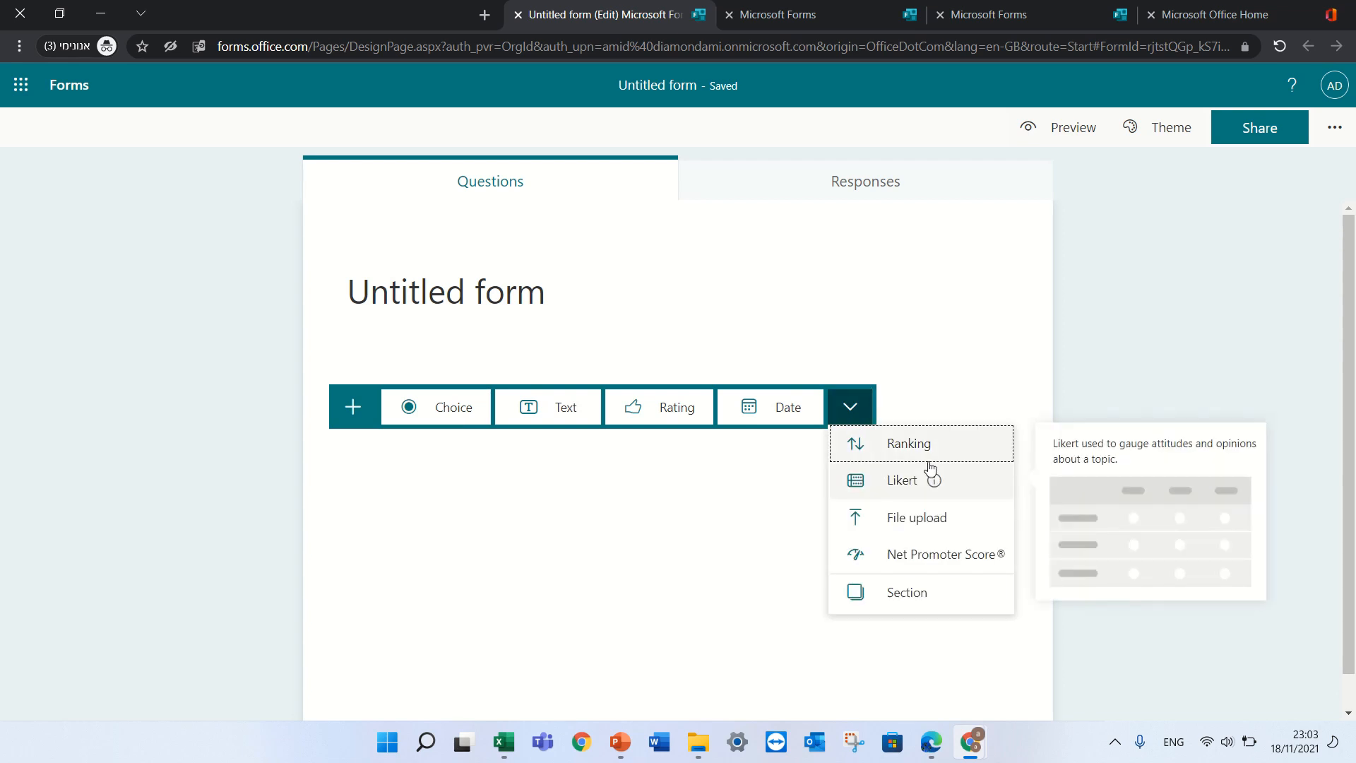
mouse_move(903, 523)
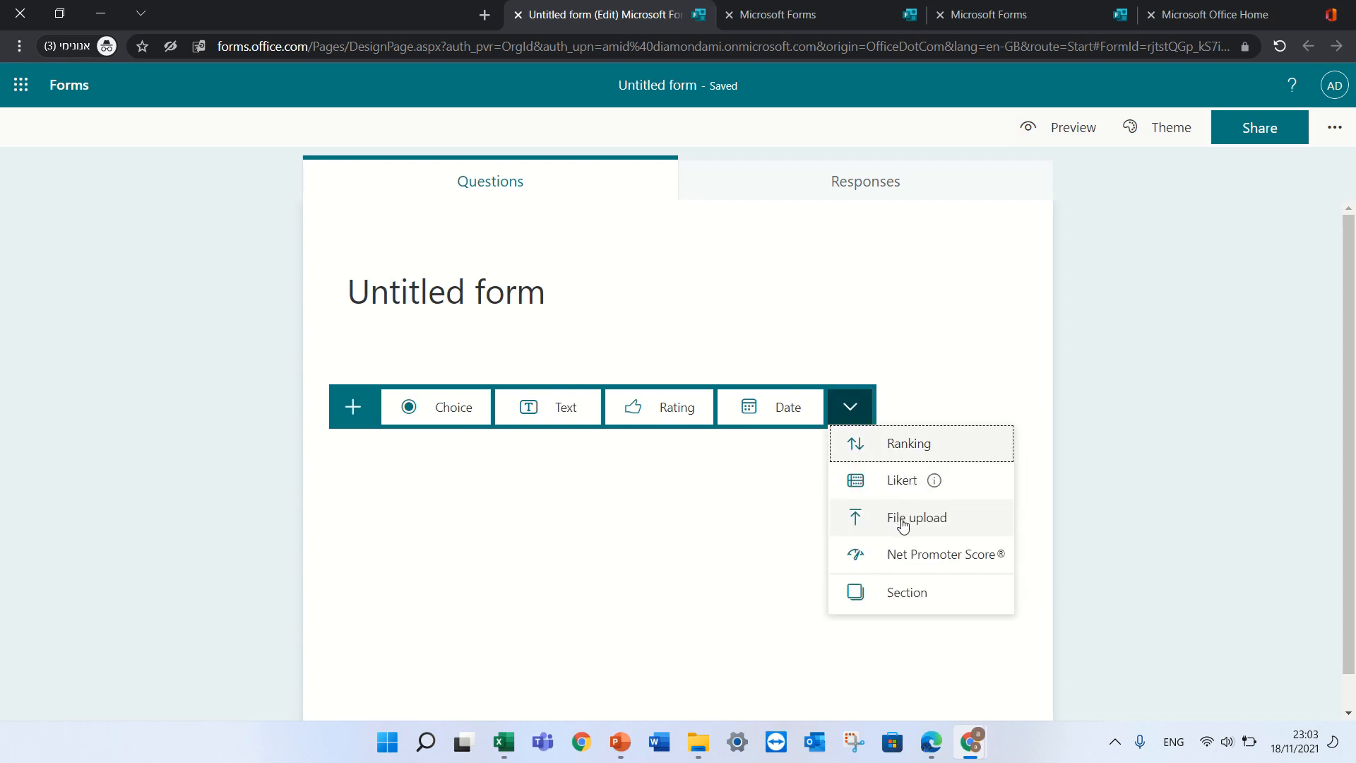
mouse_move(916, 517)
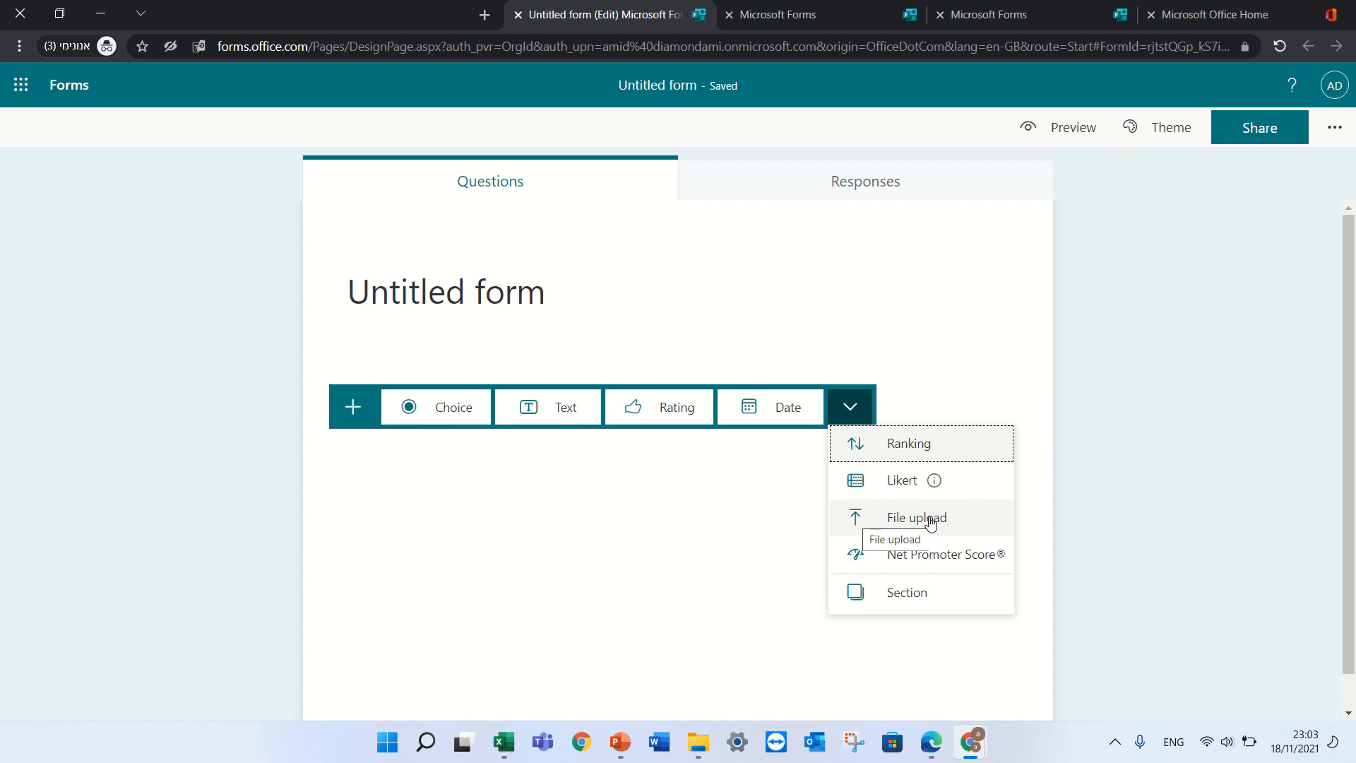
mouse_move(926, 568)
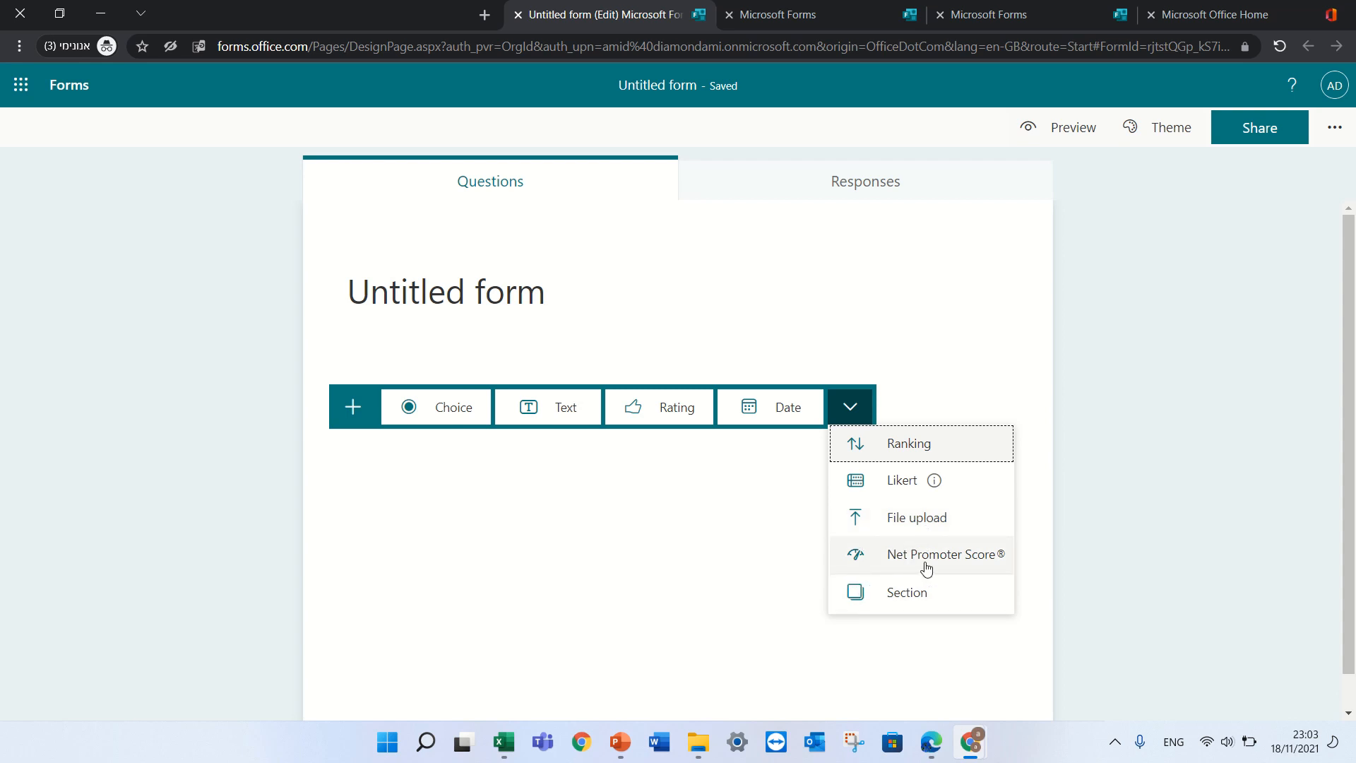
mouse_move(900, 610)
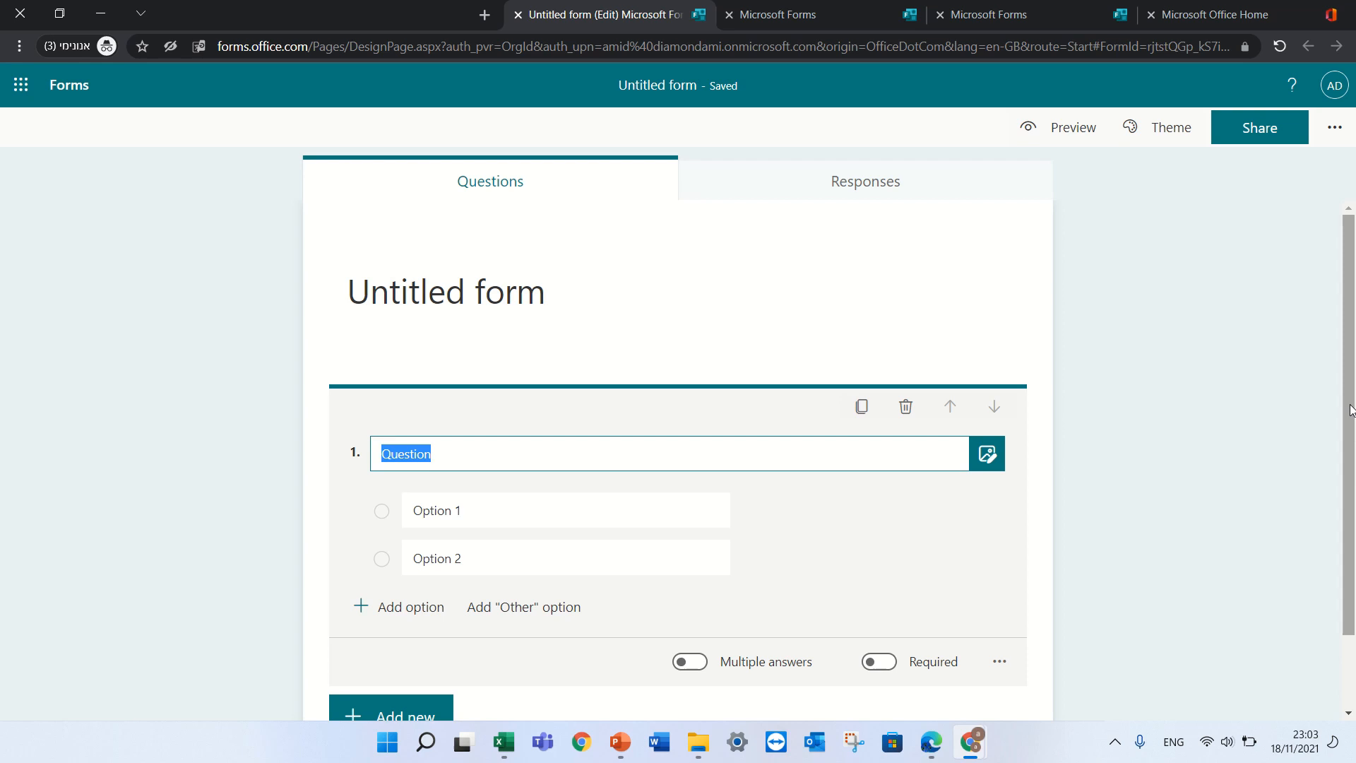
- Enter 'dd' and 'ddd' as the first question's answer options
scroll("down", 3)
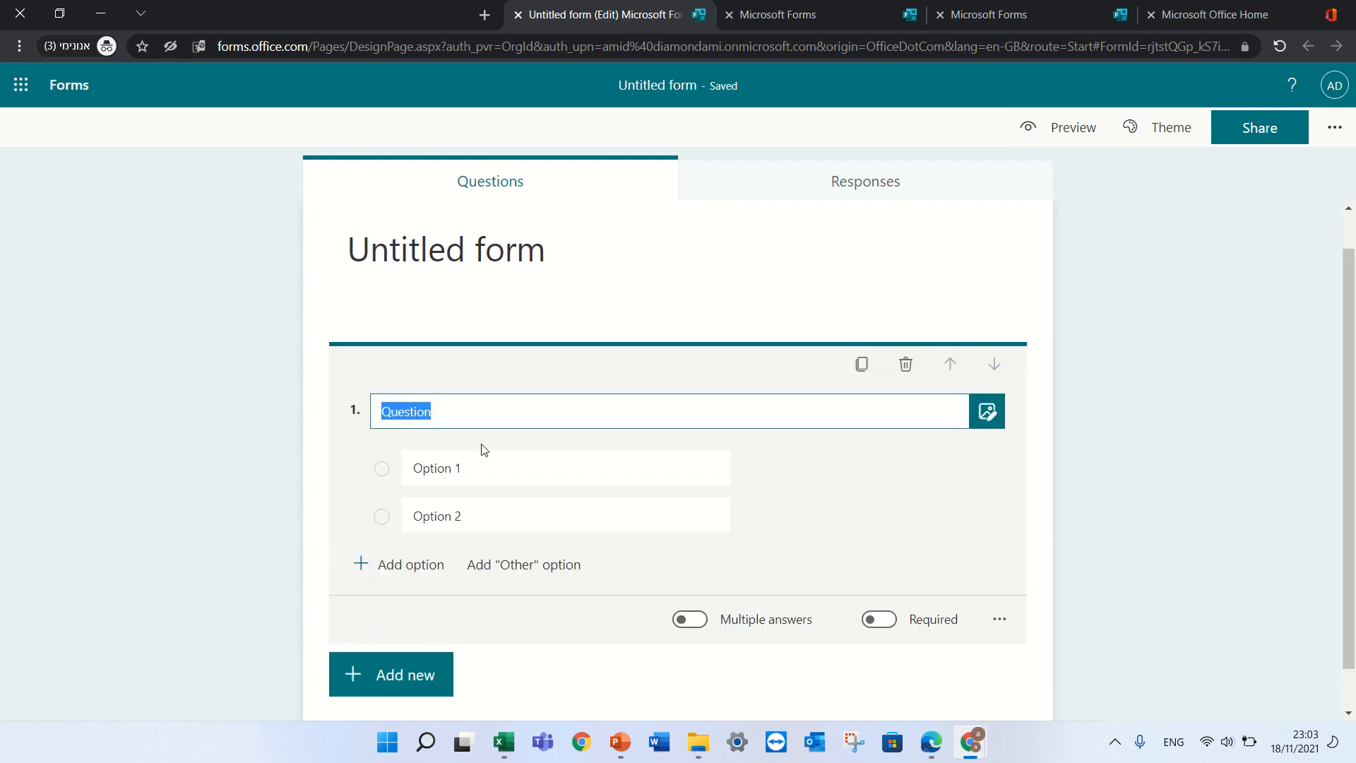
type("dd")
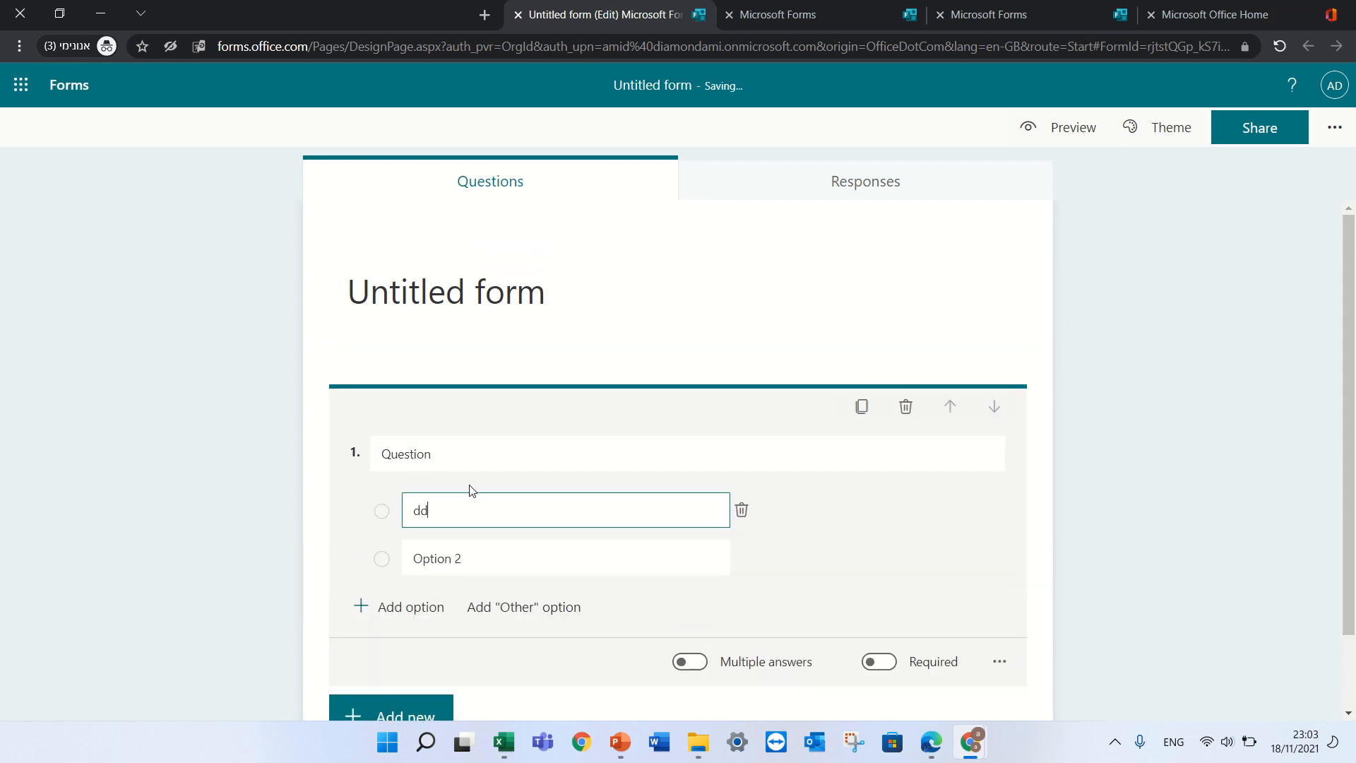
type("ddd")
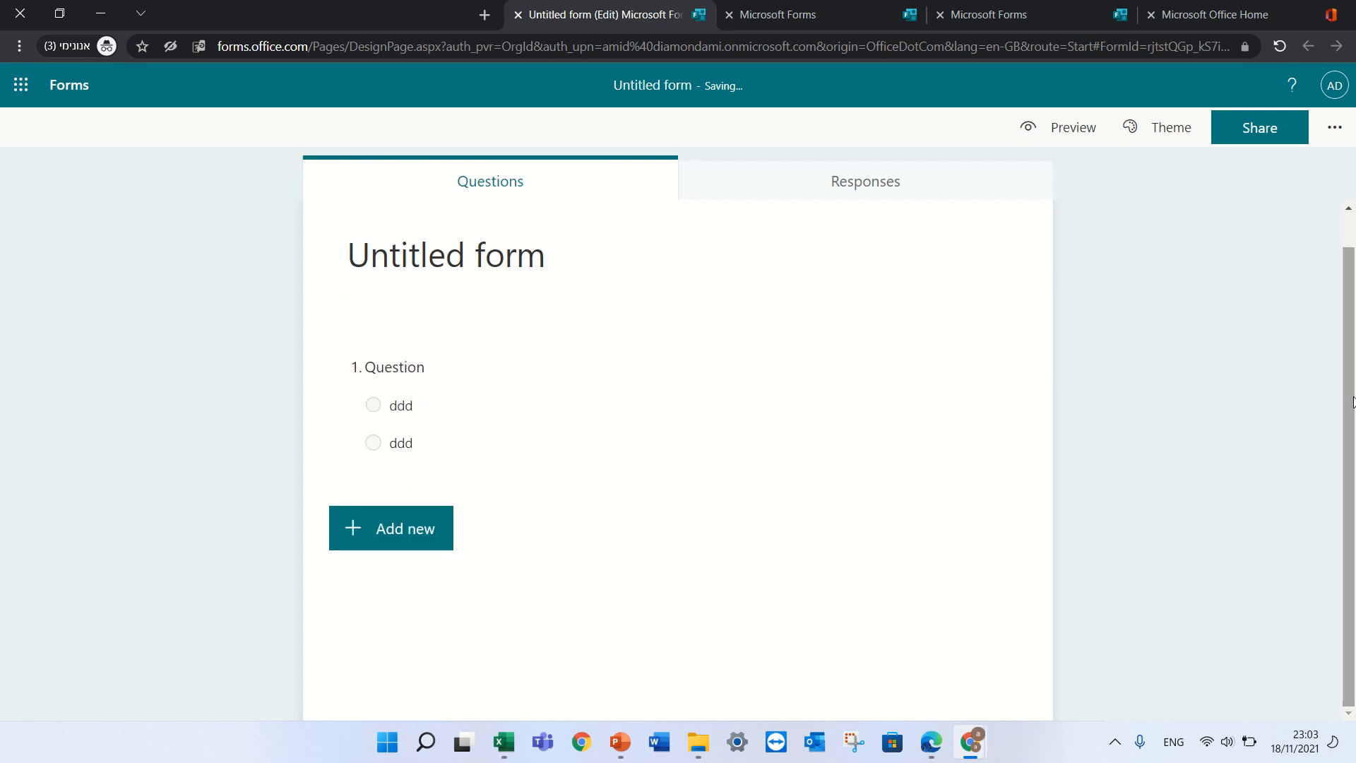
- Delete both answer options from the first question
left_click(394, 366)
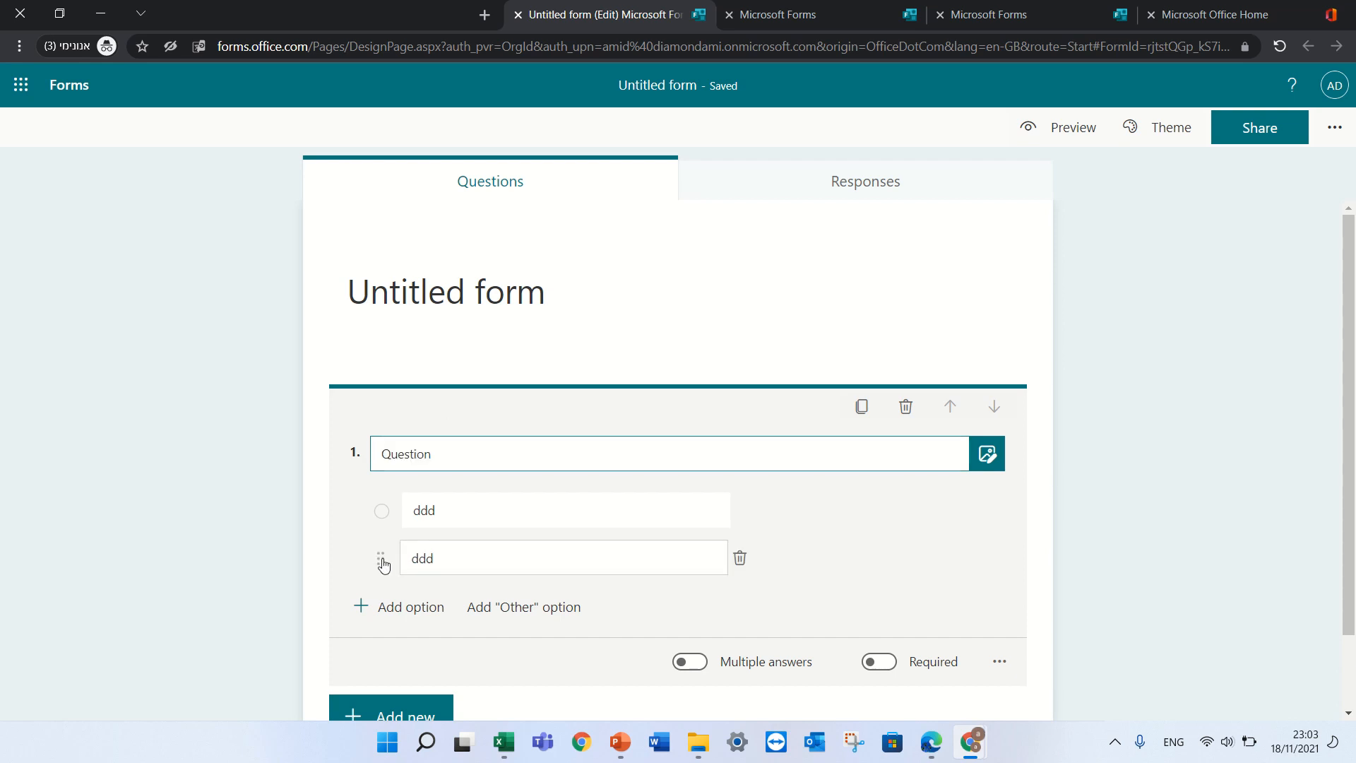
left_click(740, 557)
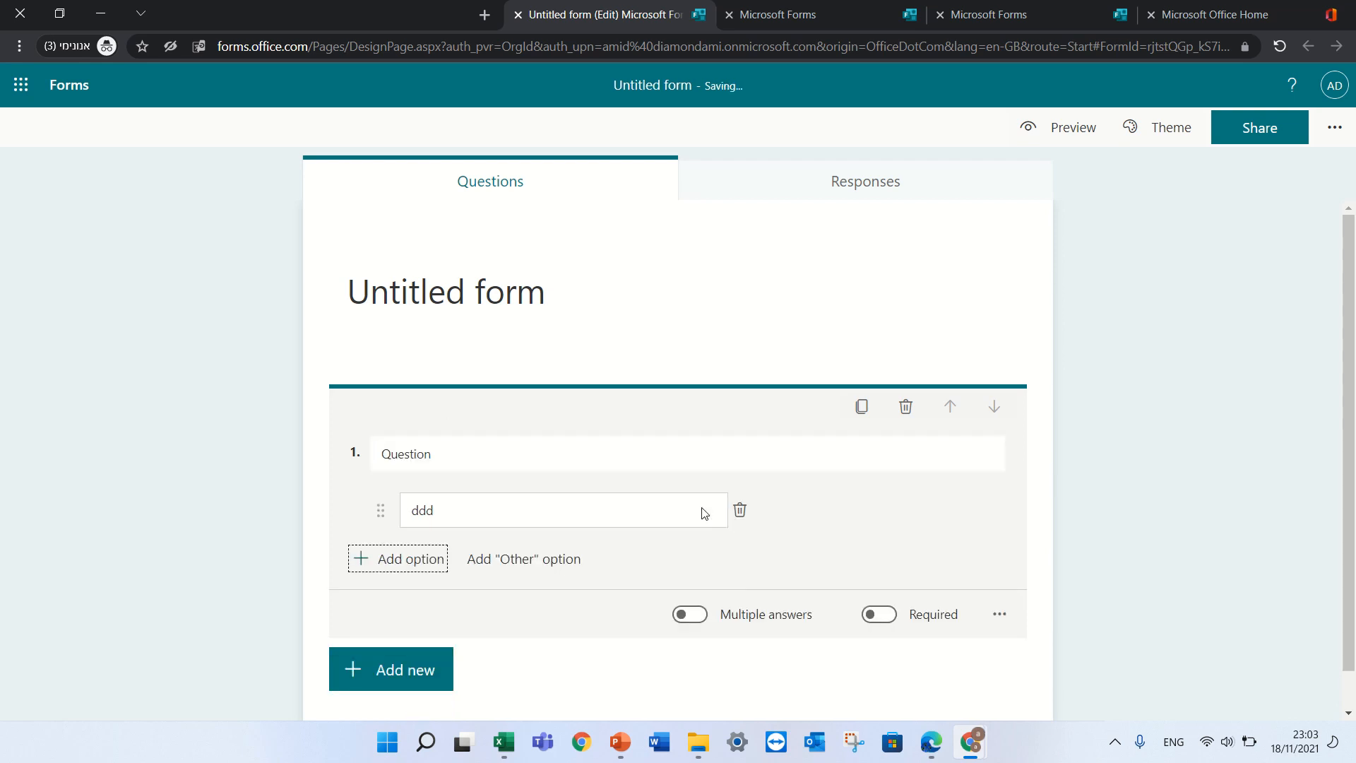
left_click(738, 510)
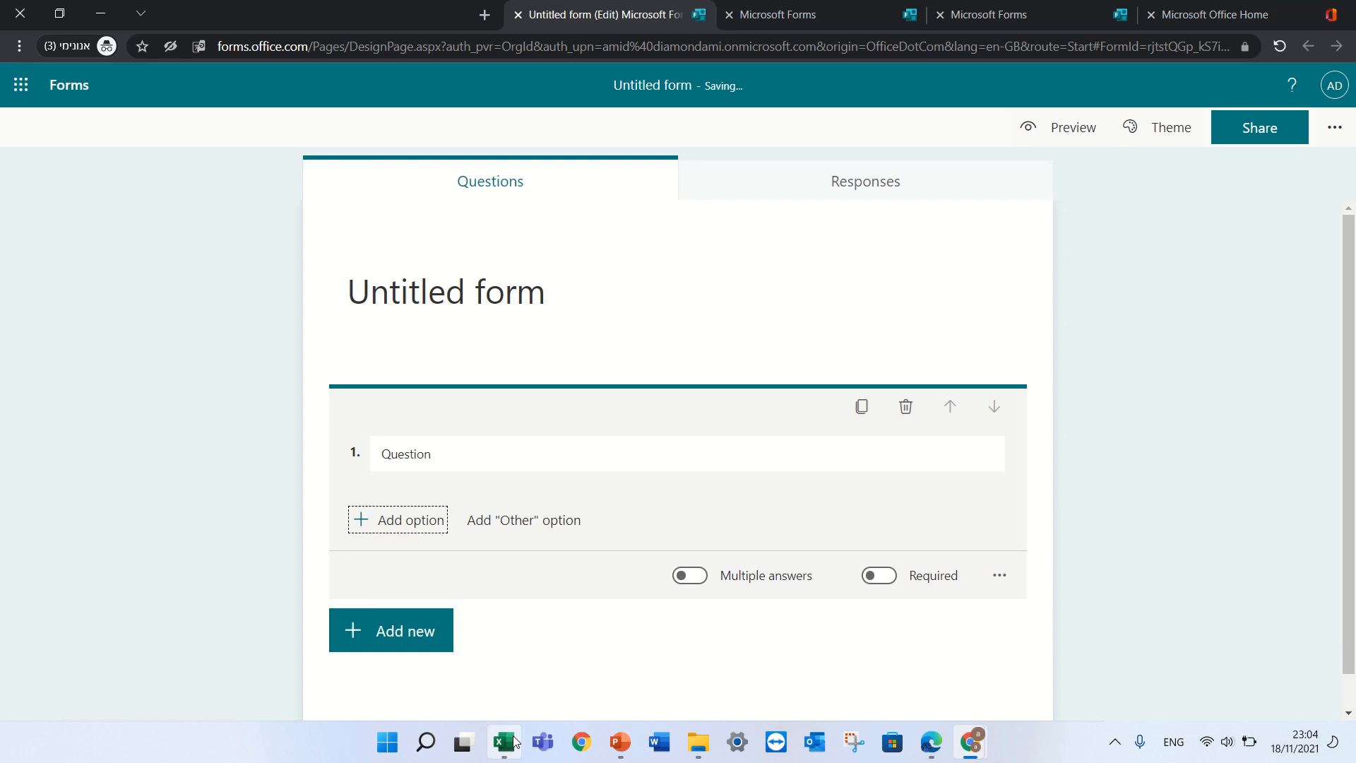
left_click(504, 742)
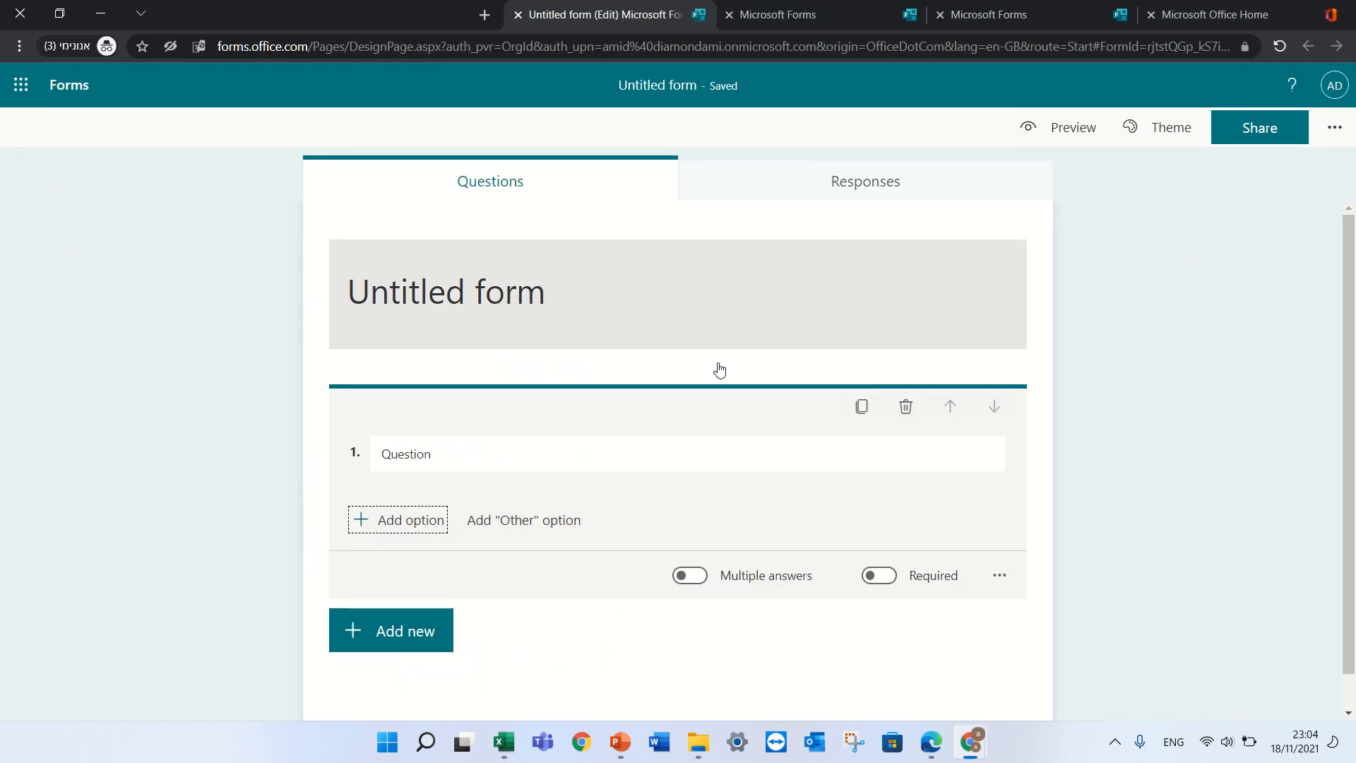
- Fill the first question's options with a country list from Afghanistan to Zimbabwe
left_click(397, 519)
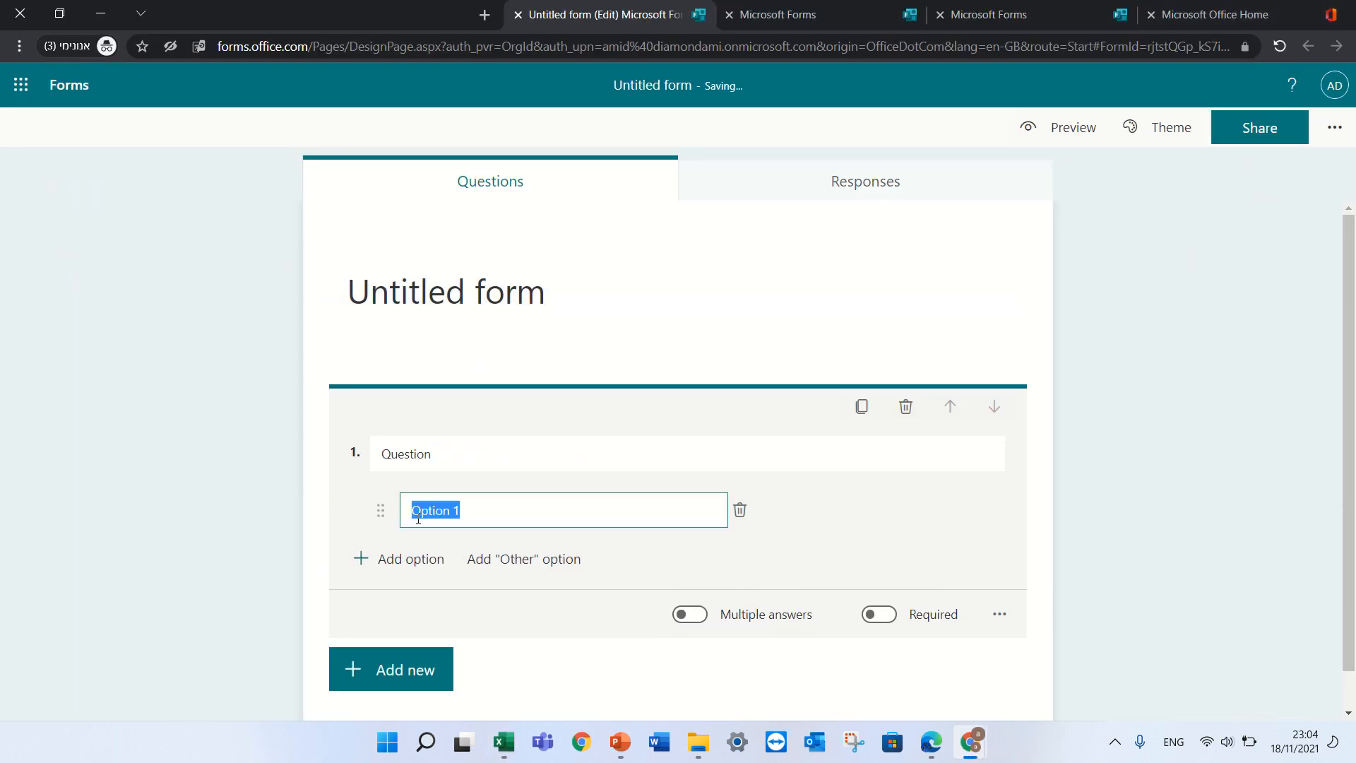
mouse_move(479, 519)
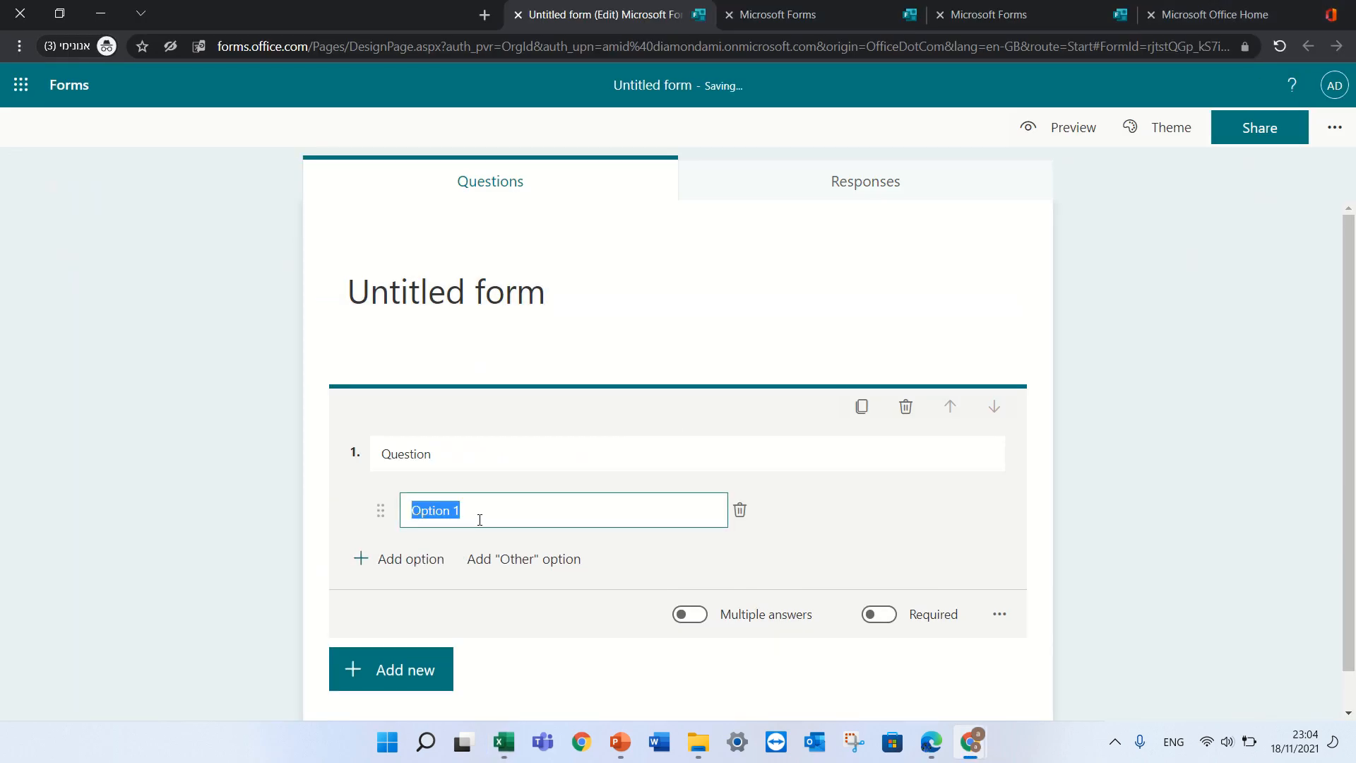
type("Afghanistan")
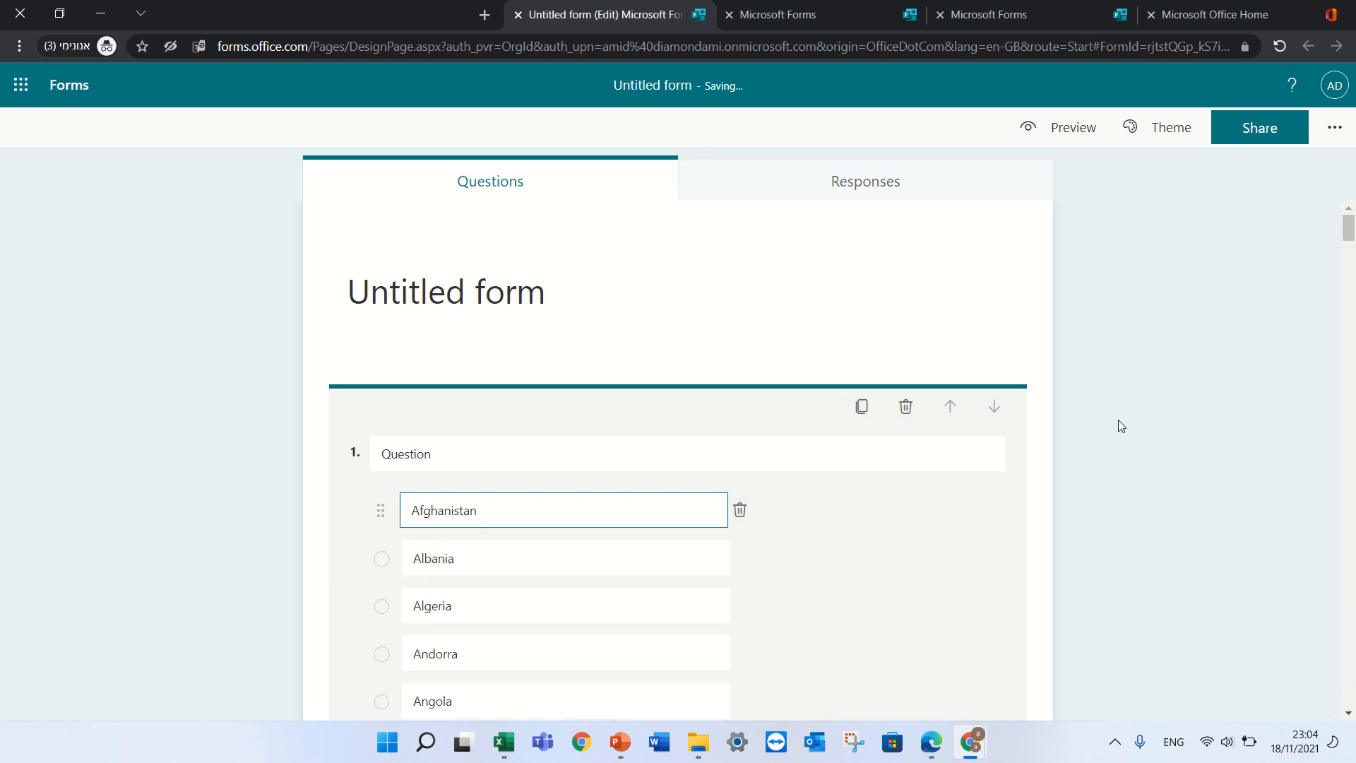
scroll("down", 3)
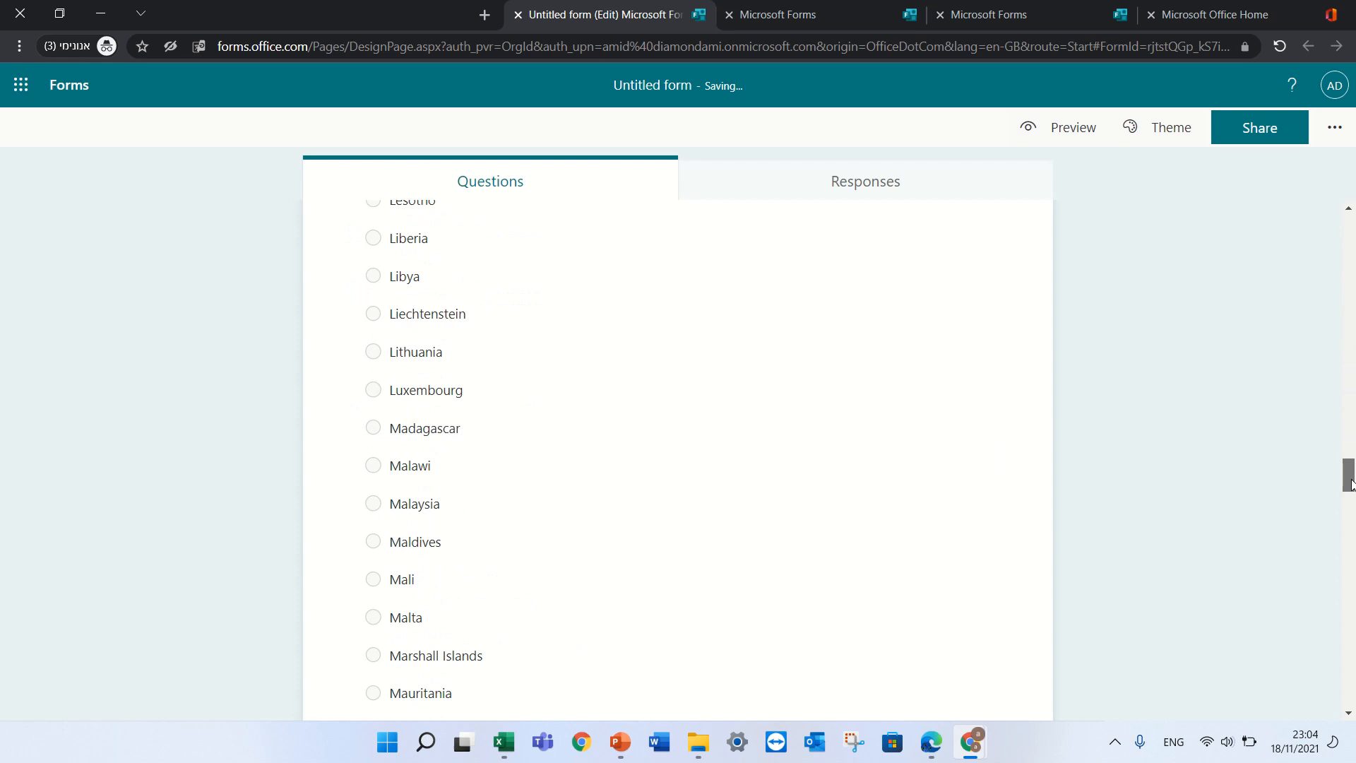
scroll("down", 3)
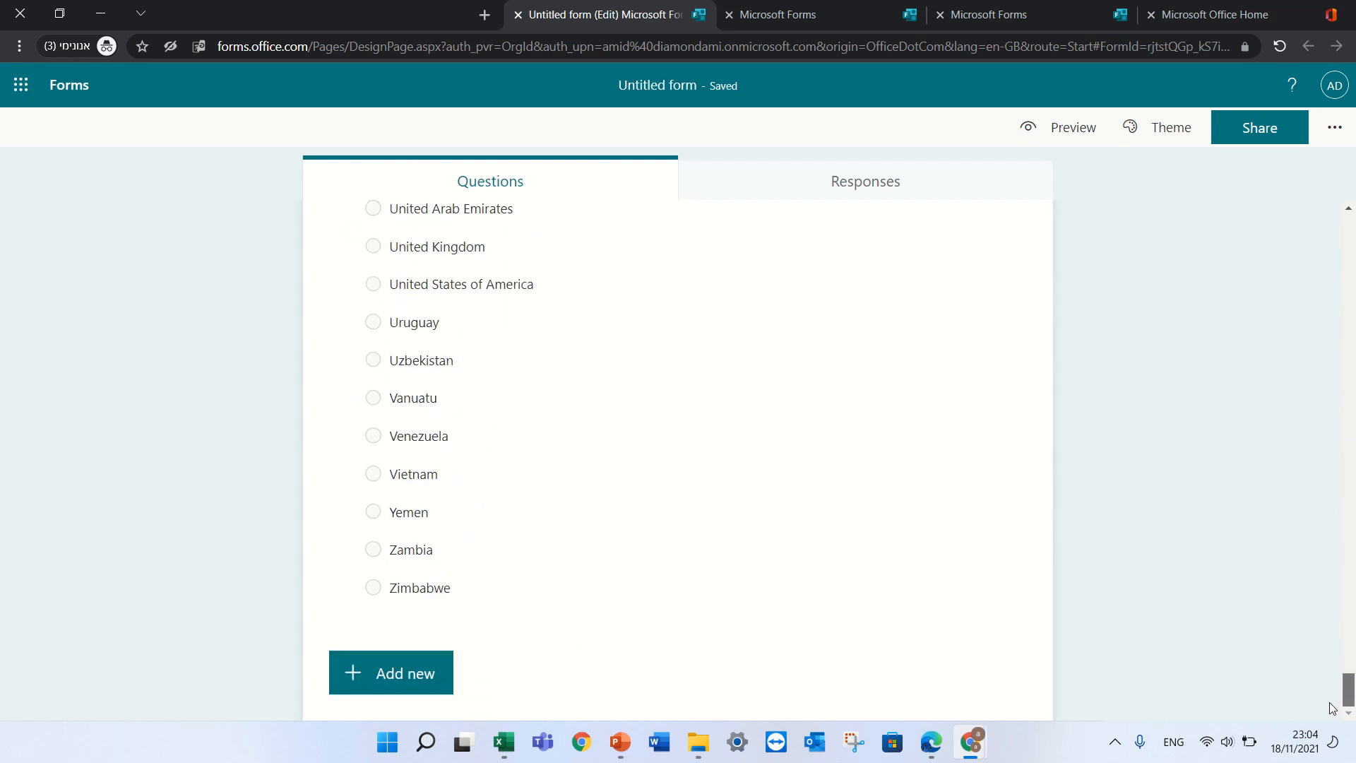
scroll("up", 3)
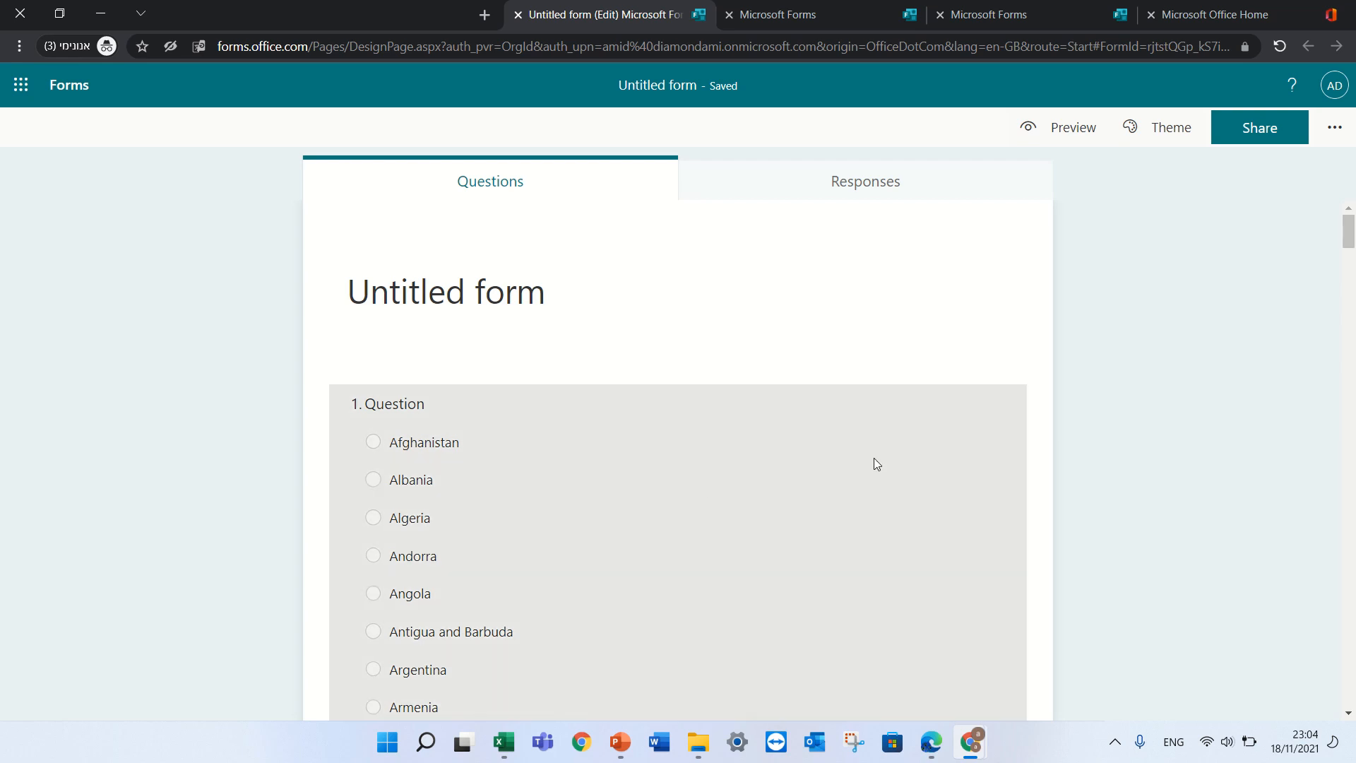
mouse_move(672, 423)
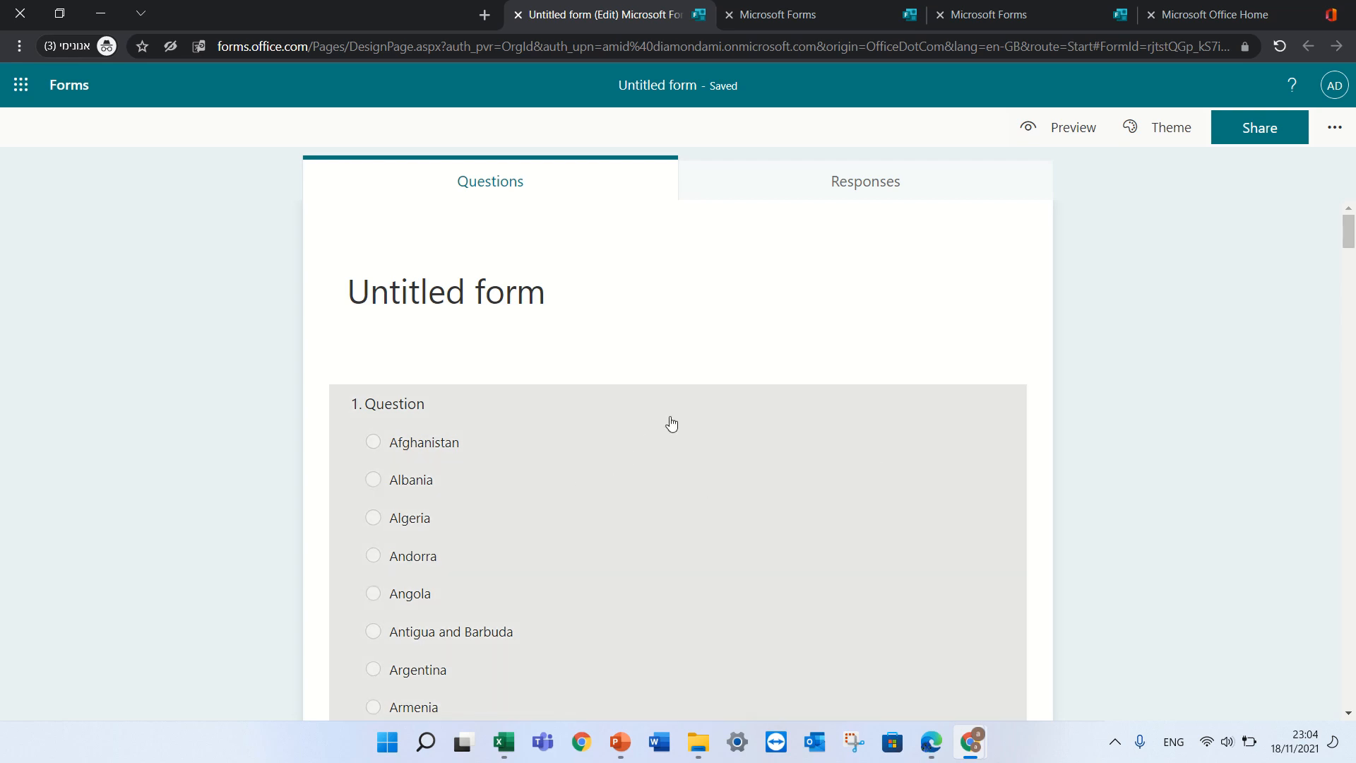
left_click(671, 423)
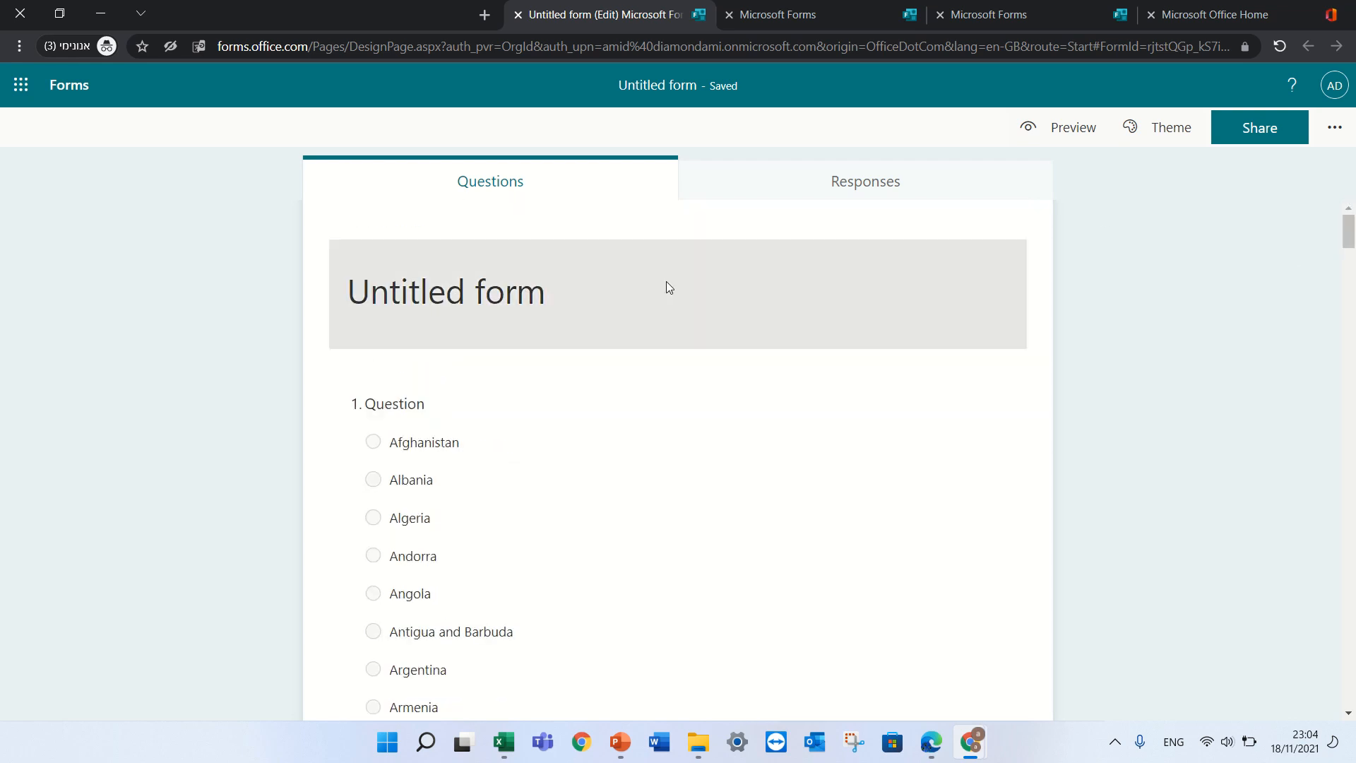
- Rename the form title to 'Form1'
left_click(445, 291)
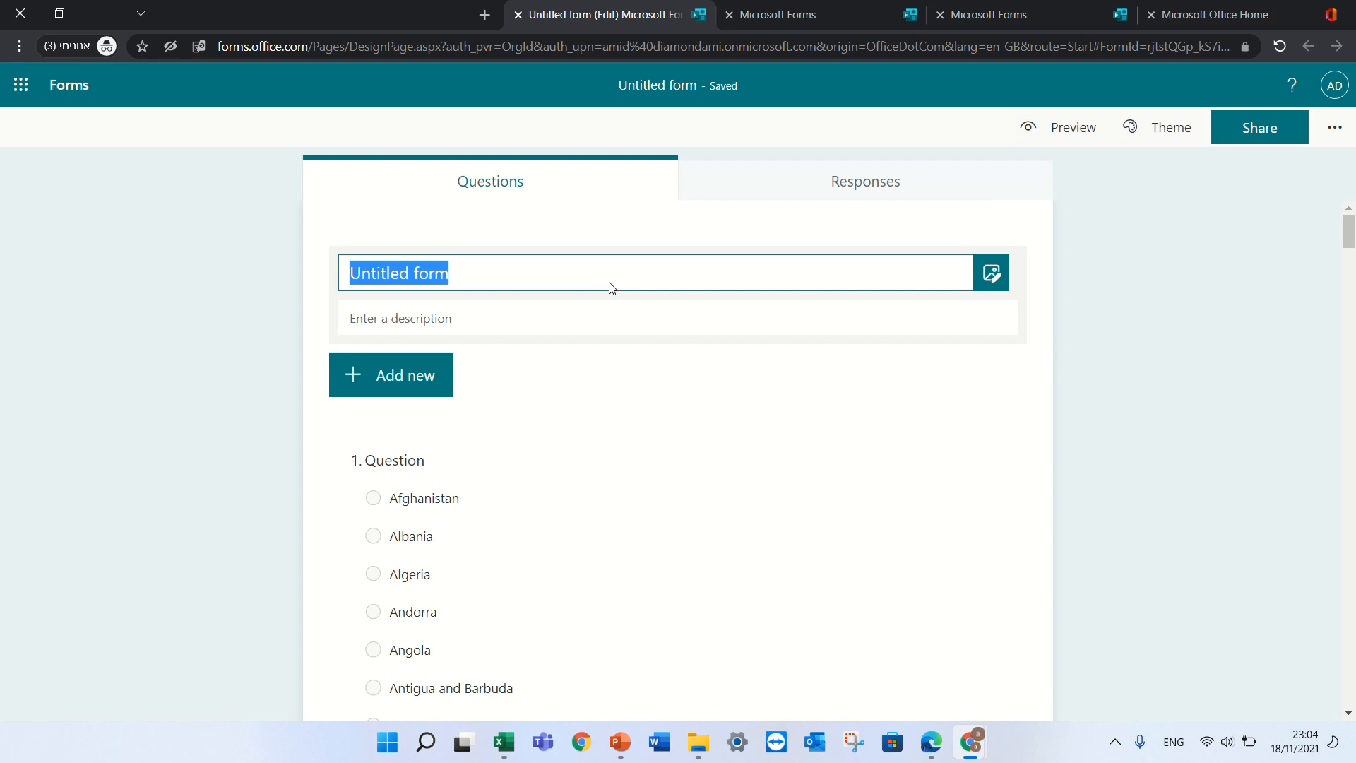
type("F")
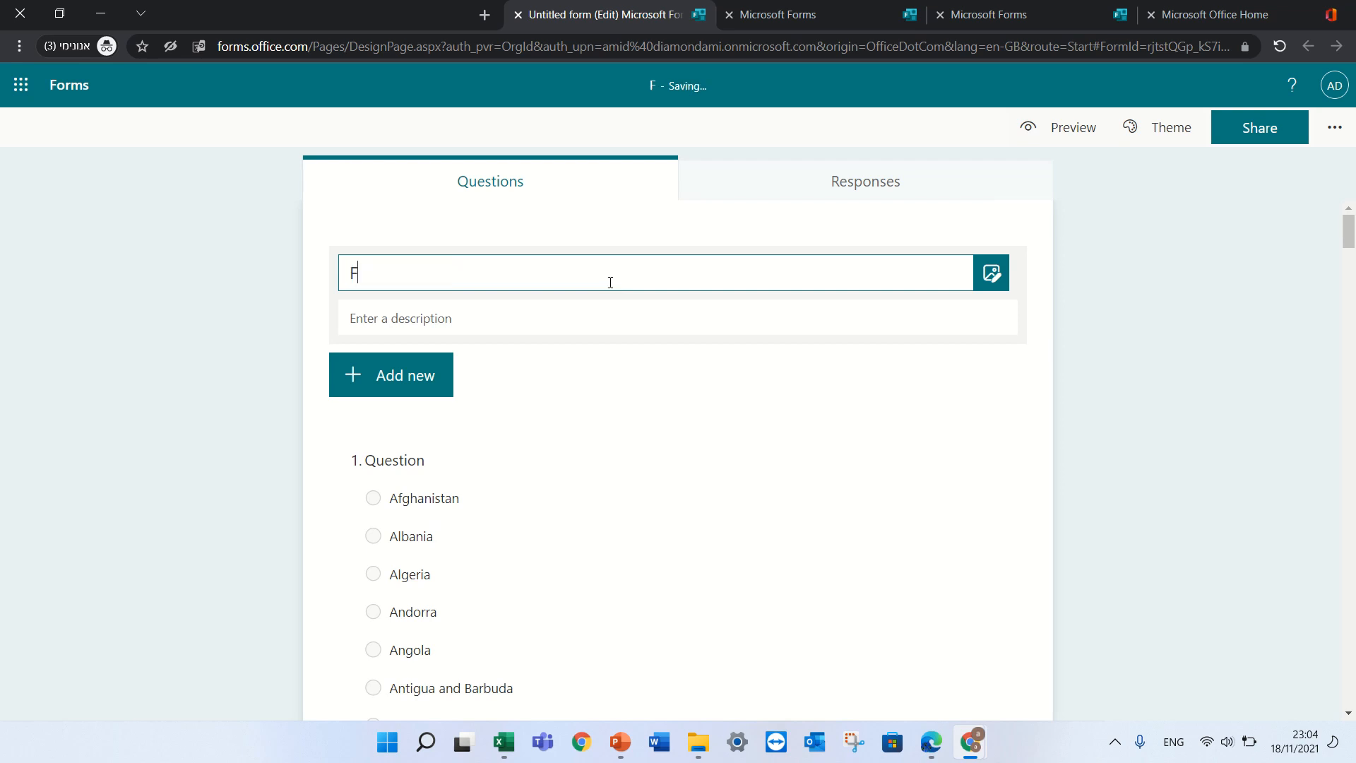
type("orm1")
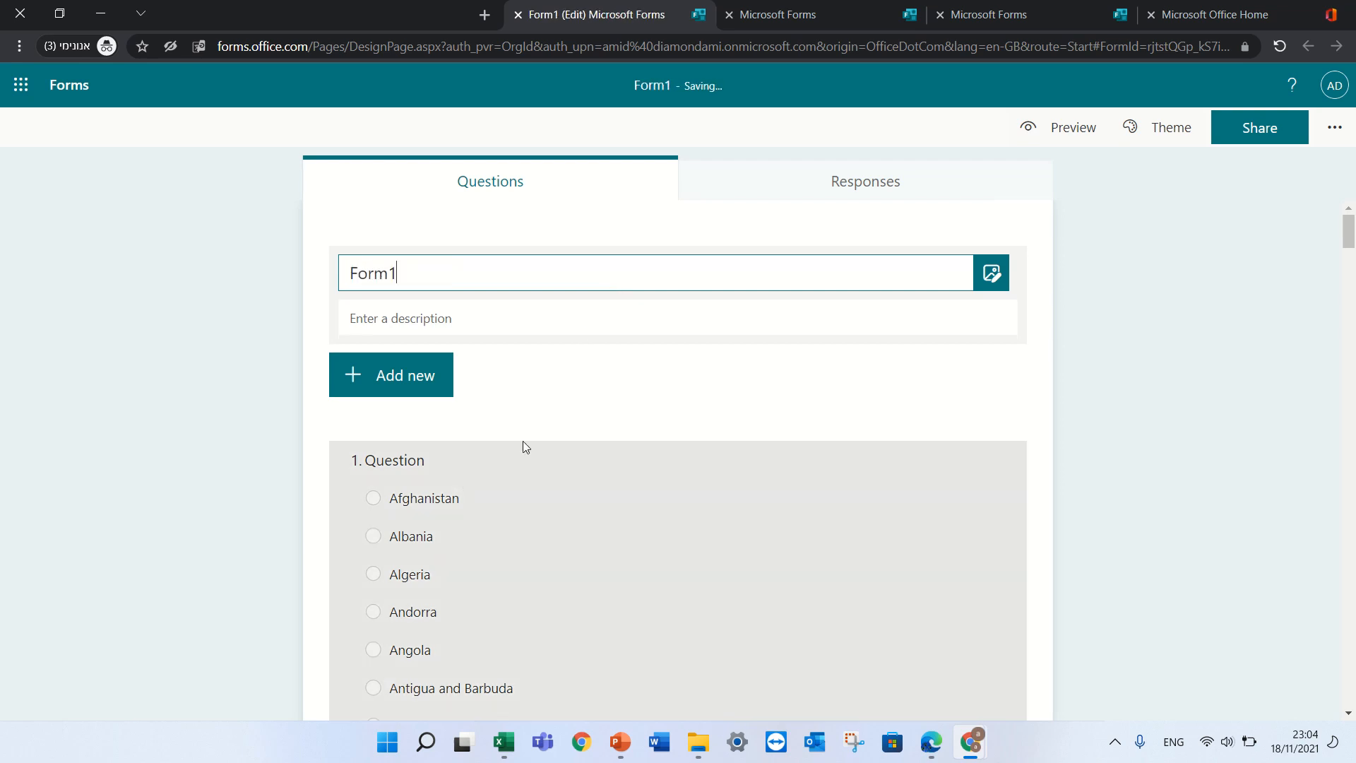
- Search Bing images for 'demo' and add the DEMO sign picture to the form header
left_click(990, 272)
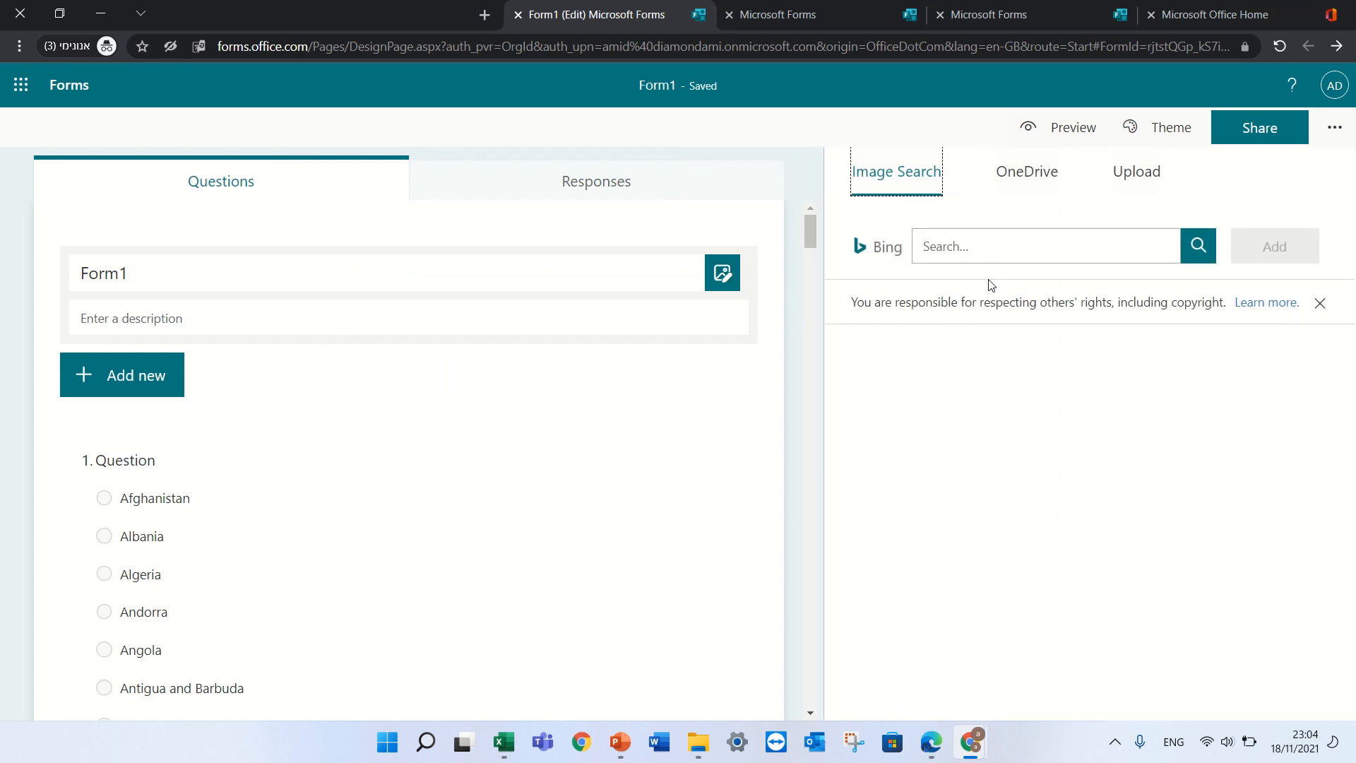
mouse_move(942, 208)
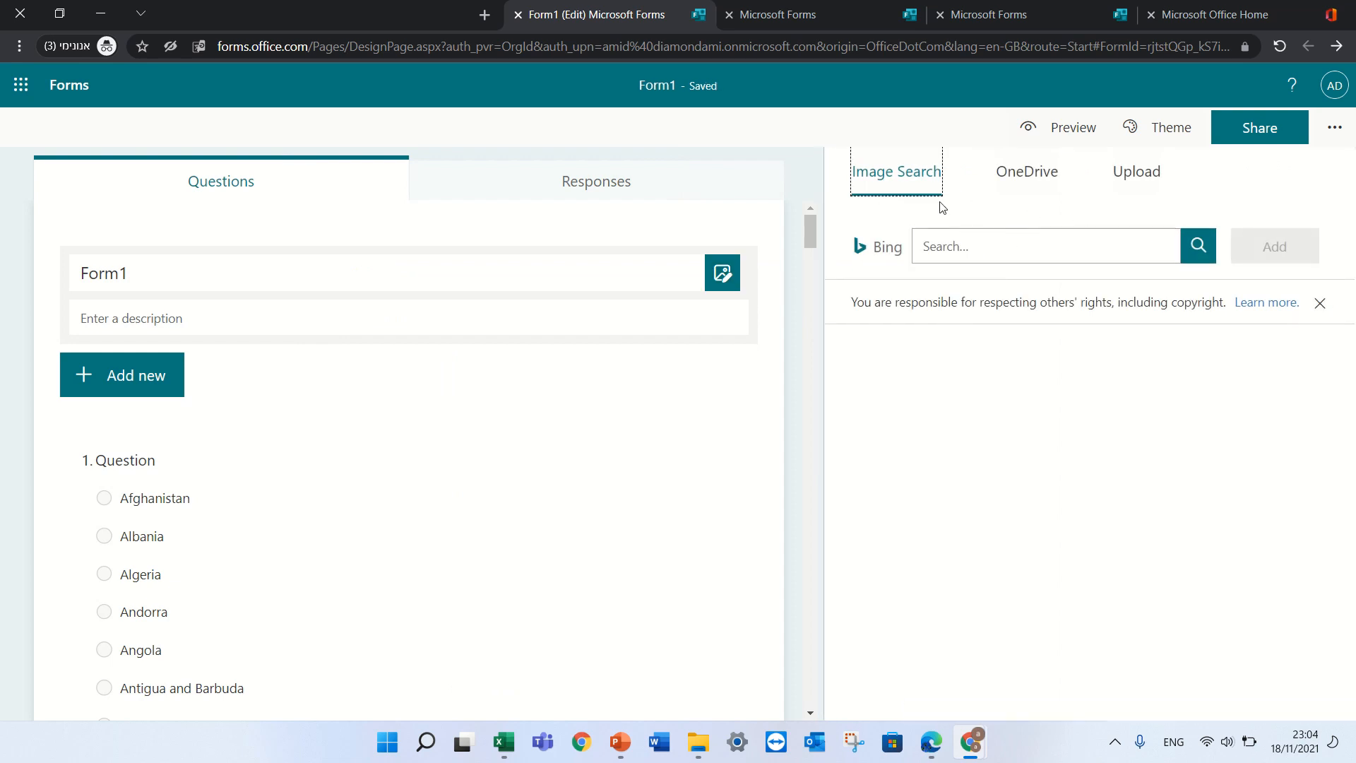
mouse_move(1115, 170)
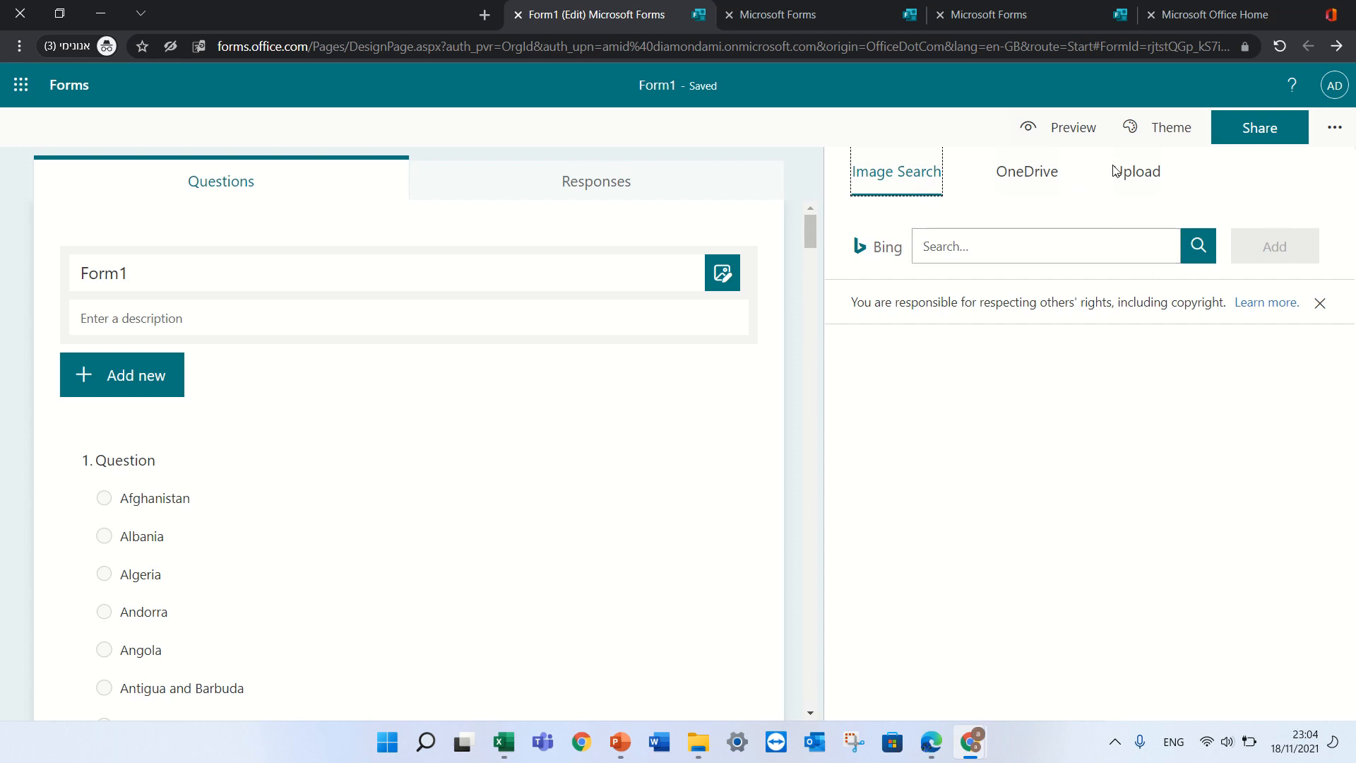
mouse_move(1149, 179)
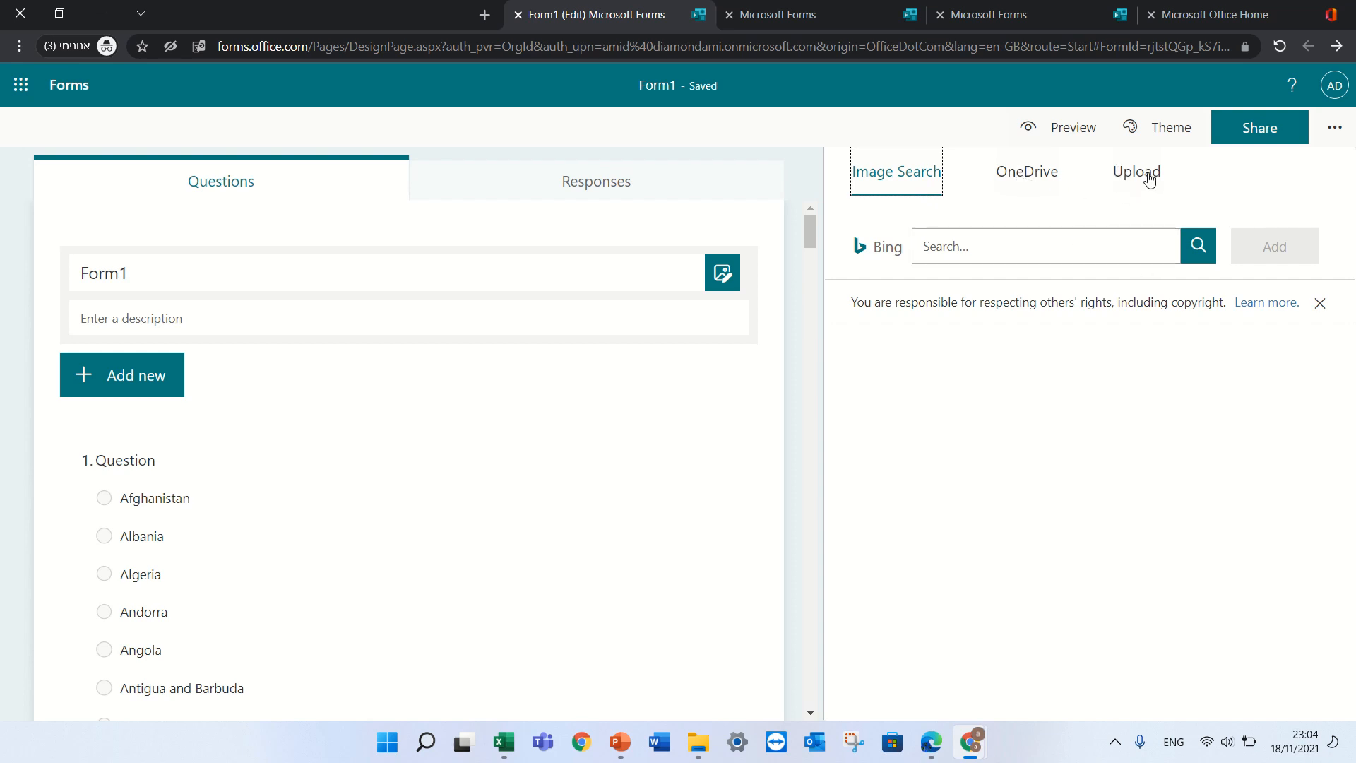
left_click(1044, 245)
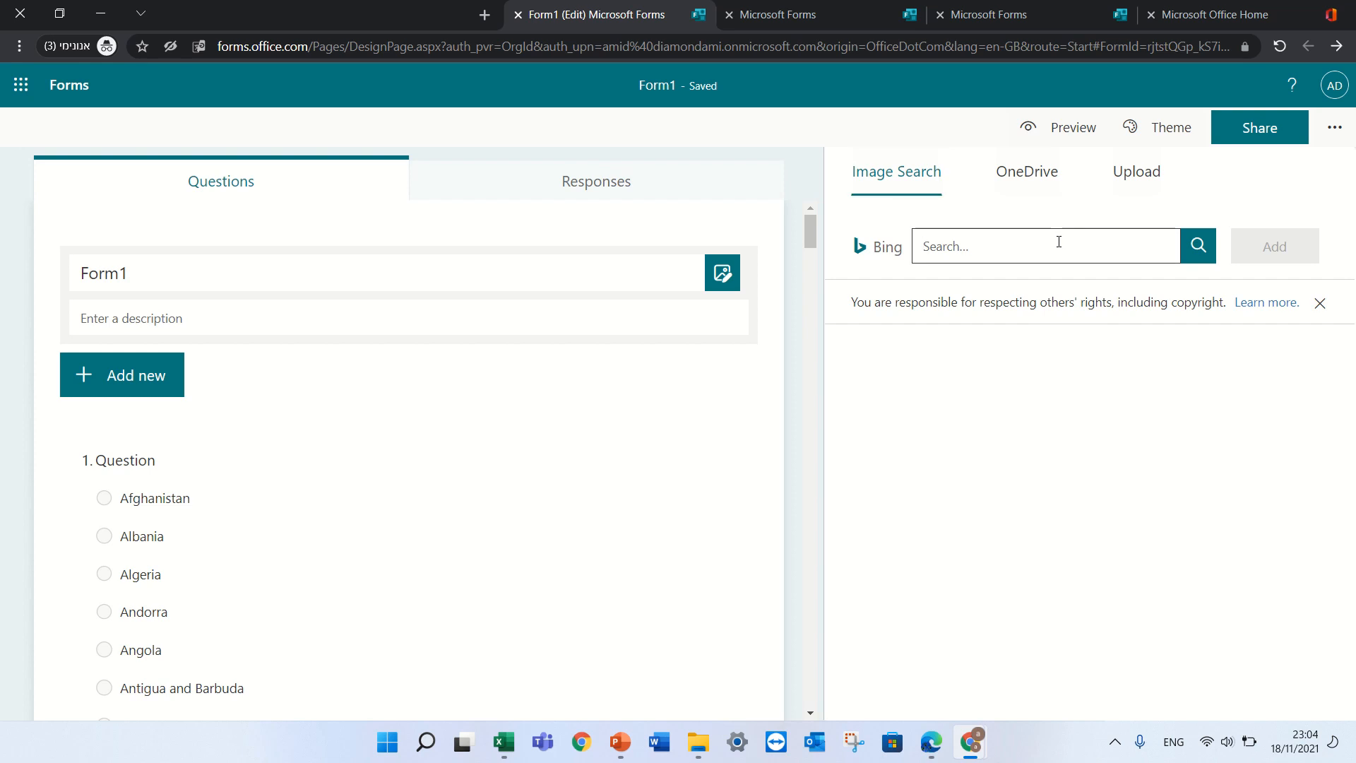
type("demo")
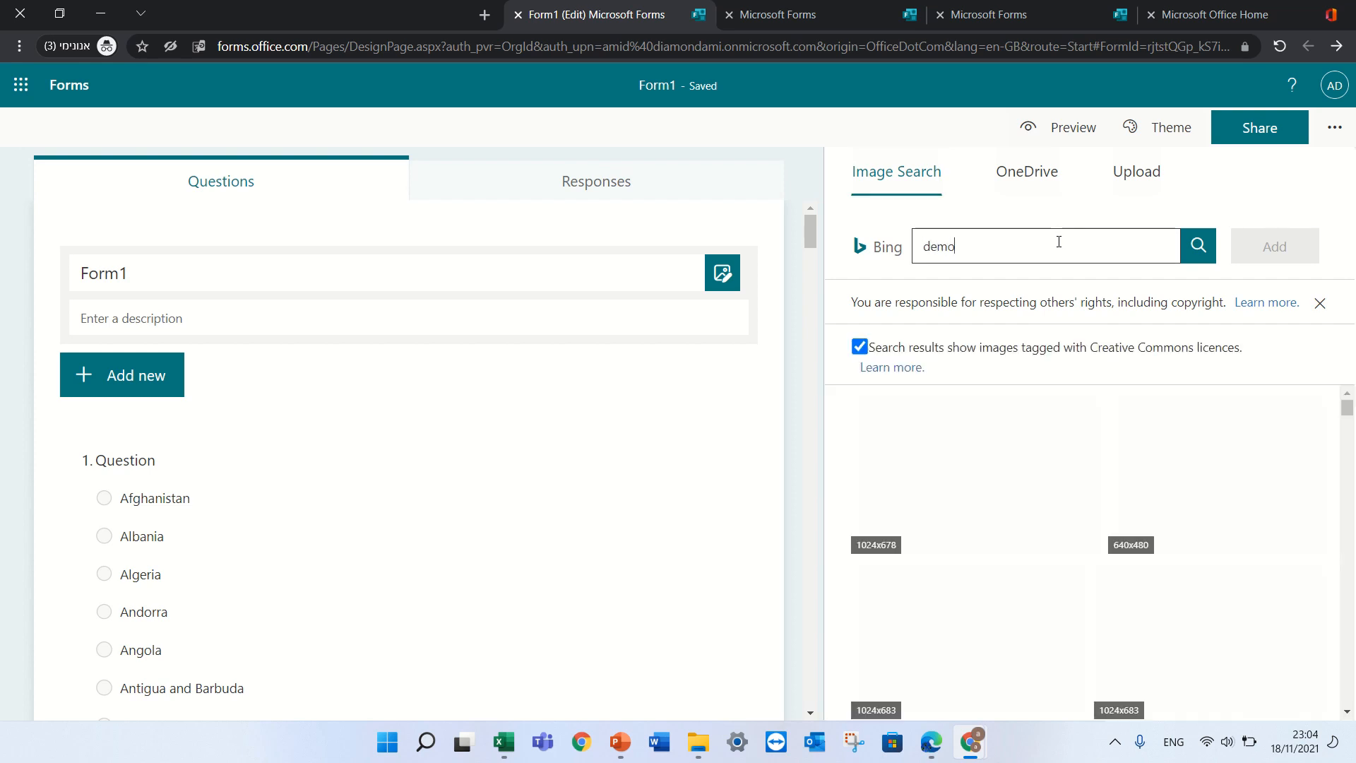
left_click(1217, 471)
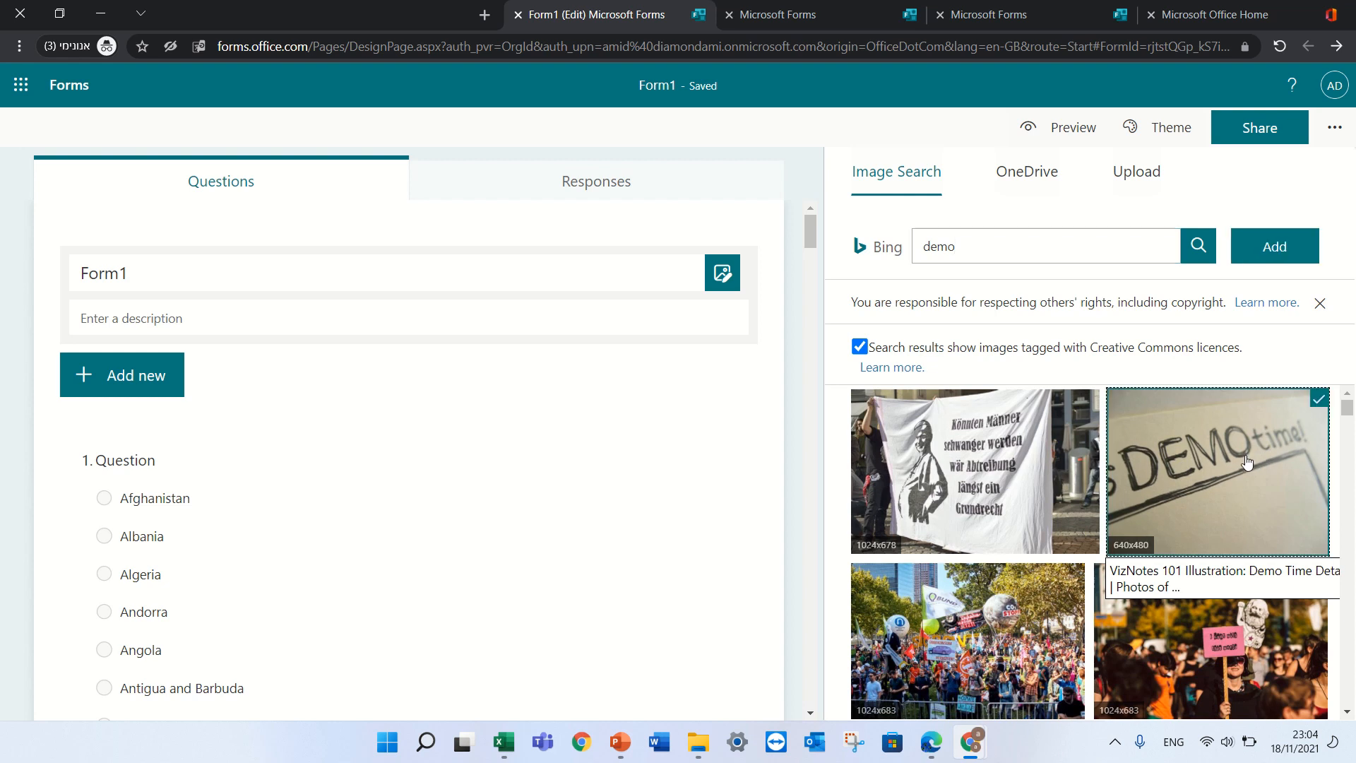
left_click(1273, 245)
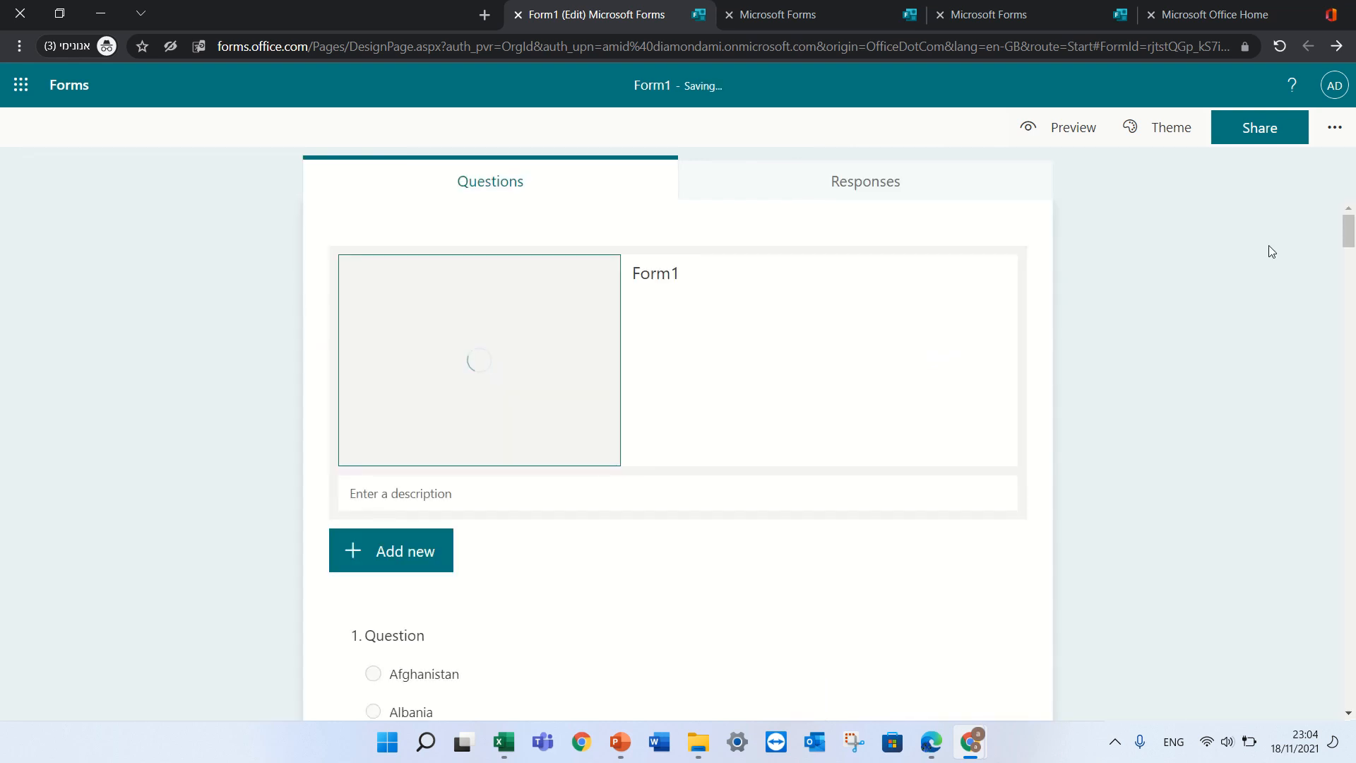
mouse_move(497, 591)
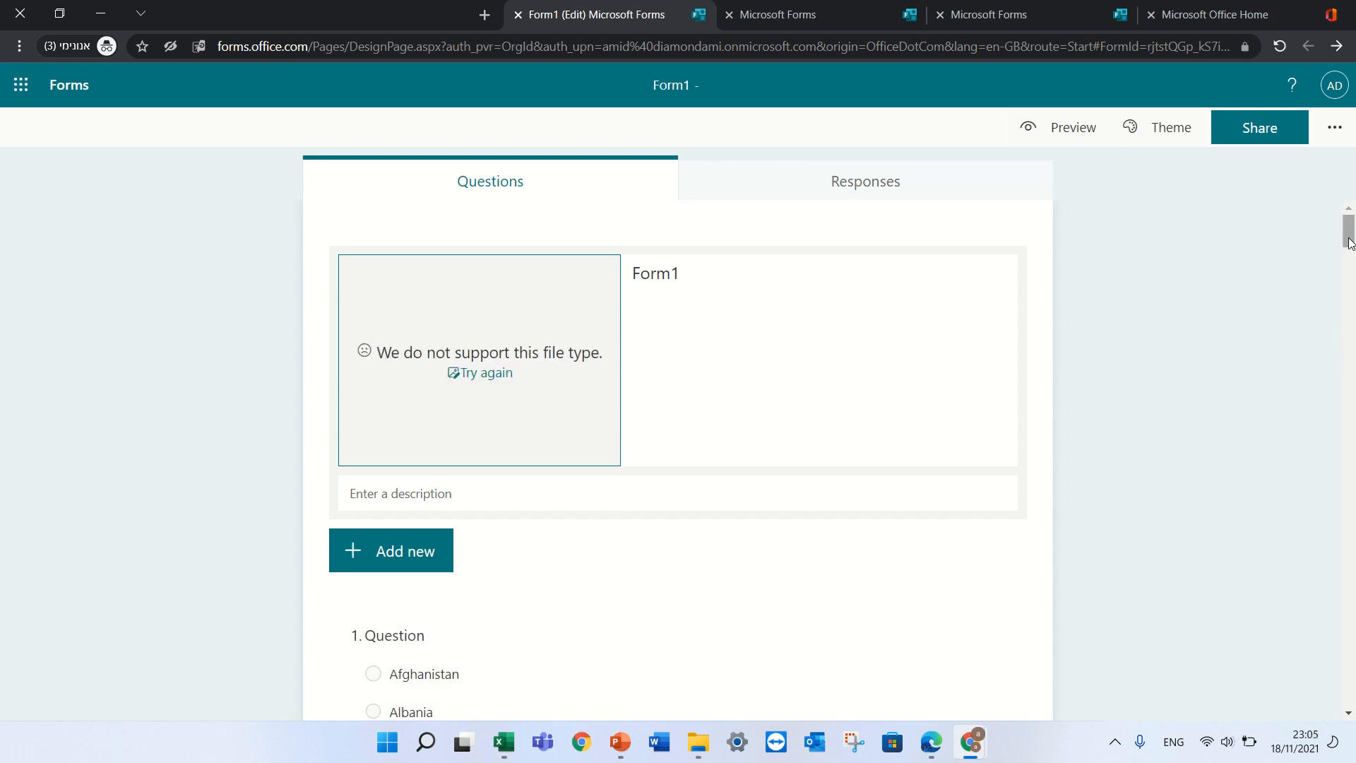
scroll("down", 3)
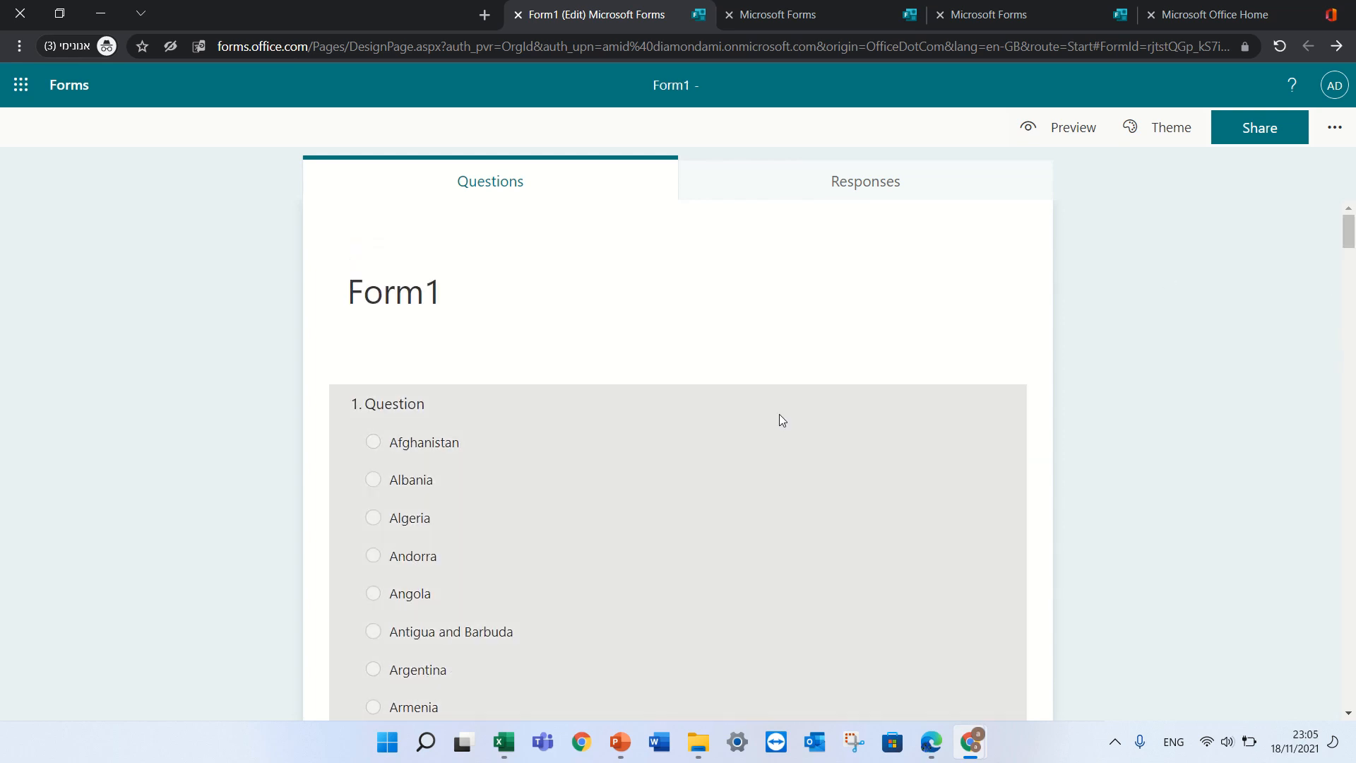
left_click(392, 291)
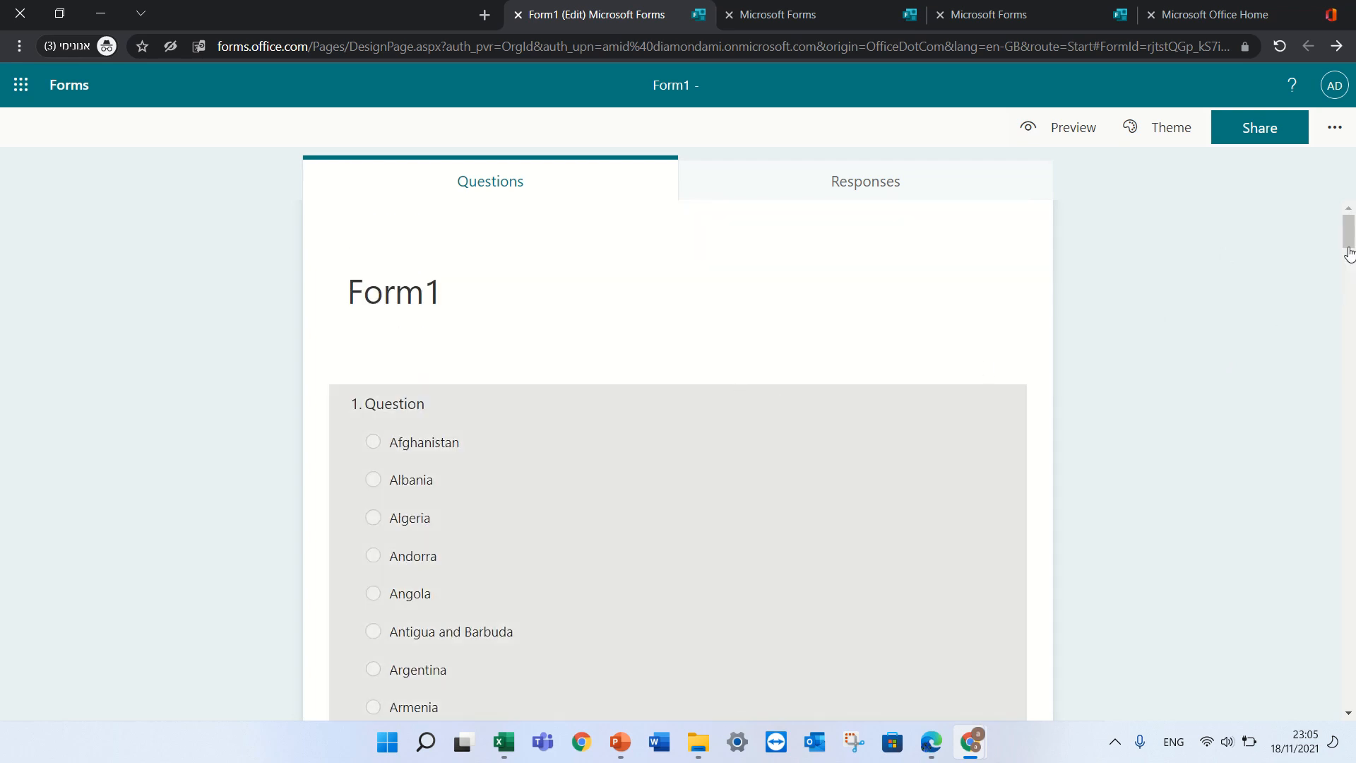
scroll("down", 3)
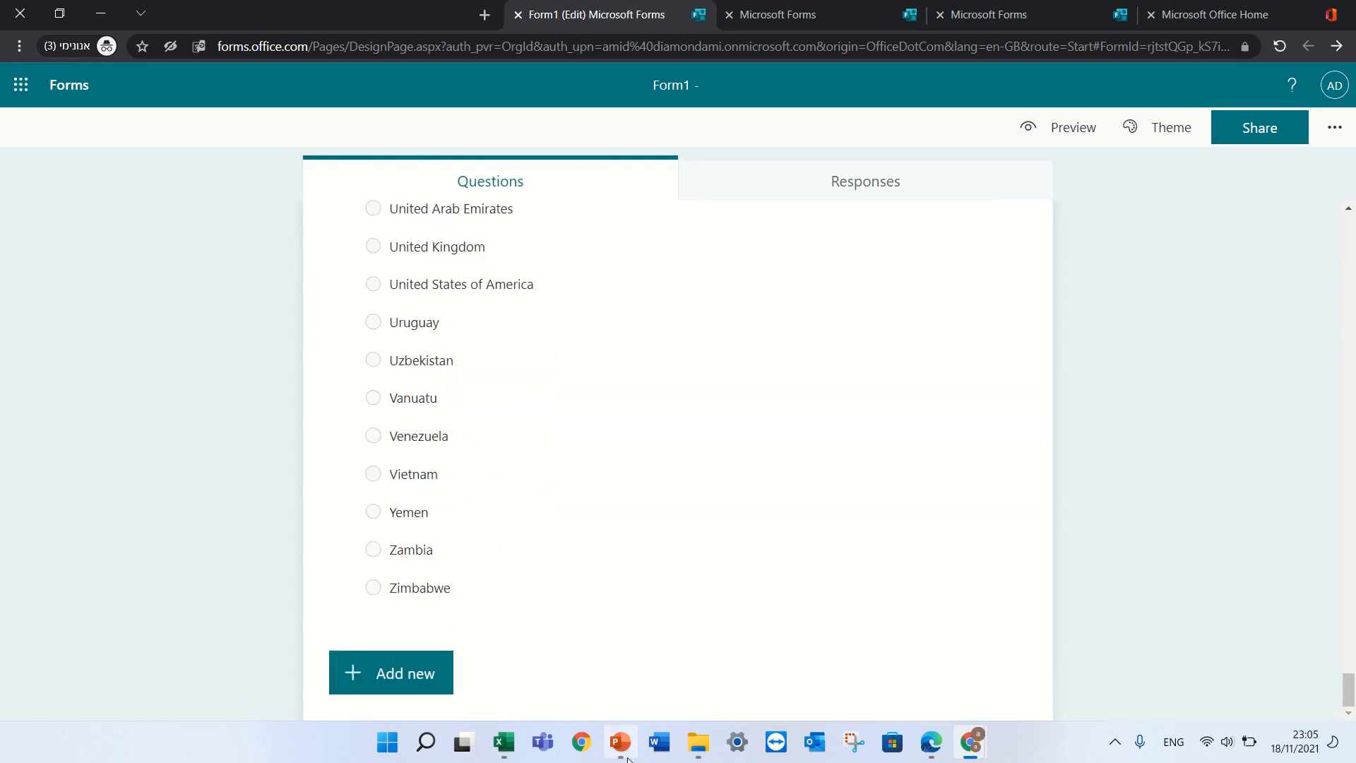
- Add a second Choice question and choose to attach a Video to it
left_click(390, 671)
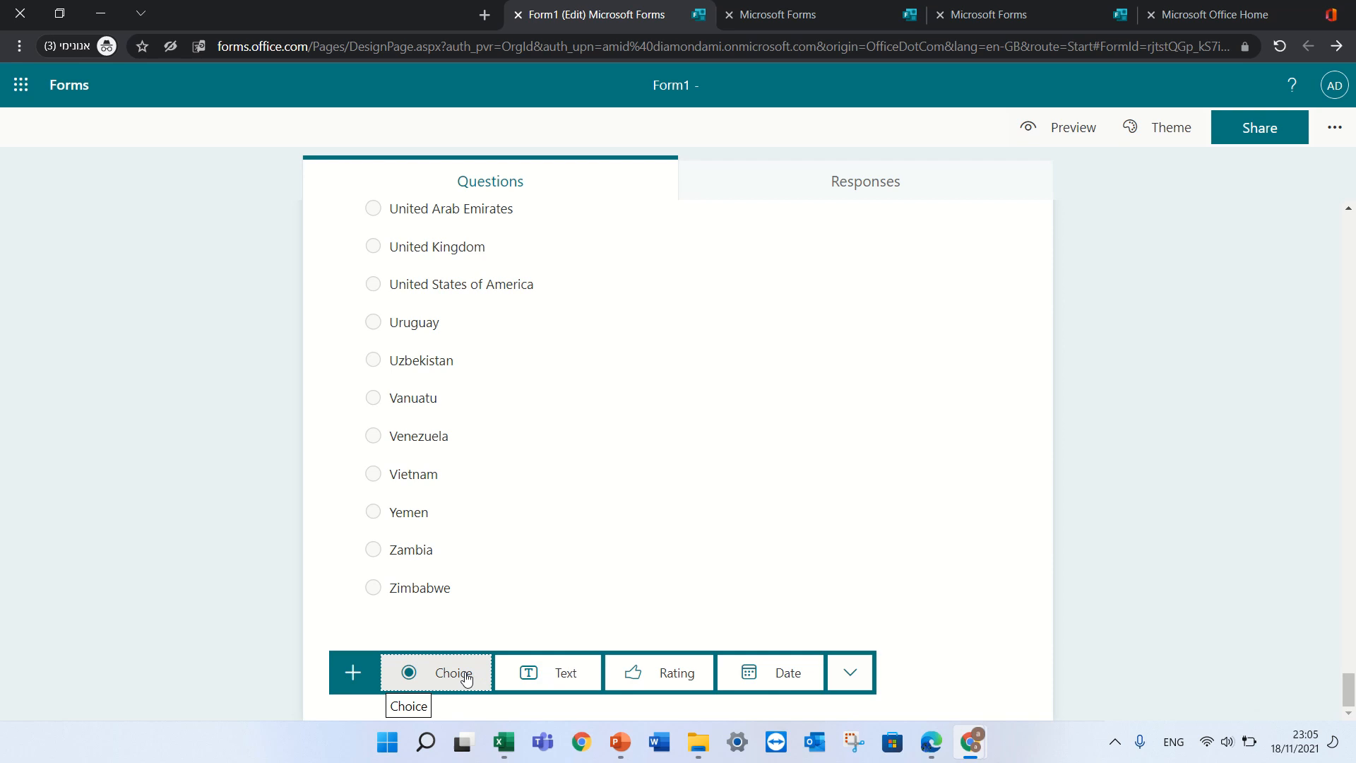
left_click(450, 672)
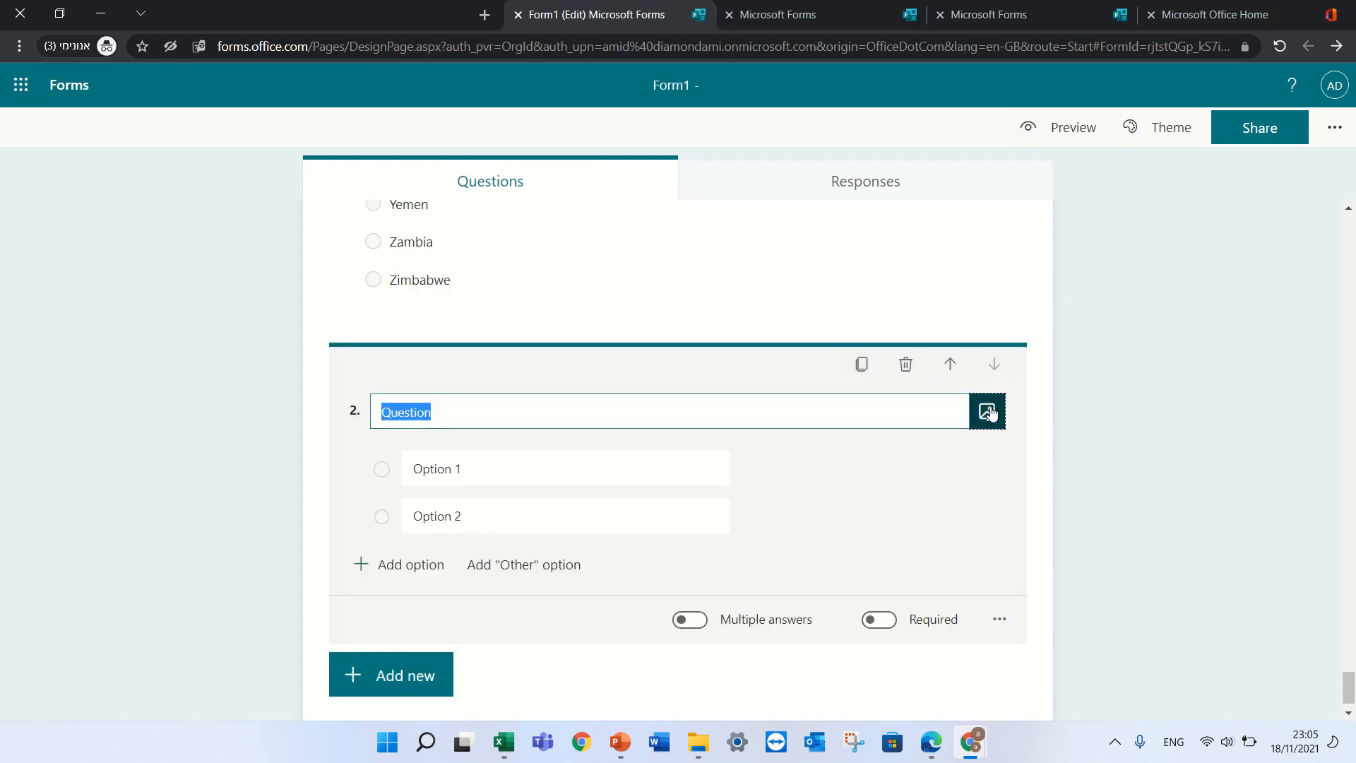
left_click(986, 411)
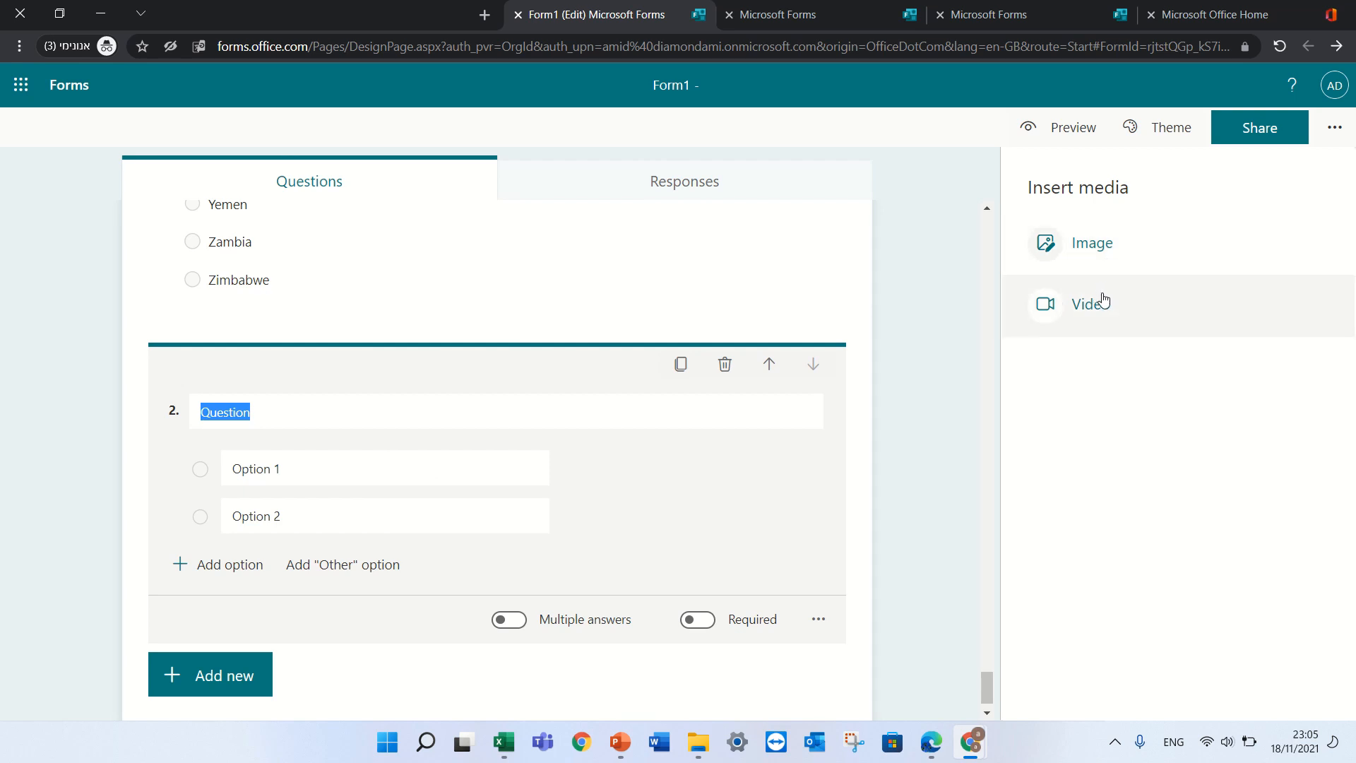
left_click(1091, 304)
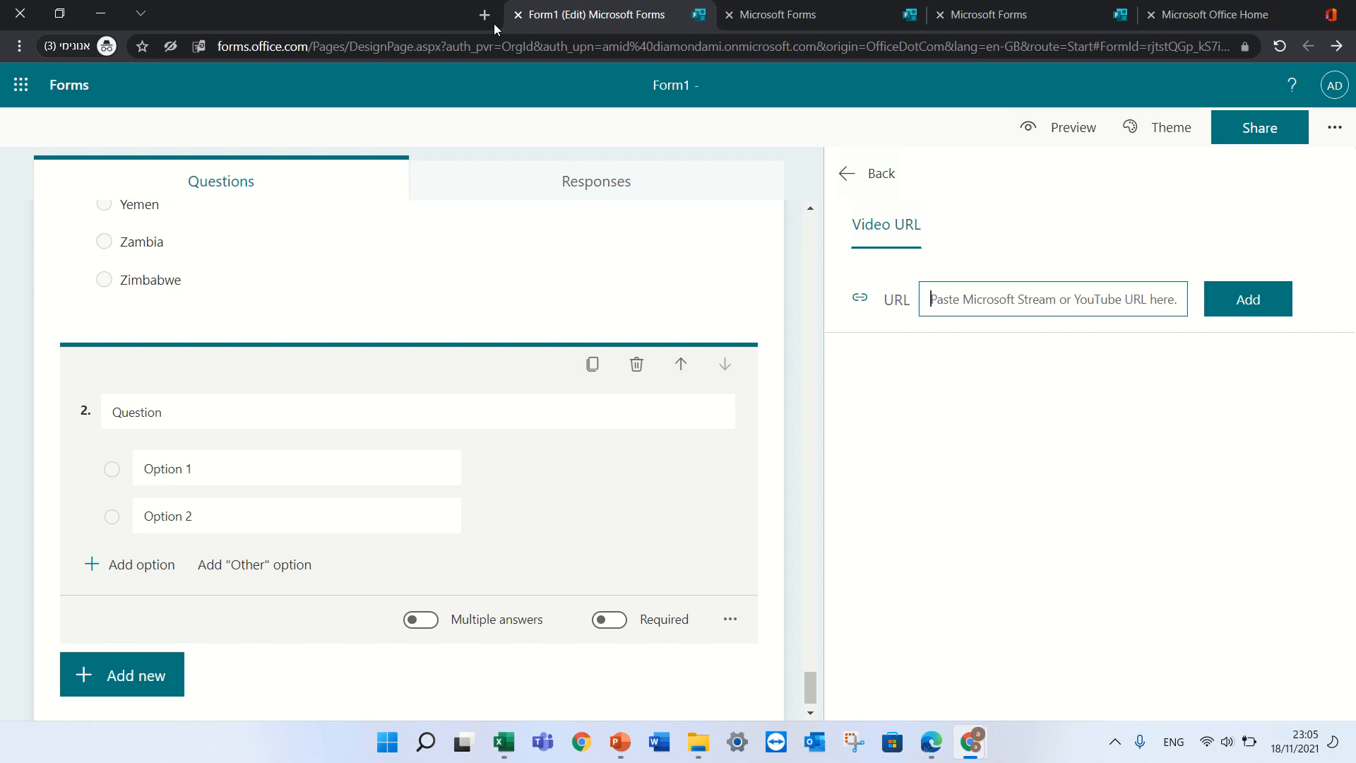
- Open YouTube in a new tab and play the live house relax music stream
left_click(485, 15)
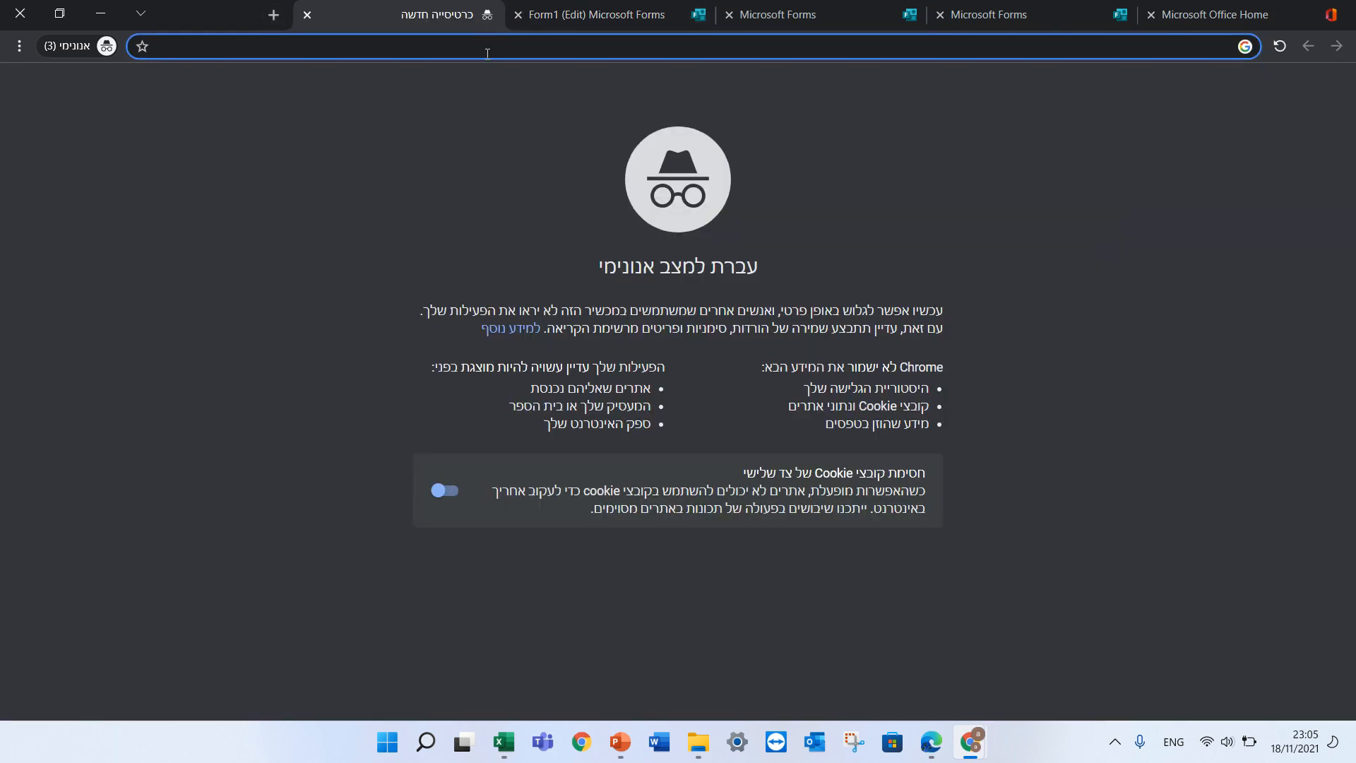
type("yoyub")
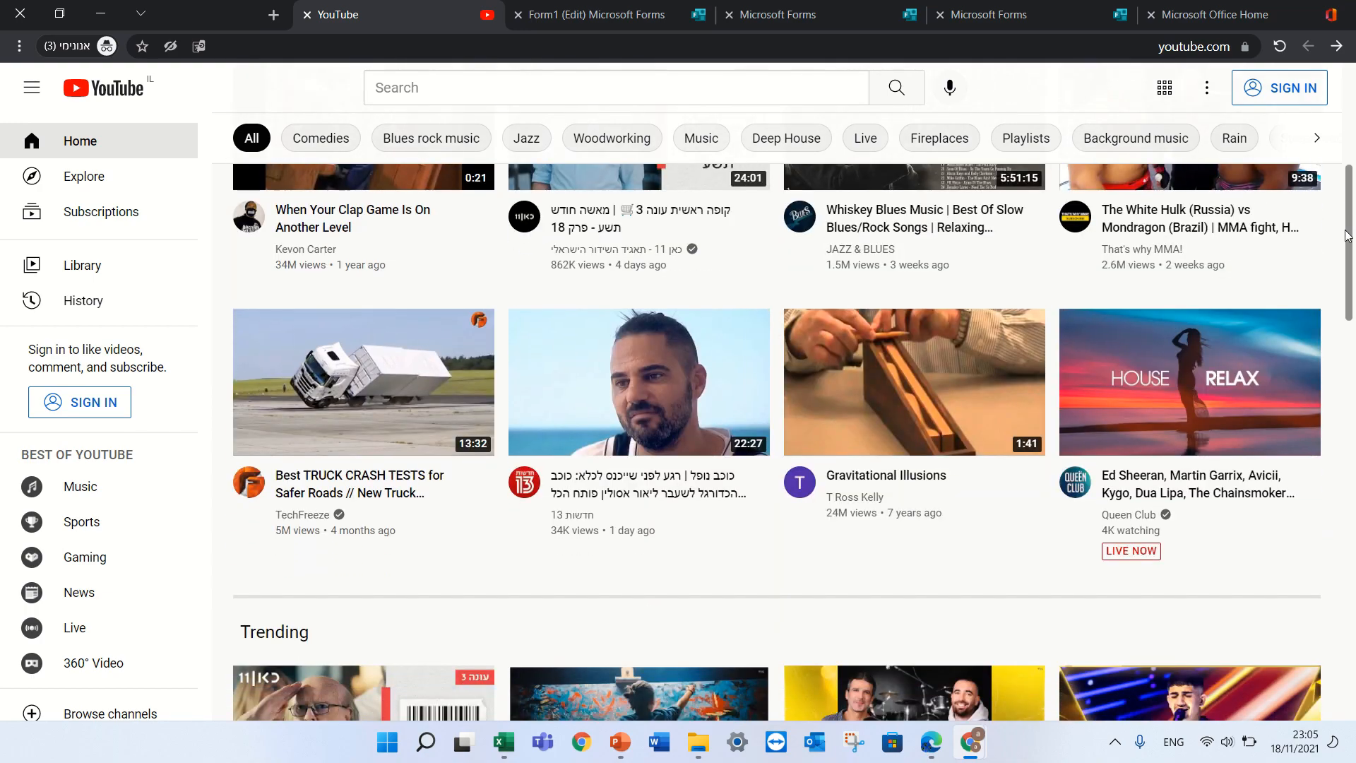
left_click(1189, 382)
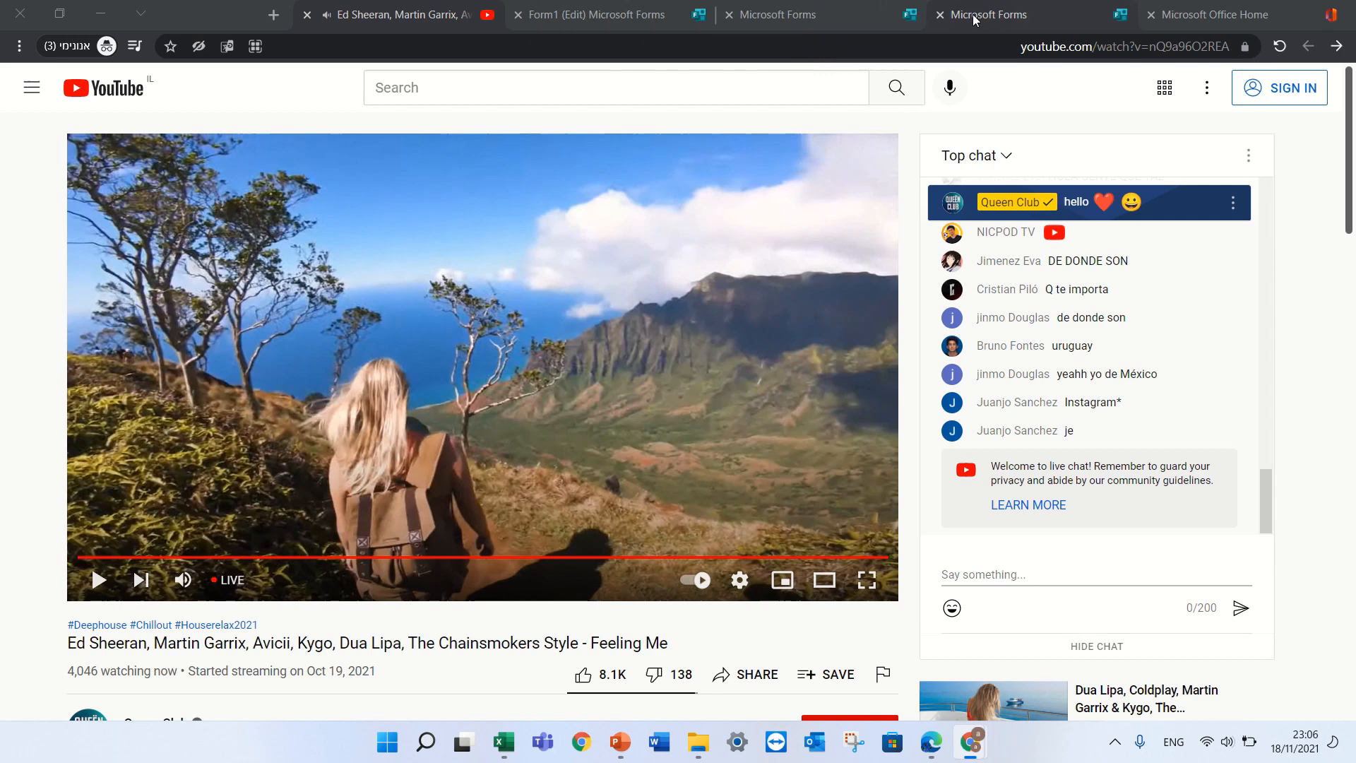
- Embed the YouTube link youtube.com/watch?v=nQ9a96O2REA in question 2
left_click(592, 14)
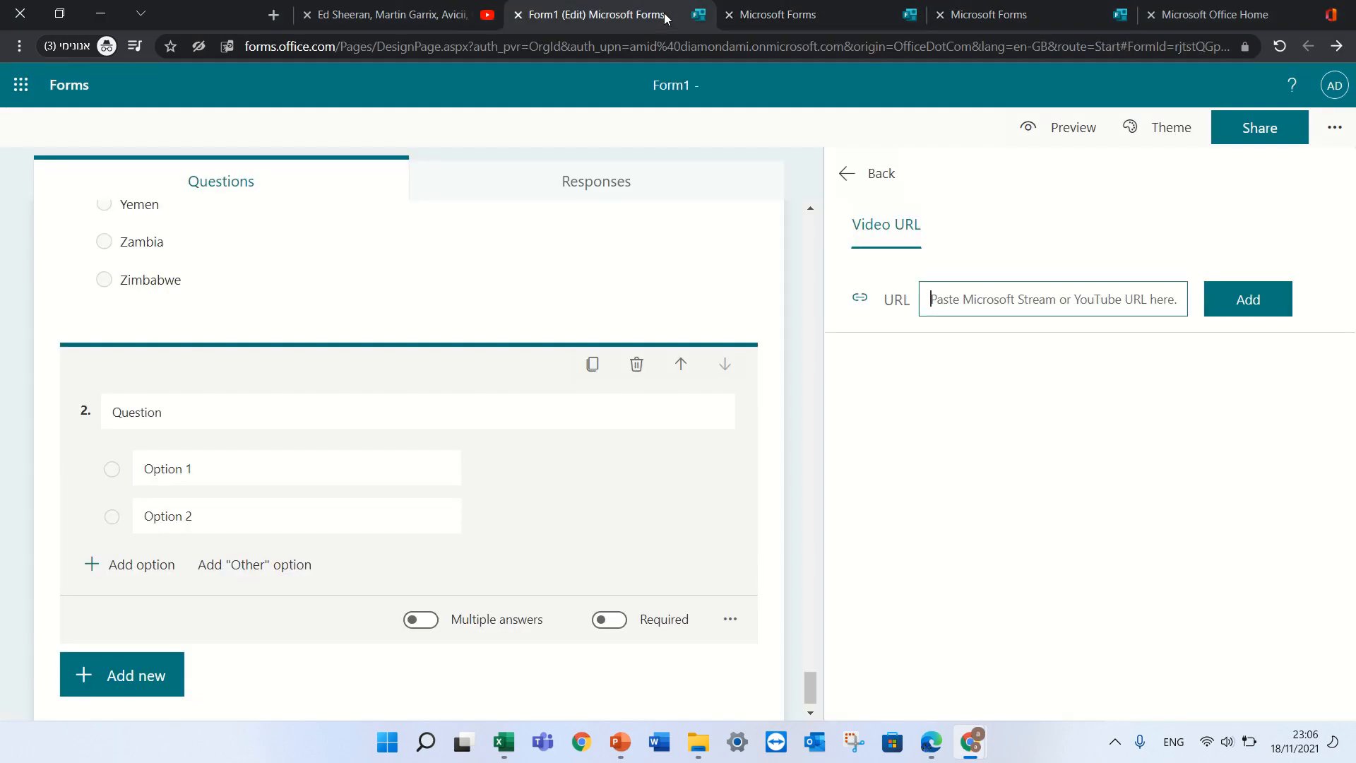
type("//www.youtube.com/watch?v=nQ9a96O2REA")
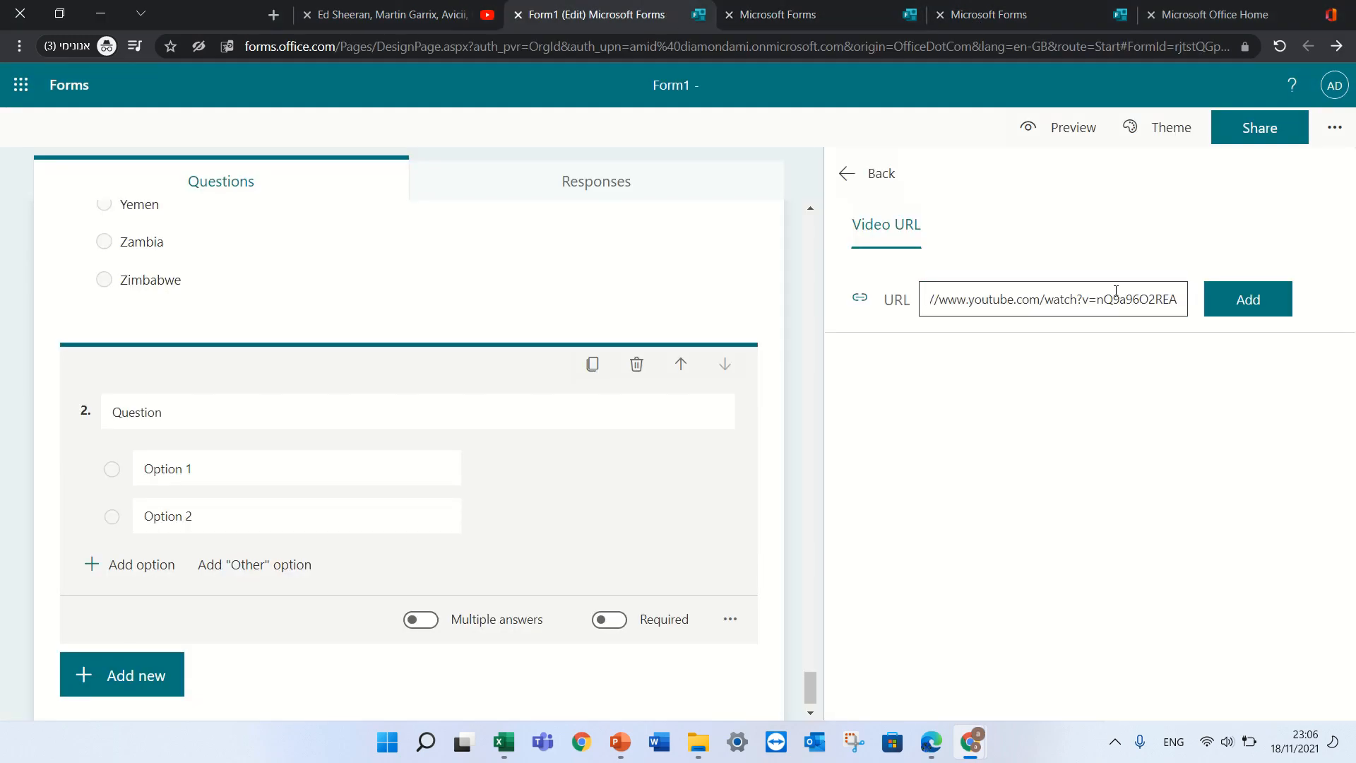
left_click(1247, 298)
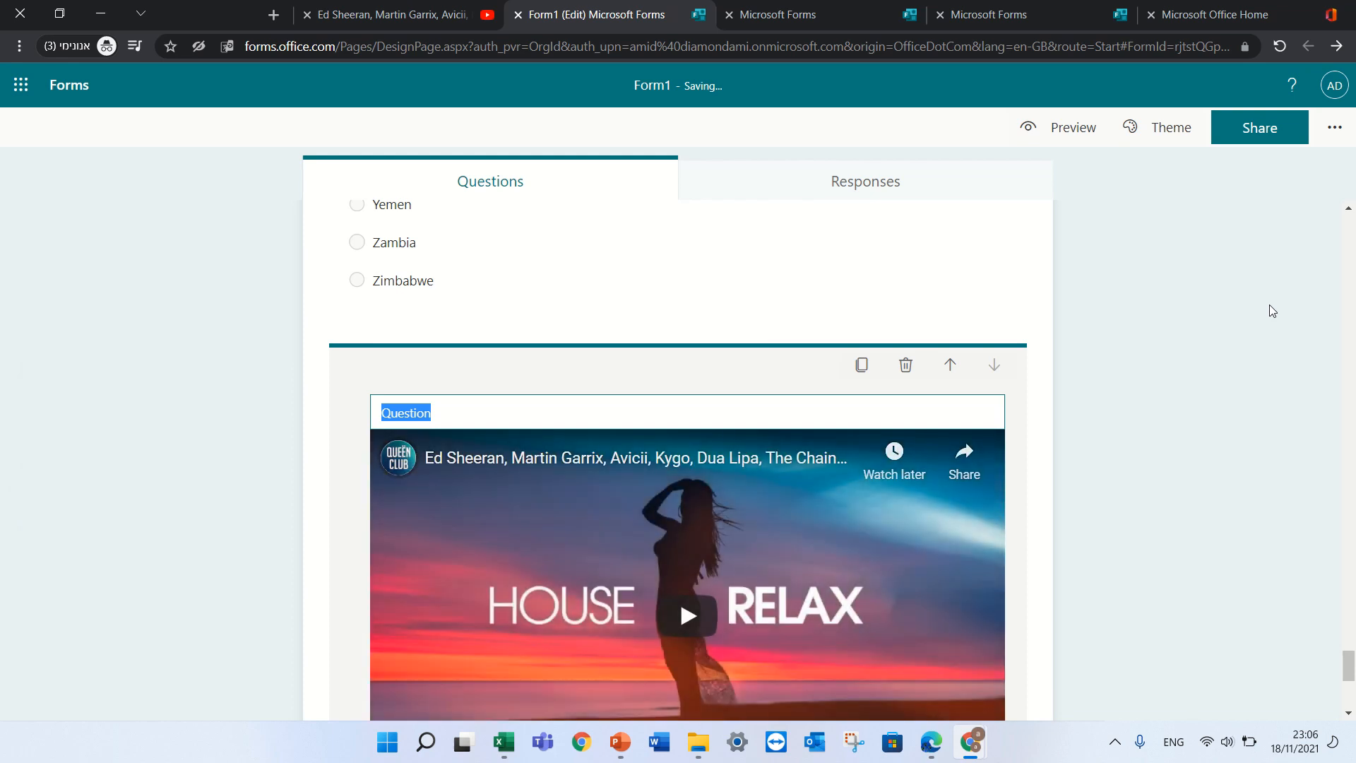
mouse_move(1191, 413)
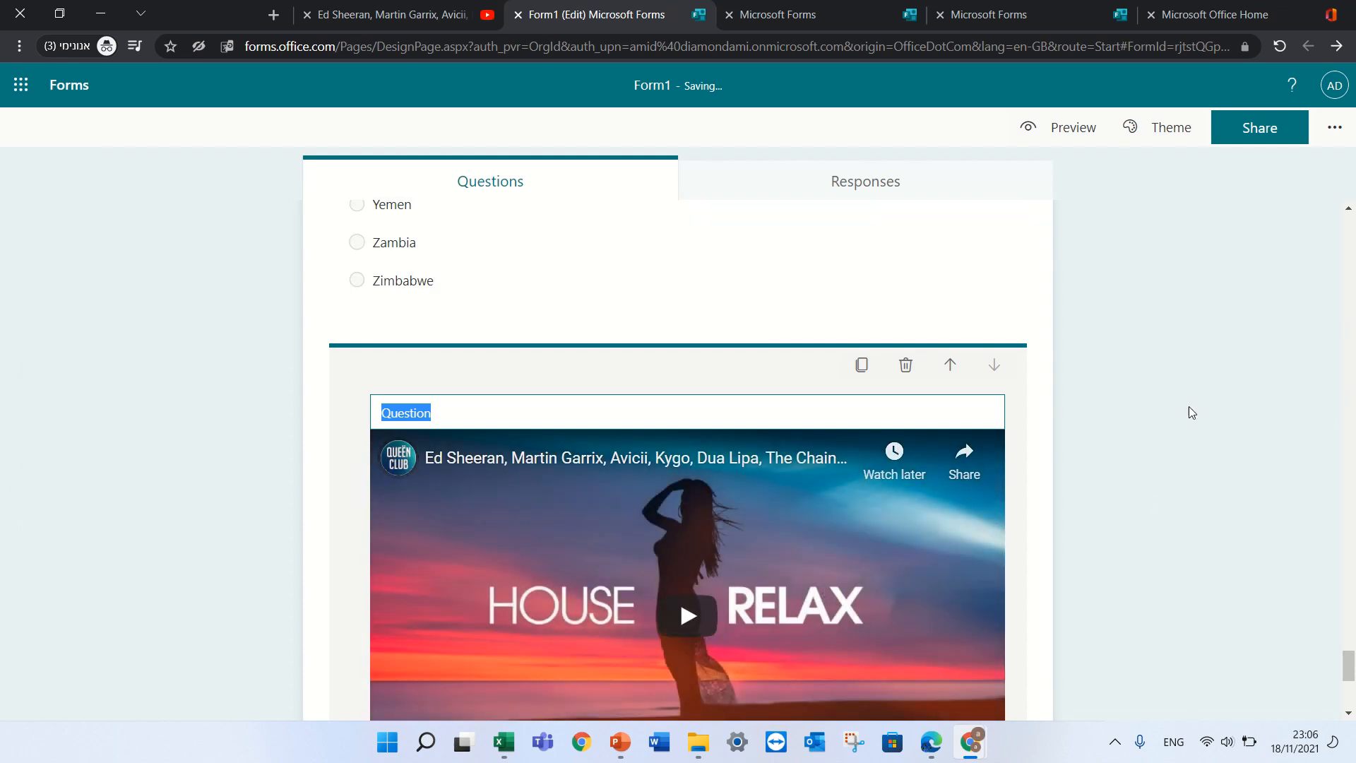
scroll("down", 3)
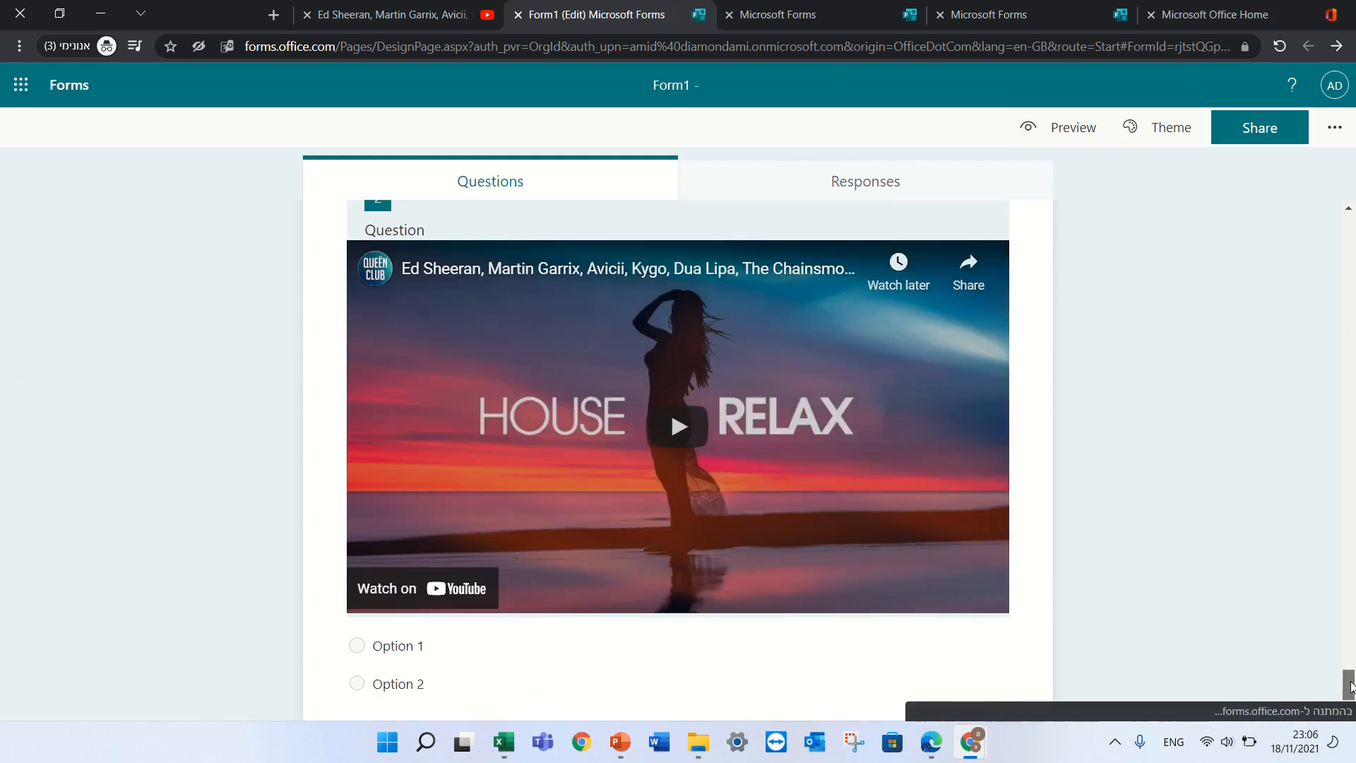
scroll("down", 3)
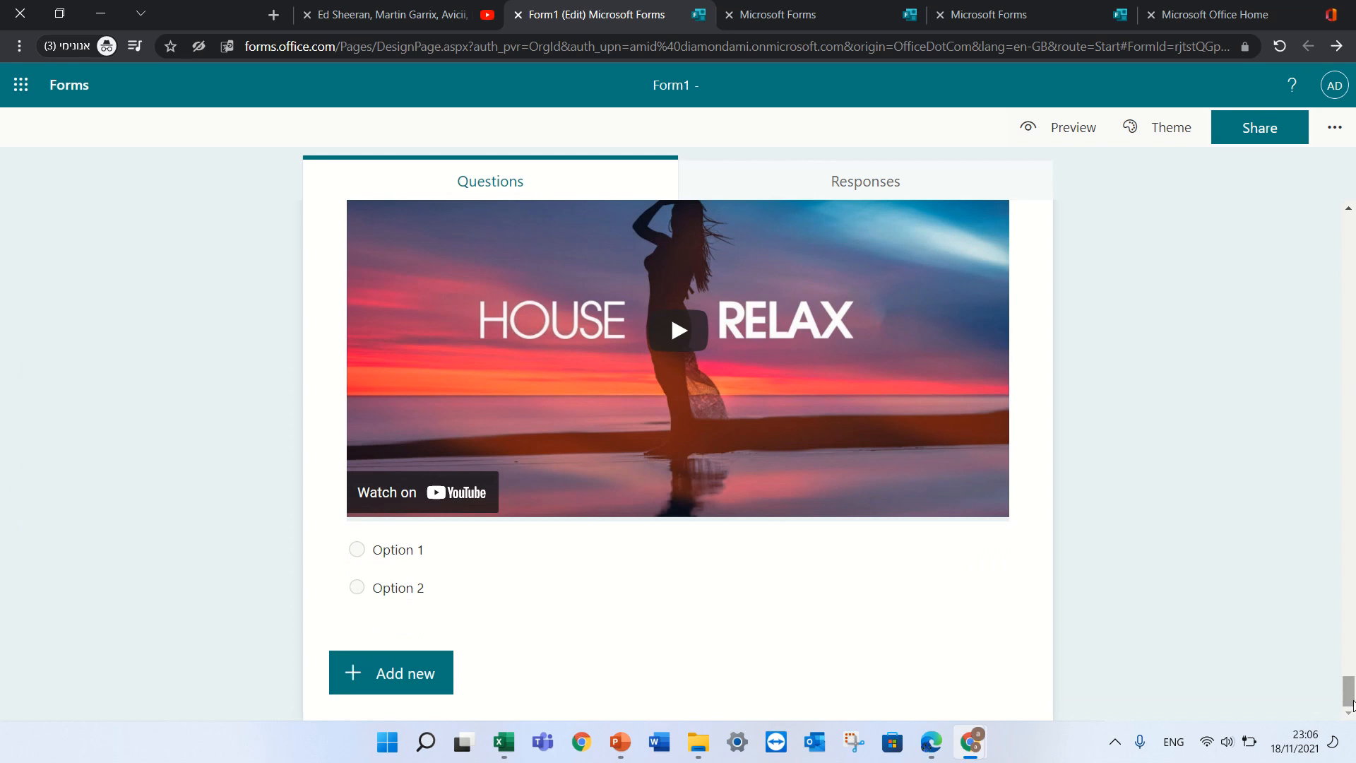
mouse_move(1259, 73)
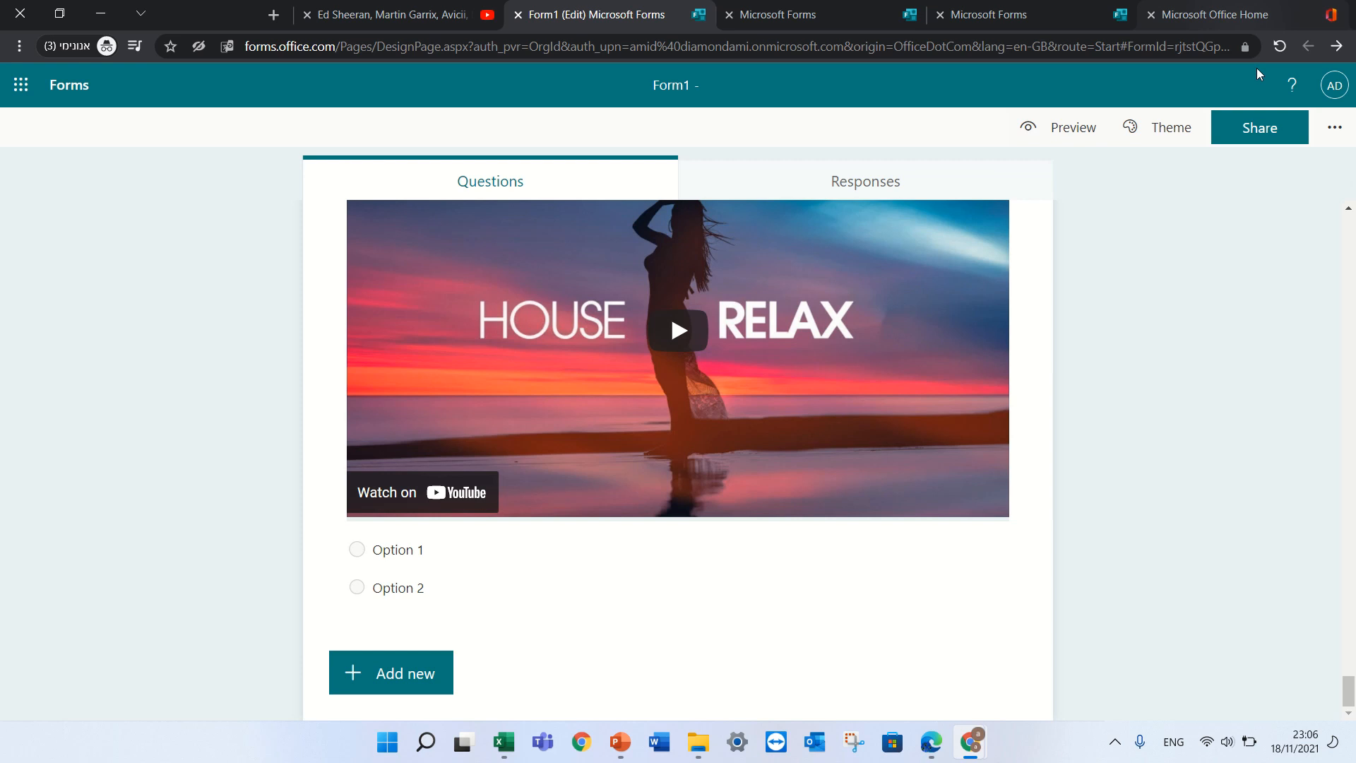
- Restrict responses to specific people and add Alex as an allowed respondent
left_click(1257, 127)
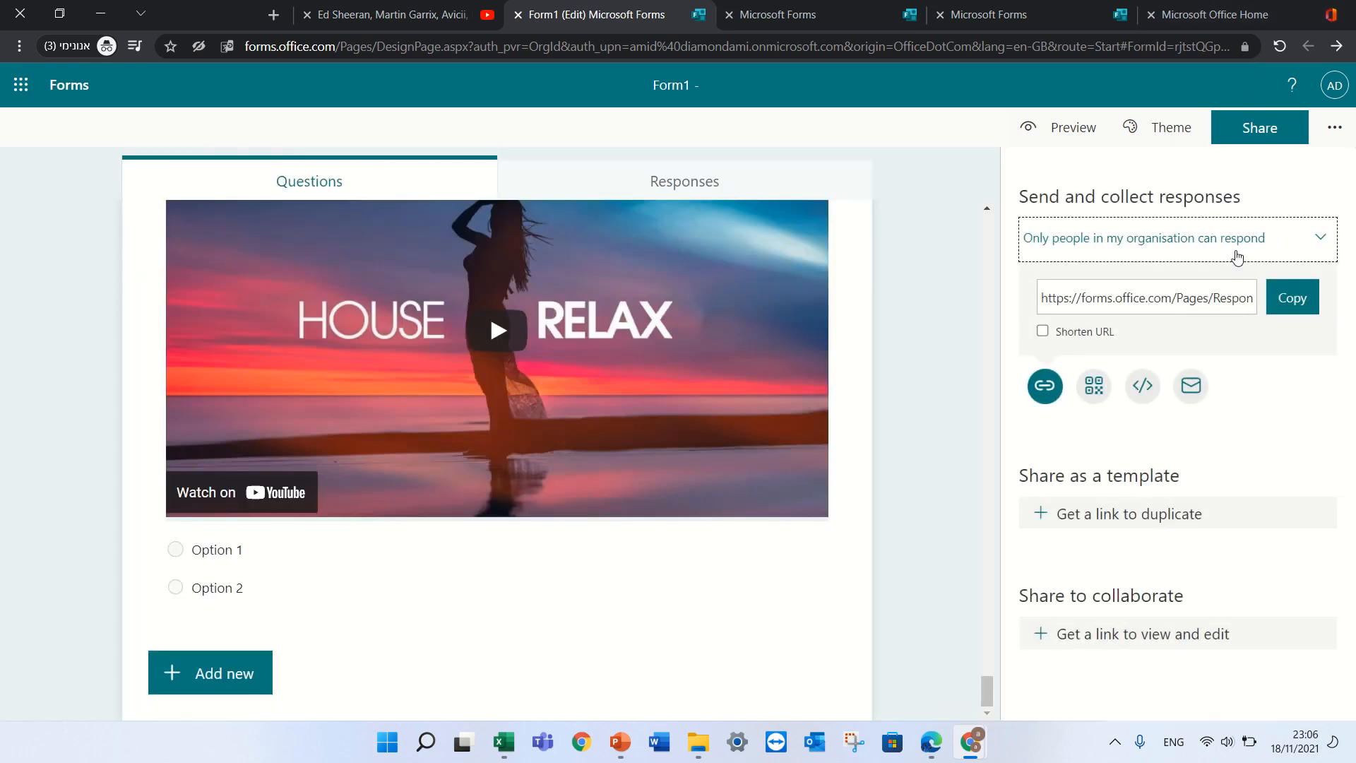
left_click(1176, 238)
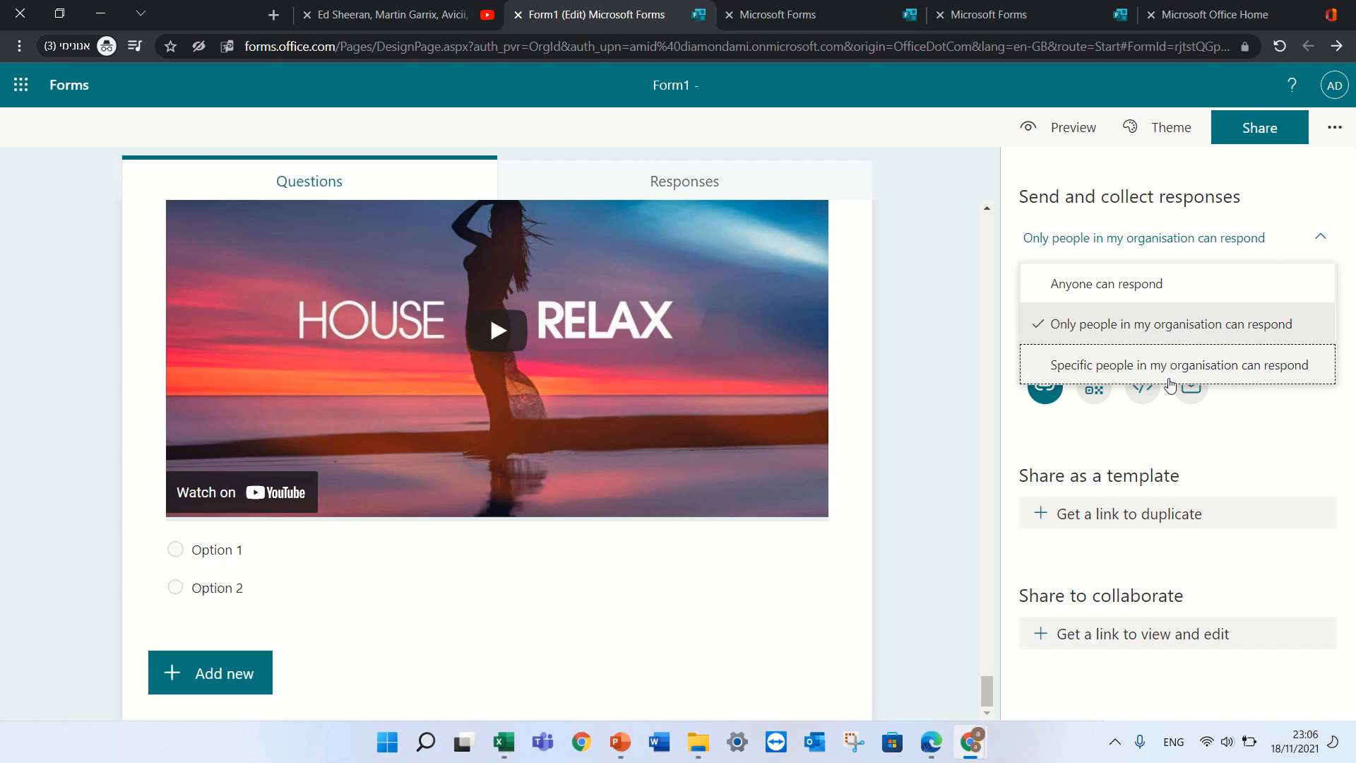
left_click(1176, 364)
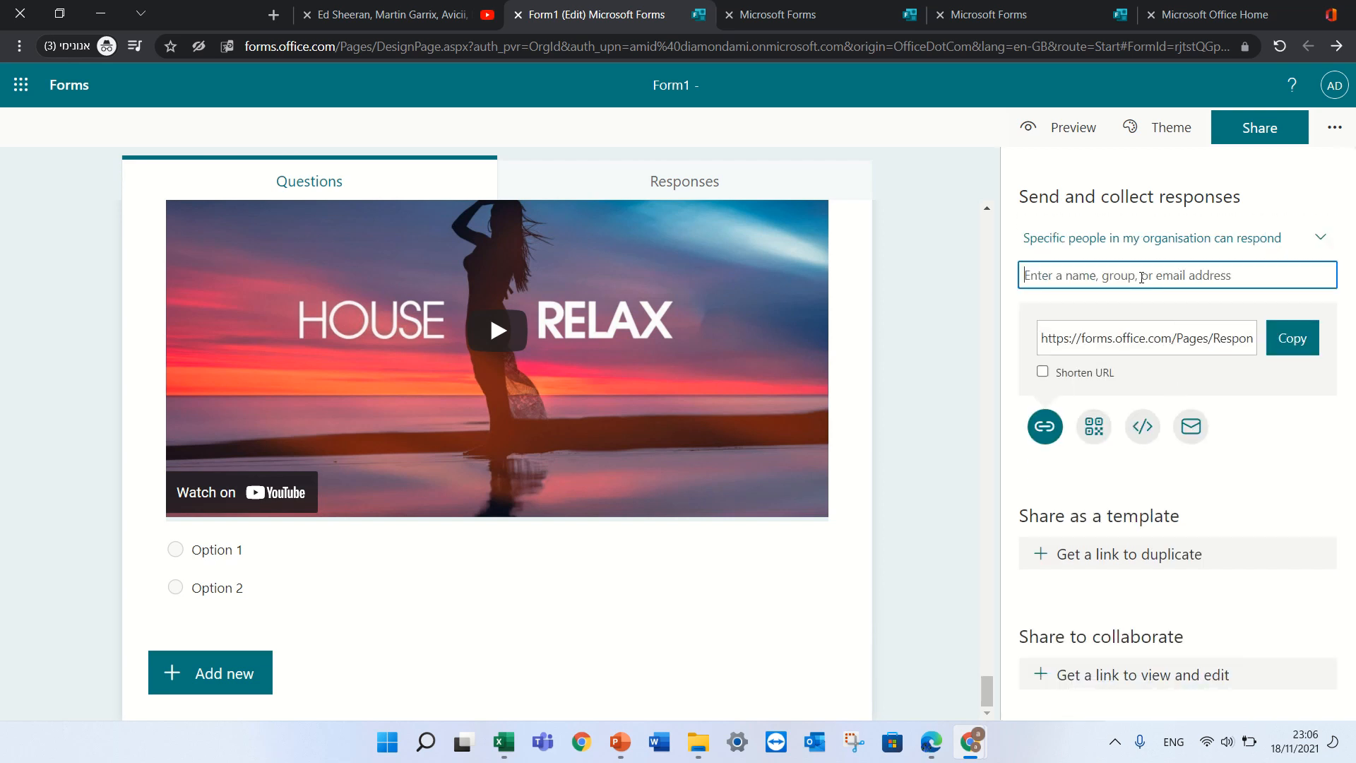
type("alex")
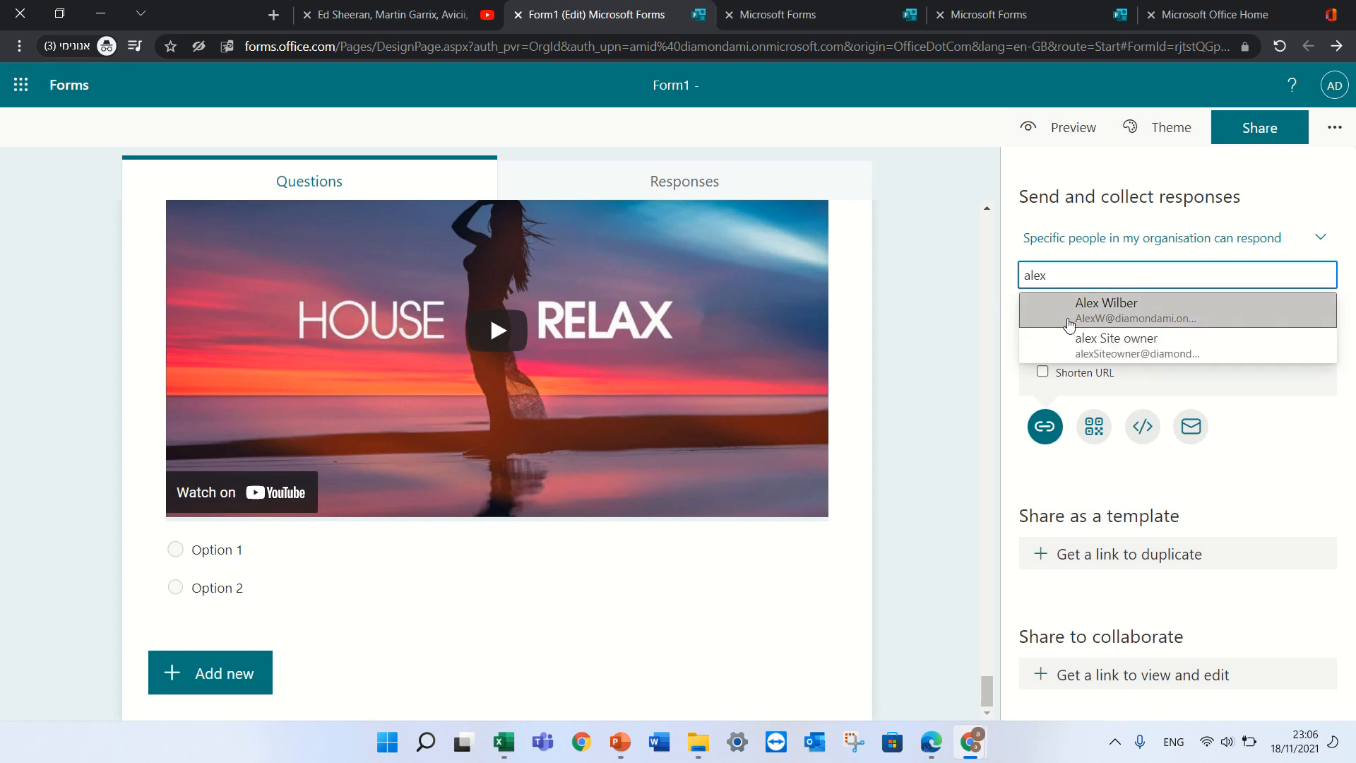
left_click(1106, 310)
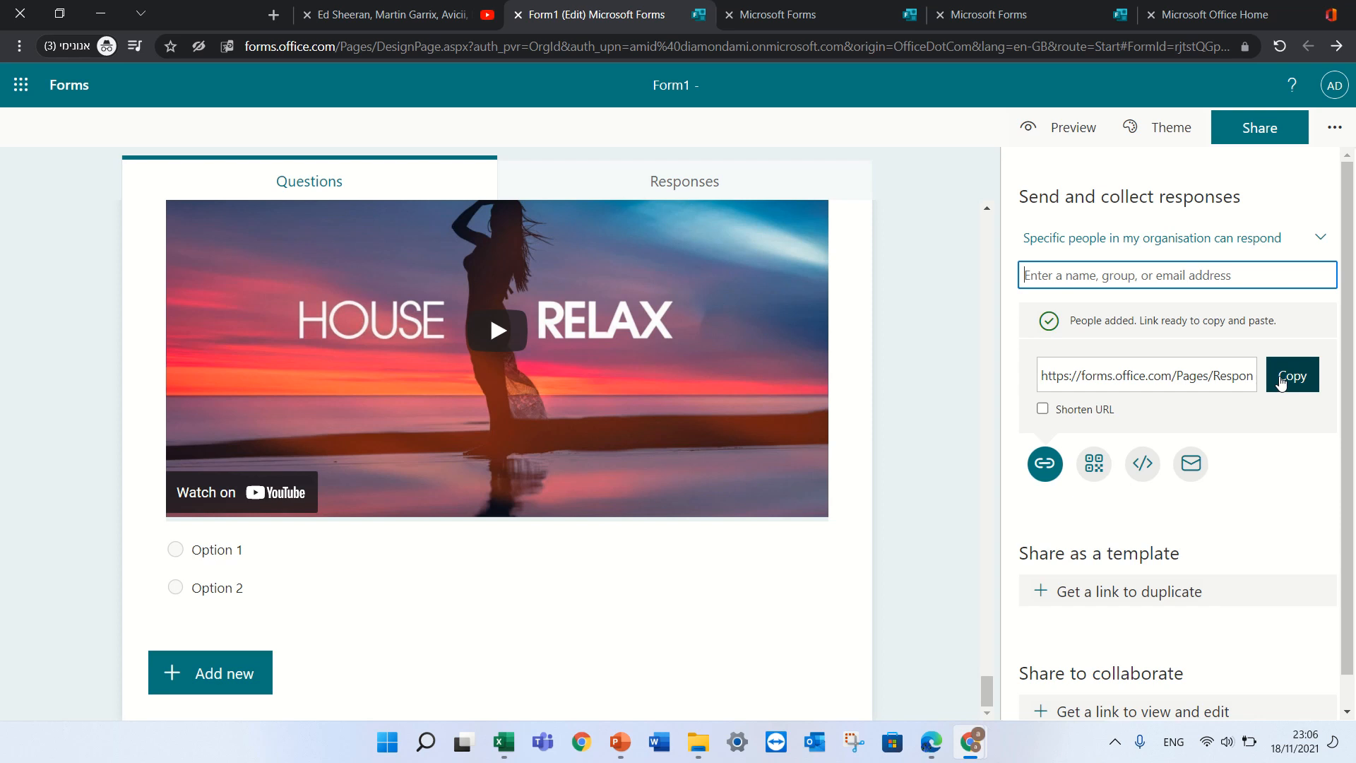
- Switch responses to anyone, then shorten and copy the response link
left_click(1152, 238)
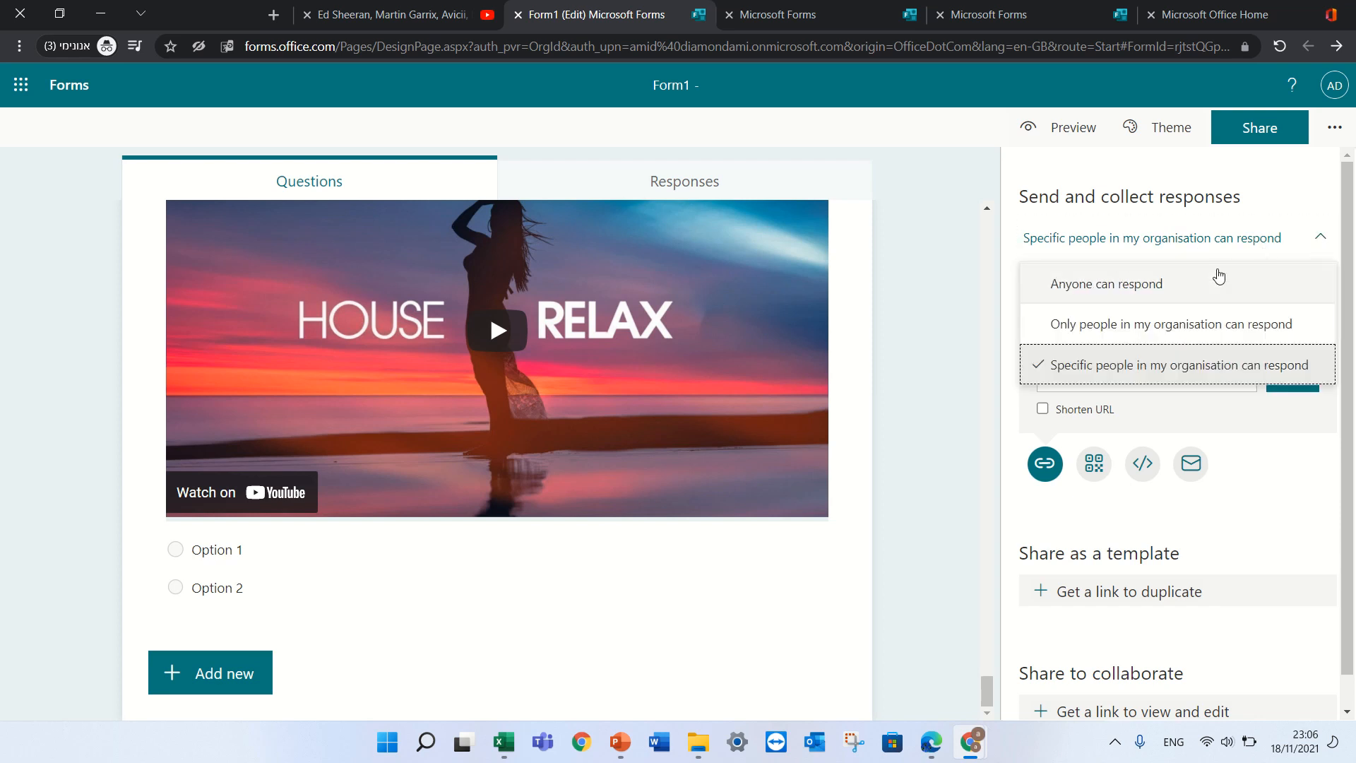
left_click(1107, 284)
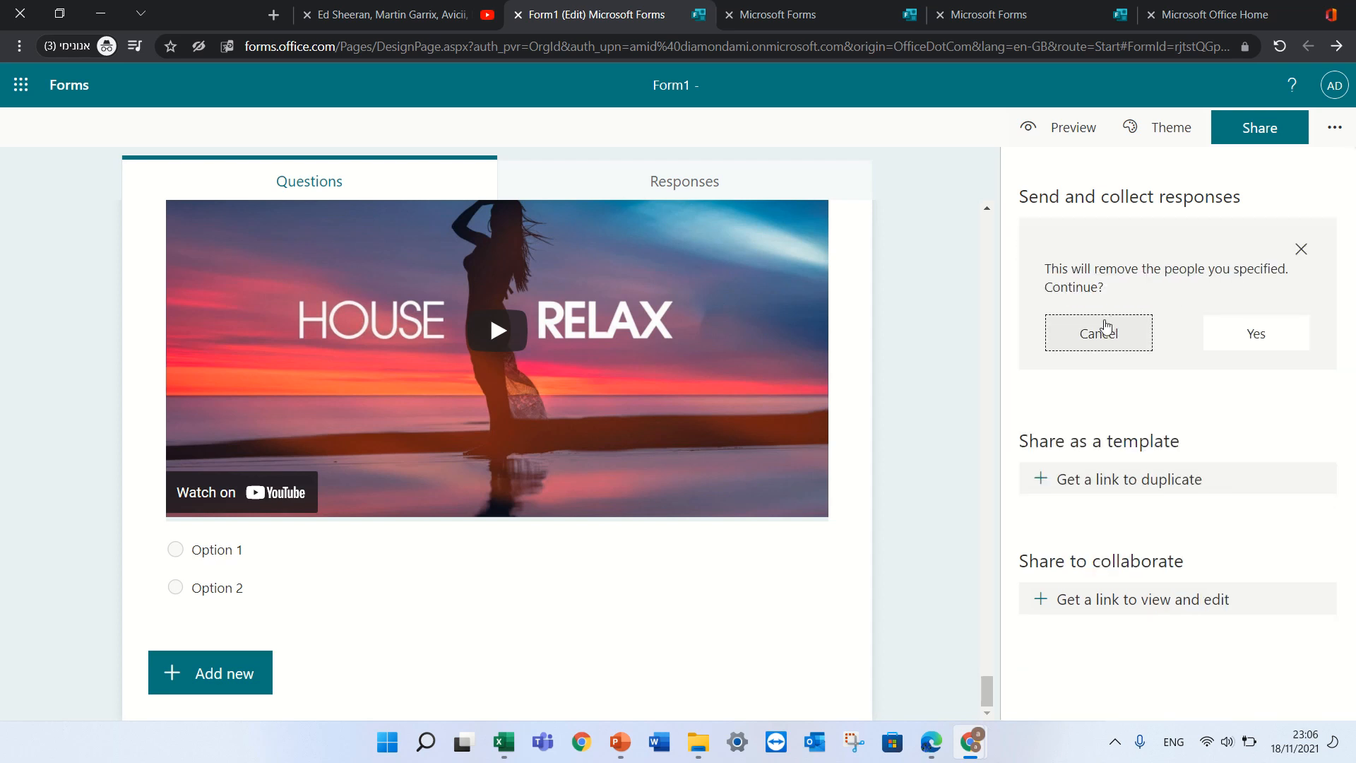
left_click(1255, 332)
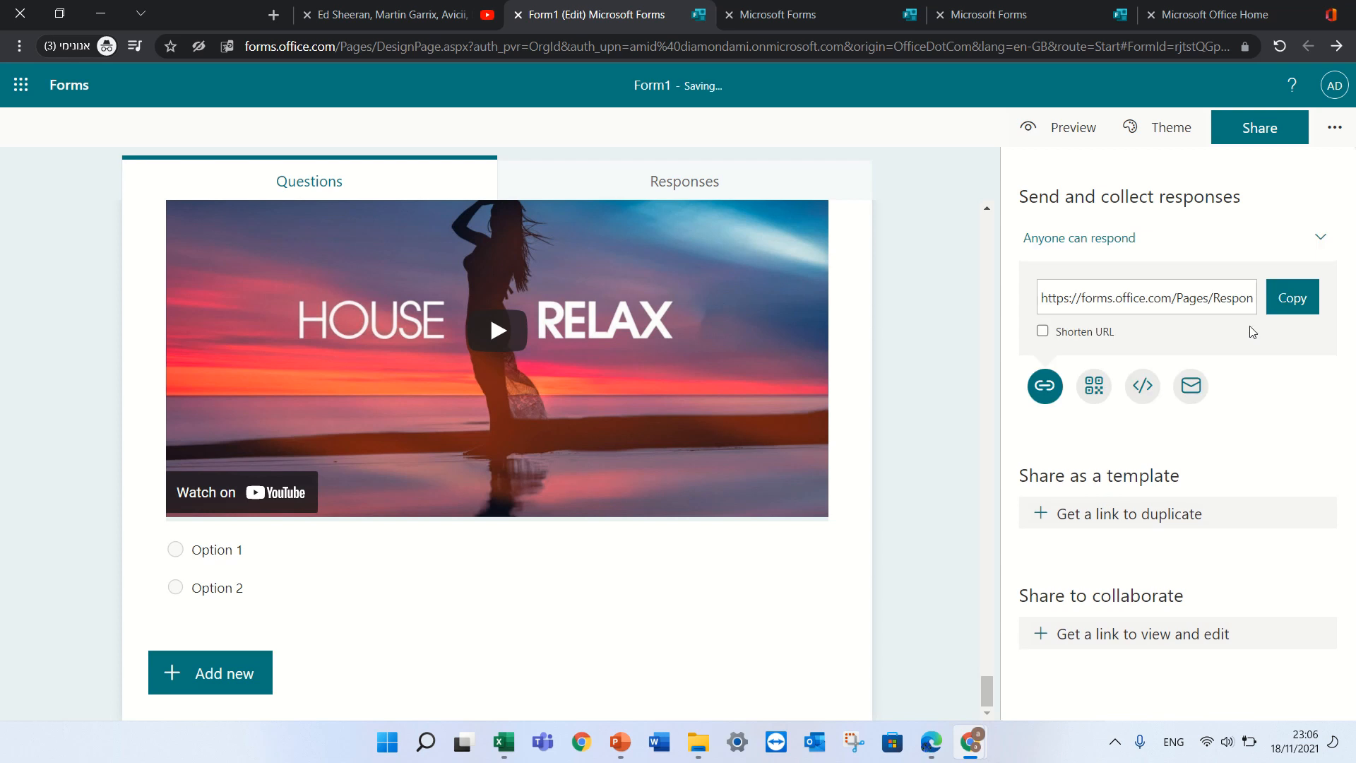
mouse_move(1127, 322)
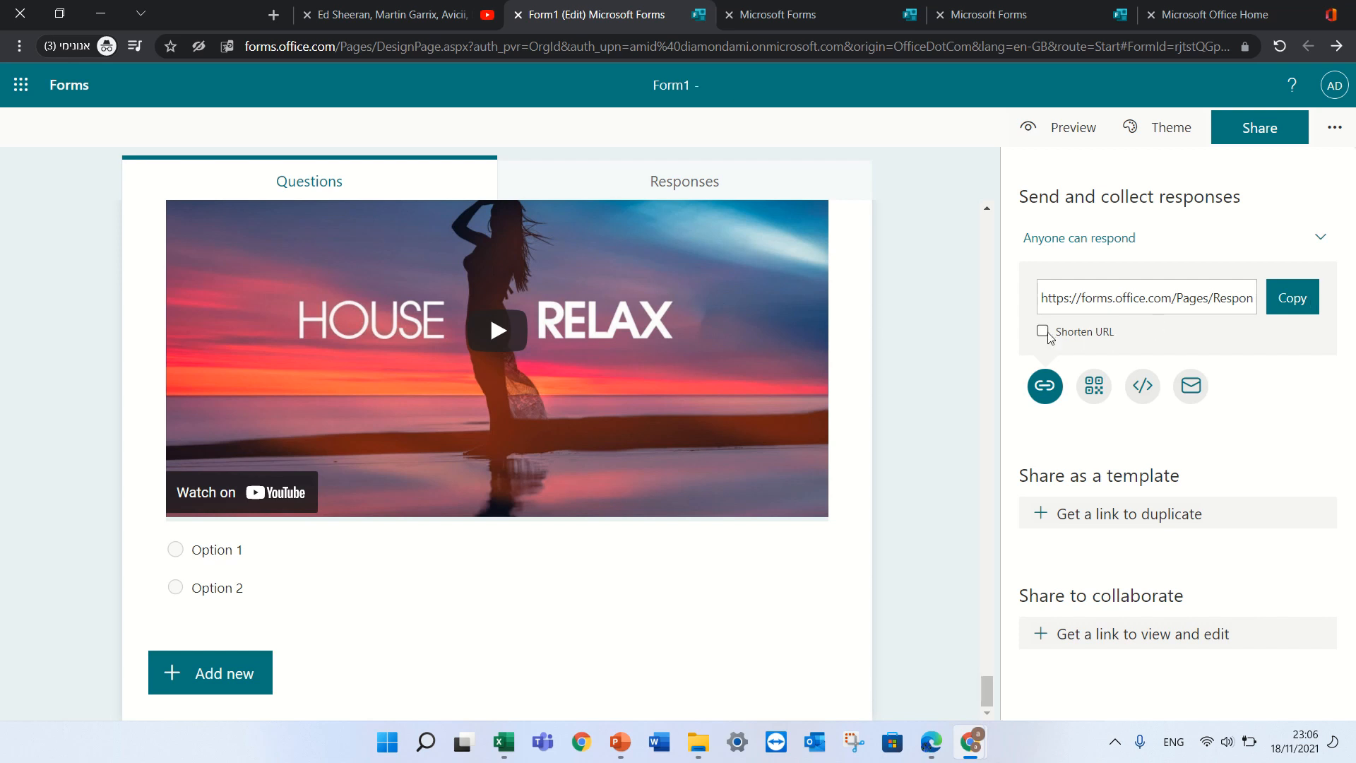
left_click(1042, 331)
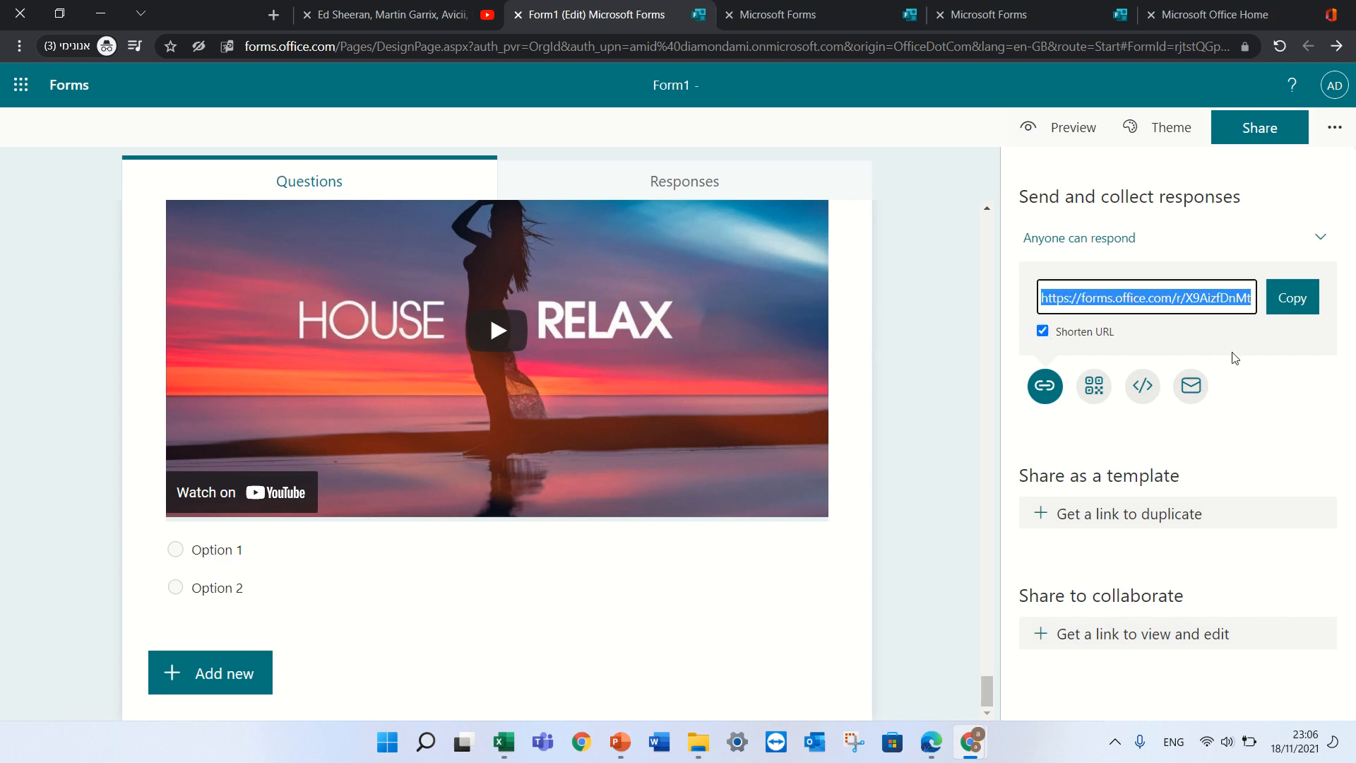
left_click(1291, 297)
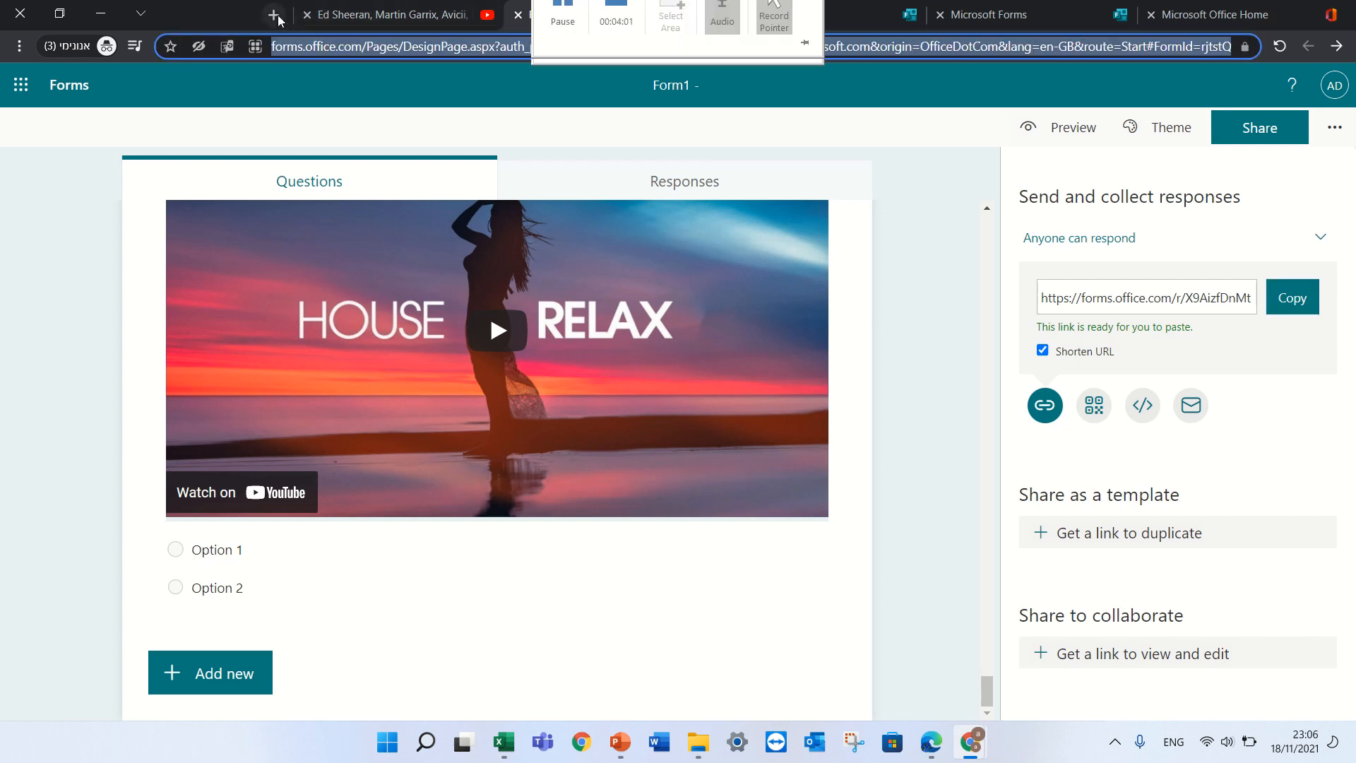
left_click(275, 15)
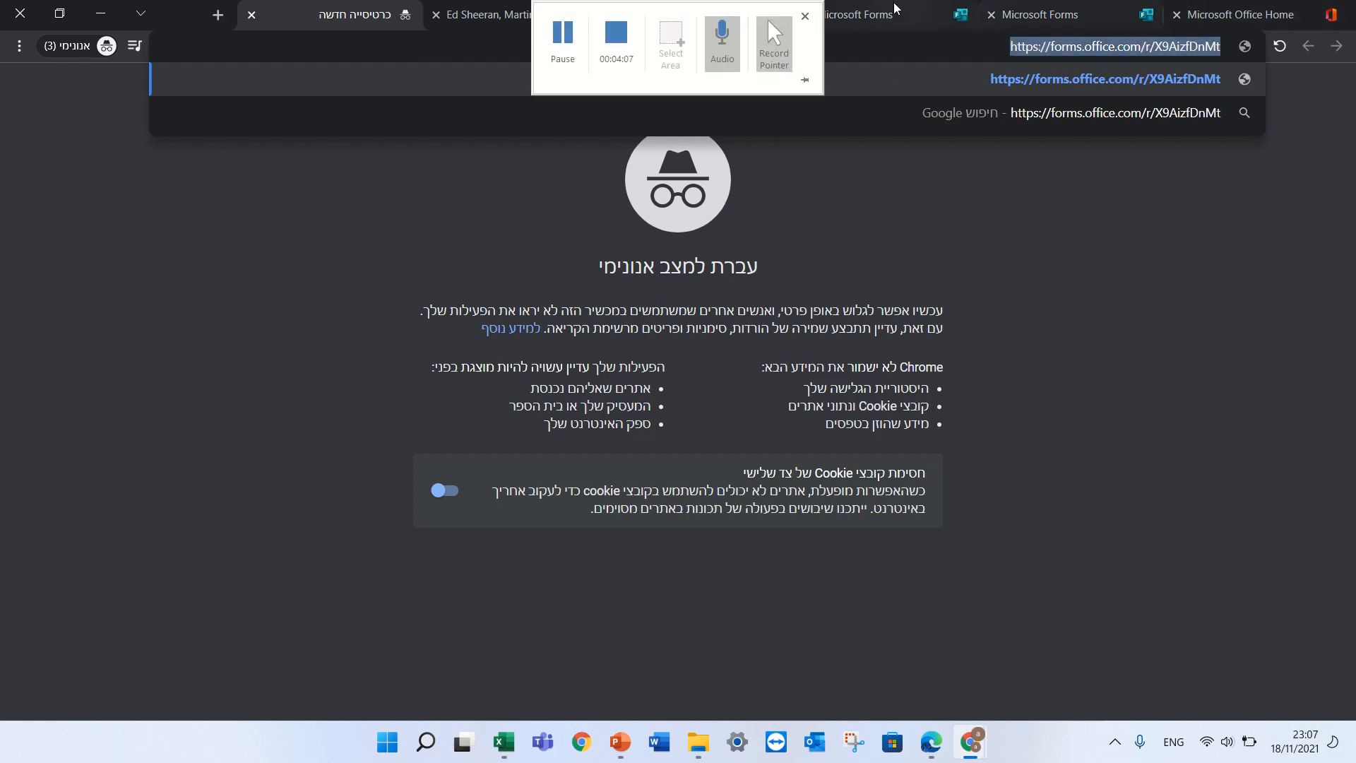
left_click(854, 15)
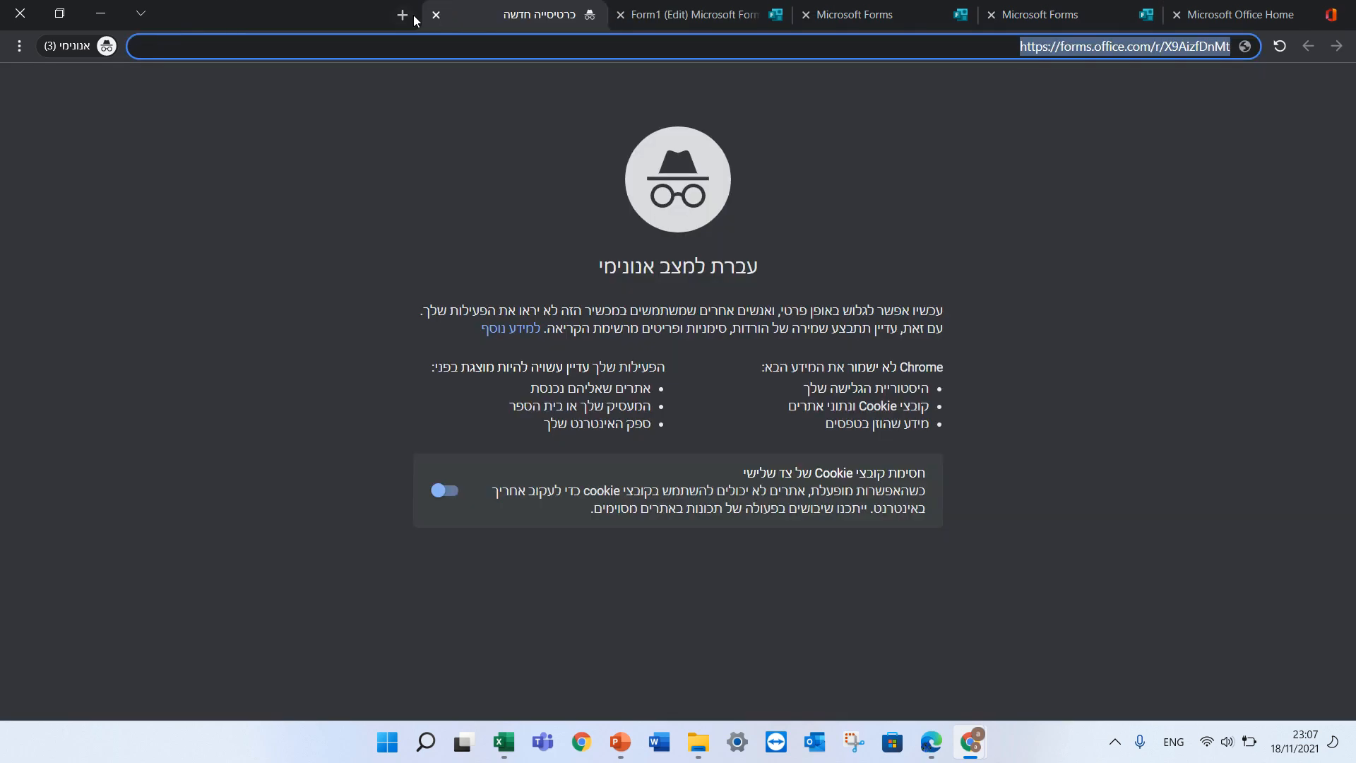
left_click(436, 15)
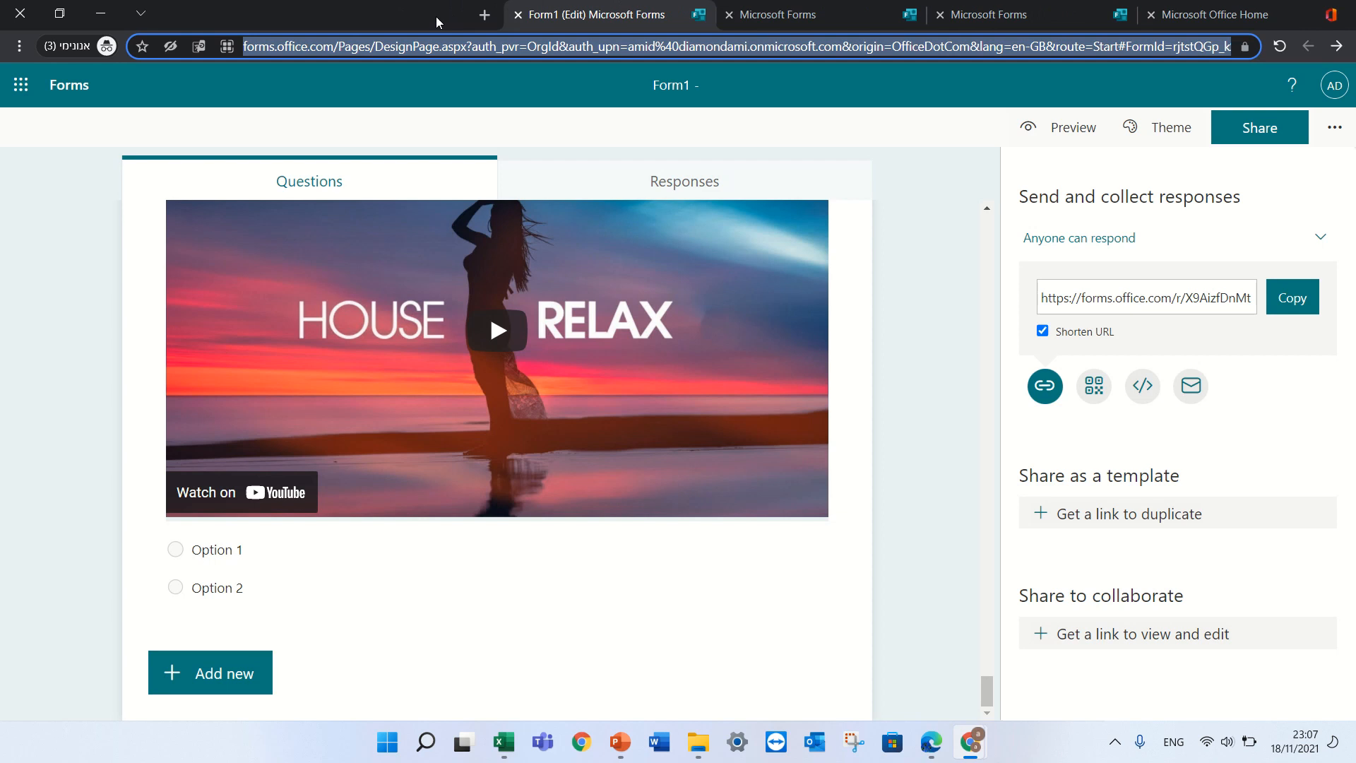
mouse_move(1259, 276)
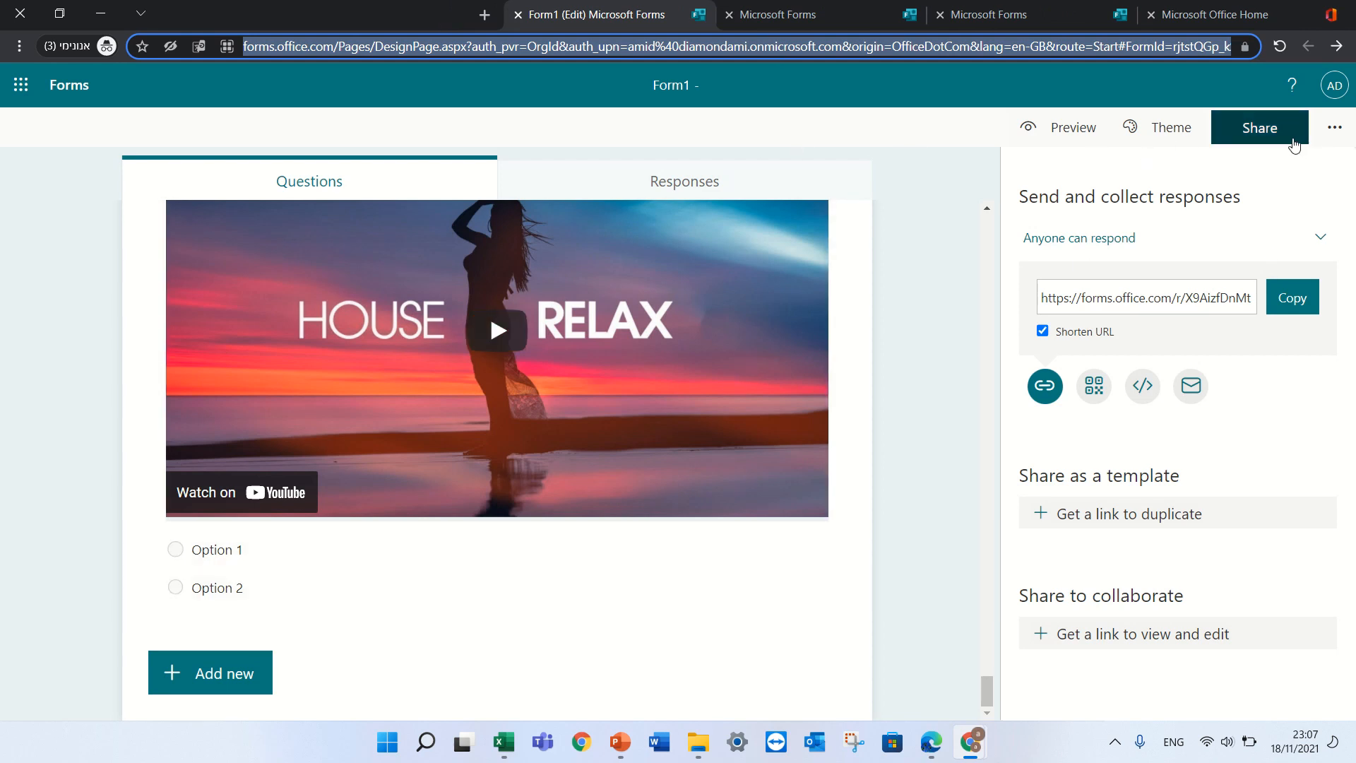
mouse_move(1264, 140)
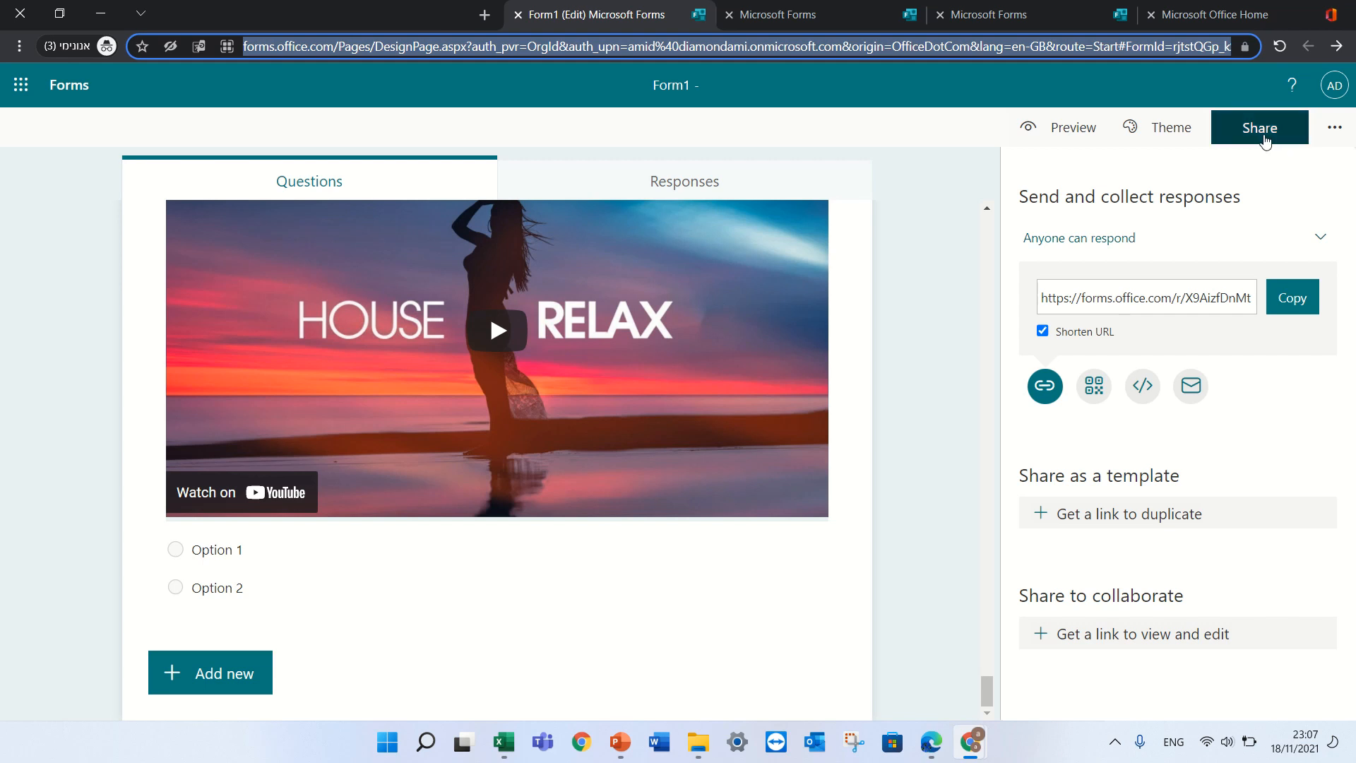
mouse_move(1240, 508)
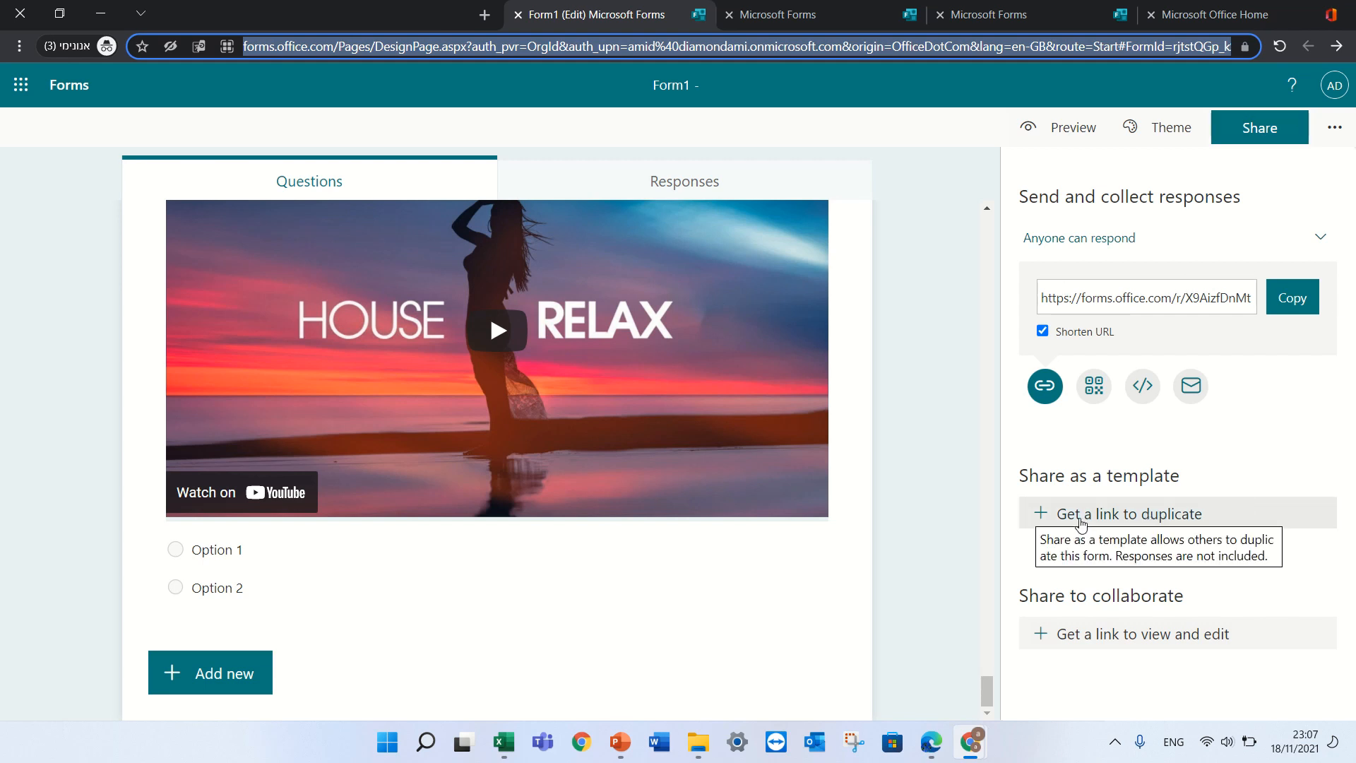
mouse_move(1135, 525)
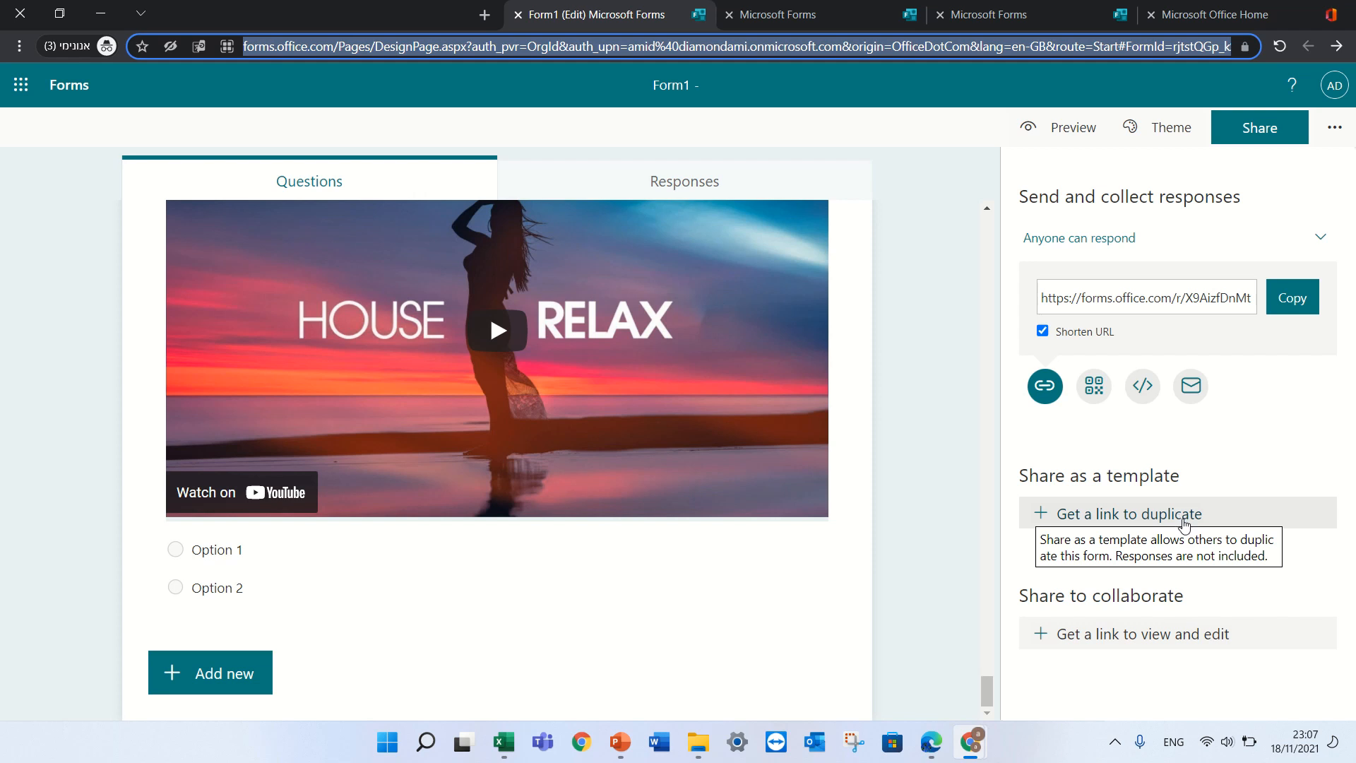
- Generate Form1's duplicate-as-template link for anyone with the link
left_click(1127, 512)
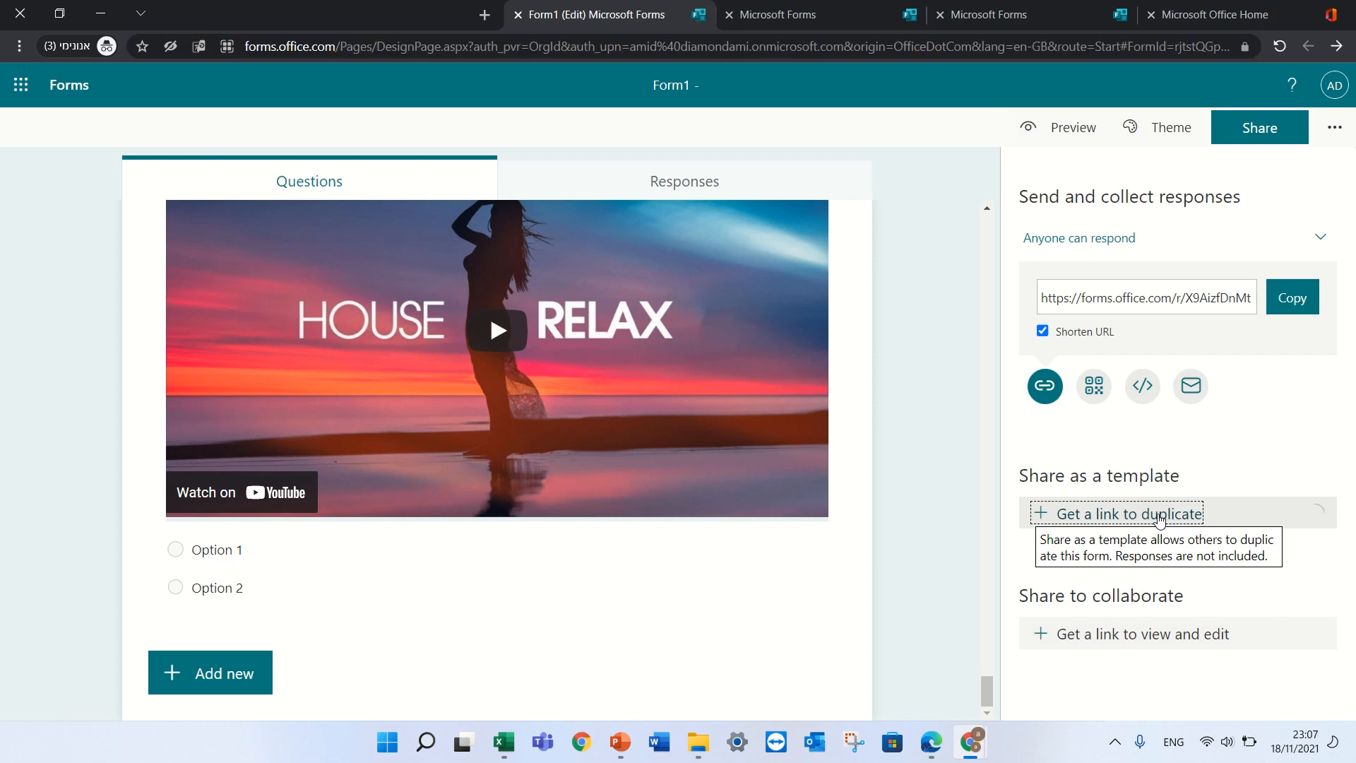
left_click(1126, 513)
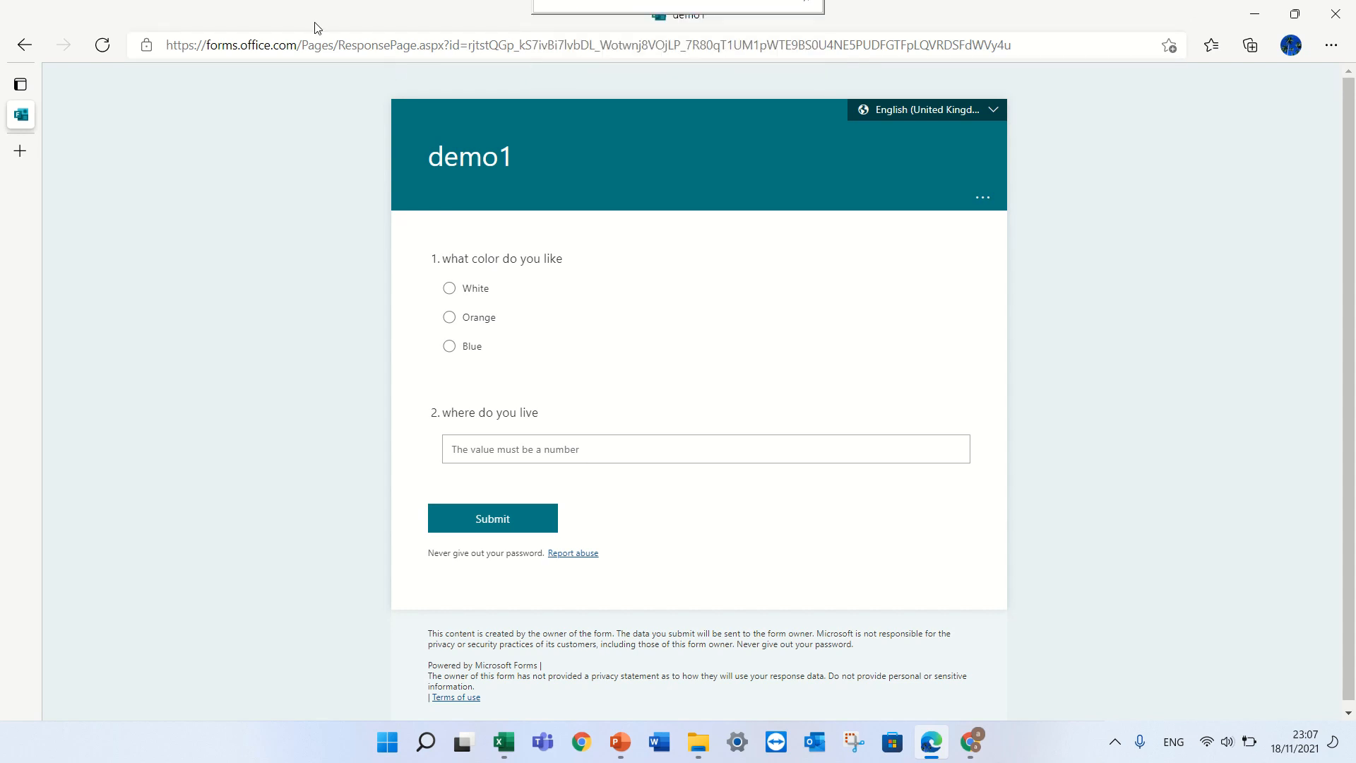
left_click(20, 84)
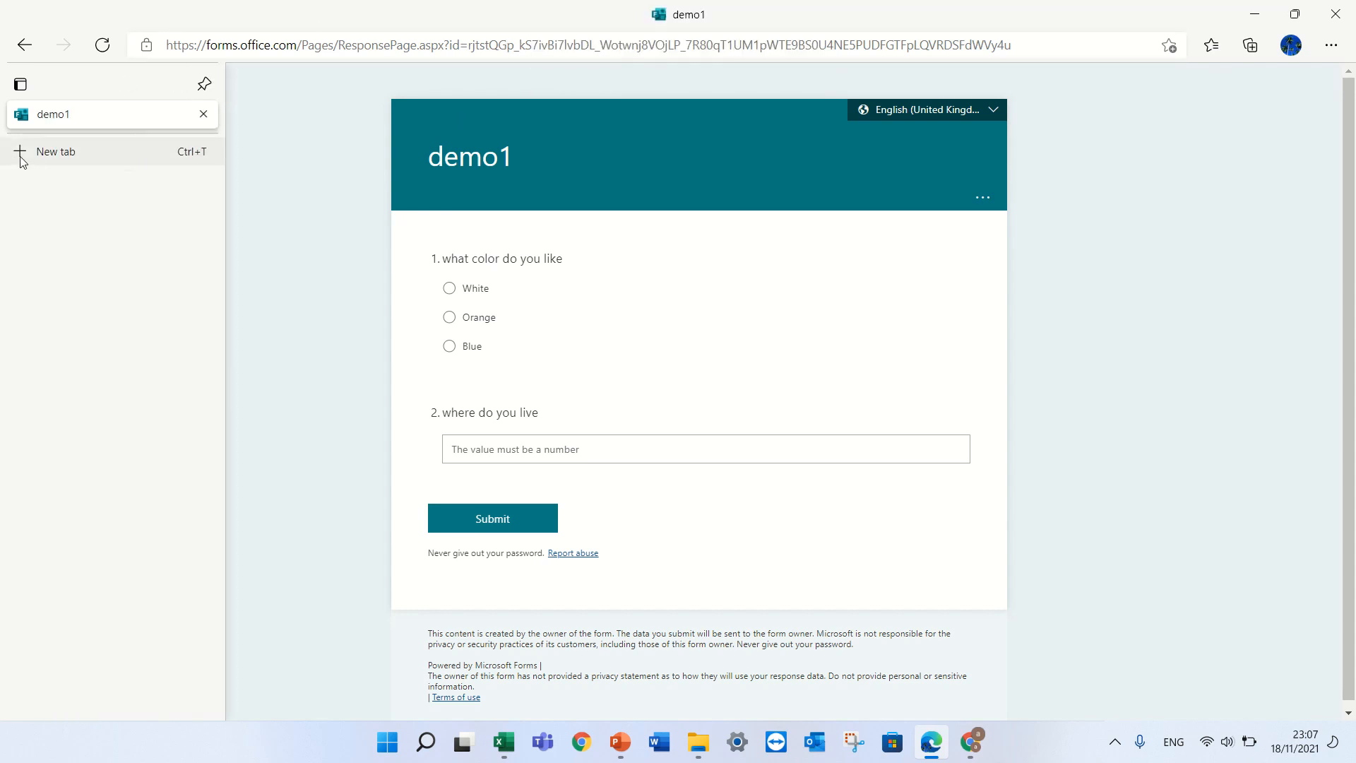
left_click(55, 151)
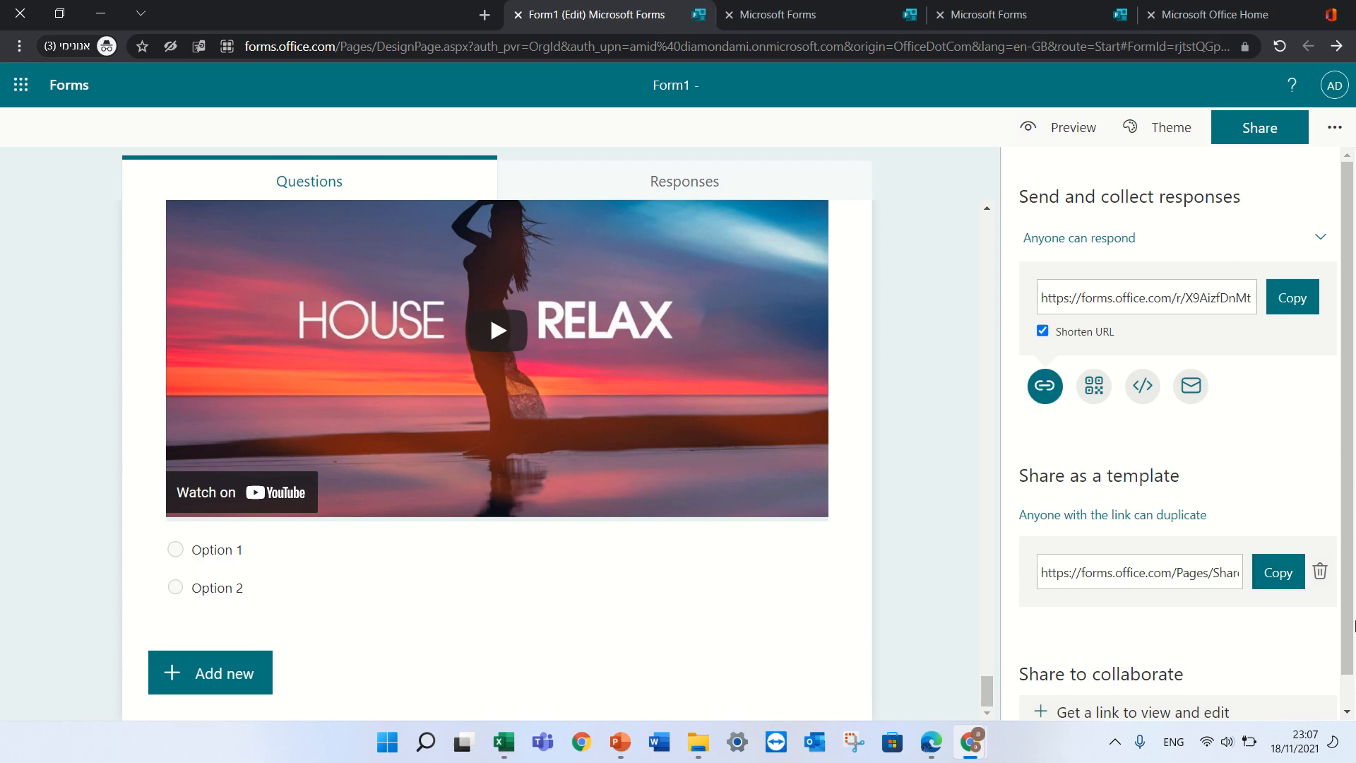
- Reopen Share, create the view-and-edit collaboration link, and keep its current permission
left_click(1258, 127)
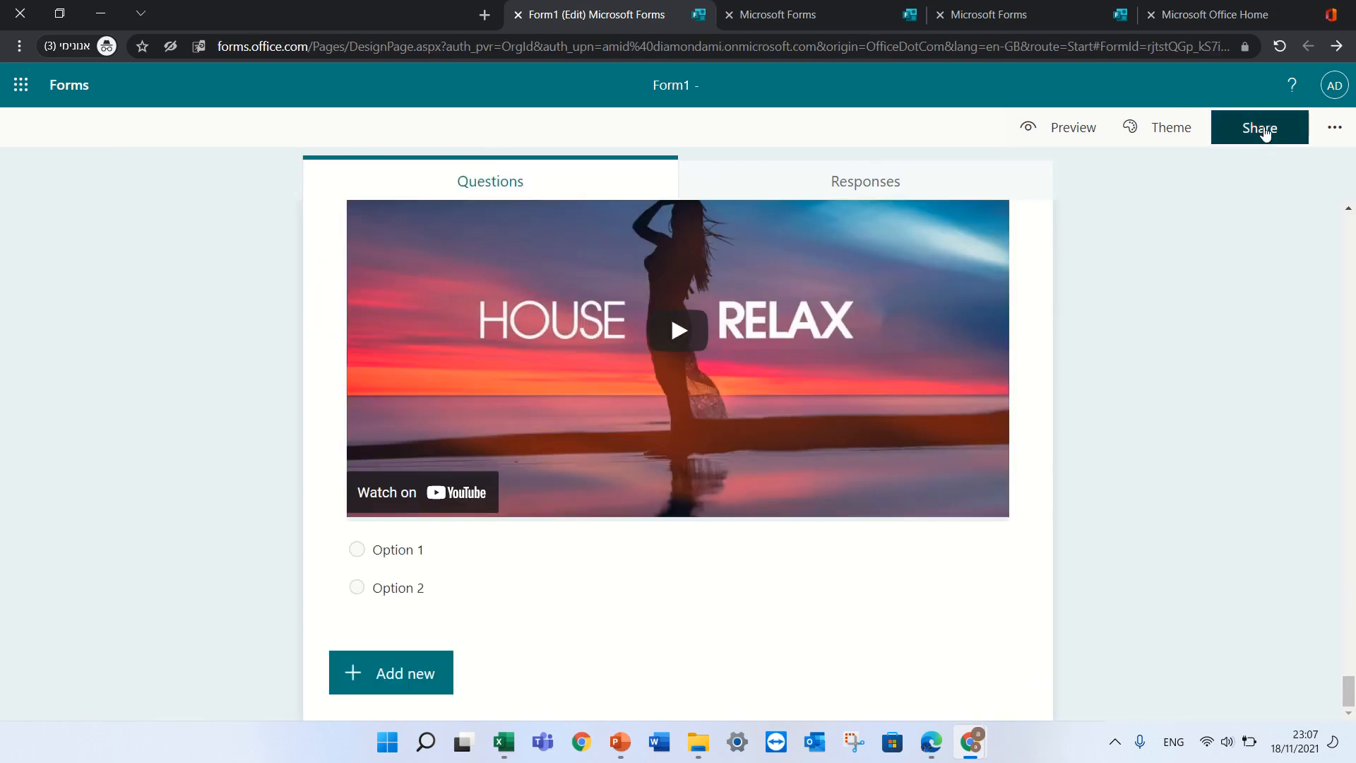
left_click(1258, 127)
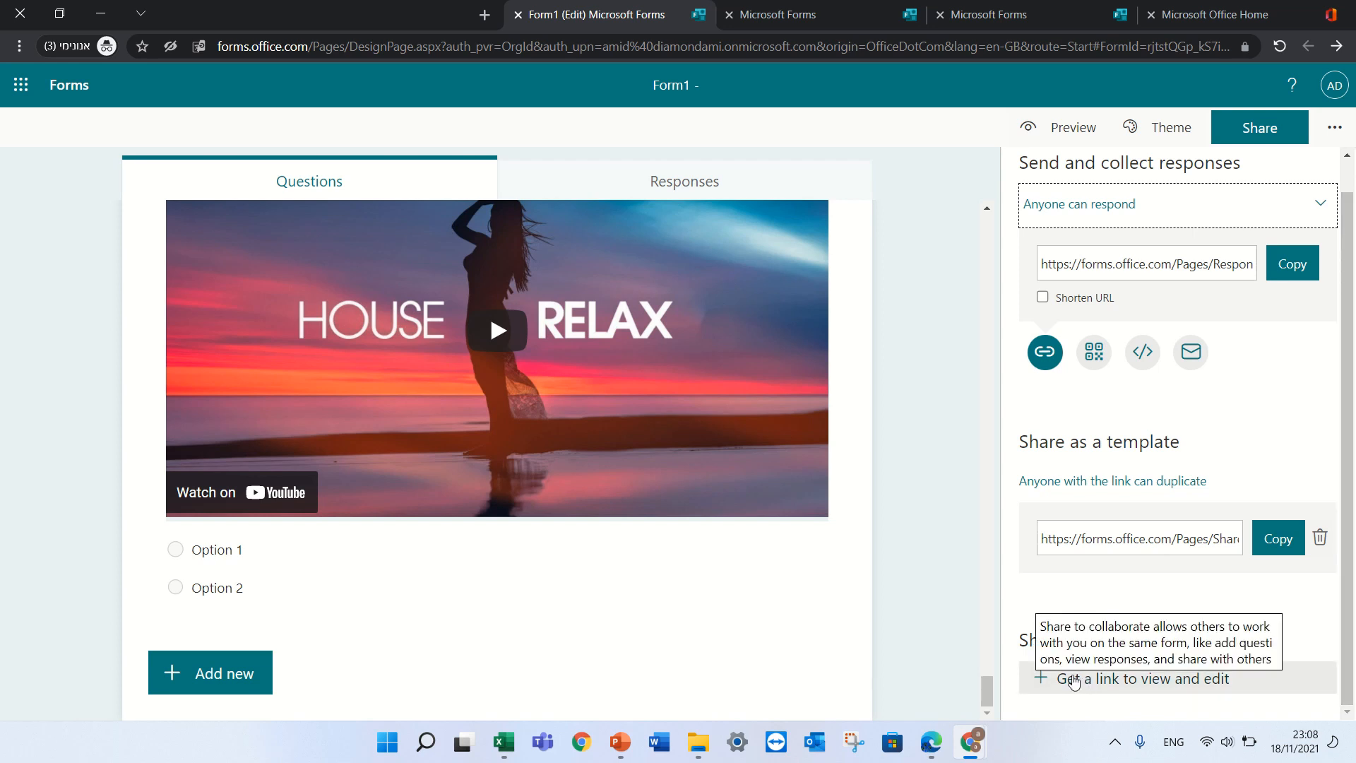
mouse_move(1048, 682)
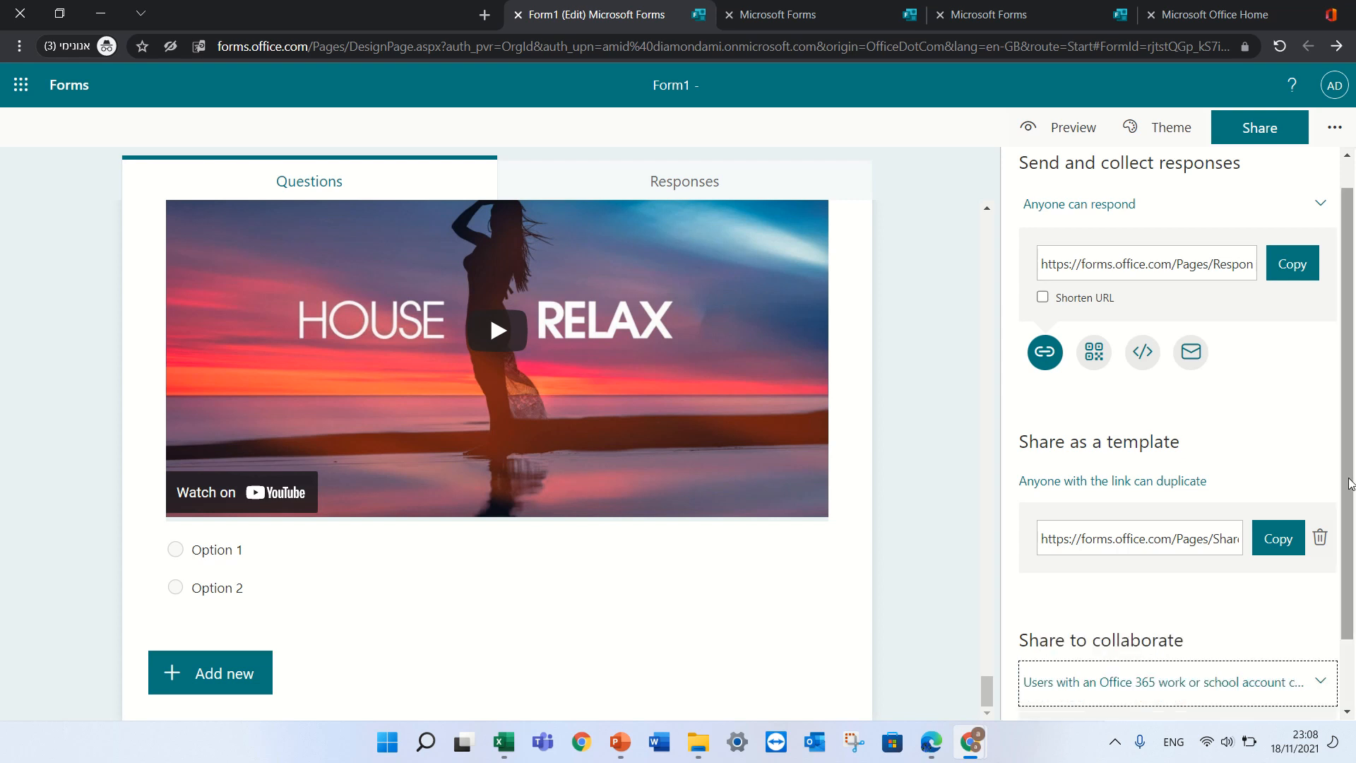
scroll("down", 3)
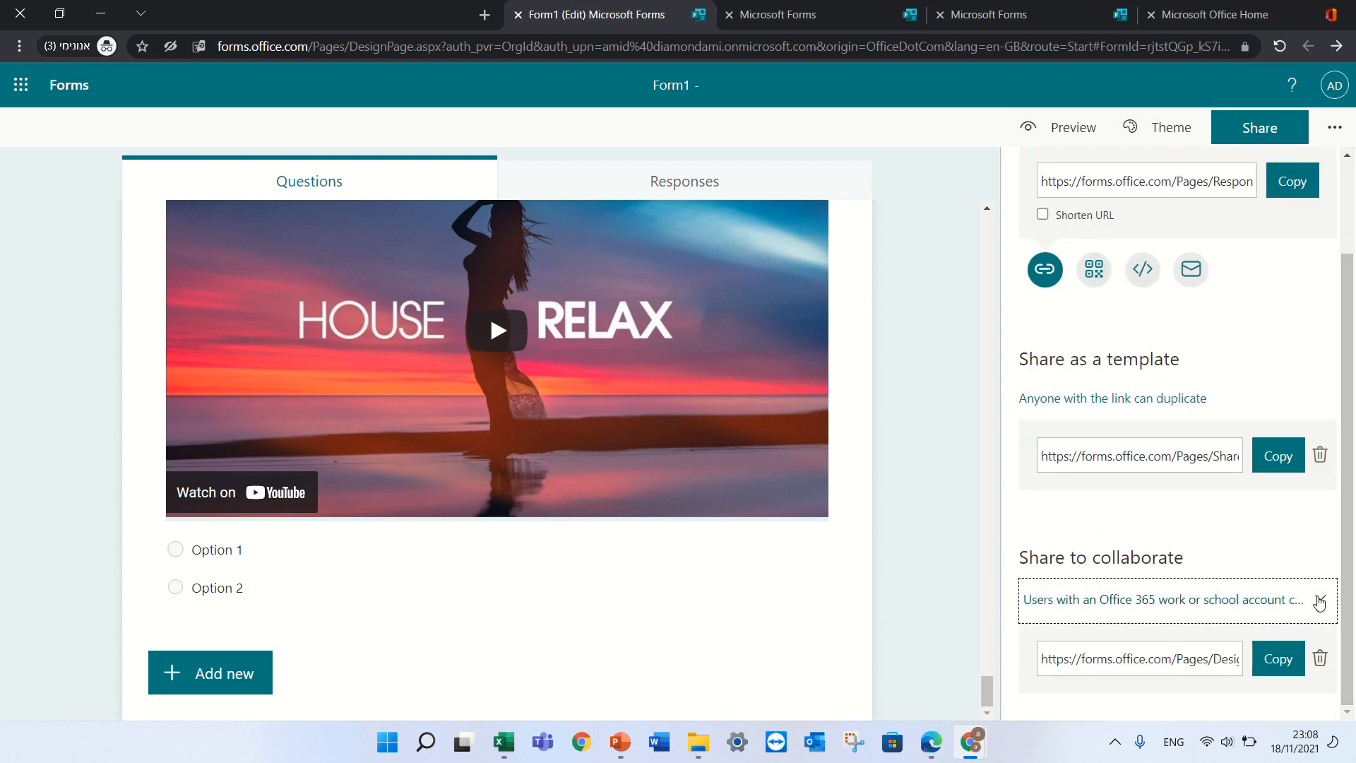
left_click(1176, 599)
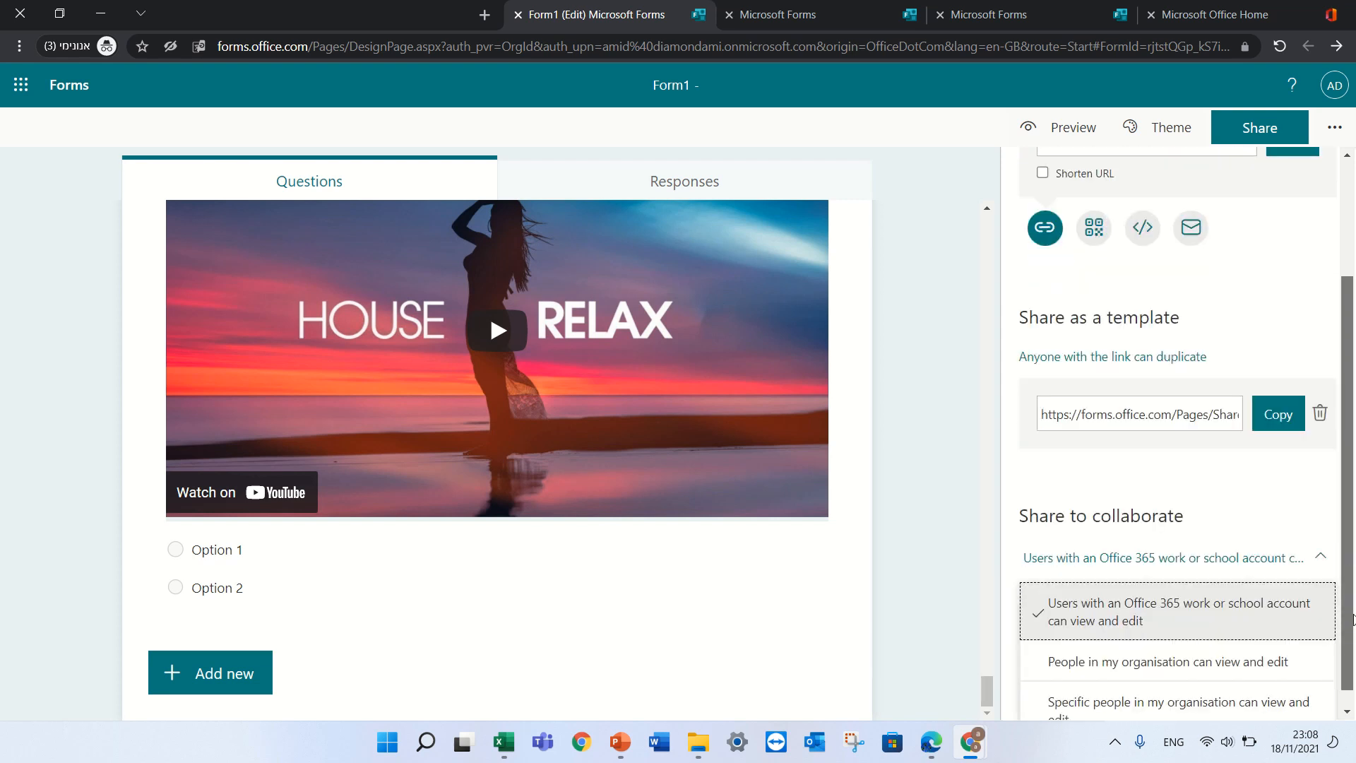
scroll("down", 3)
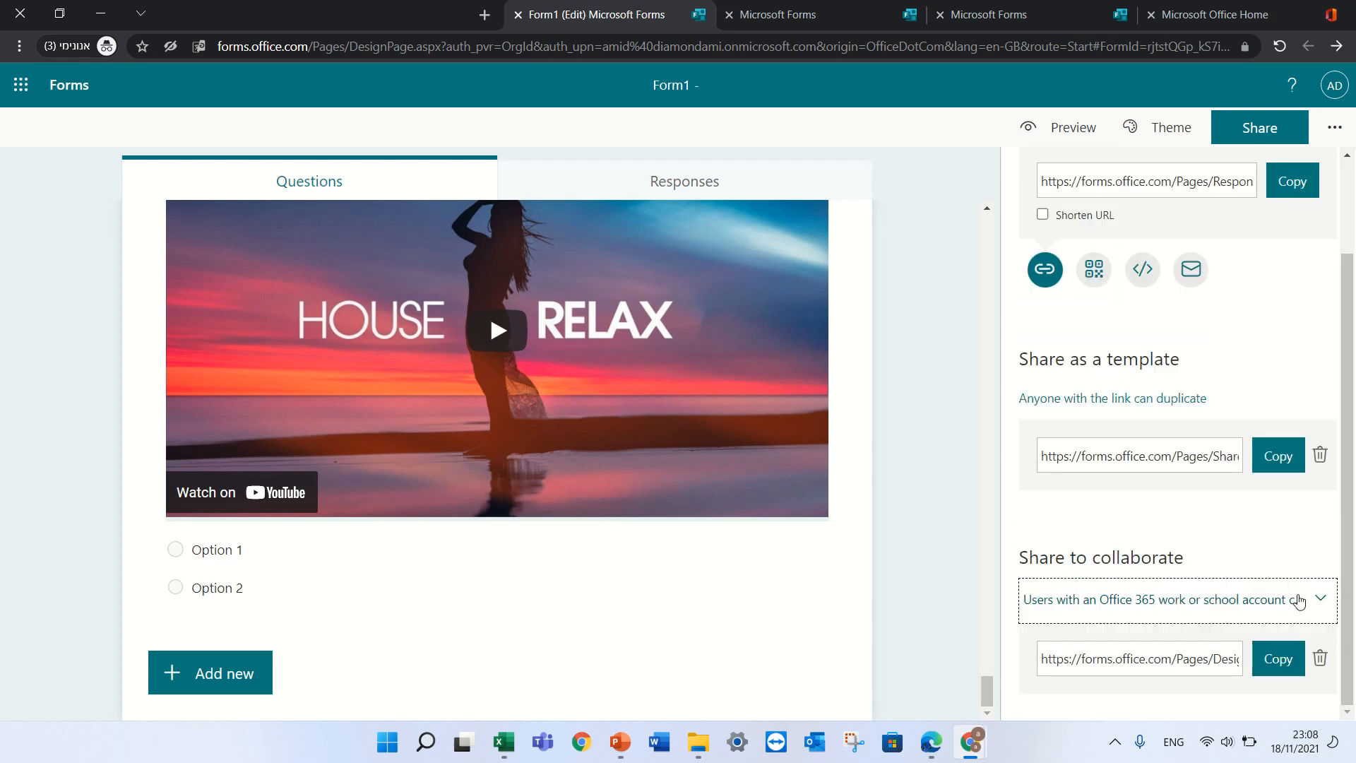
left_click(1175, 600)
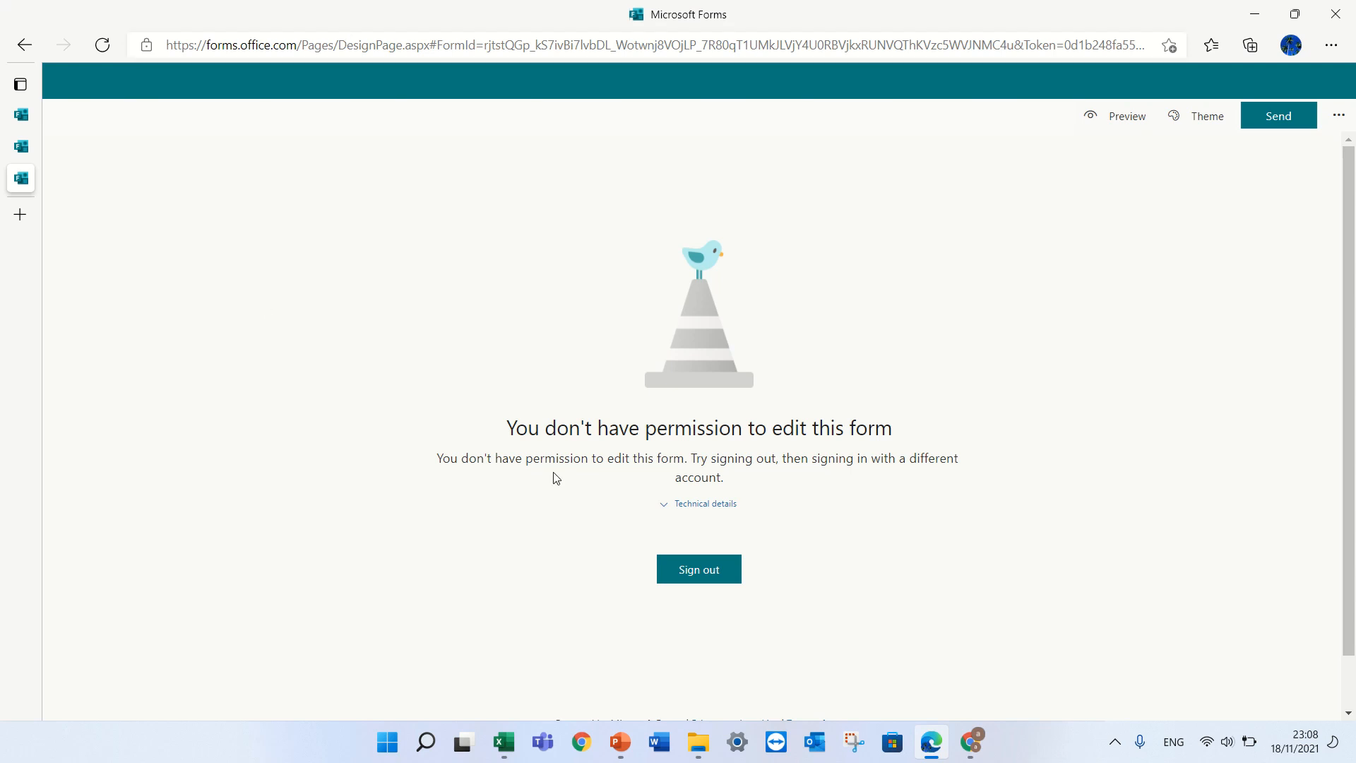
left_click(698, 569)
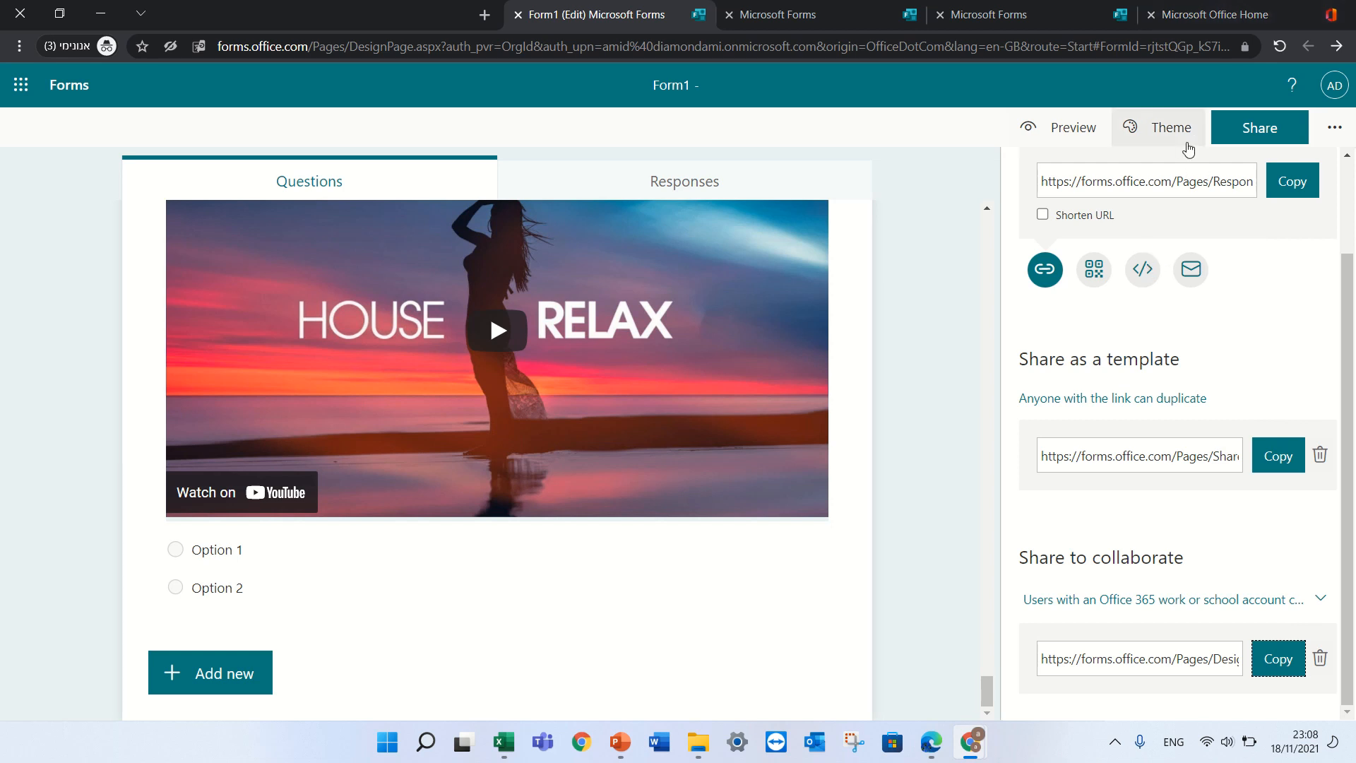
- Try the illustrated room theme, preview Customise theme, then return to the theme gallery
left_click(1169, 127)
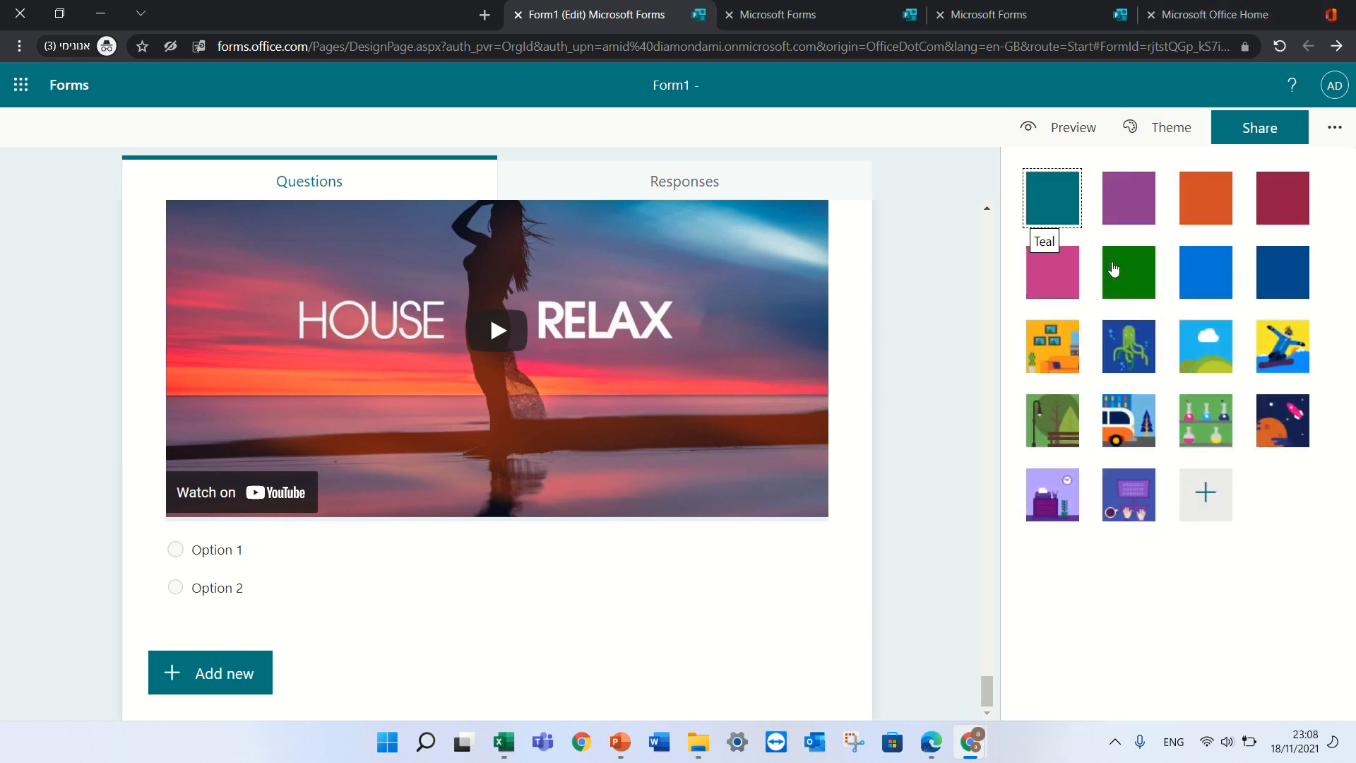
left_click(1052, 346)
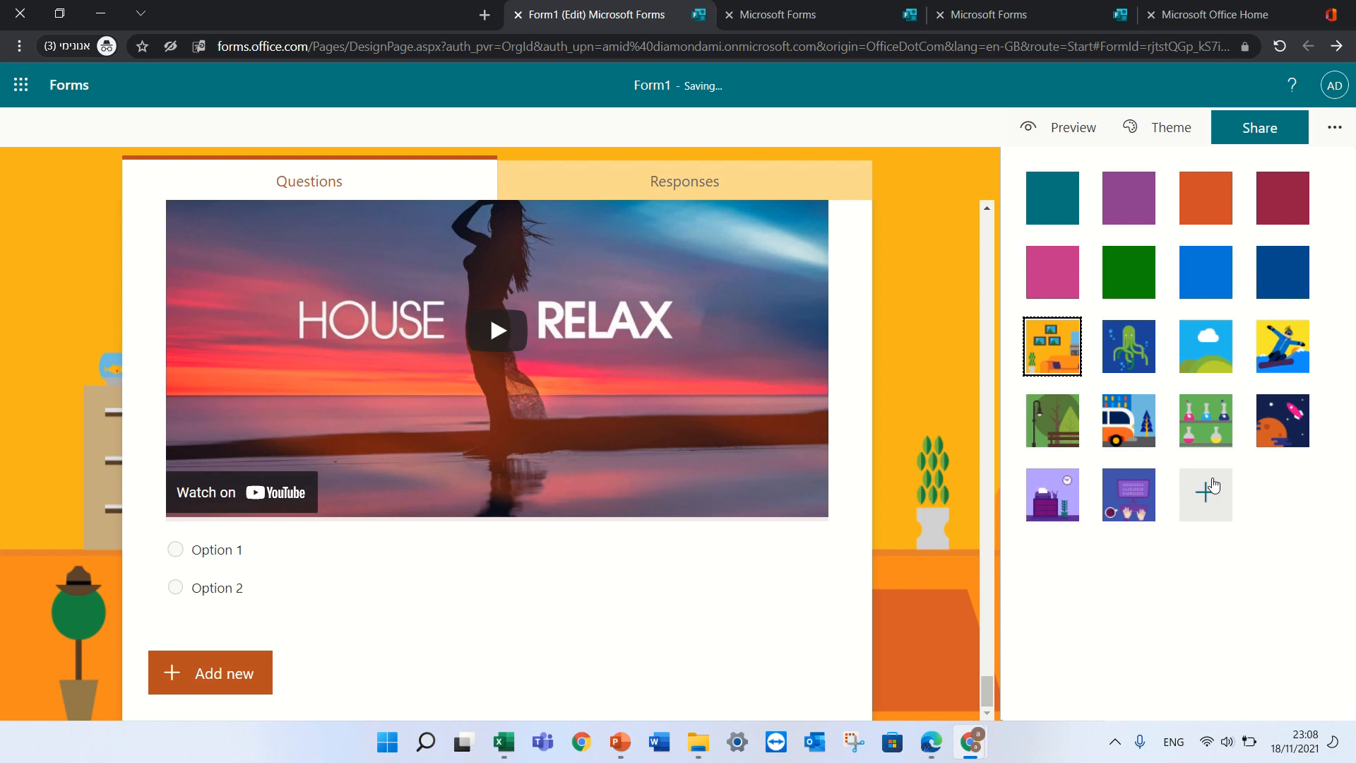
left_click(1282, 346)
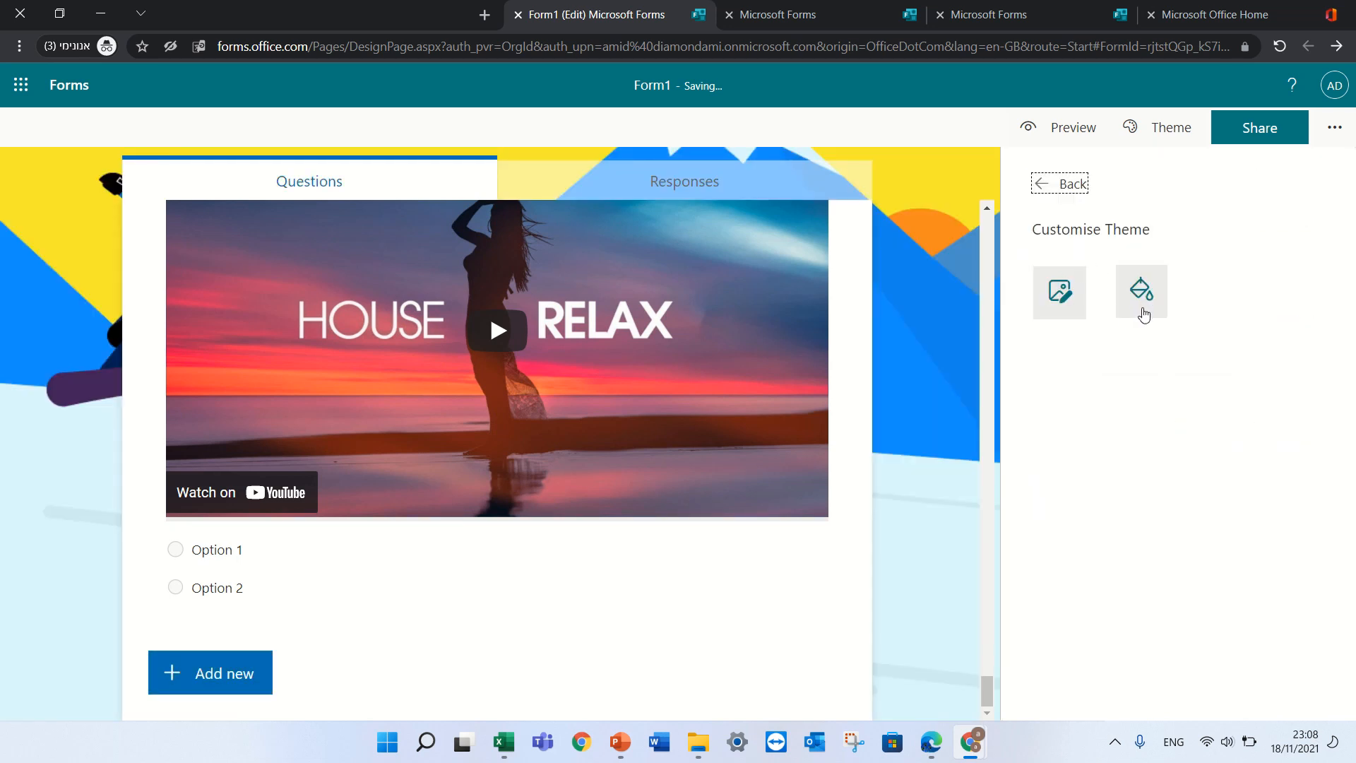
left_click(1140, 290)
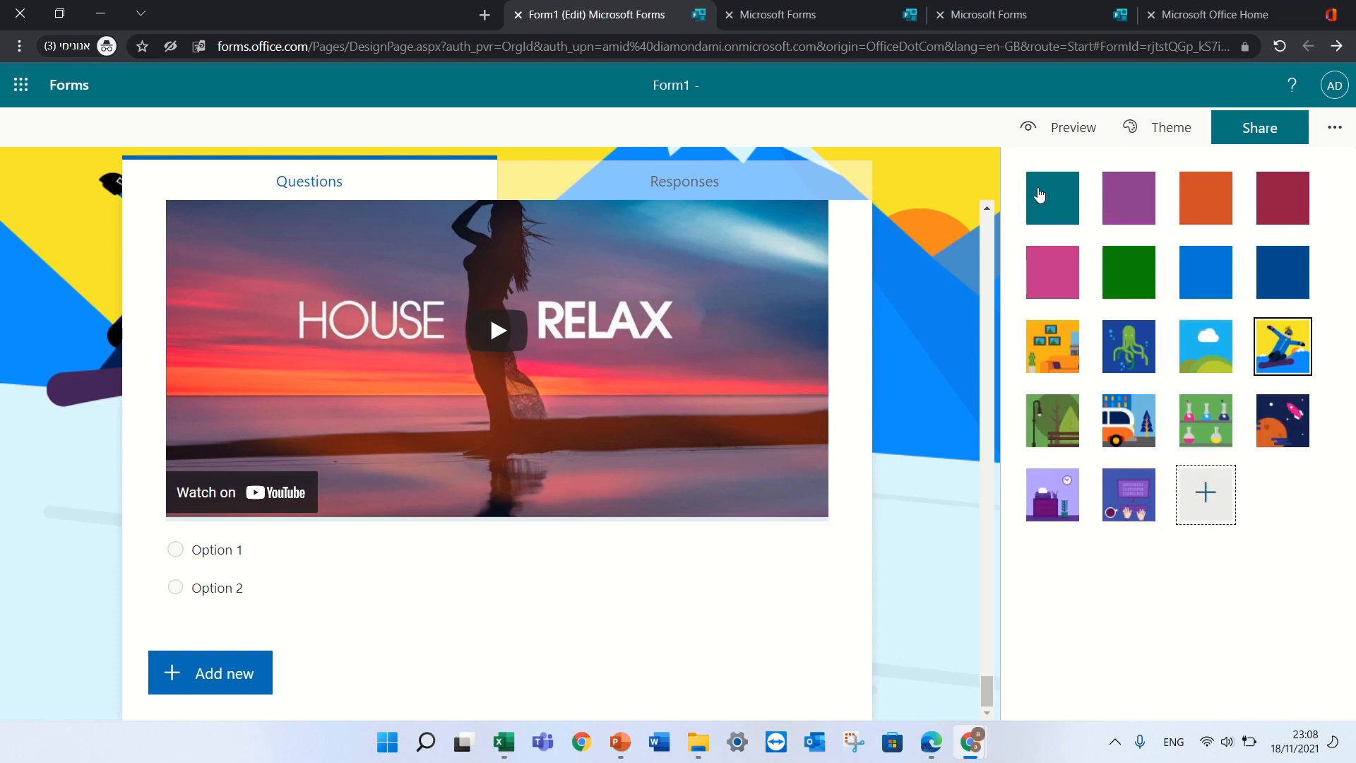
mouse_move(1205, 494)
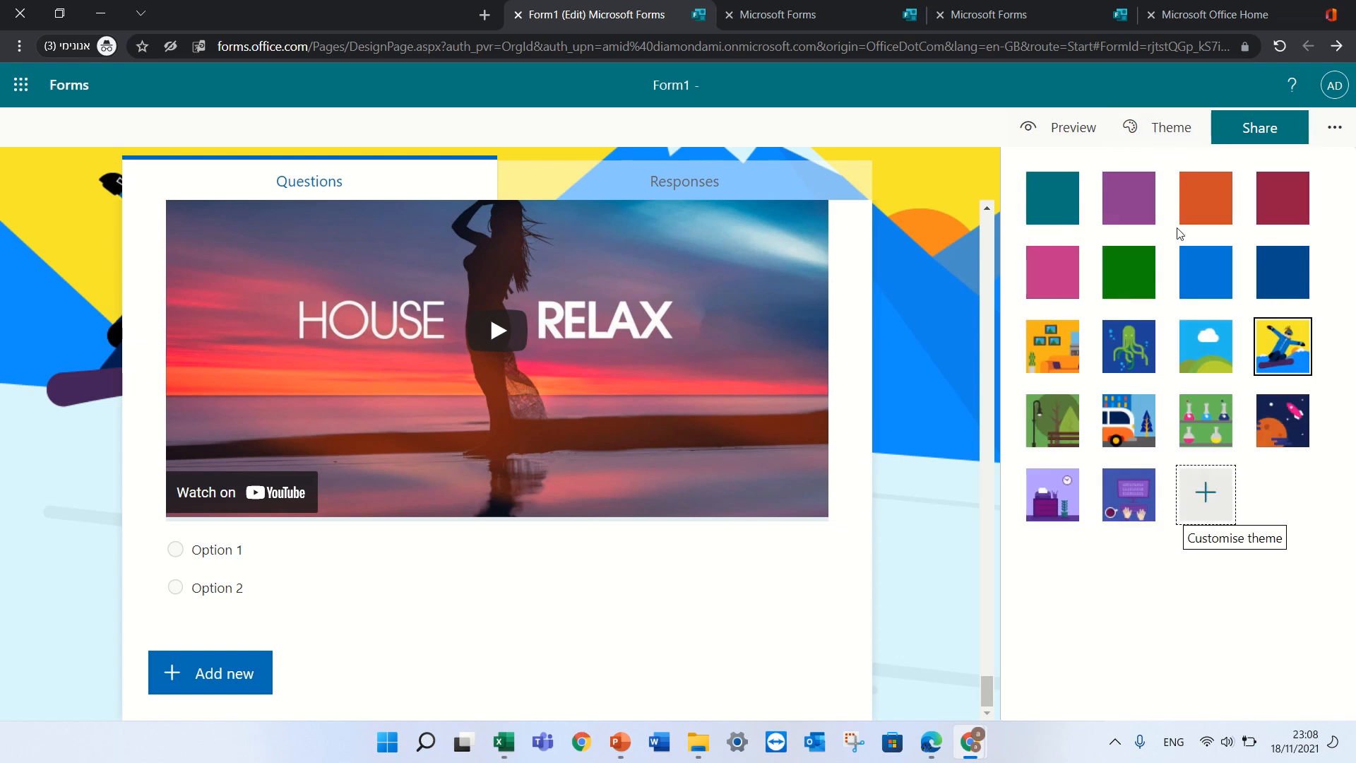
mouse_move(1266, 165)
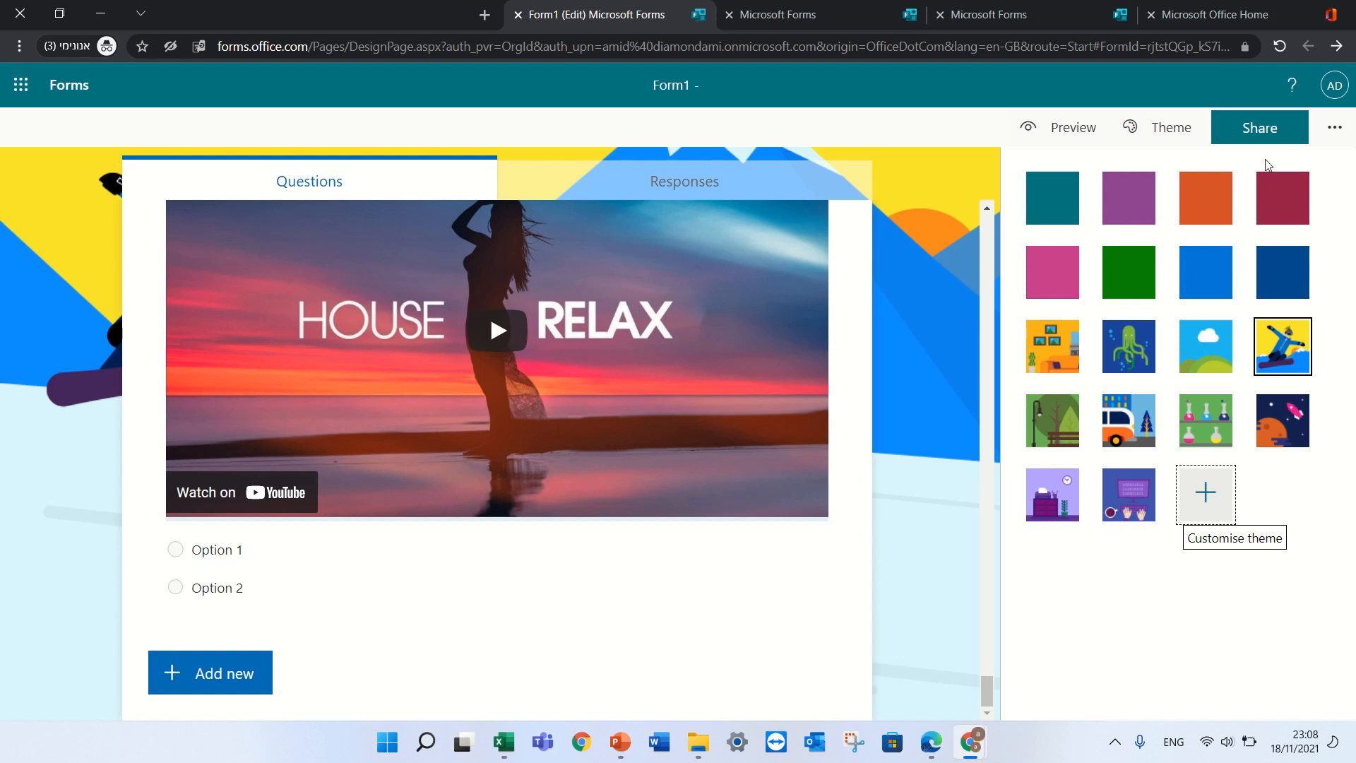
- In the Multilingual pane, add Deutsch (search 'ger') and Français (France) (search 'fre')
left_click(1334, 127)
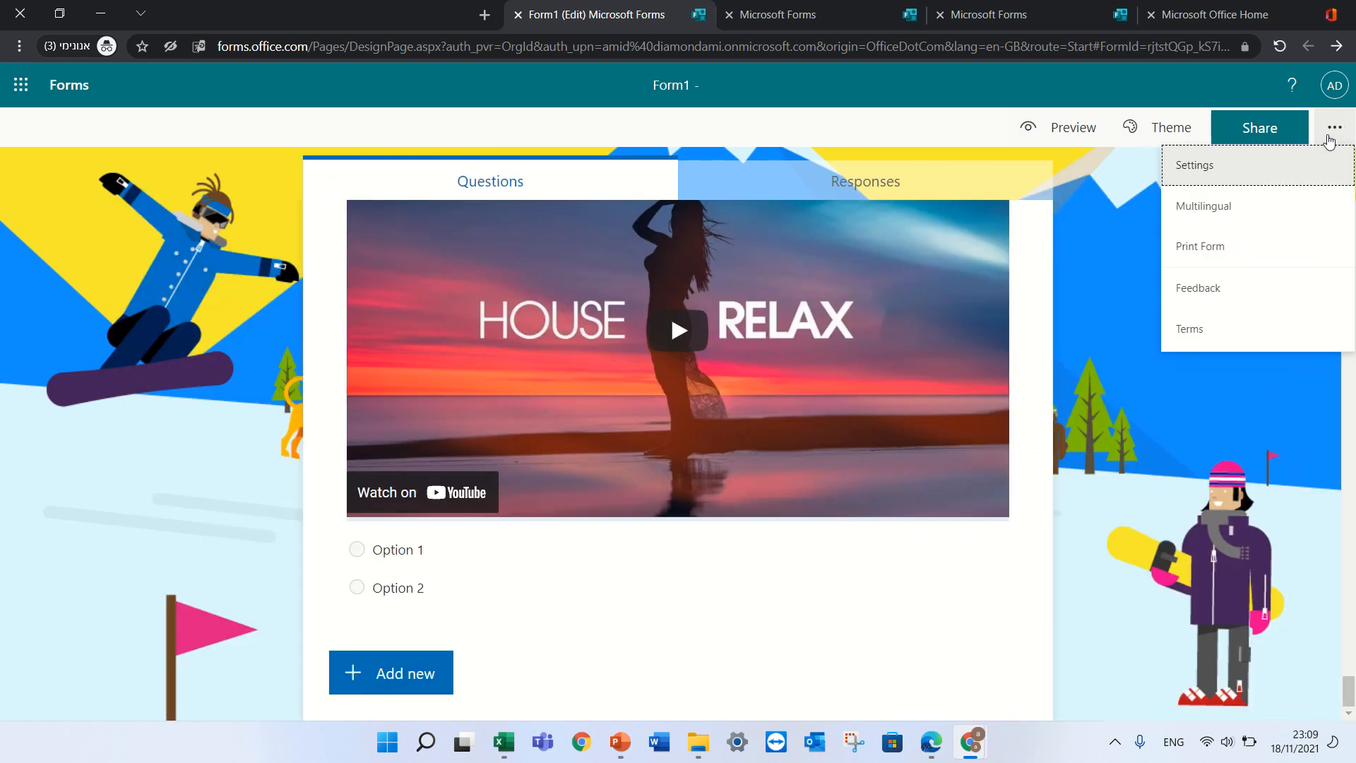
mouse_move(1236, 206)
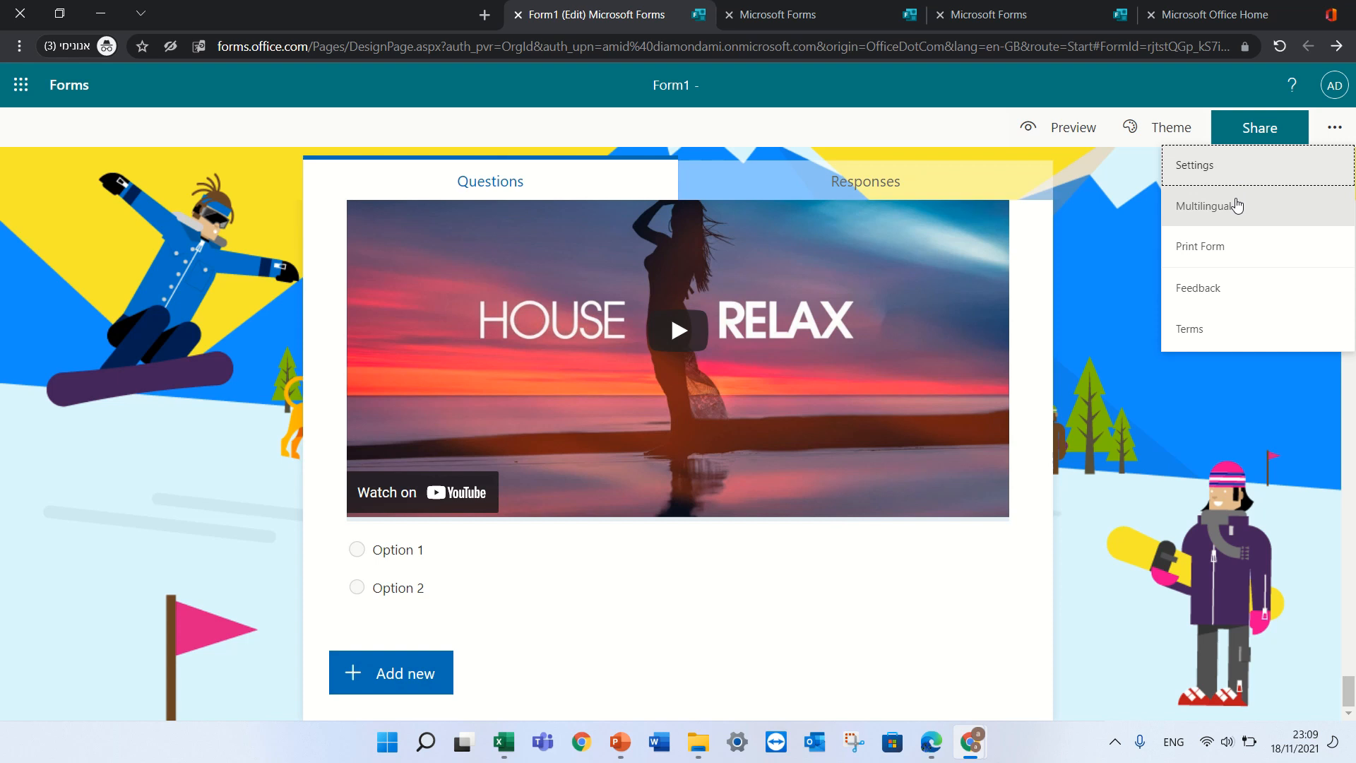
left_click(1204, 206)
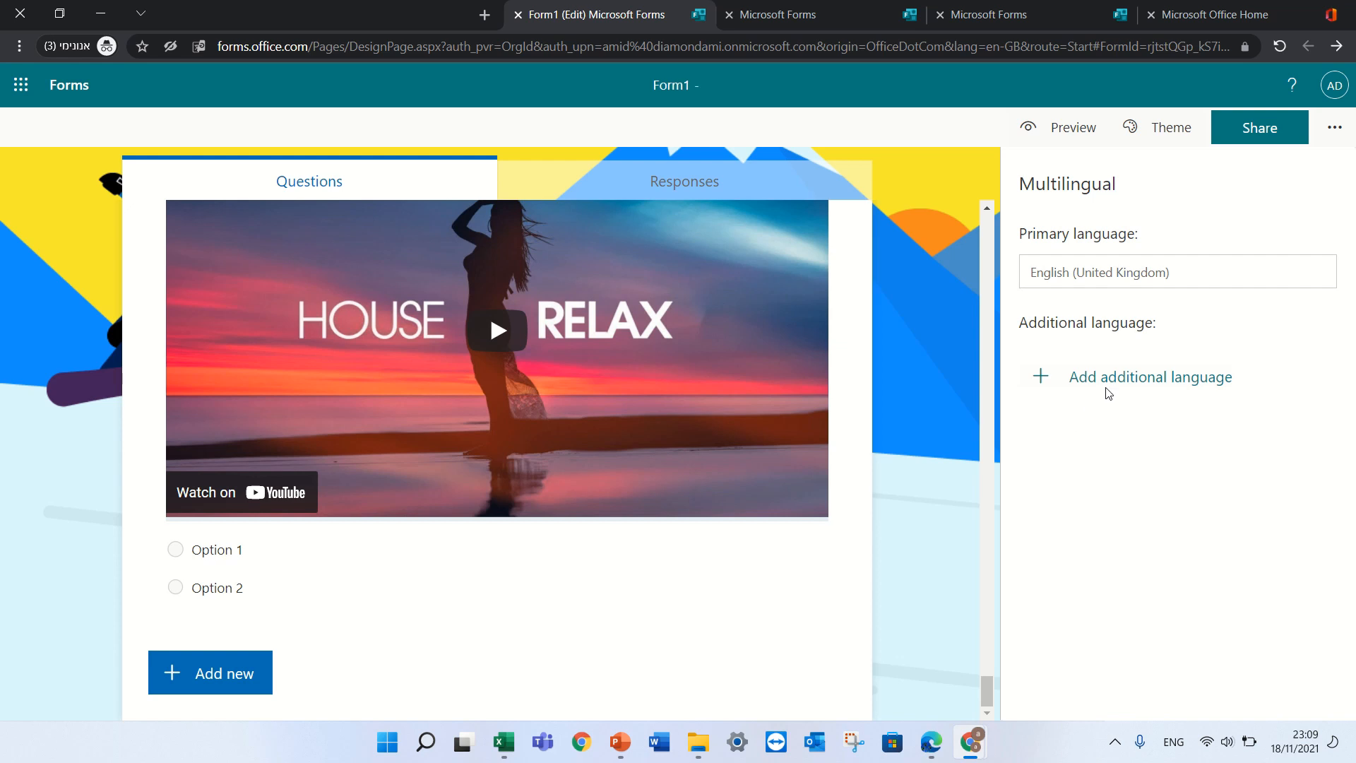
left_click(1148, 377)
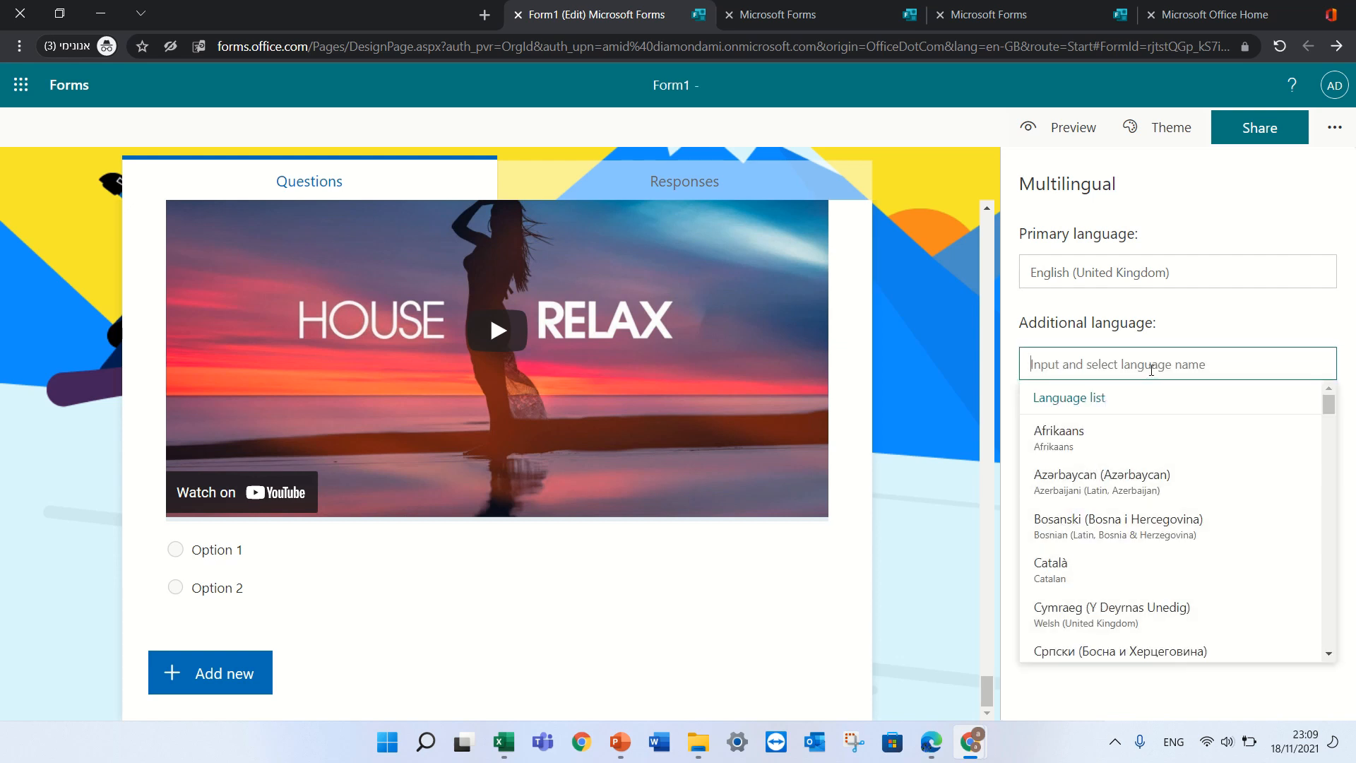
type("ger")
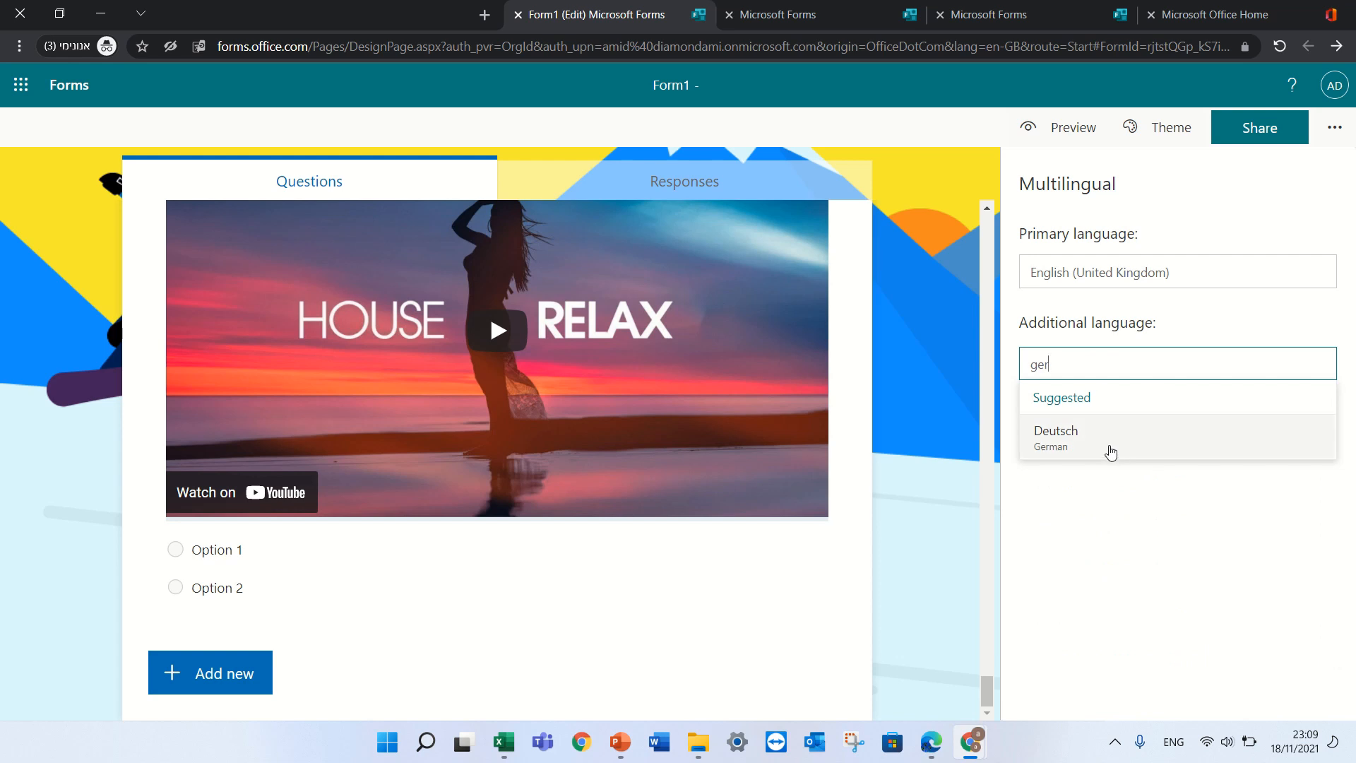
left_click(1055, 436)
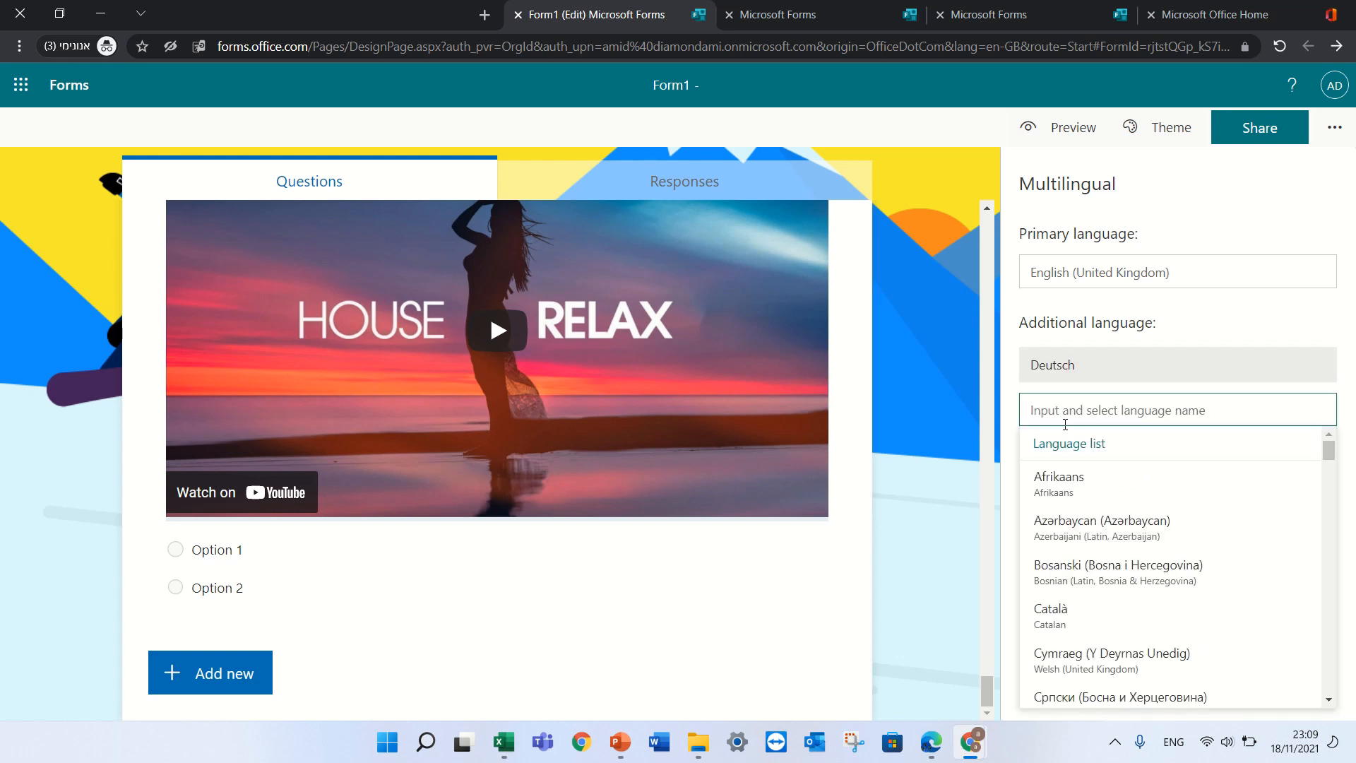
type("fre")
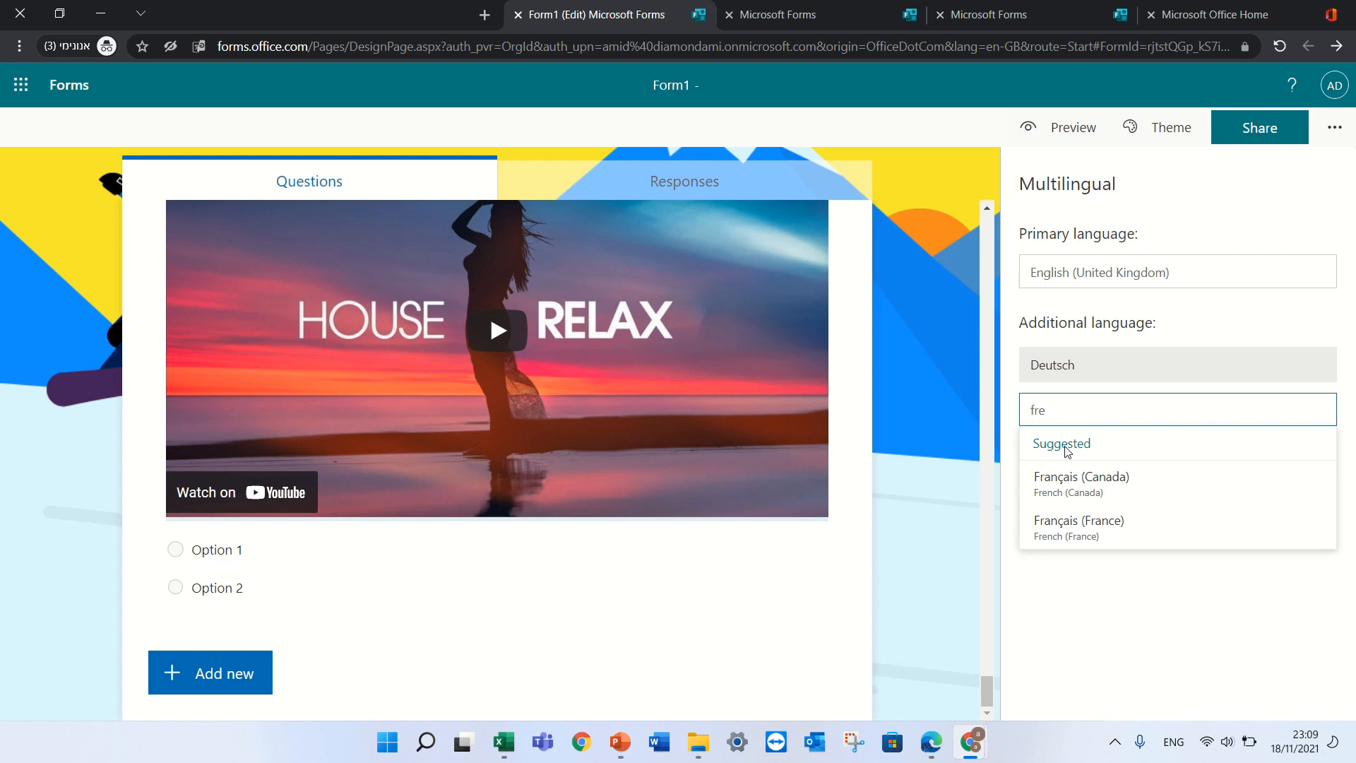
left_click(1078, 519)
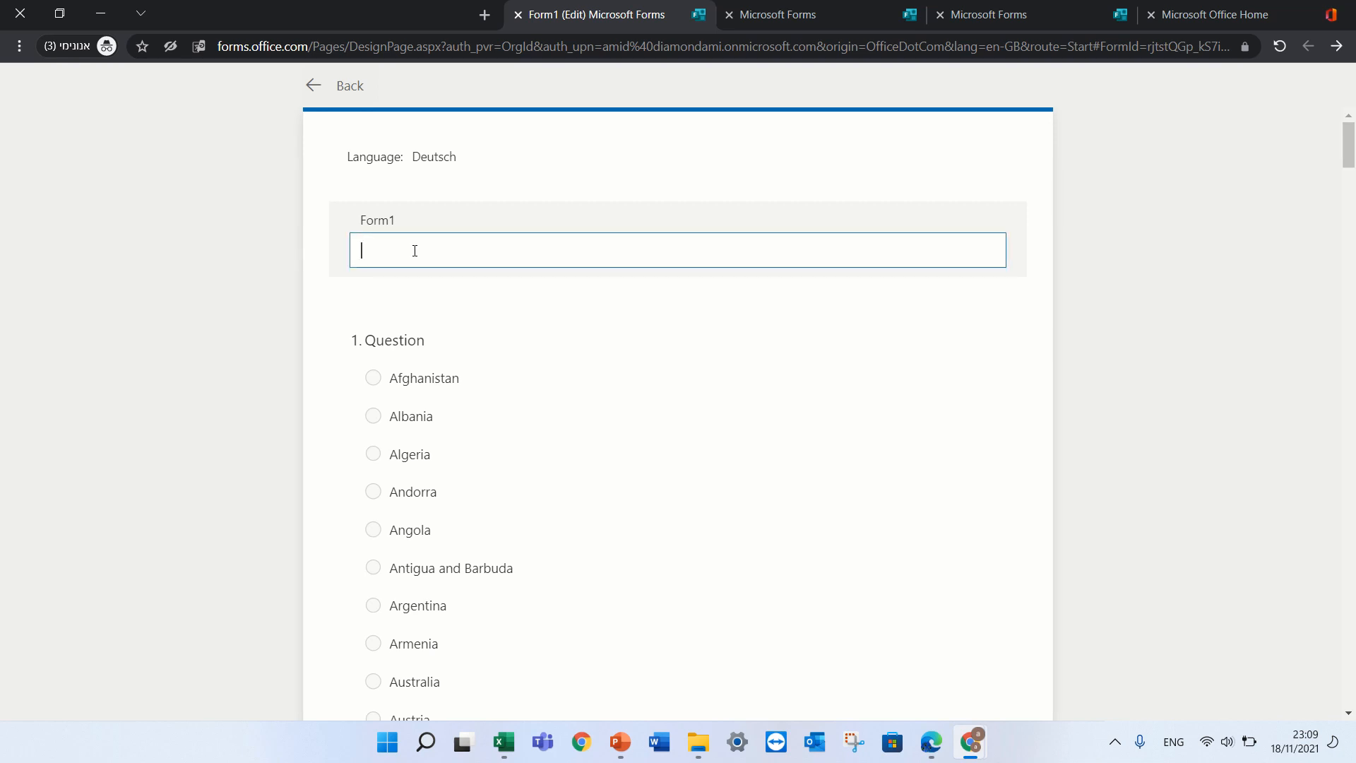
- Enter 'DE Form' as the Deutsch form title
type("DE")
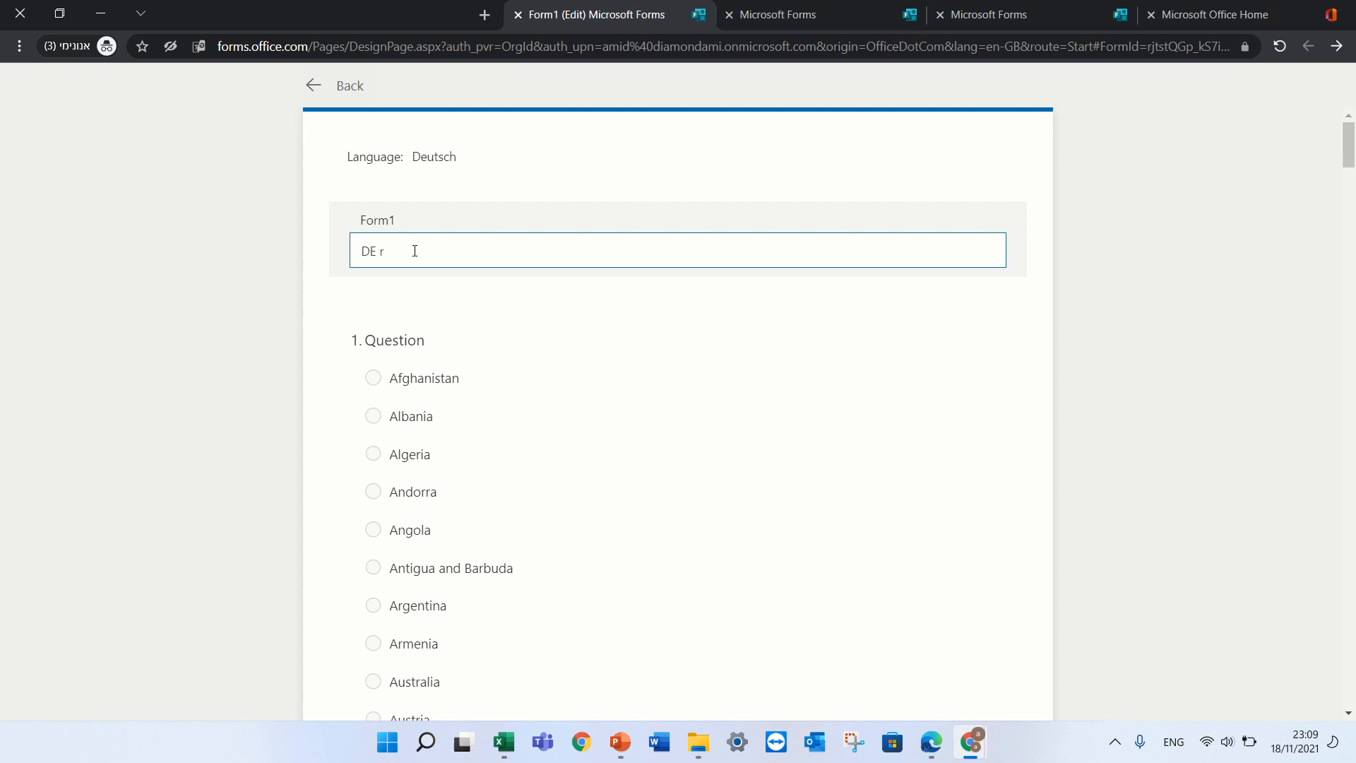
type("ro")
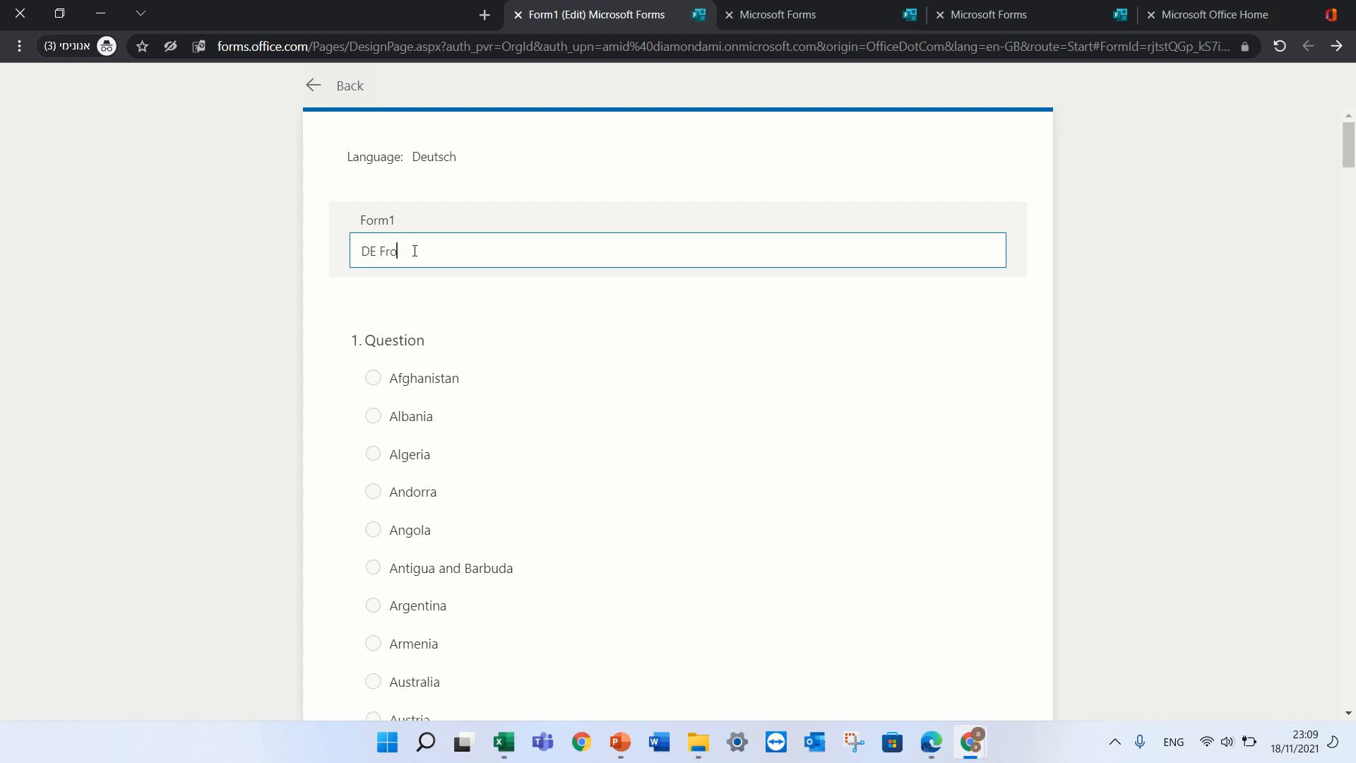
type("rm")
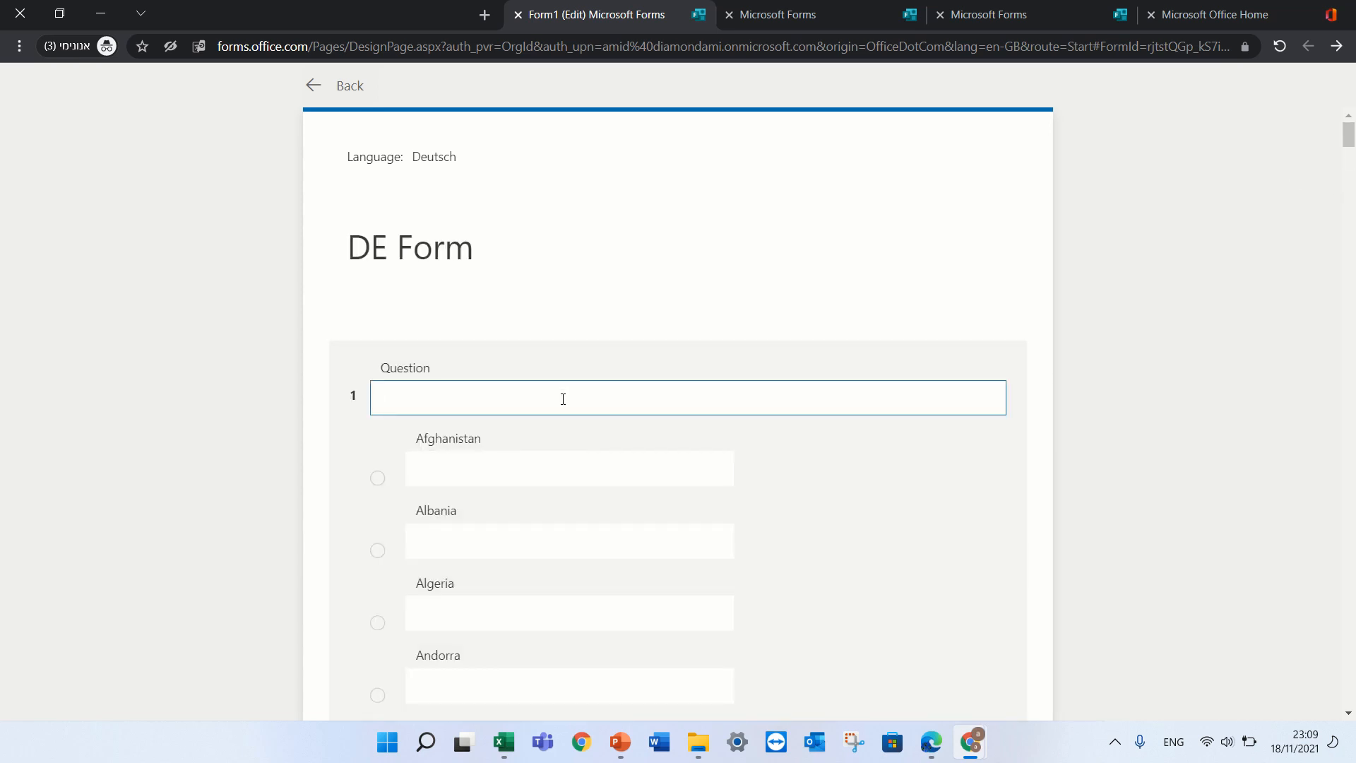
- Enter 'DE = question' as the question text and start translating the Afghanistan option
type("DE")
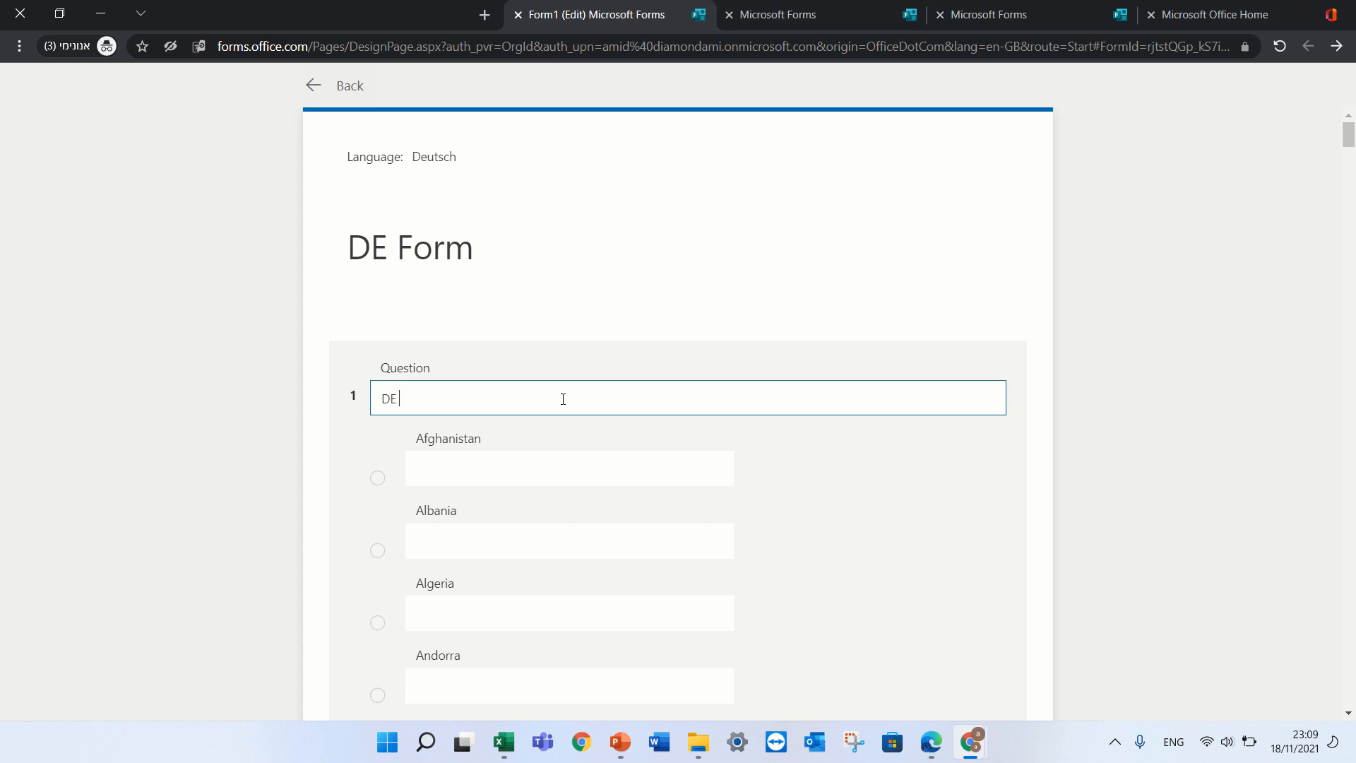
type("= qu")
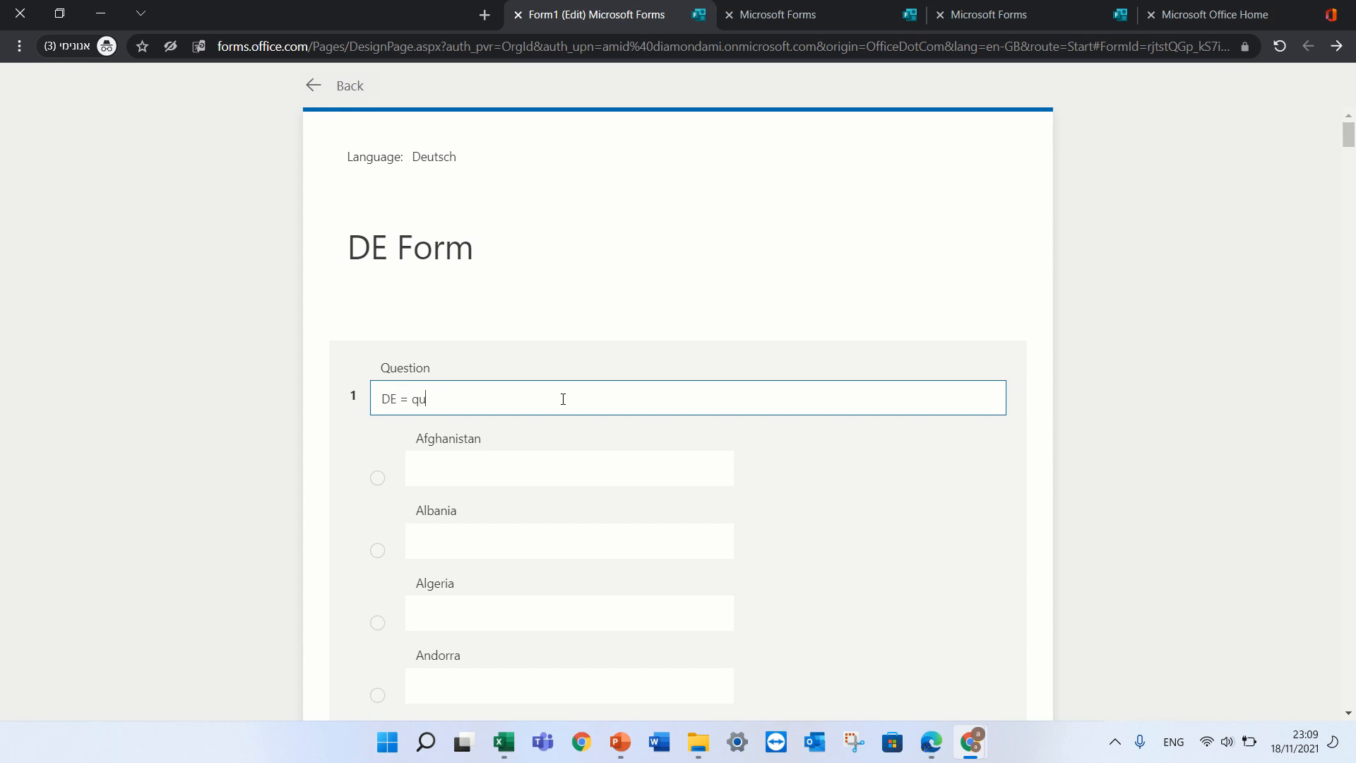
type("estio")
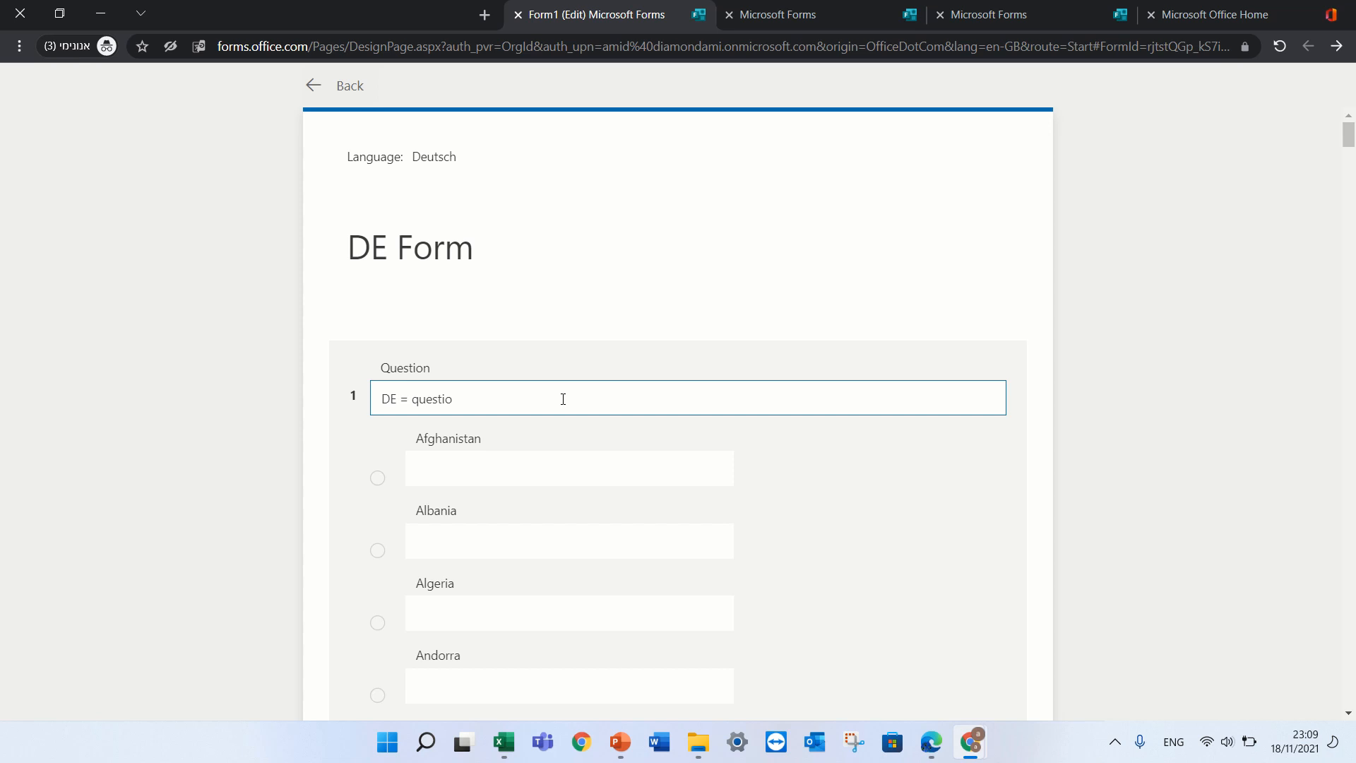
left_click(569, 467)
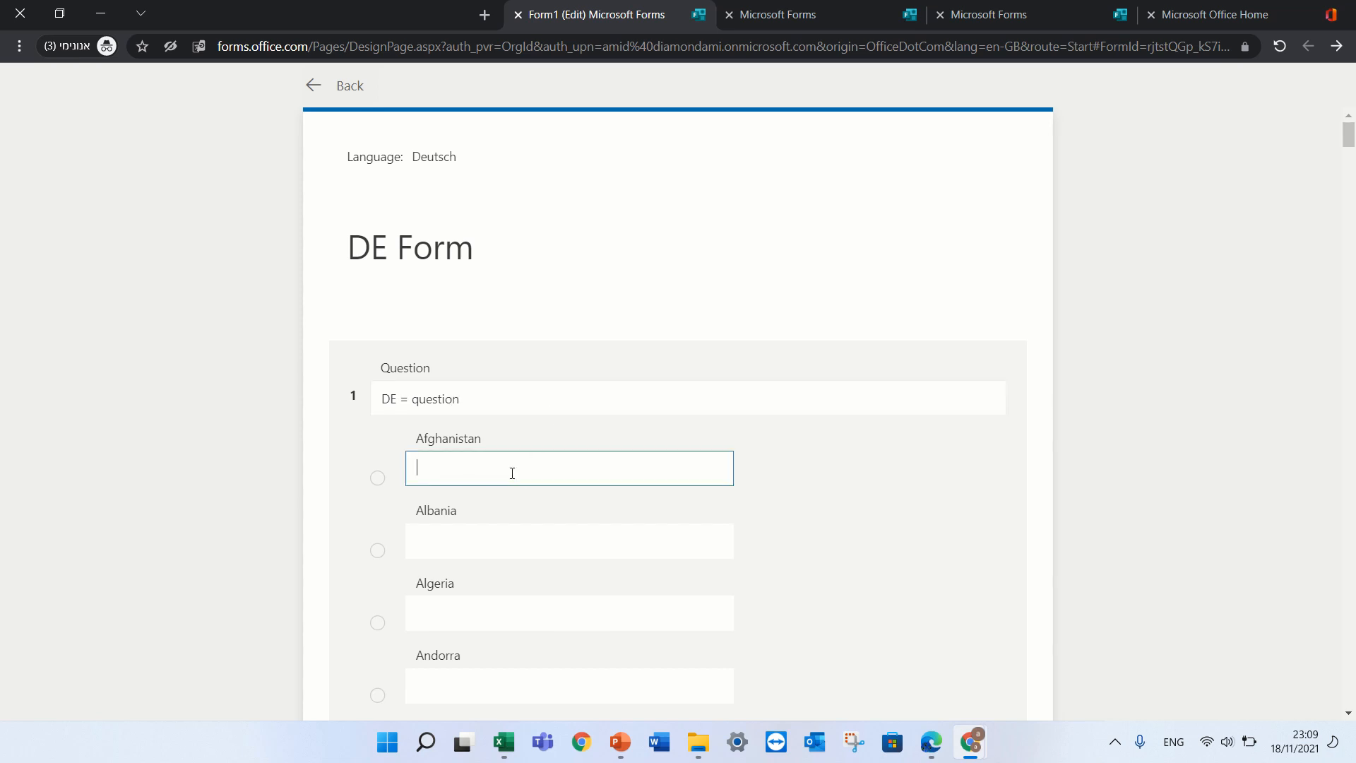
type("a")
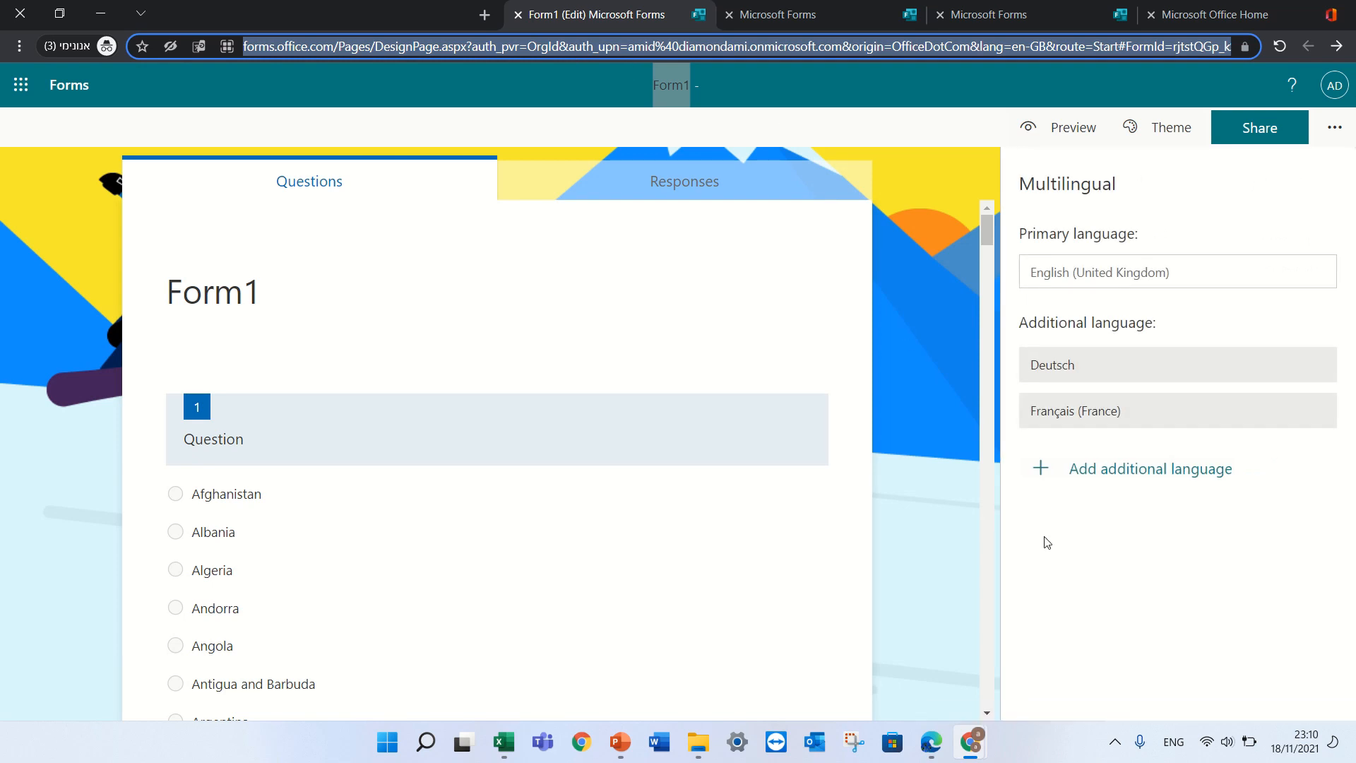
mouse_move(811, 344)
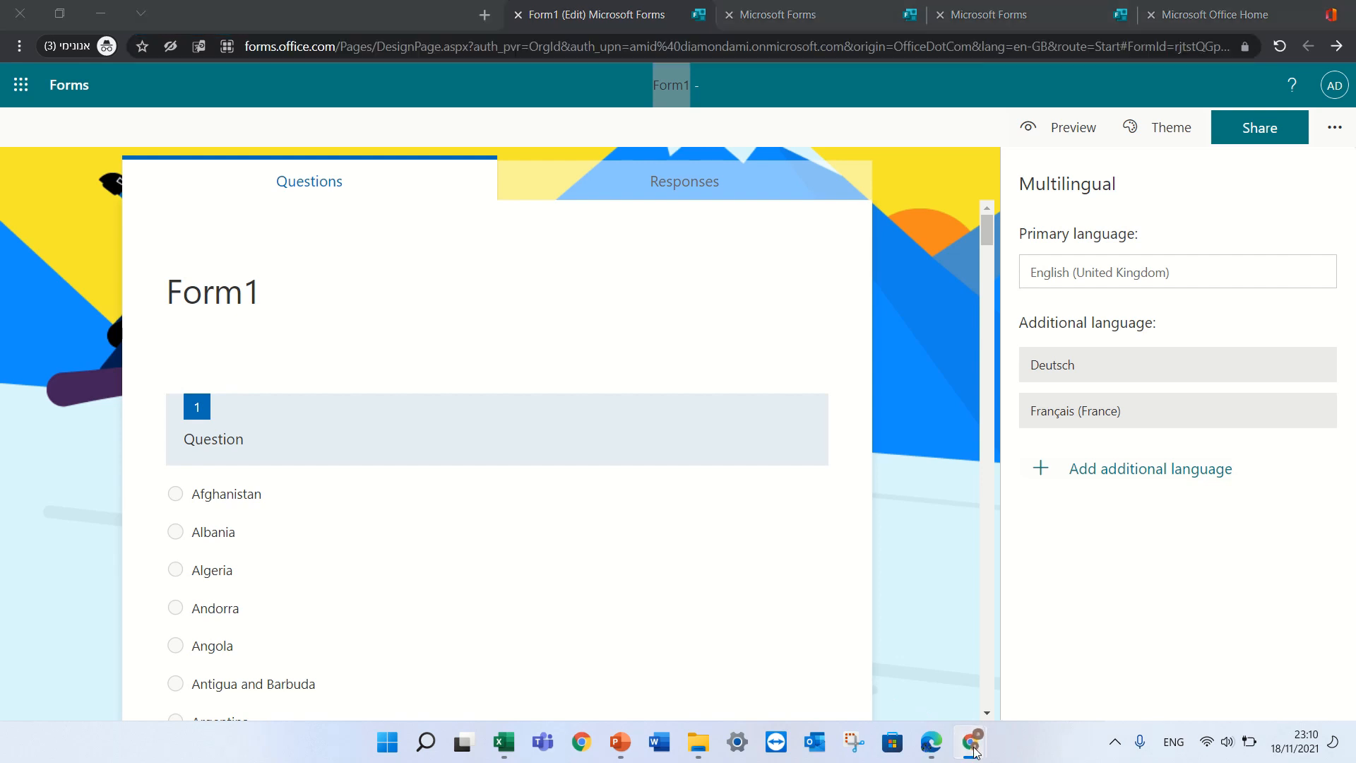
mouse_move(970, 742)
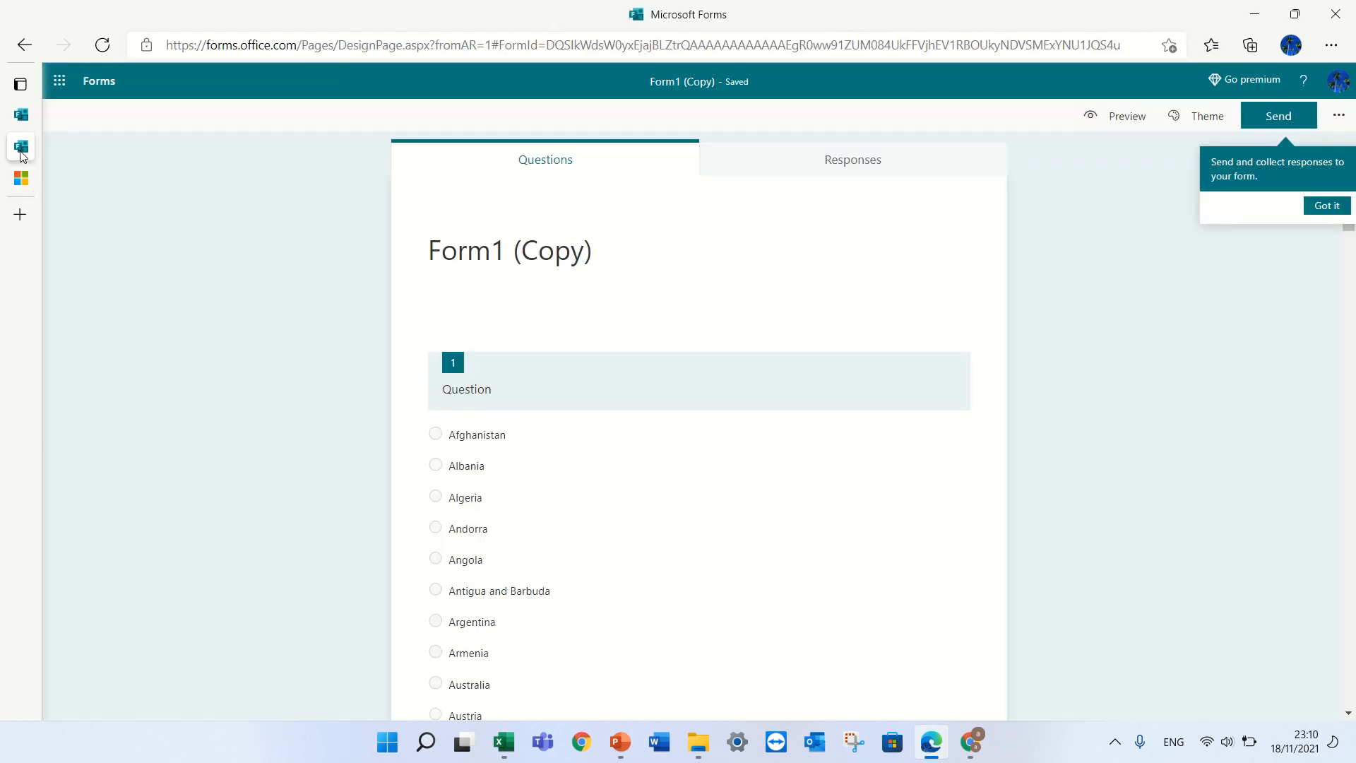
mouse_move(22, 138)
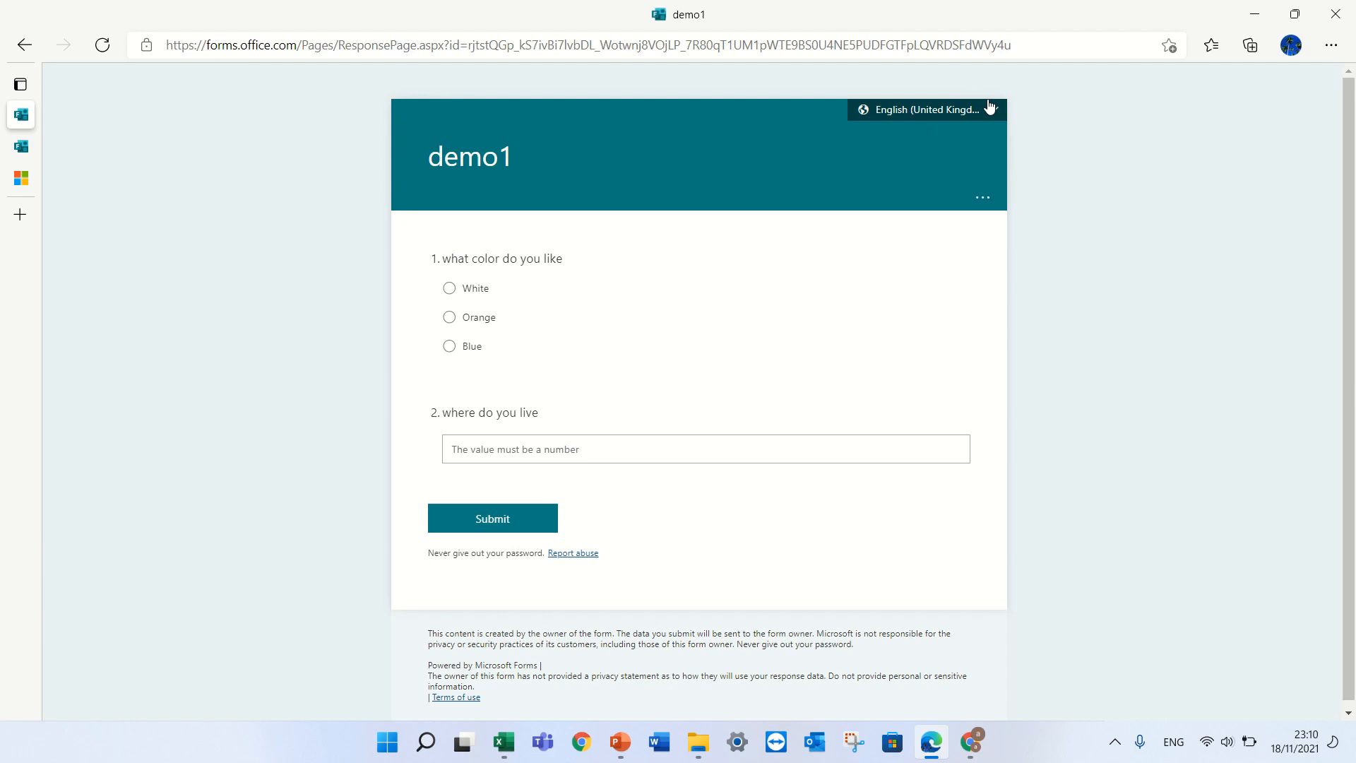
- Switch the demo1 response page language to Deutsch, then to Français (France)
left_click(923, 110)
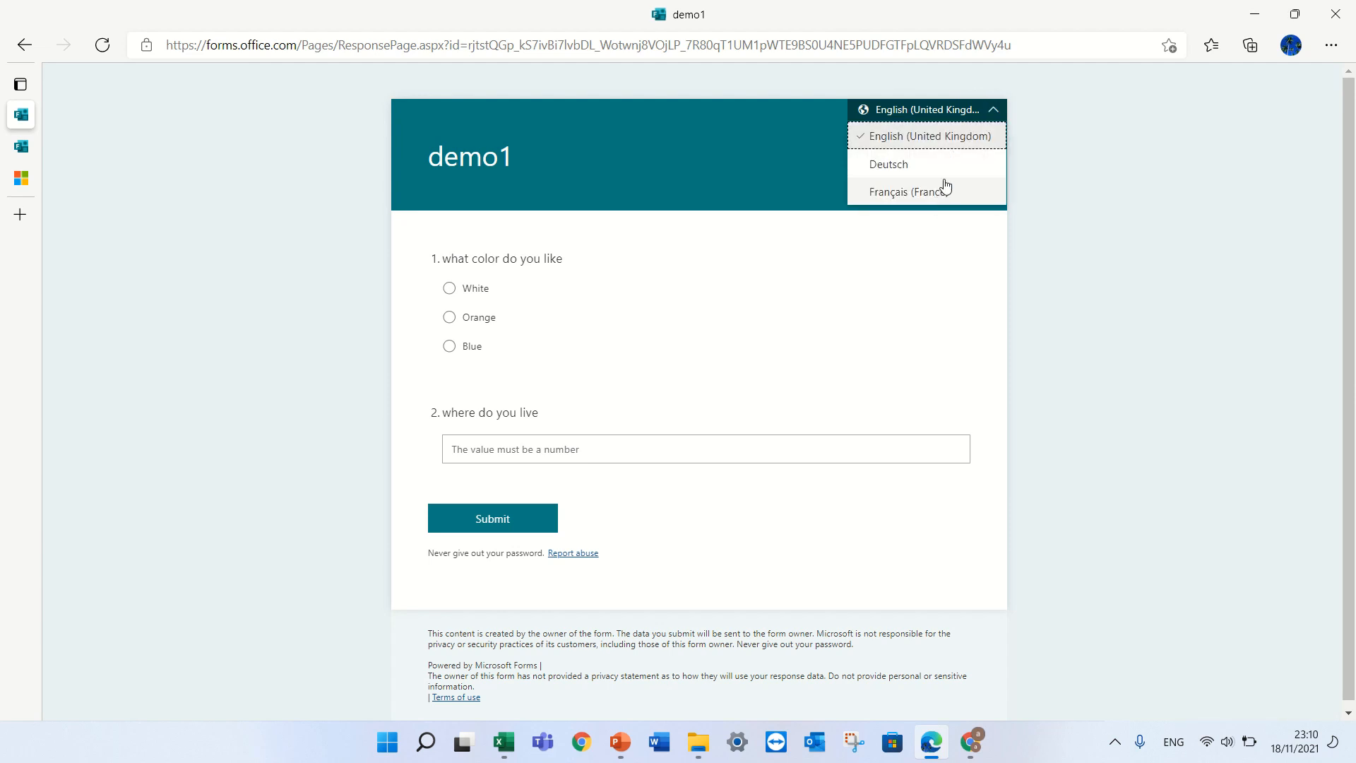
mouse_move(1081, 195)
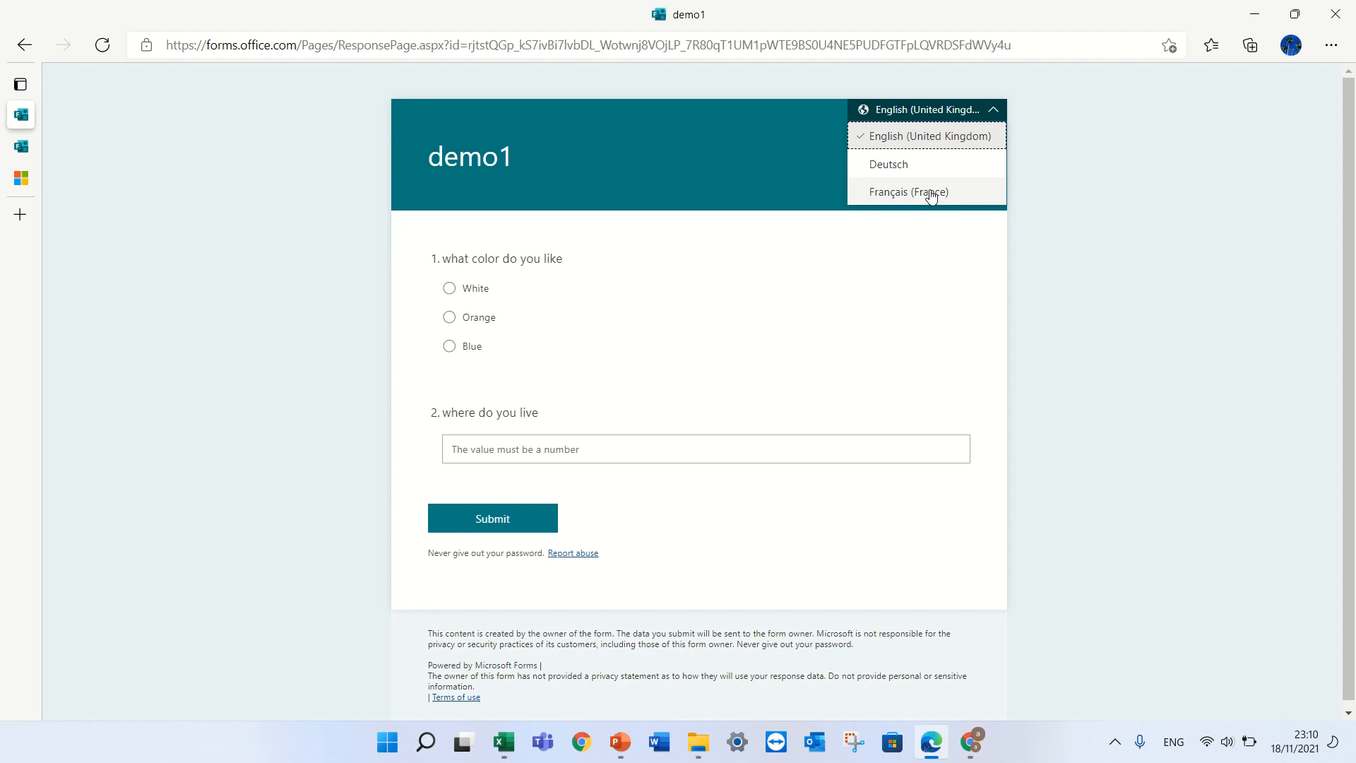
mouse_move(888, 165)
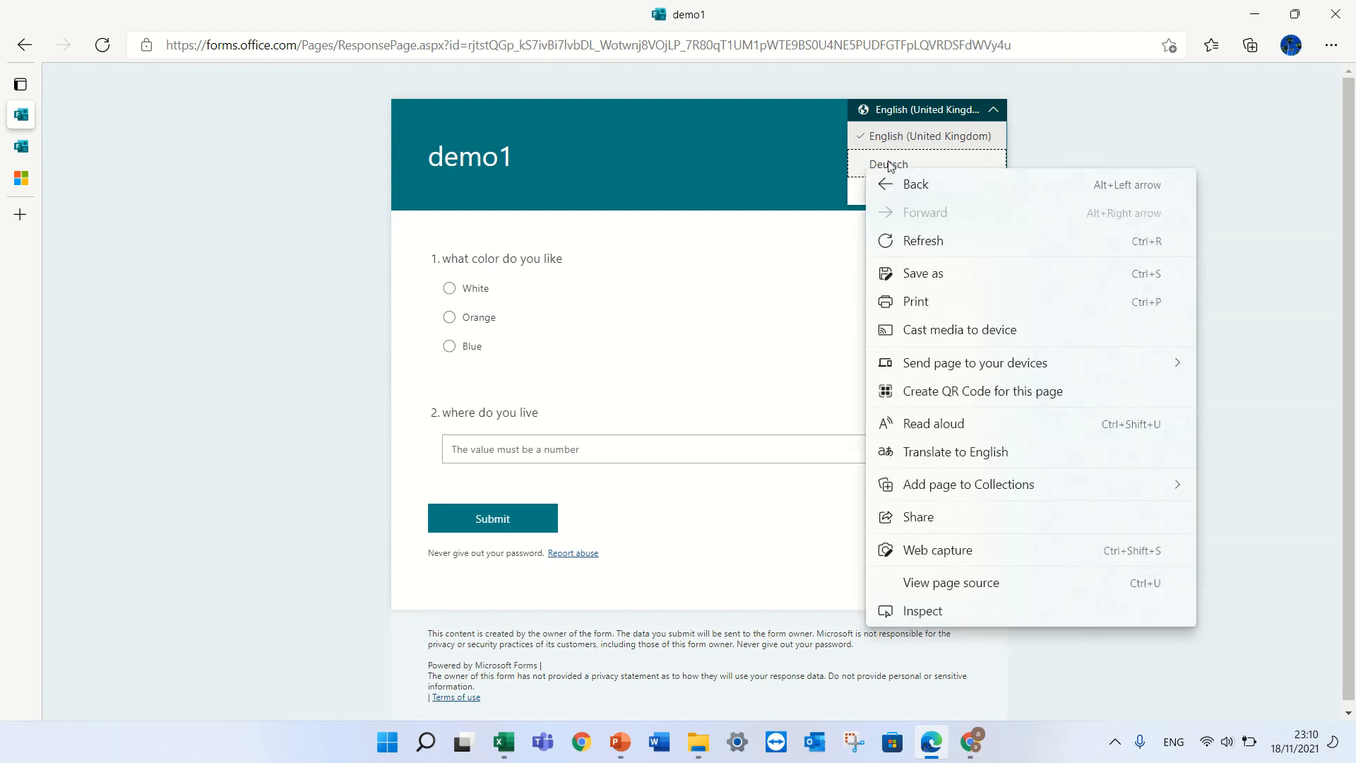
left_click(888, 164)
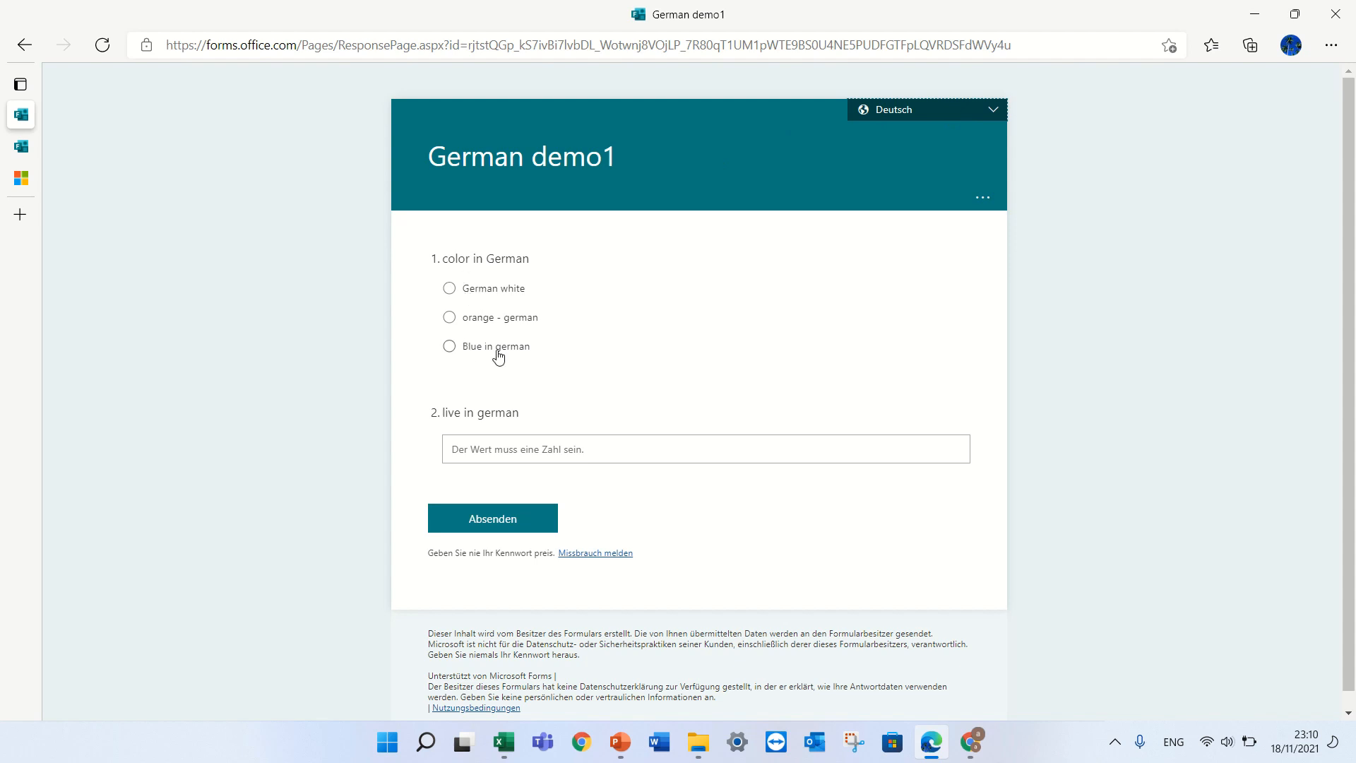
left_click(925, 110)
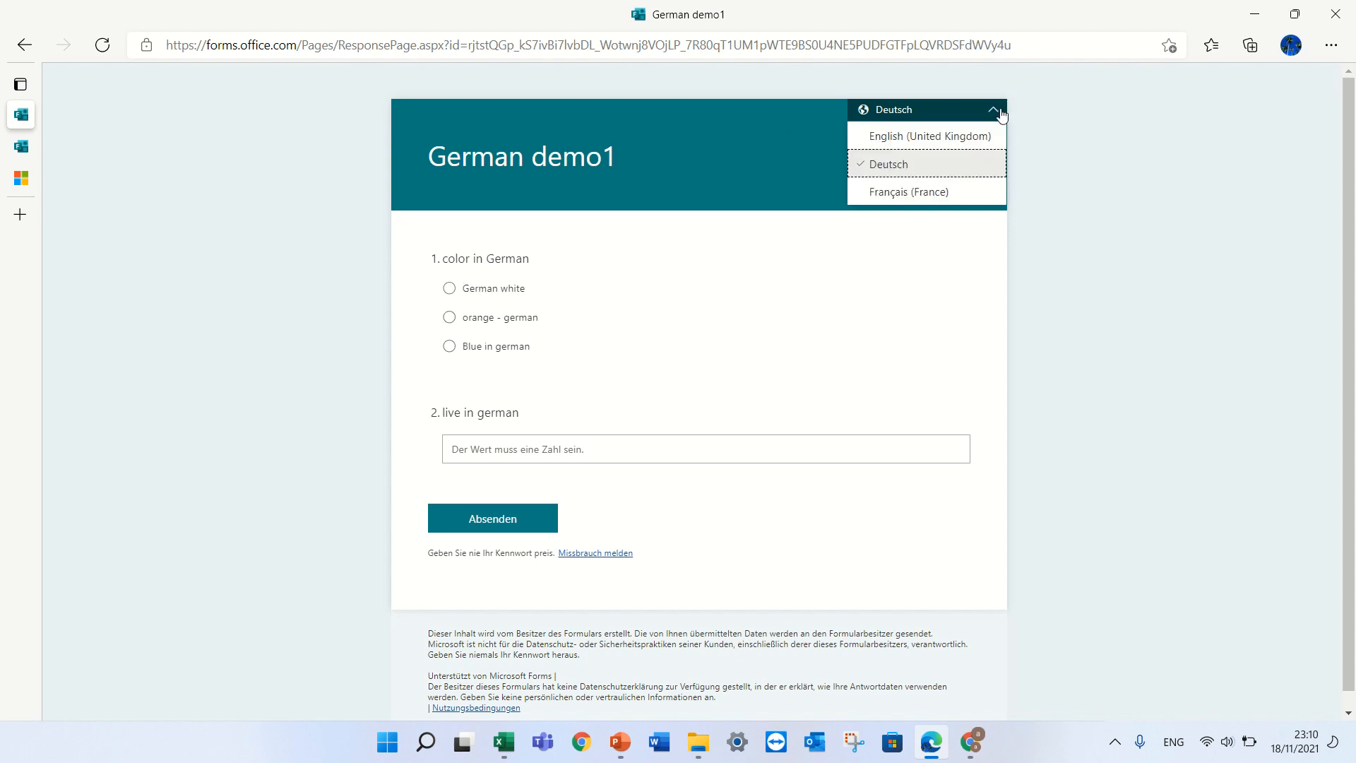
left_click(908, 191)
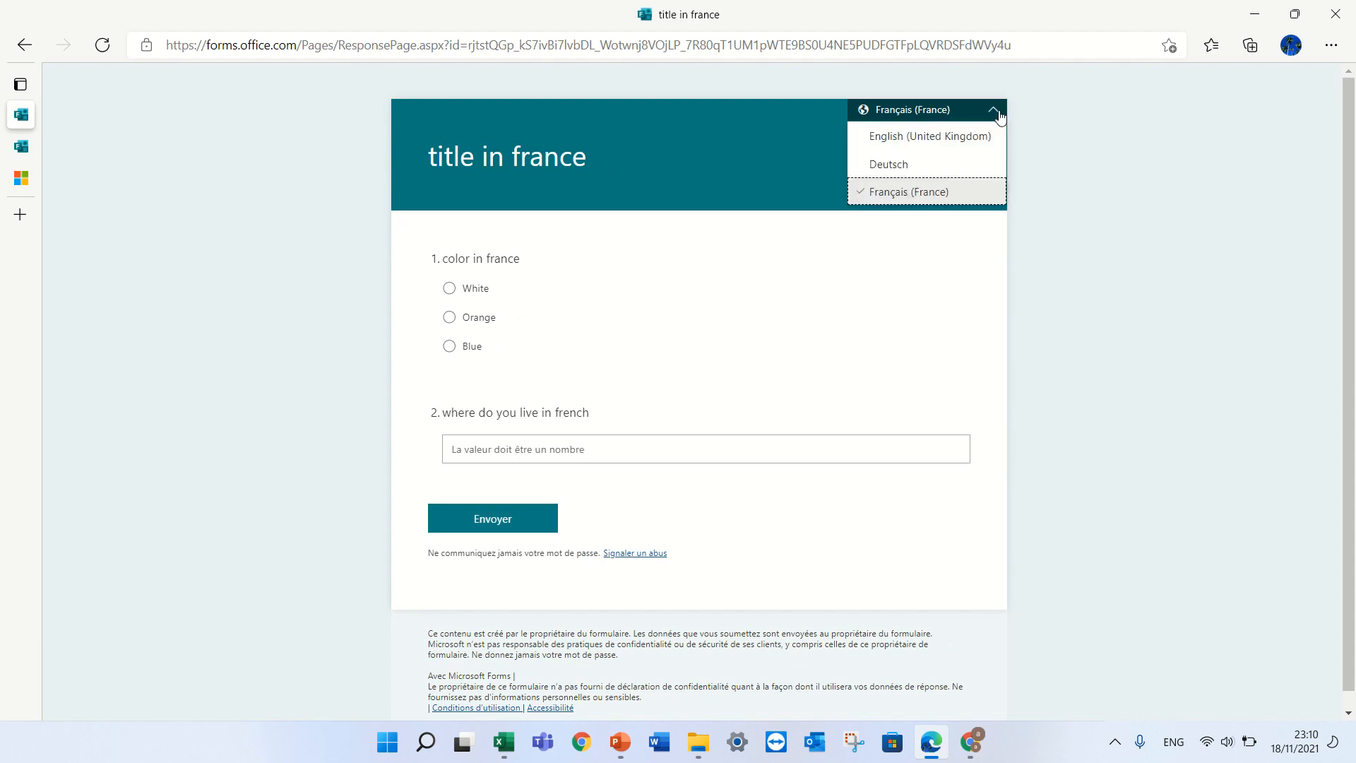
left_click(925, 135)
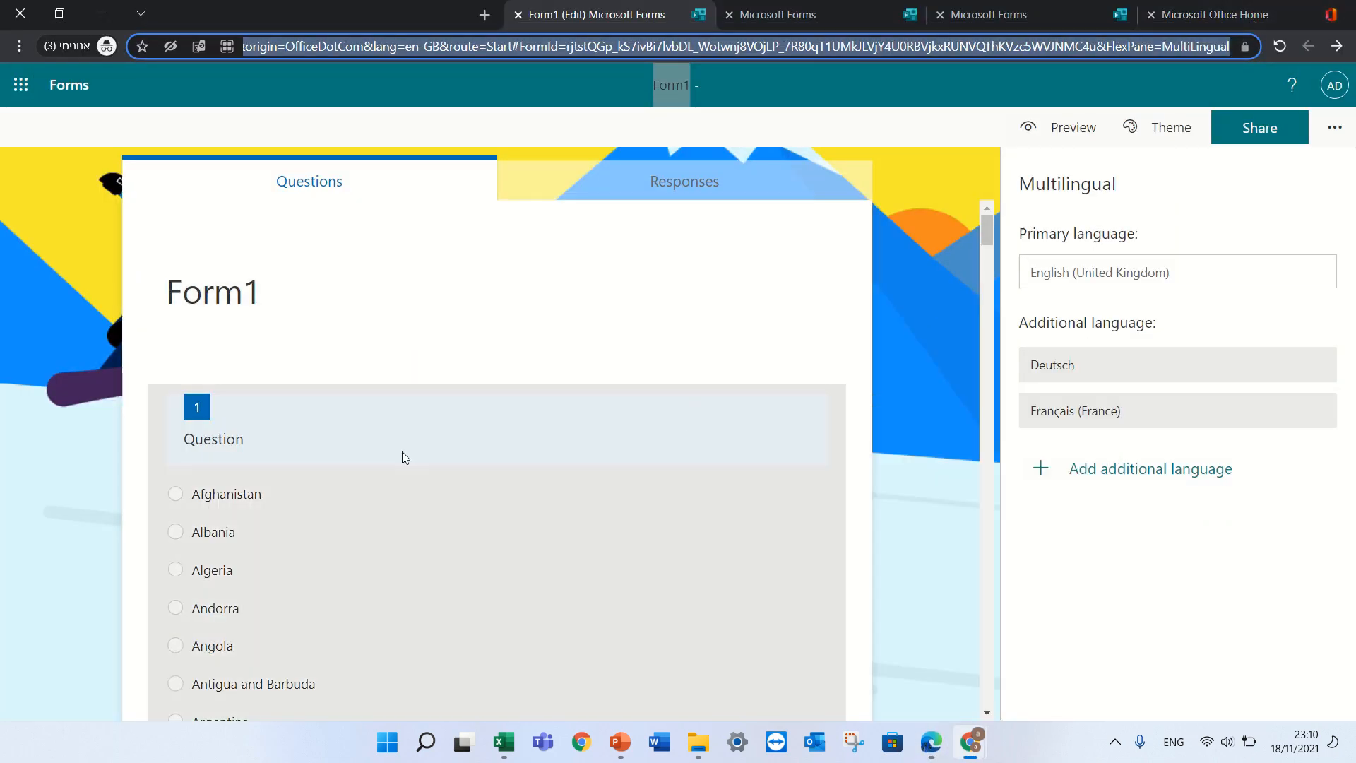
- Add a text question titled 'dasjdsldjasdlasjdl' and apply a colour to its title
scroll("down", 3)
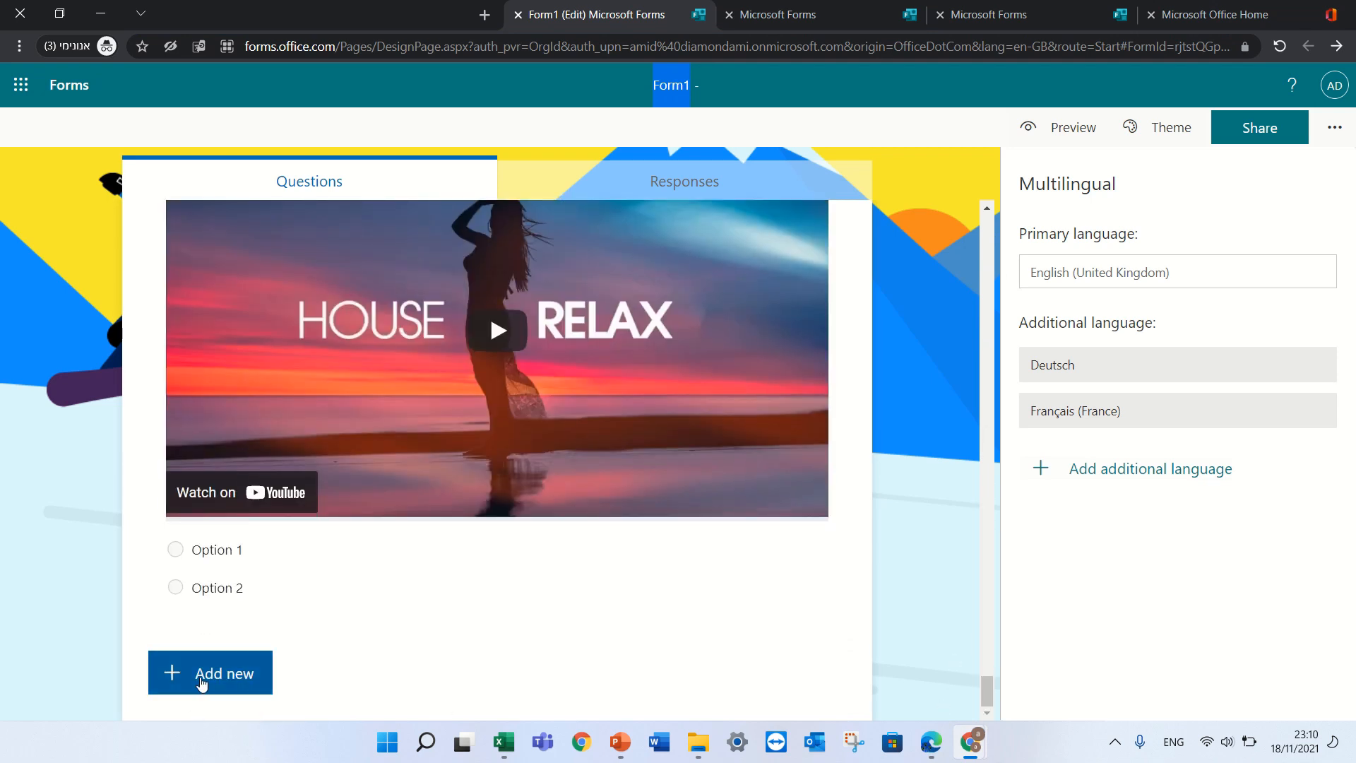
left_click(209, 673)
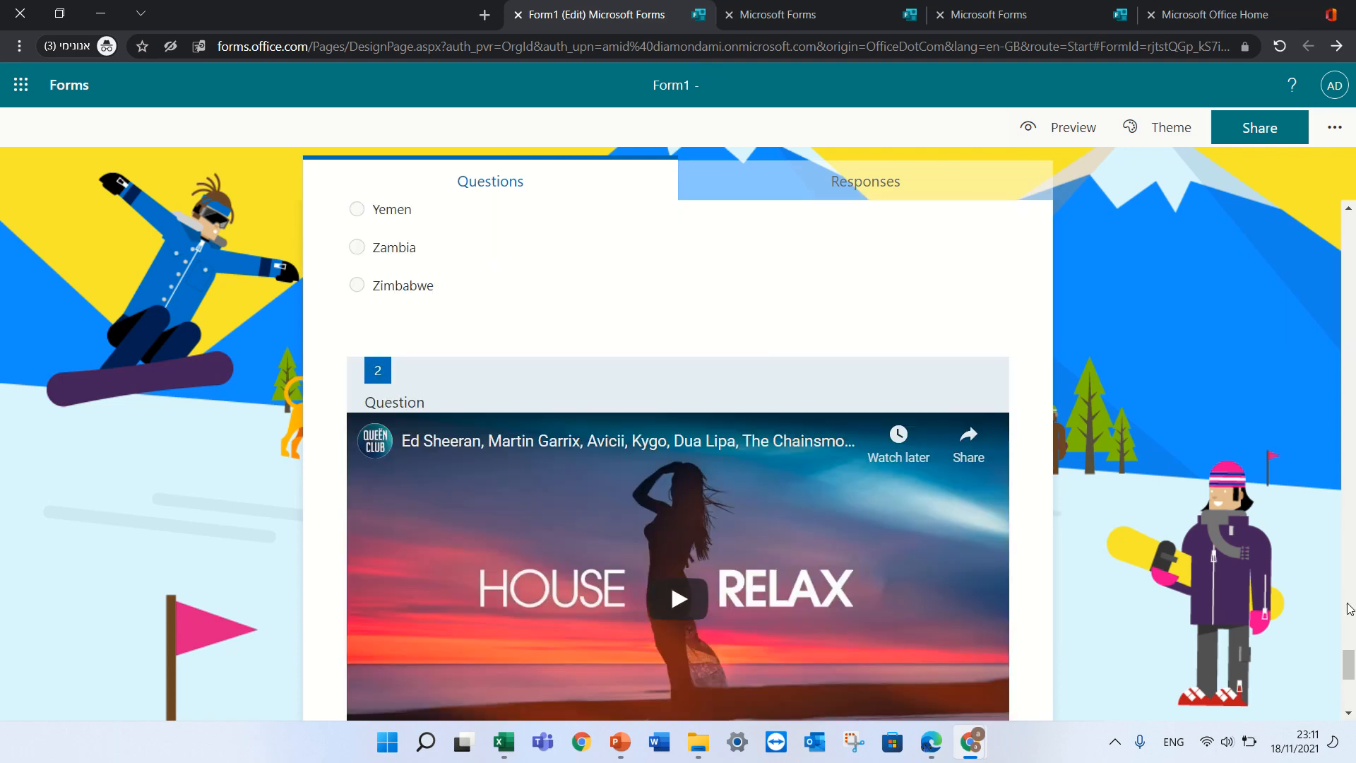
scroll("down", 3)
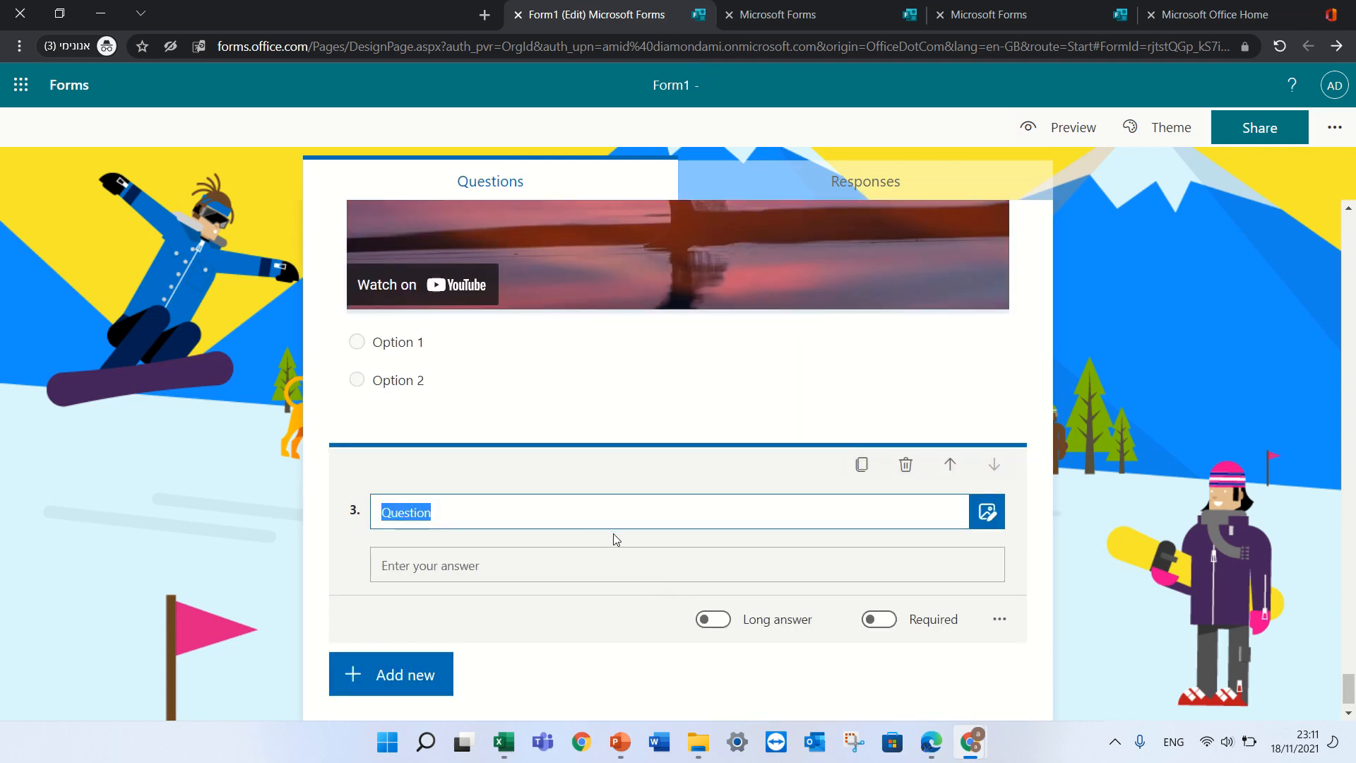
type("dasjdsldjasdlasjdl")
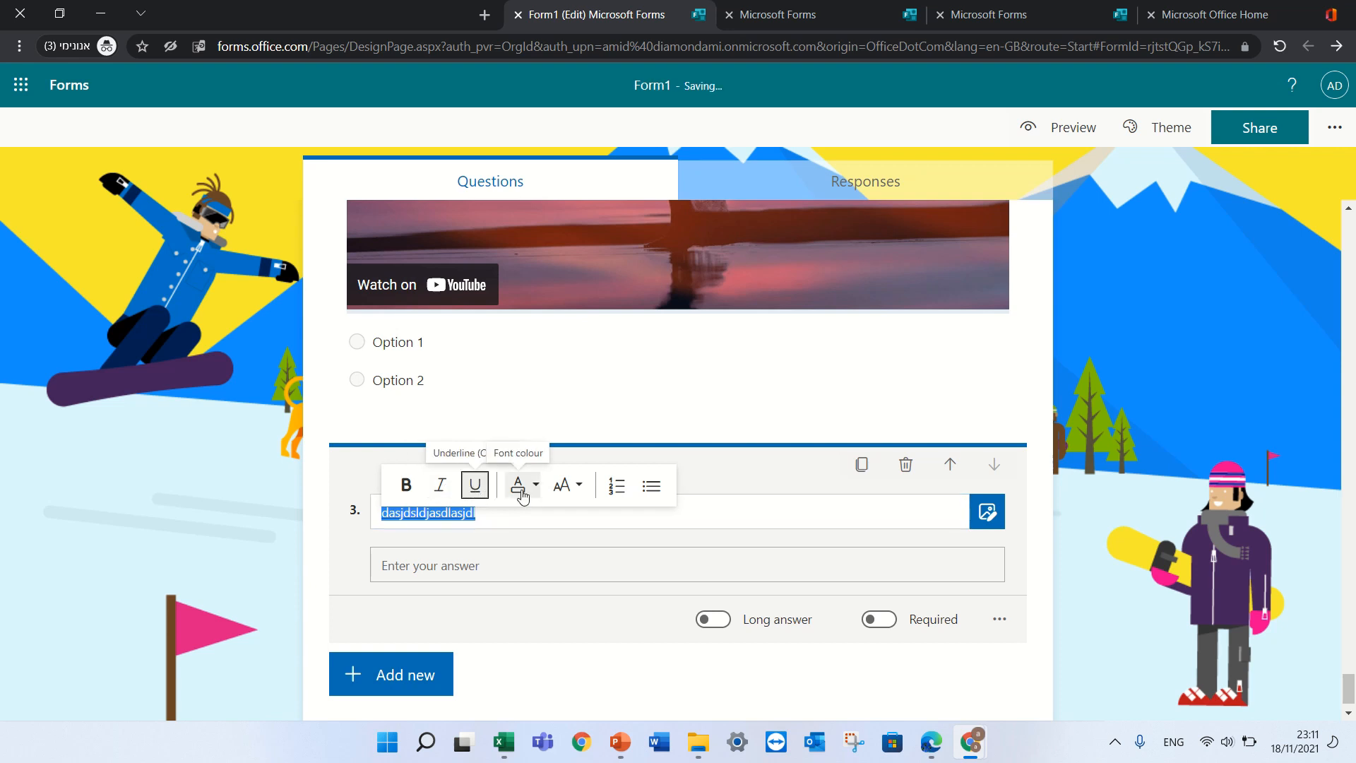
left_click(517, 485)
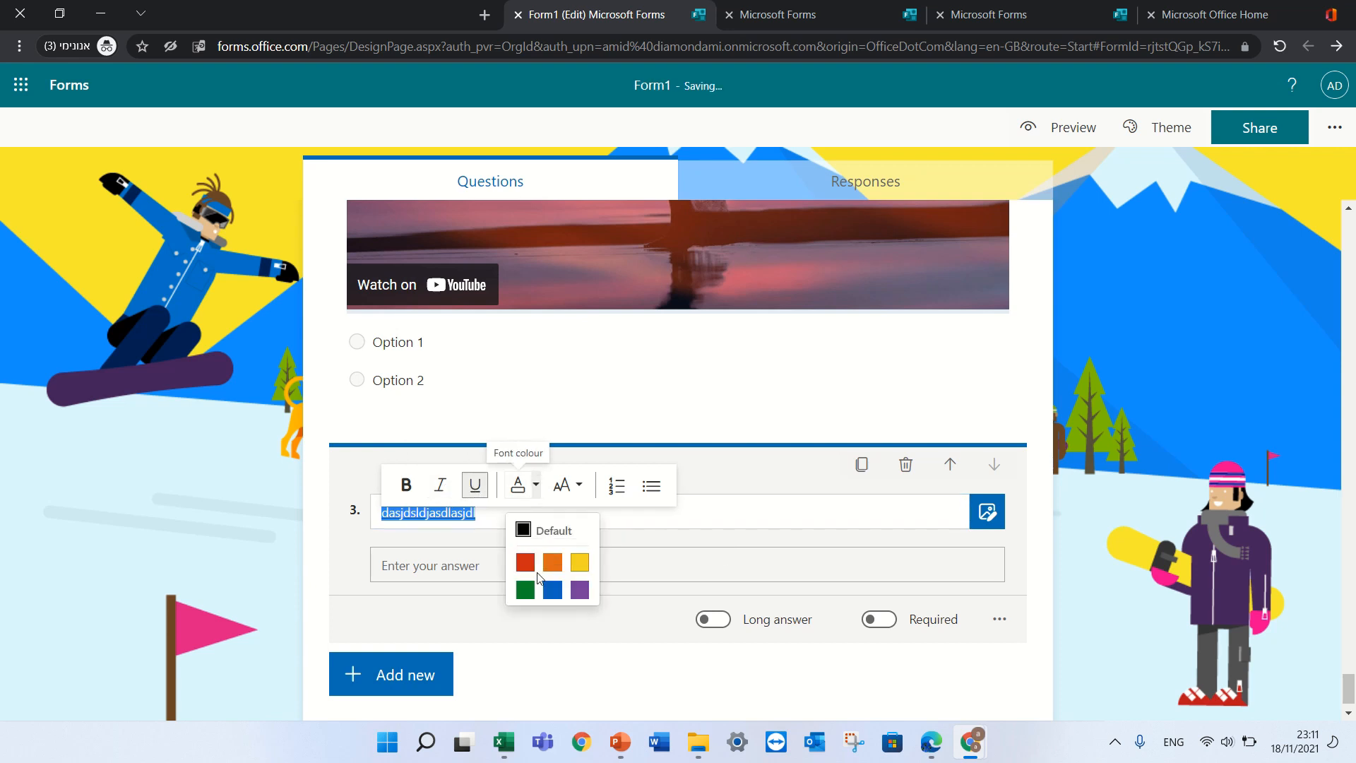
left_click(560, 484)
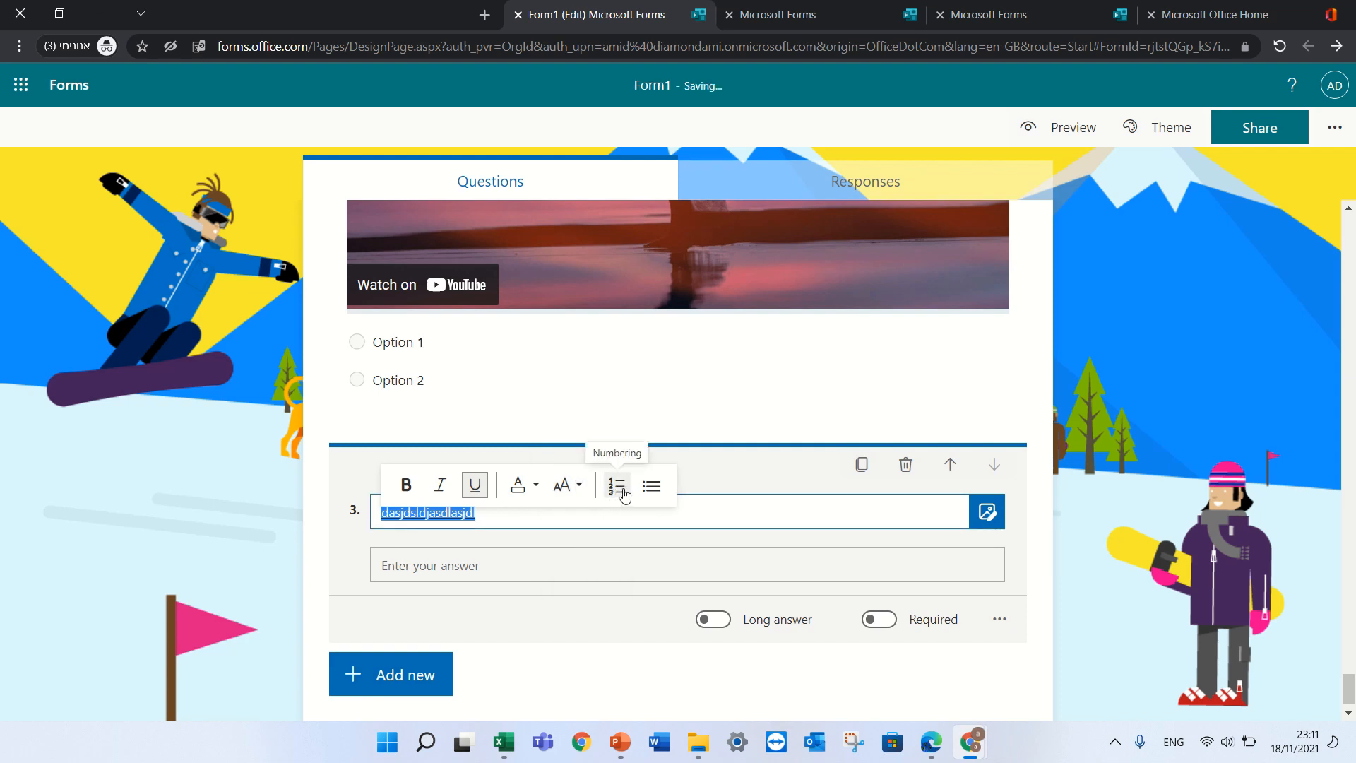
mouse_move(567, 485)
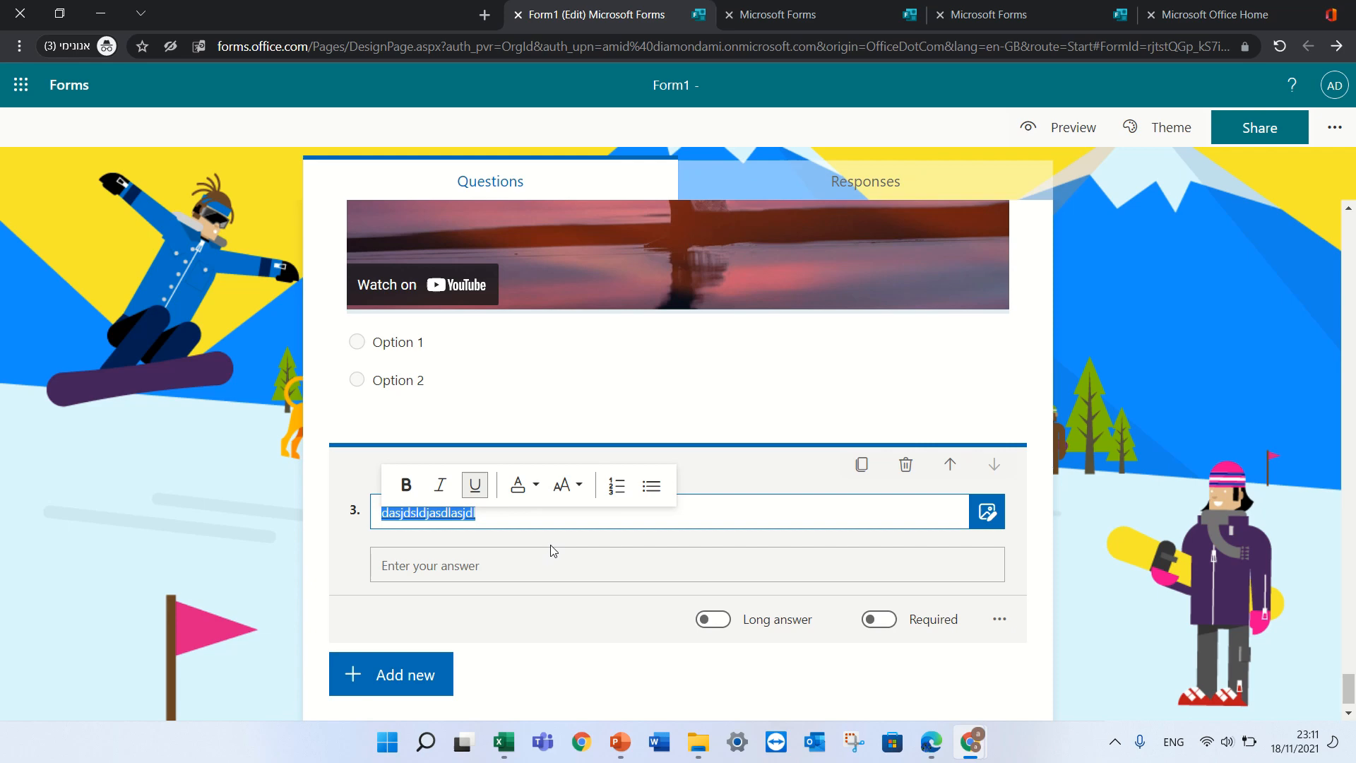
scroll("down", 3)
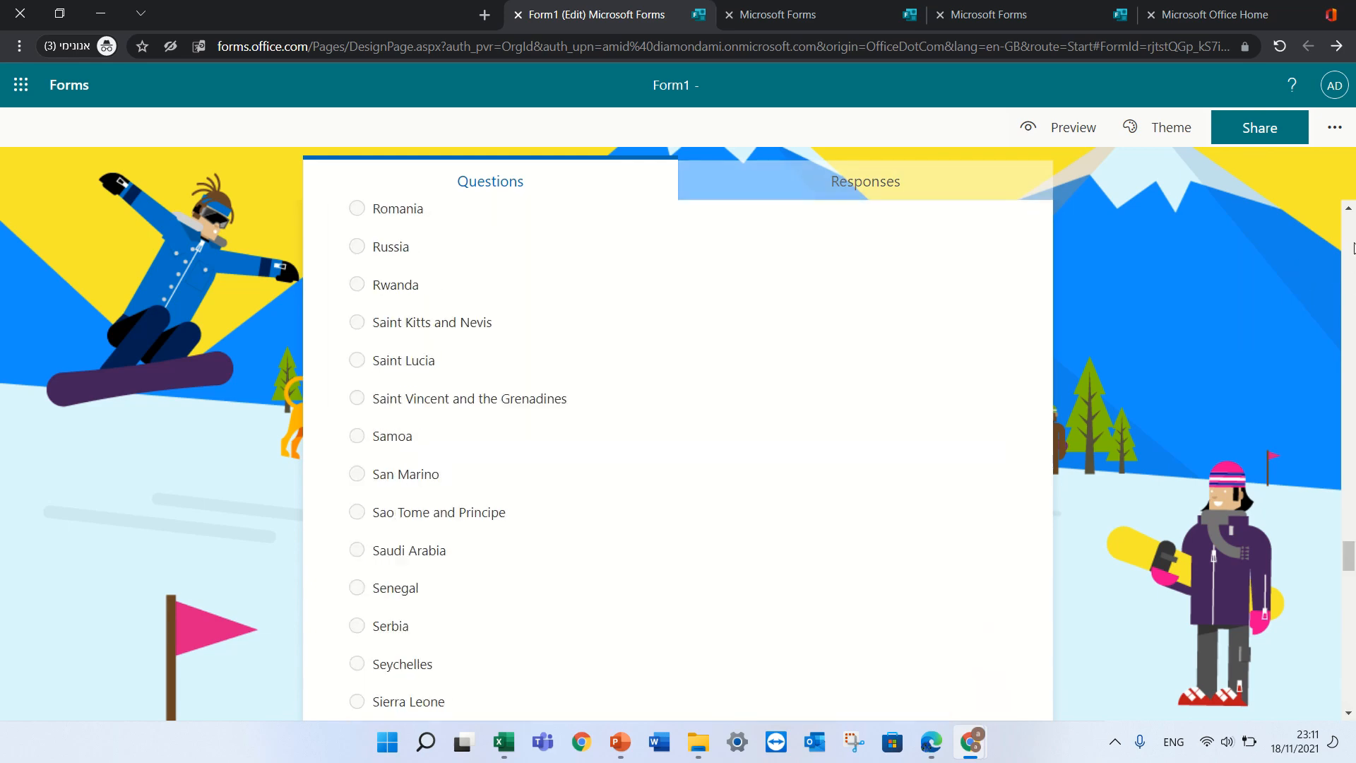
- Scroll the Forms home page and open All My Forms
scroll("up", 3)
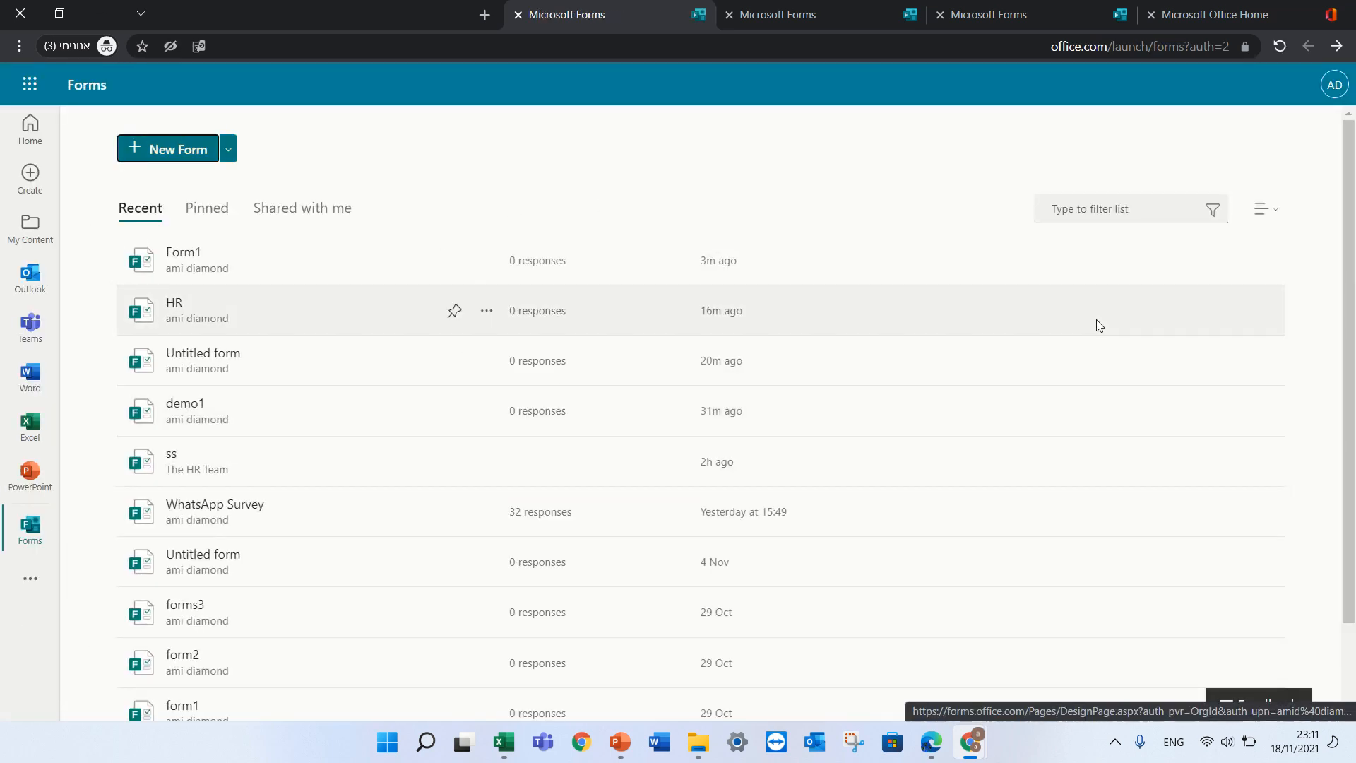
scroll("down", 3)
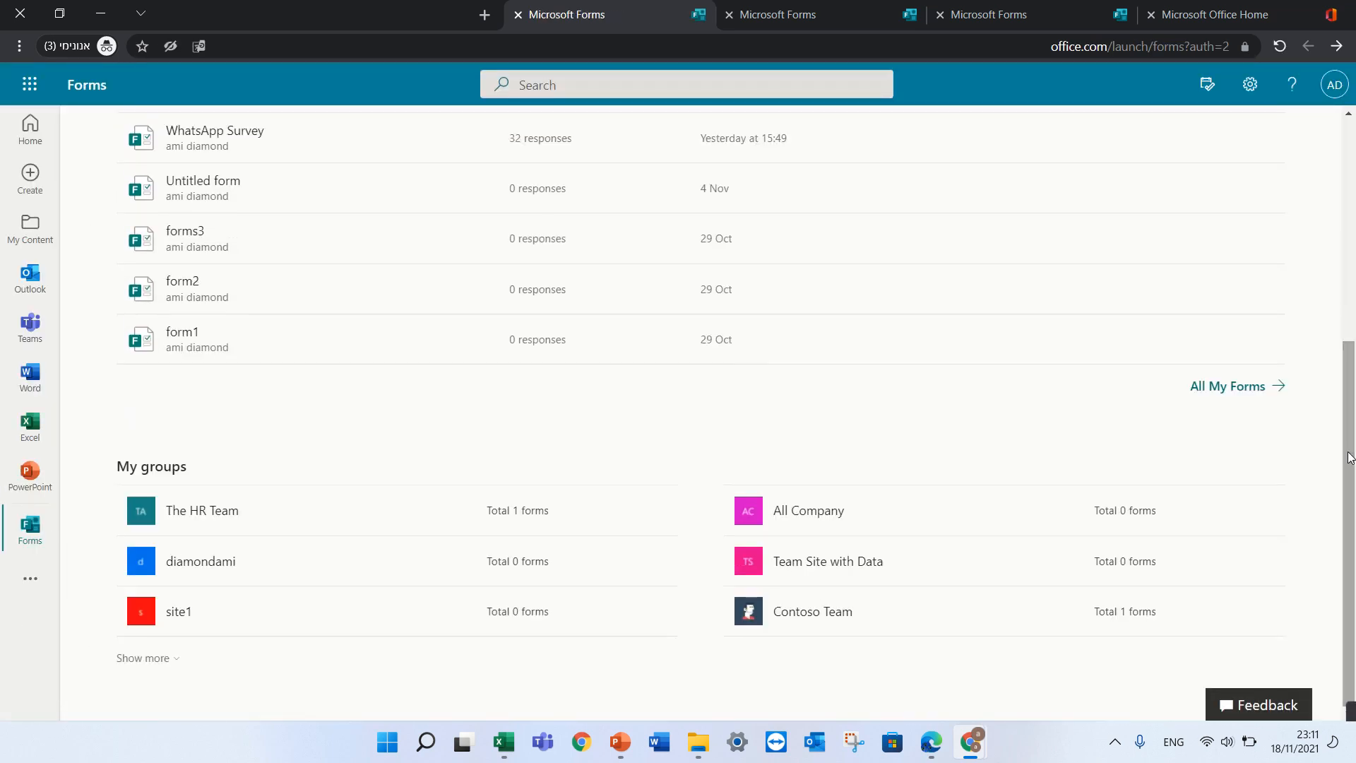
left_click(1227, 386)
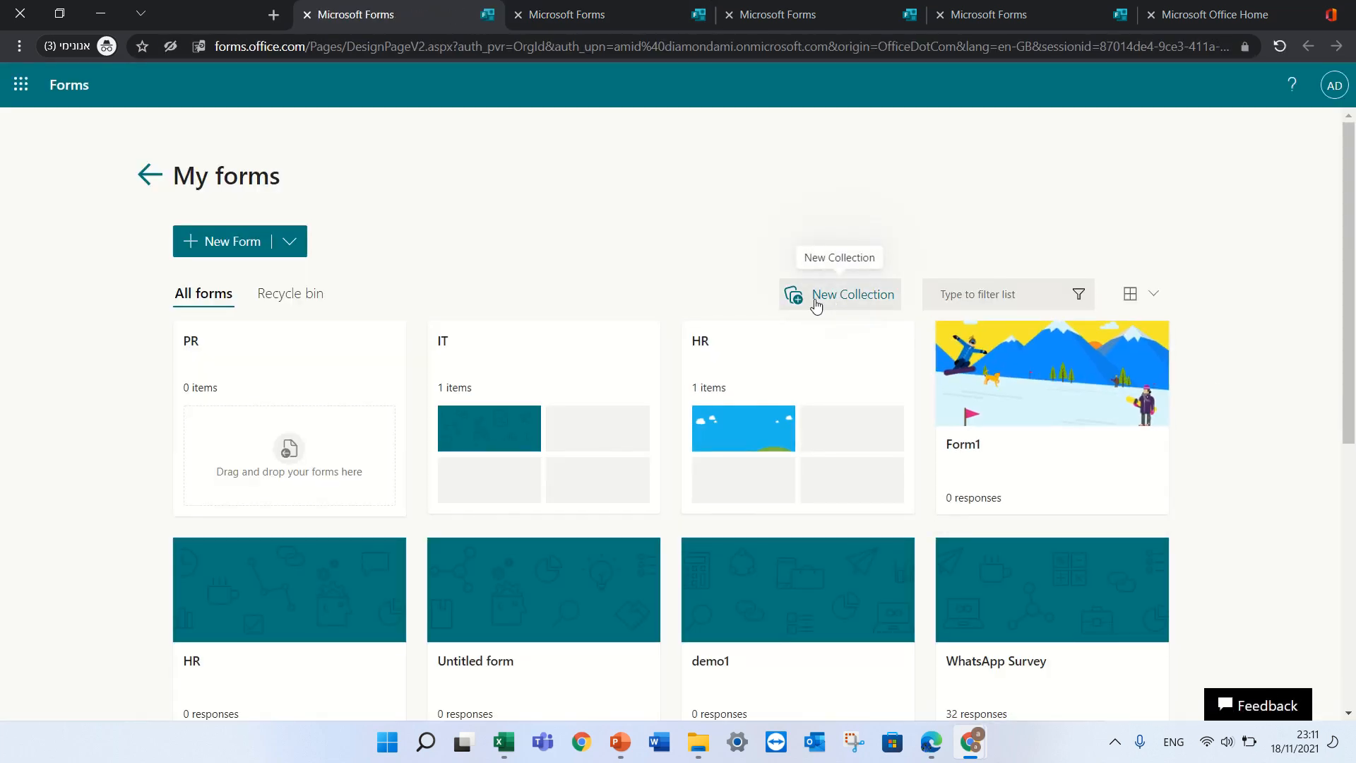
- Create the HR1 collection, move demo1 into it, and dismiss the notice
left_click(852, 294)
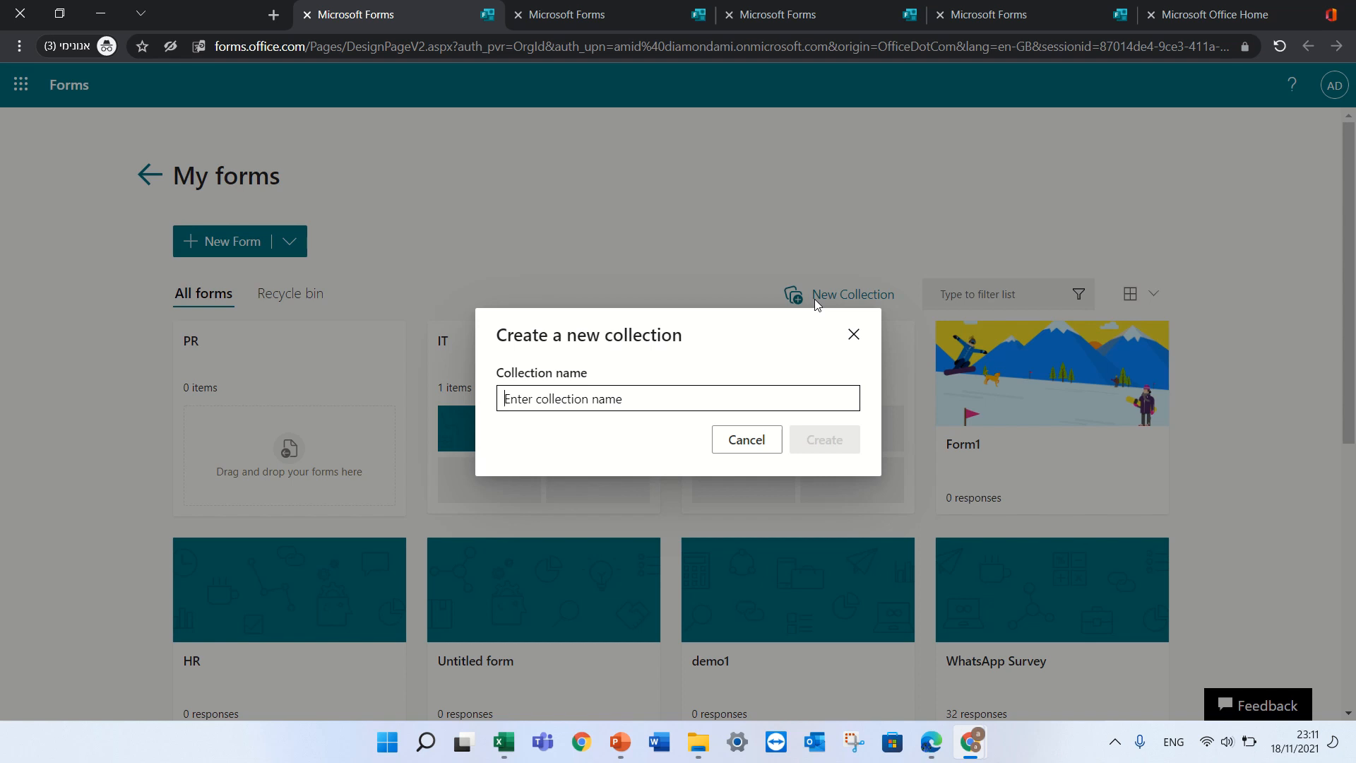
type("HR")
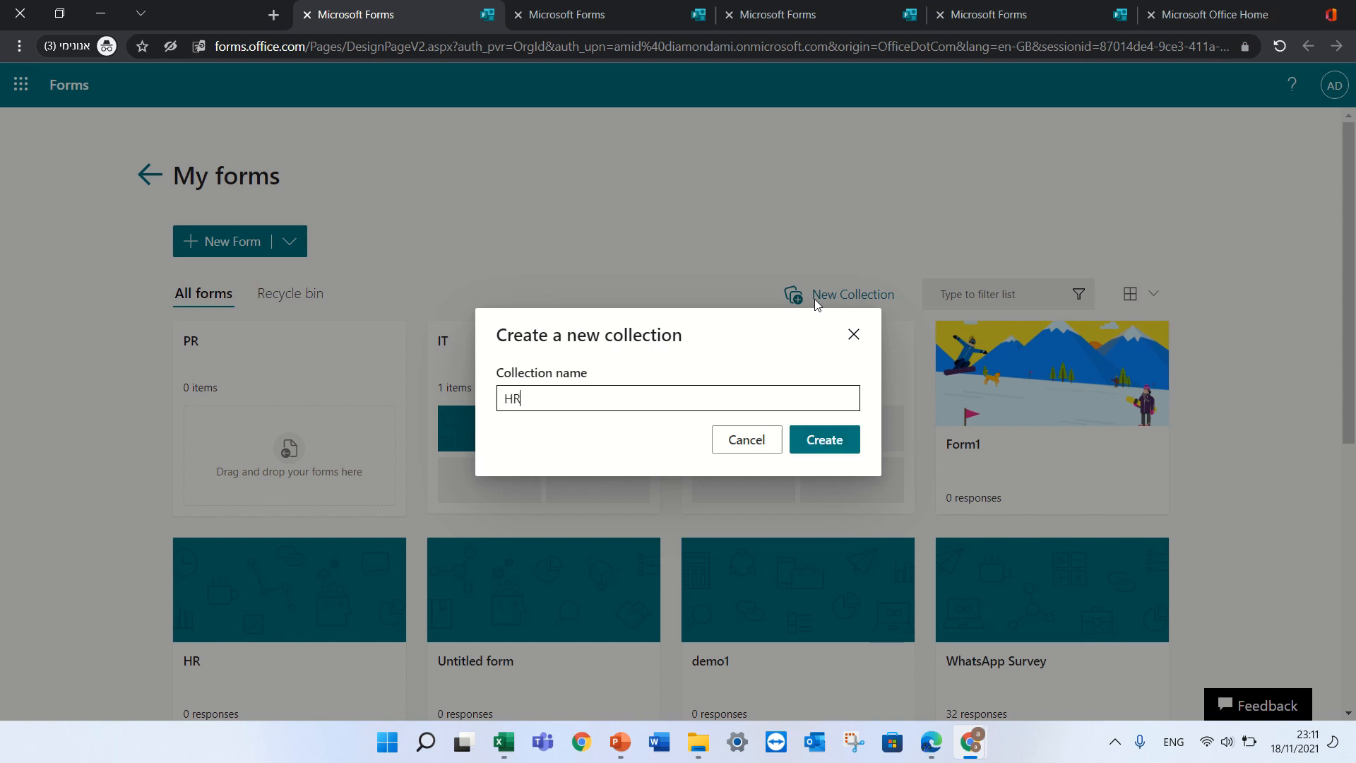
left_click(821, 438)
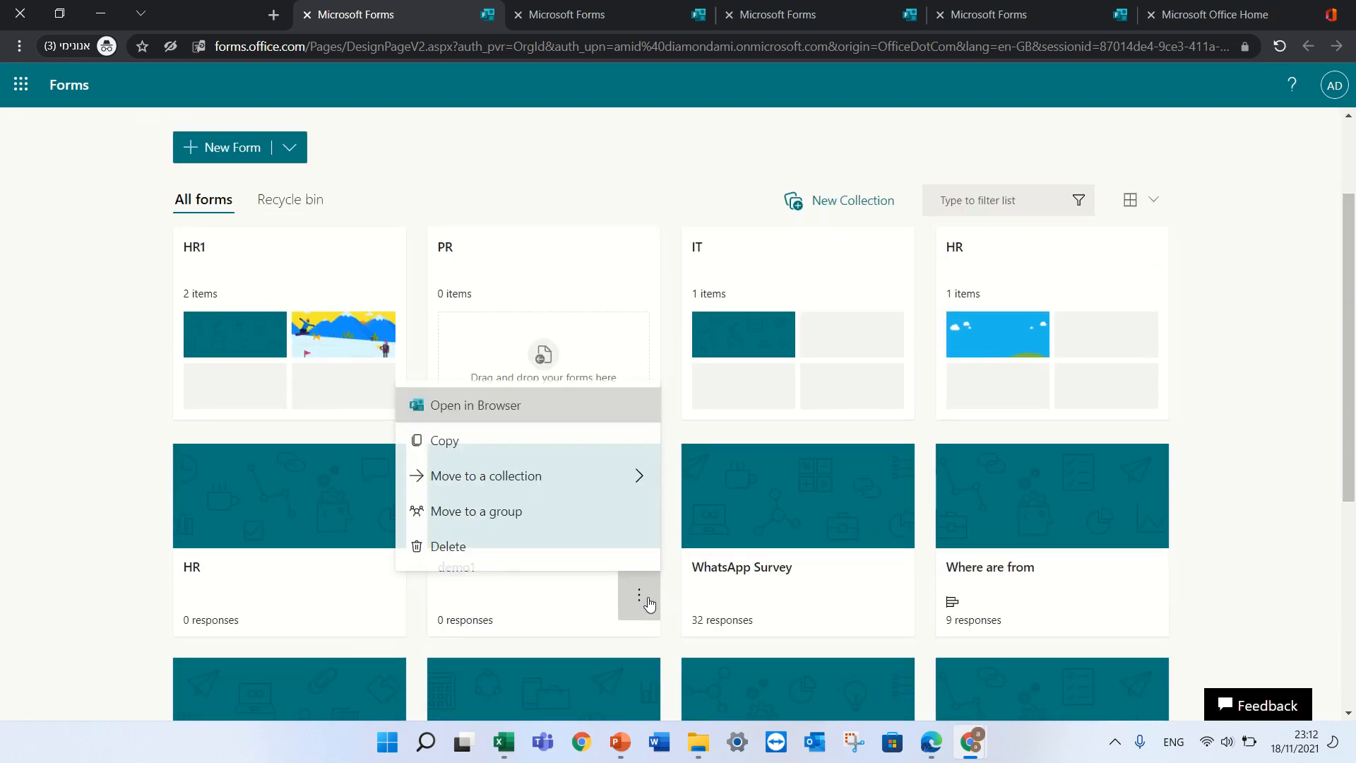
mouse_move(486, 474)
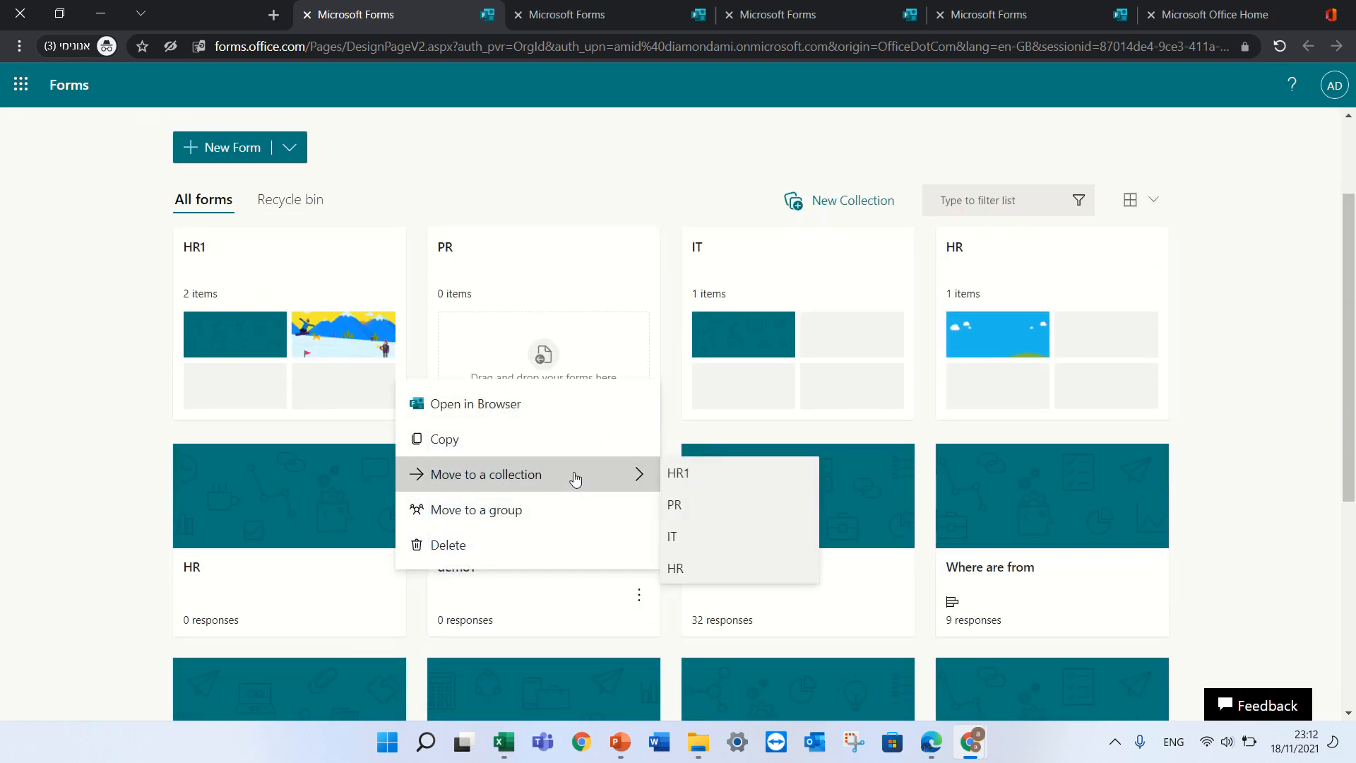
left_click(677, 473)
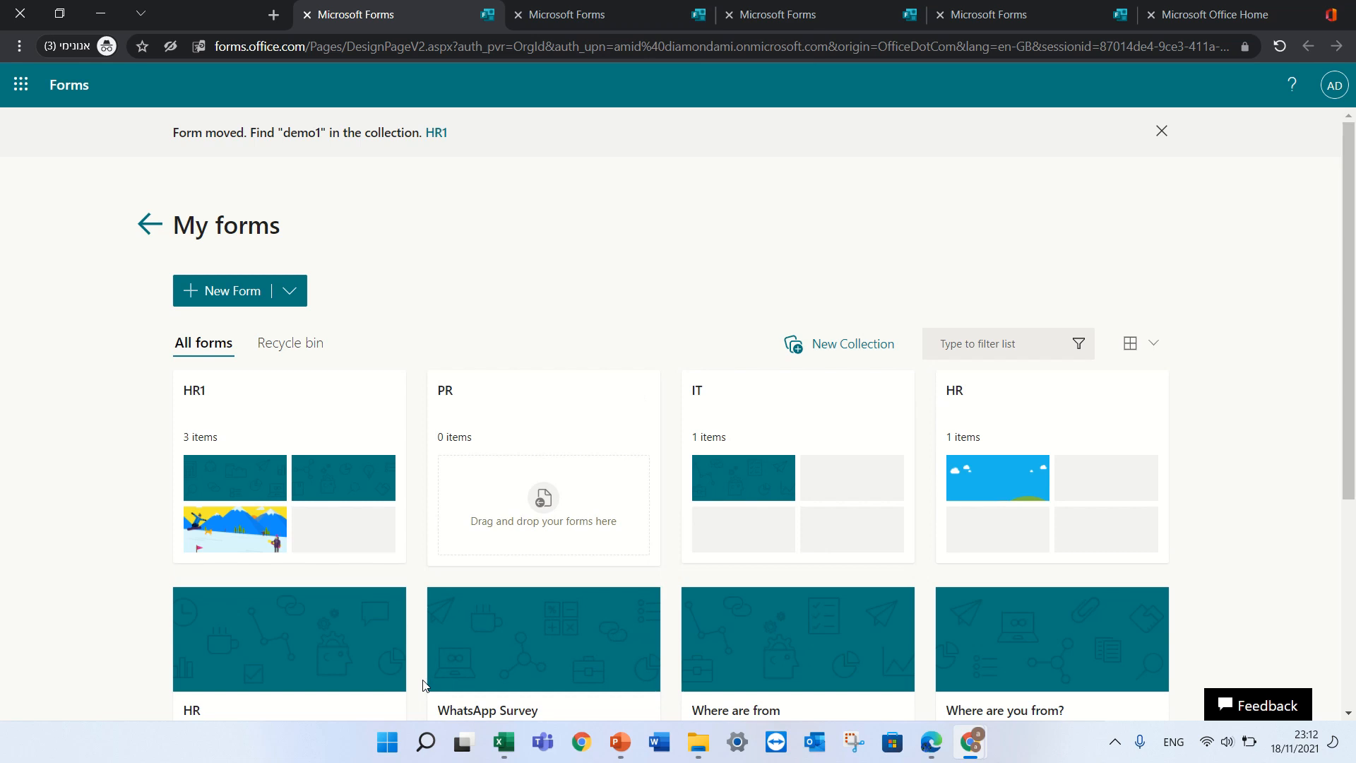
mouse_move(444, 468)
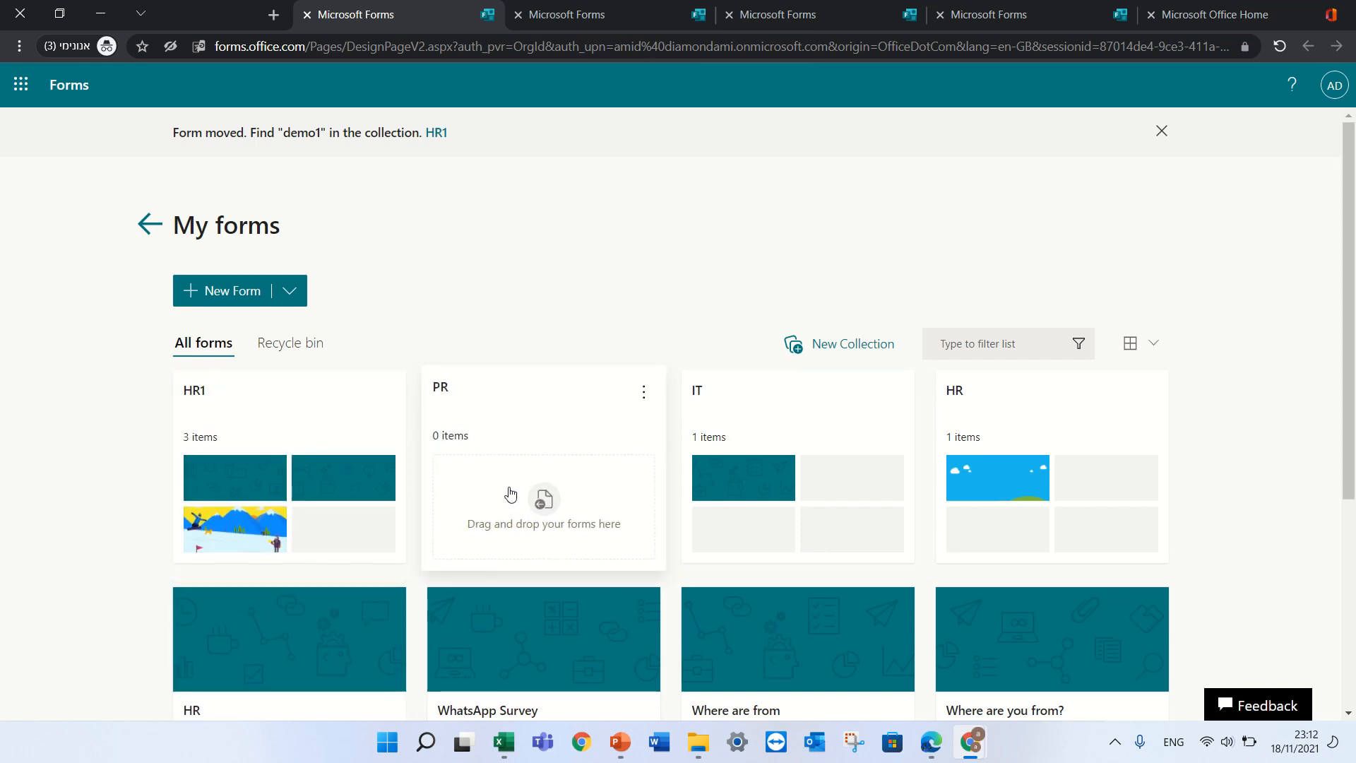
left_click(1160, 130)
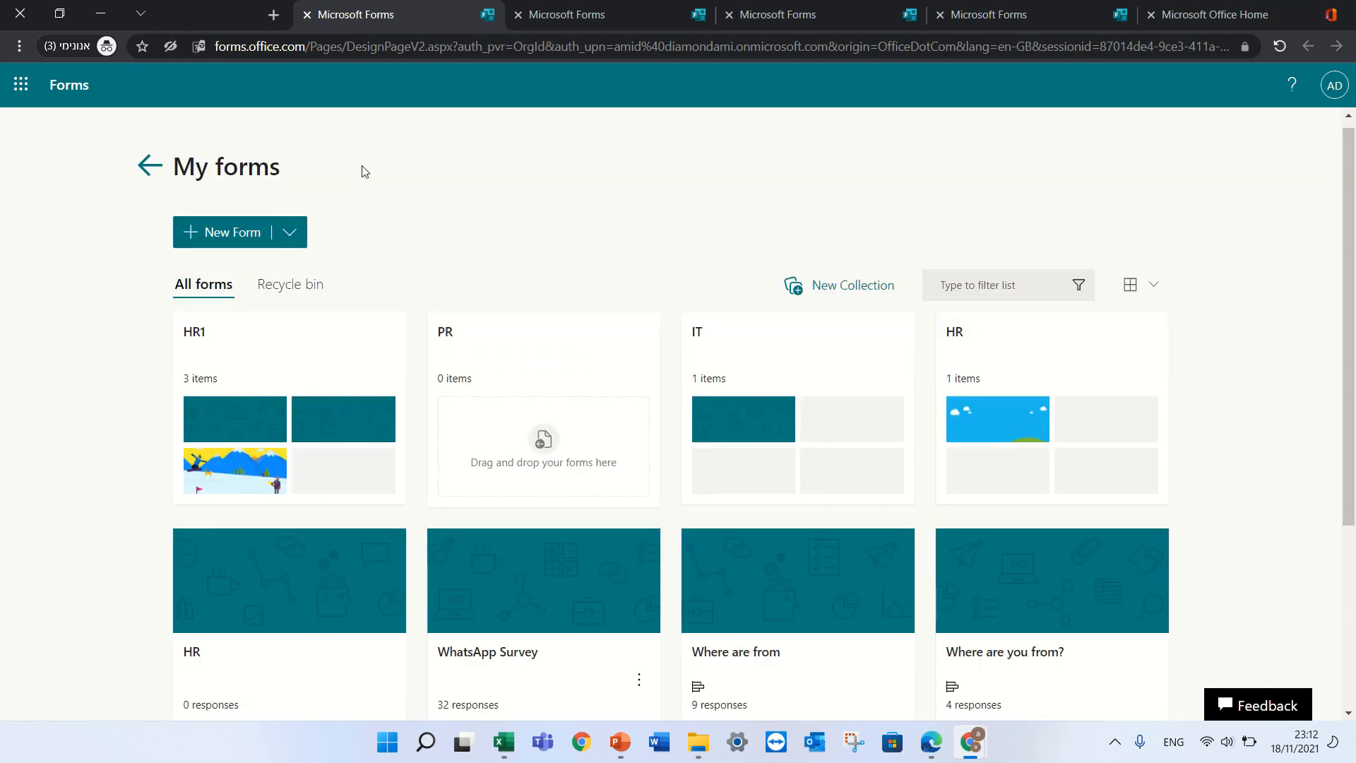
mouse_move(746, 381)
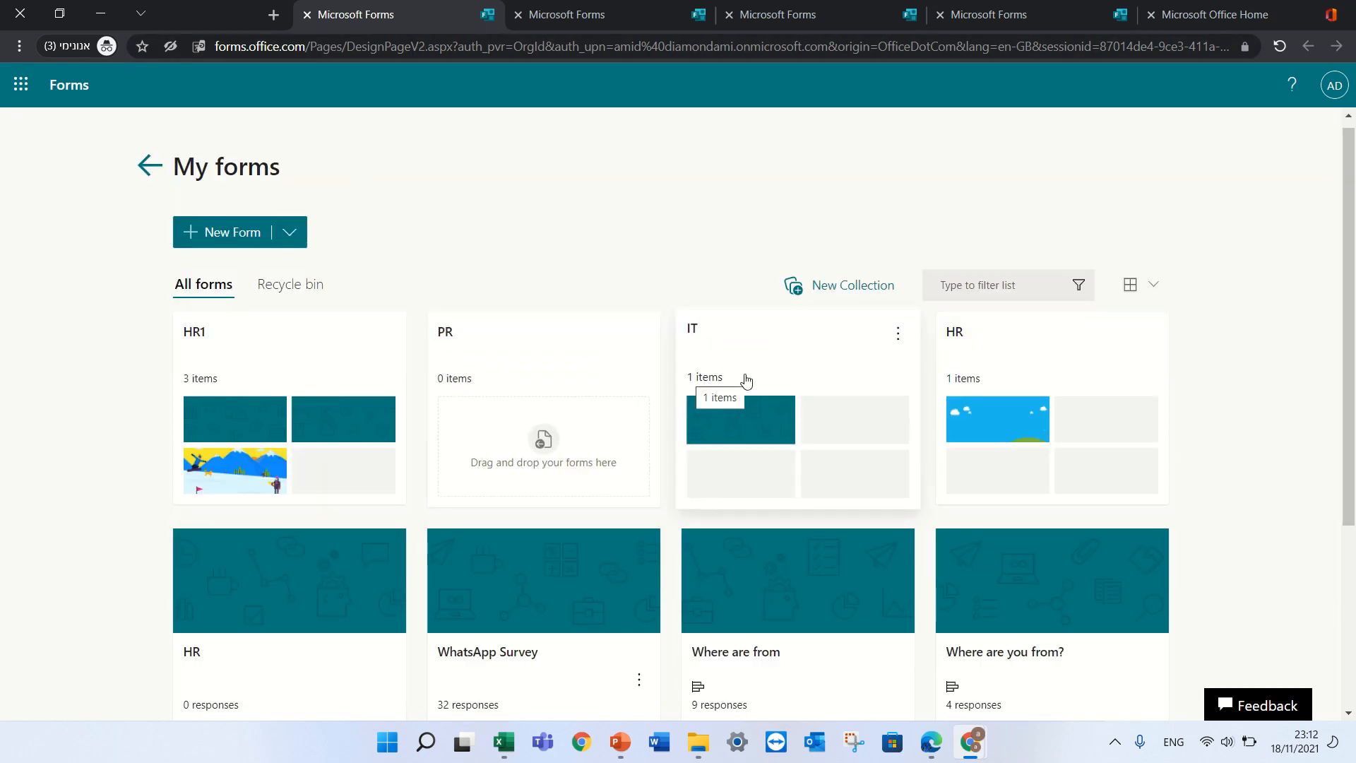
mouse_move(545, 200)
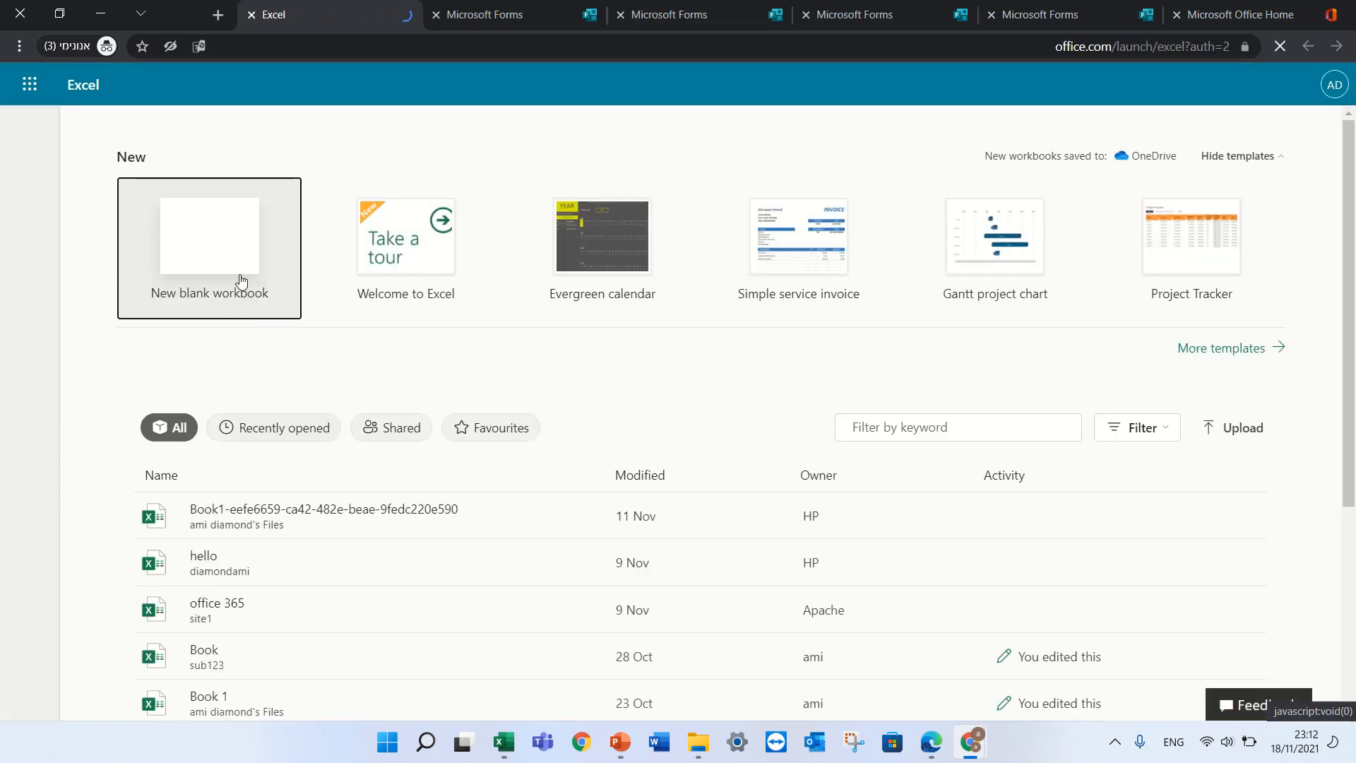
- Create a blank workbook and insert a new form from it via Forms > New Form
left_click(208, 235)
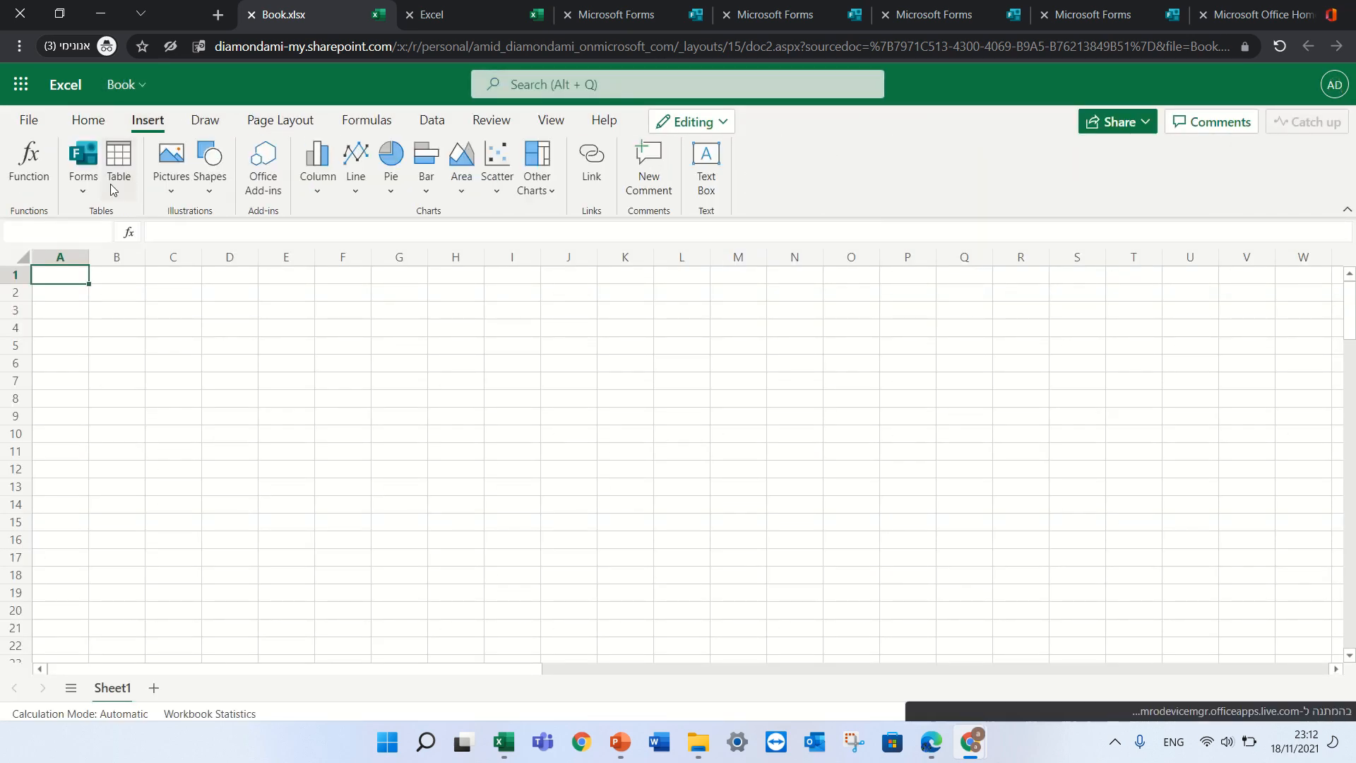
left_click(83, 165)
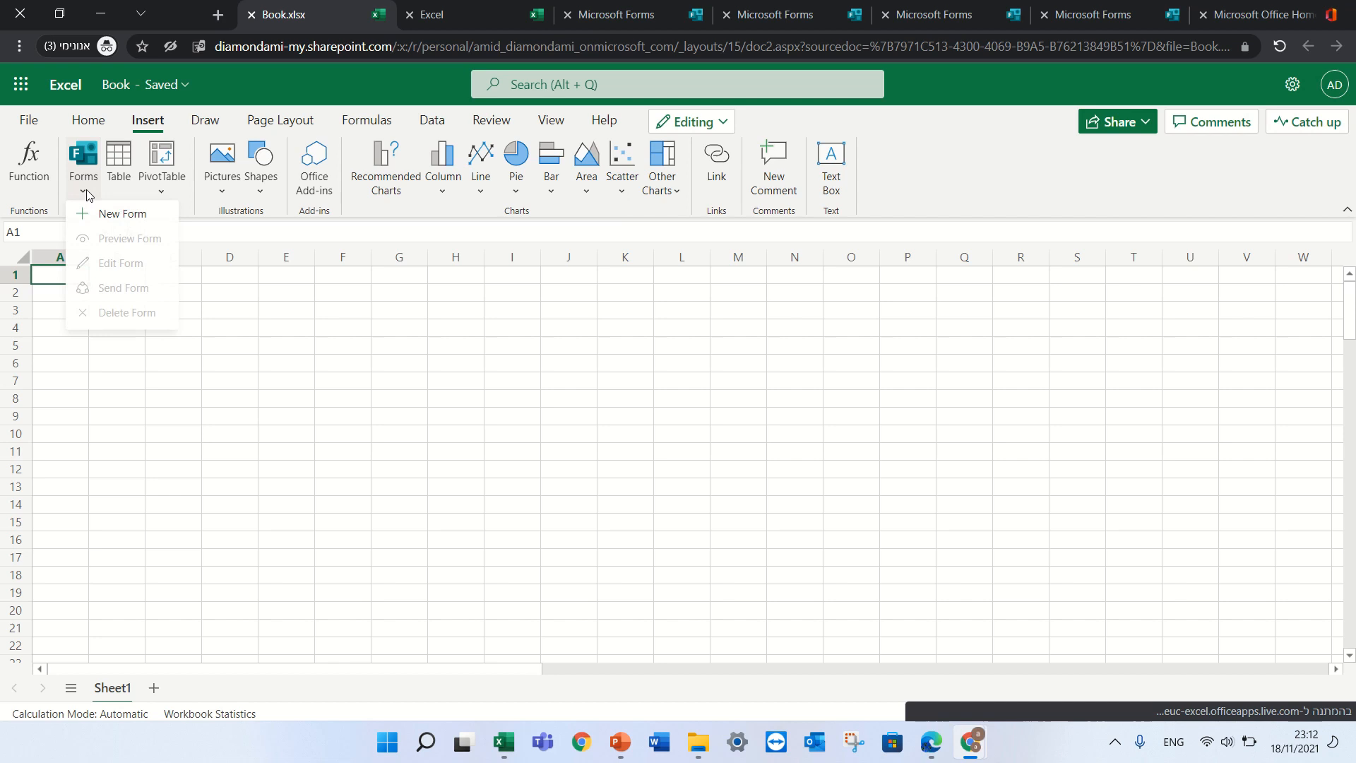
left_click(122, 213)
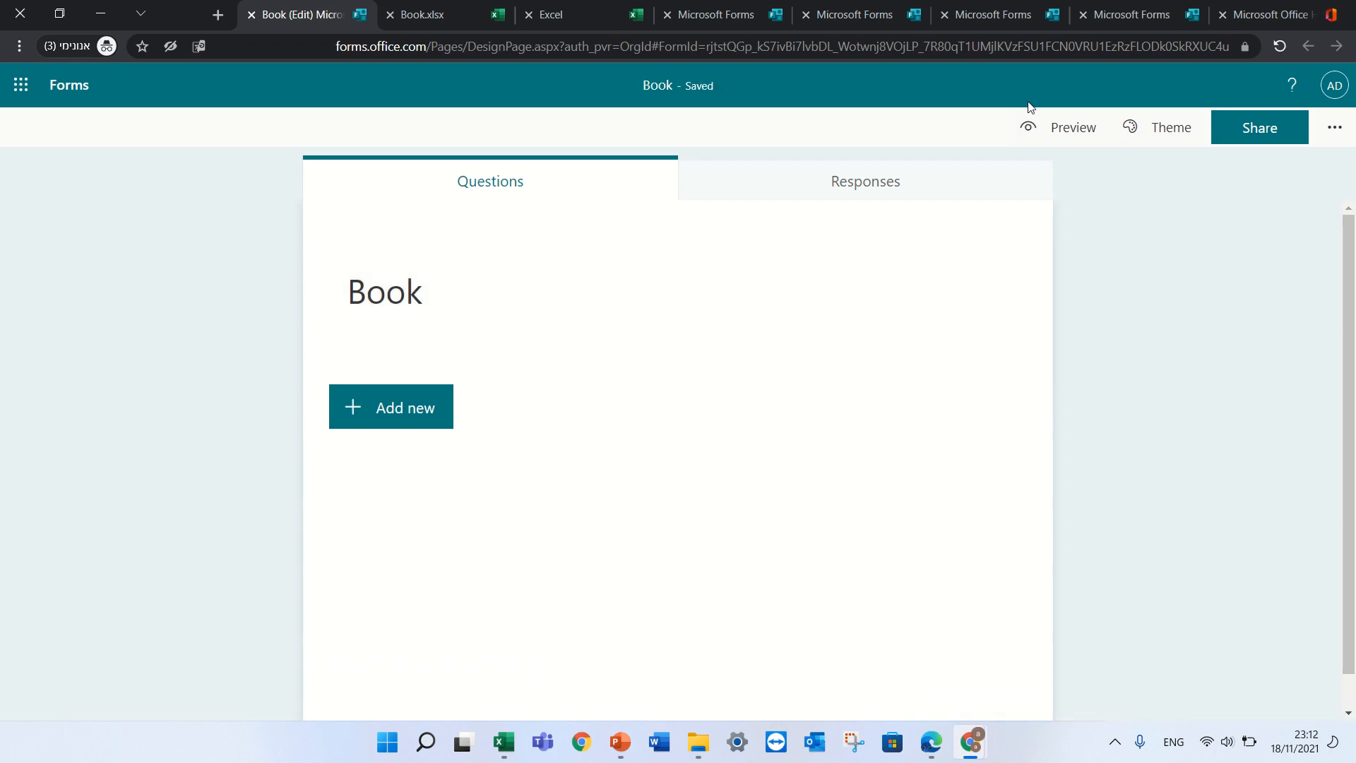
- Open Book's settings, toggling Anyone can respond back to organisation-only
left_click(1334, 127)
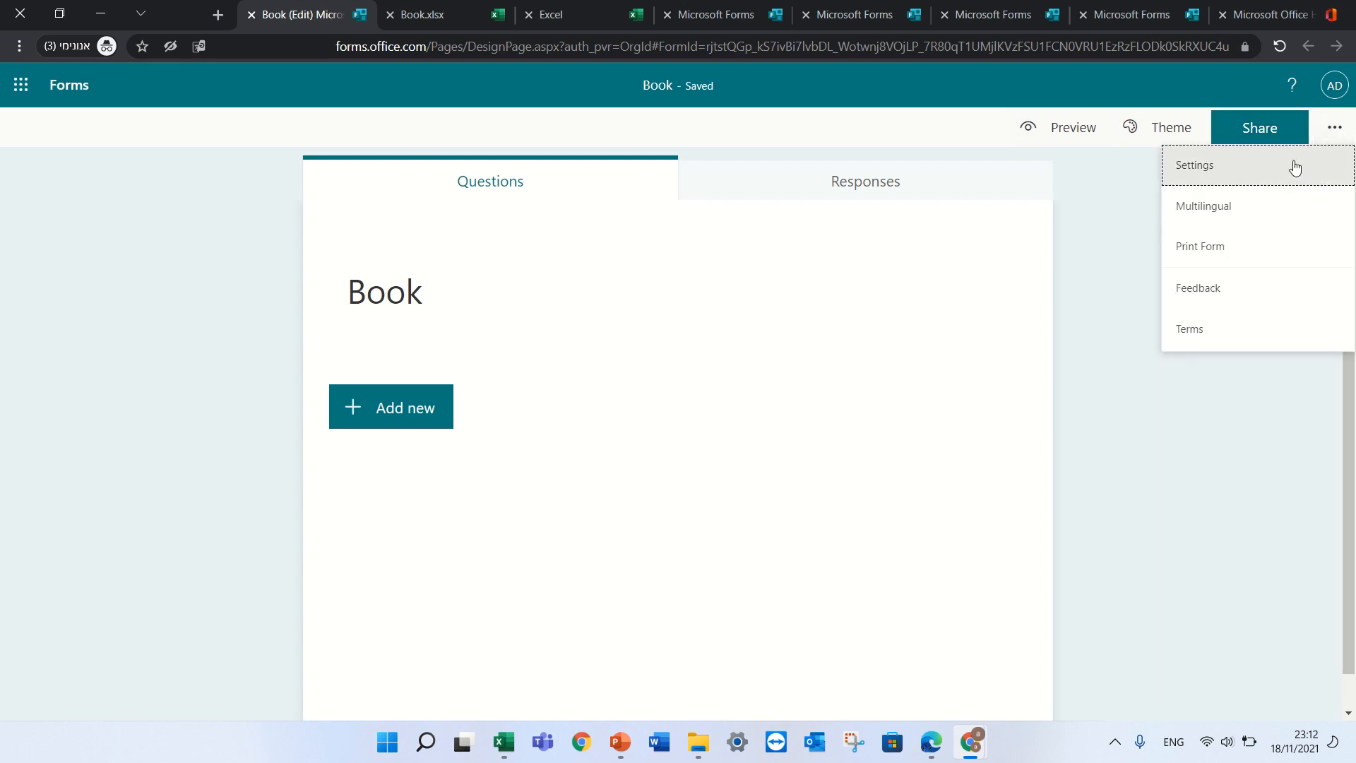
left_click(1194, 166)
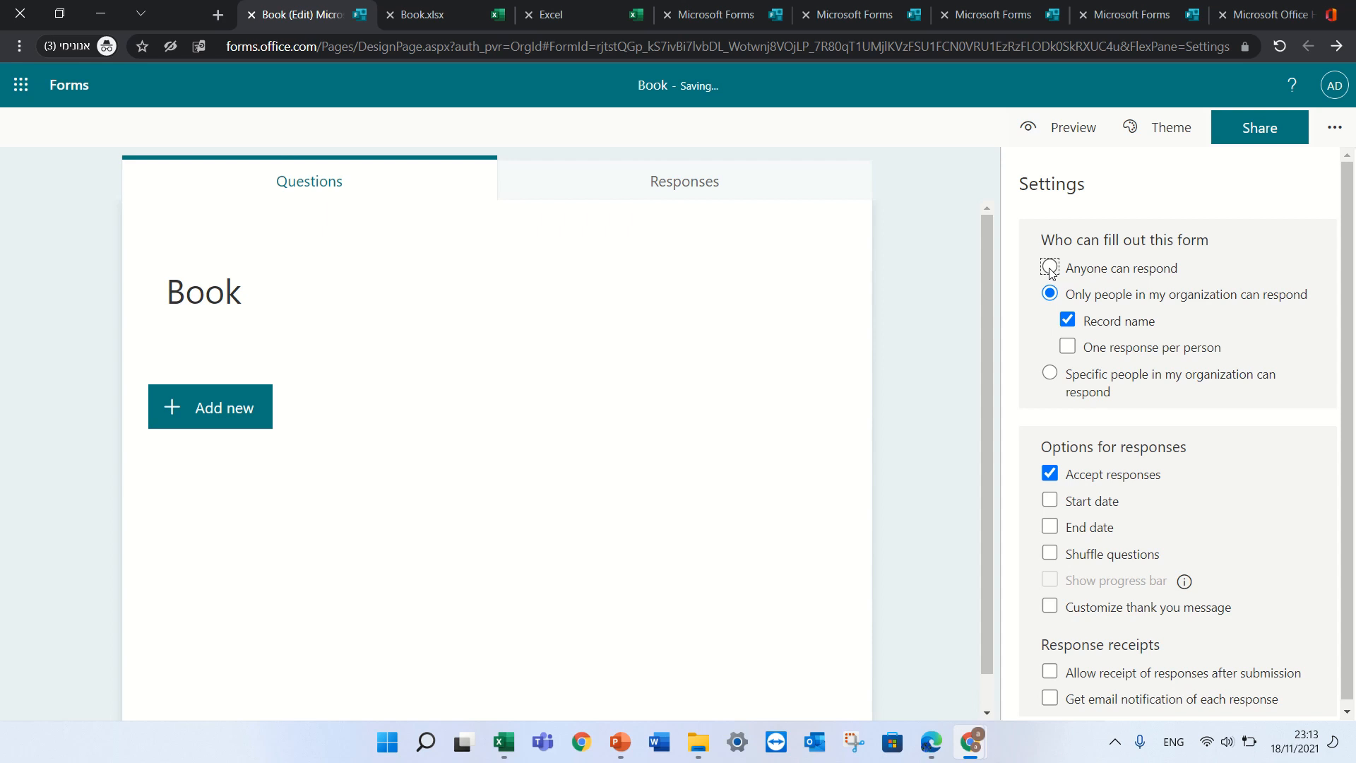
left_click(1049, 268)
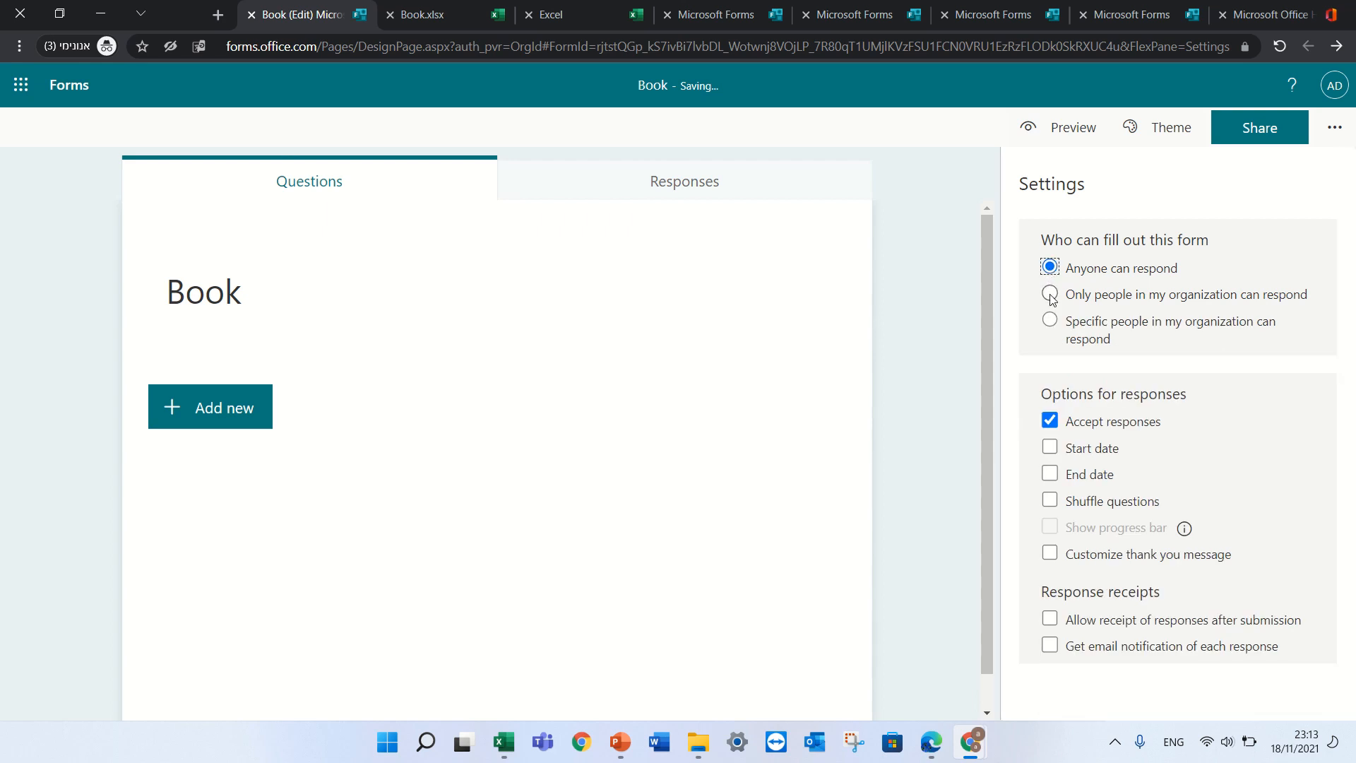
left_click(1050, 294)
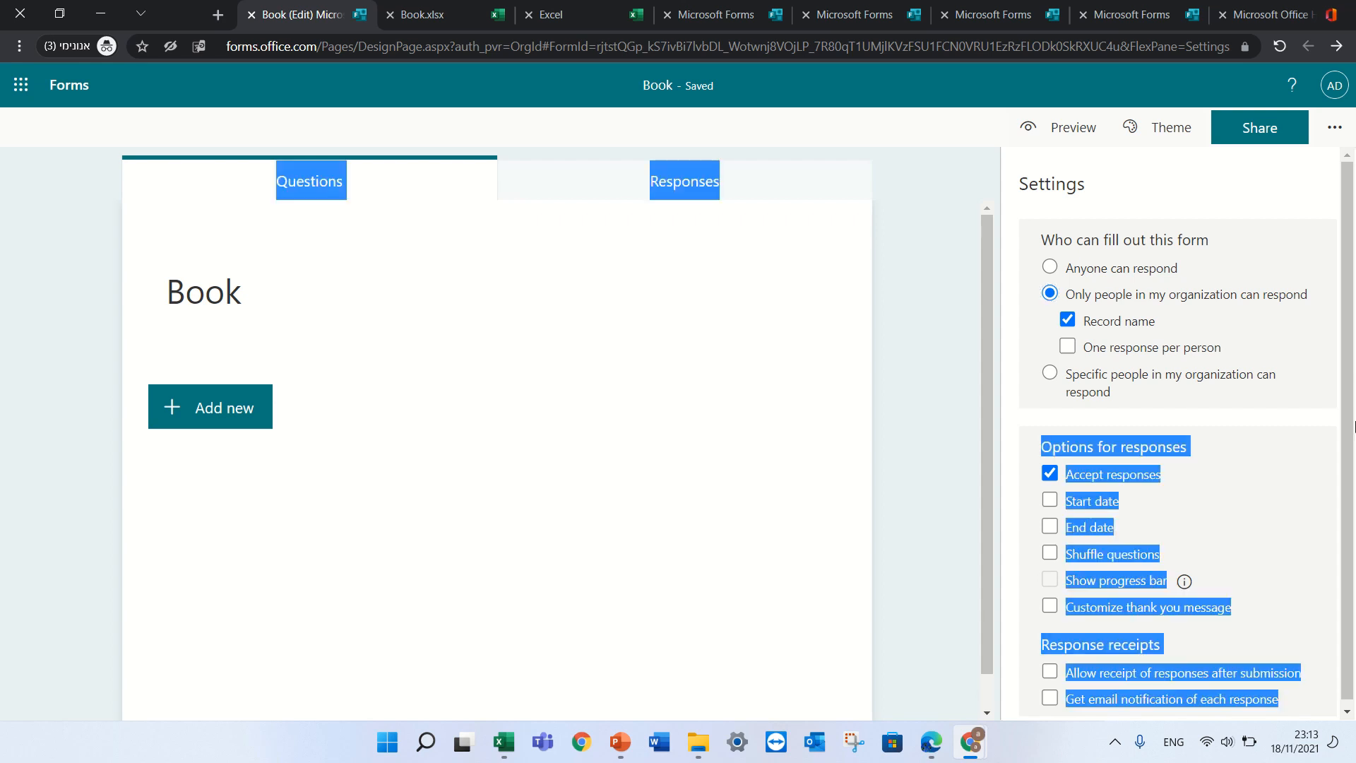
left_click(1333, 127)
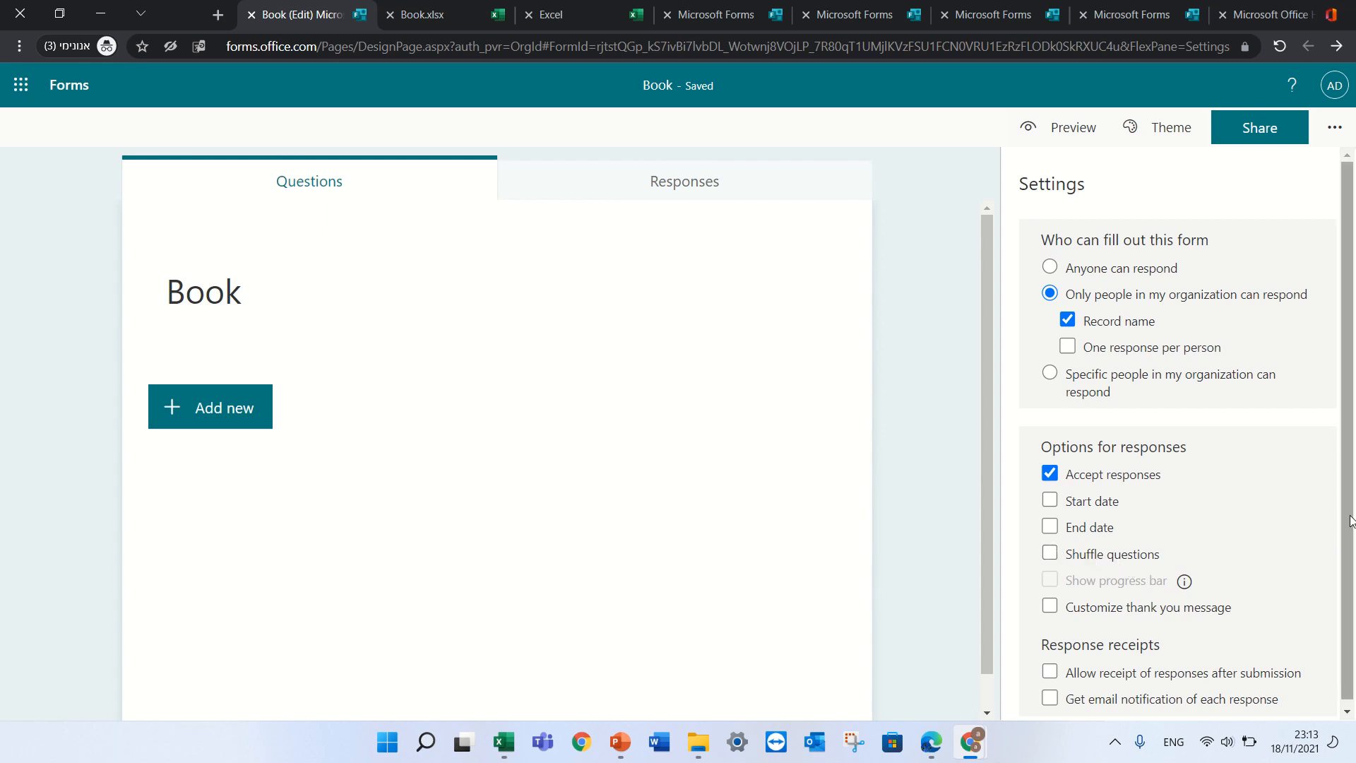
mouse_move(1045, 594)
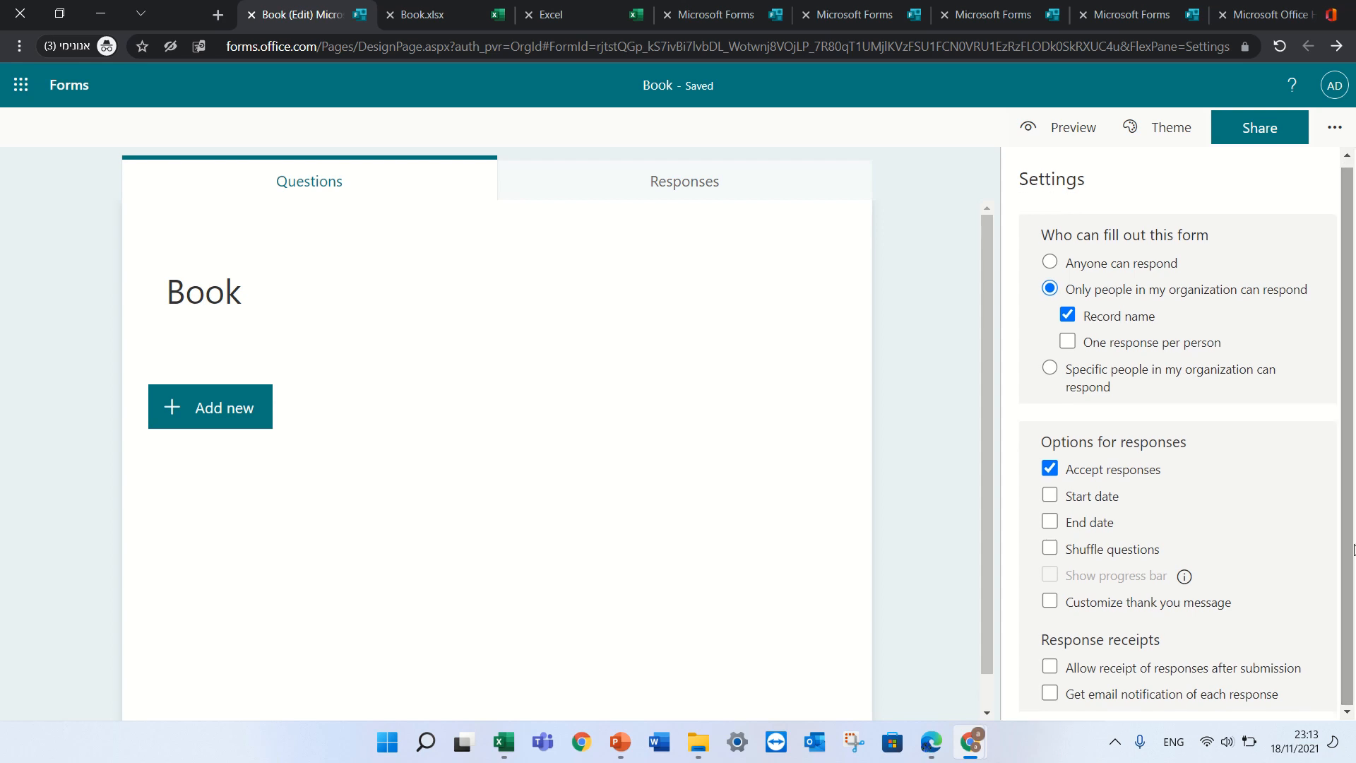
- Turn the custom thank-you message on, then back off
left_click(1049, 600)
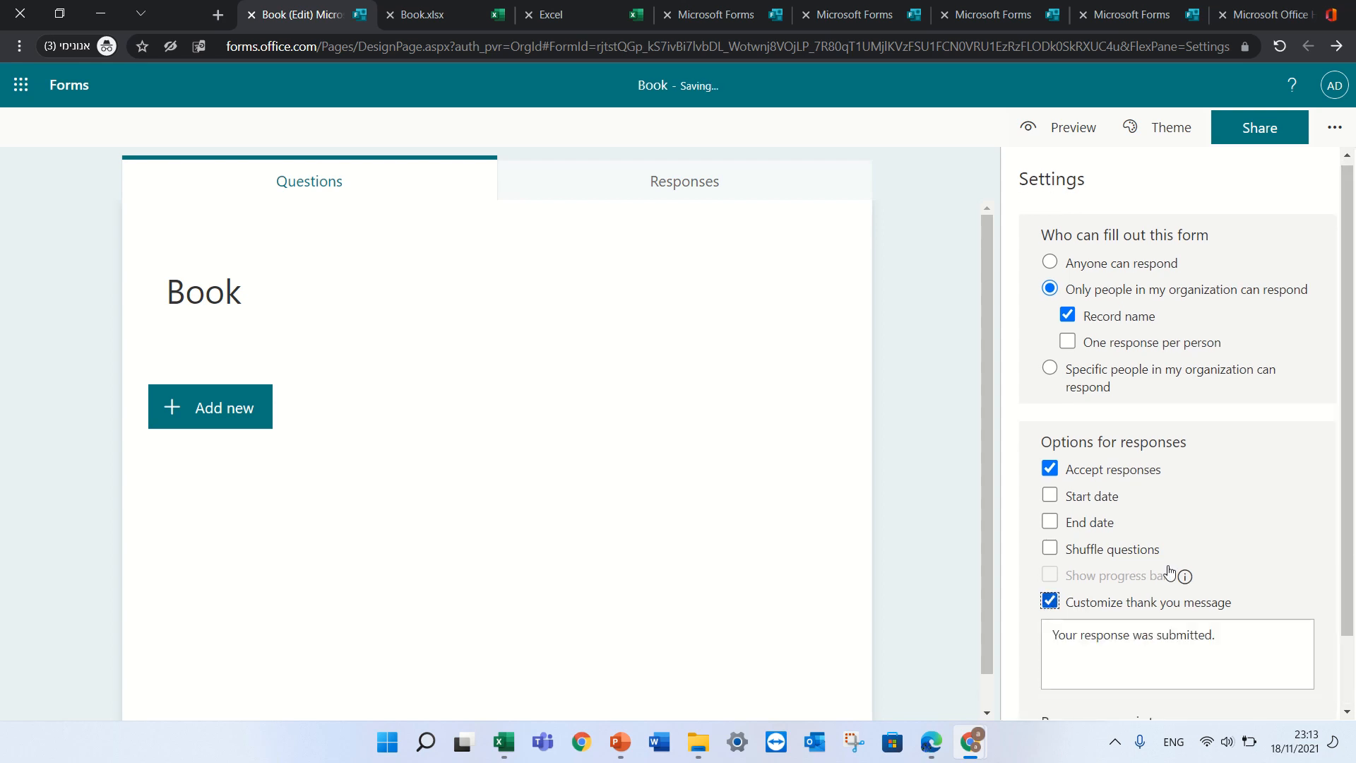
scroll("down", 3)
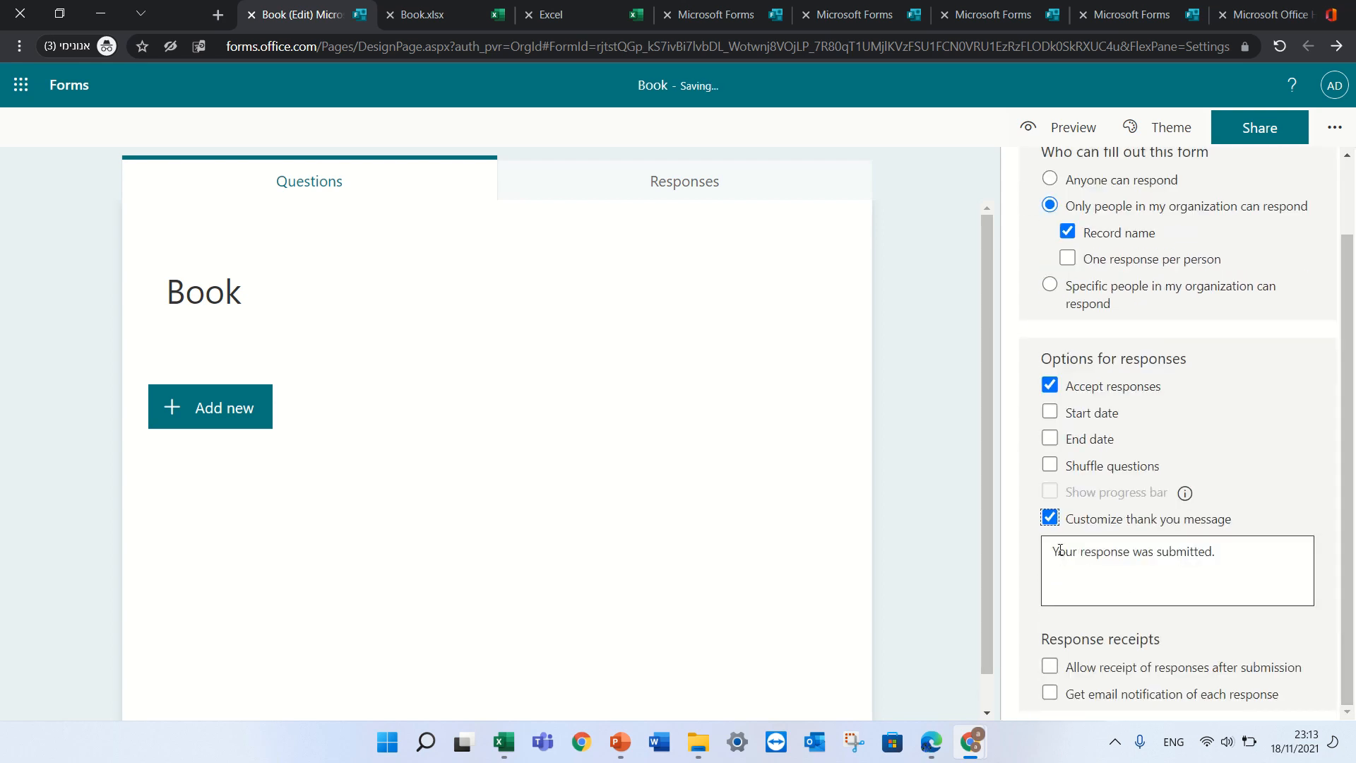
left_click(1048, 517)
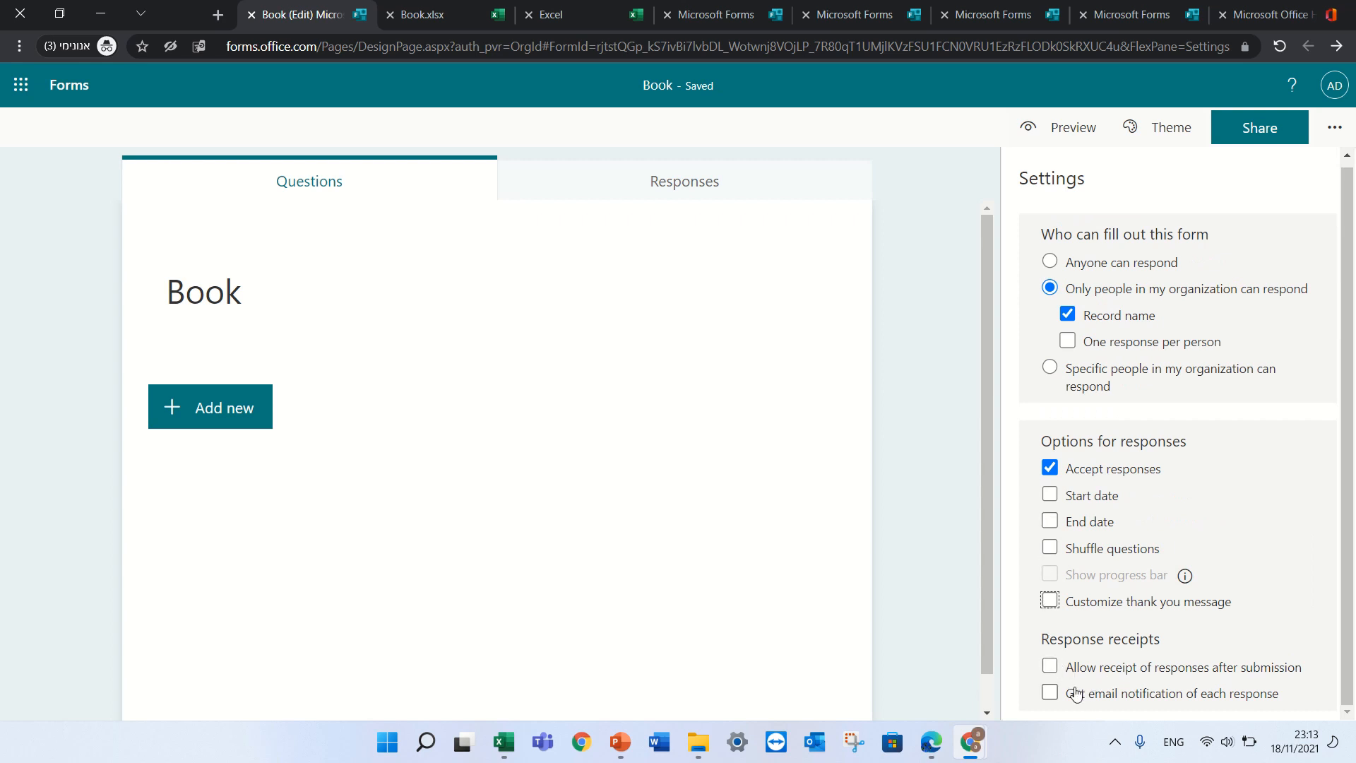
mouse_move(1206, 683)
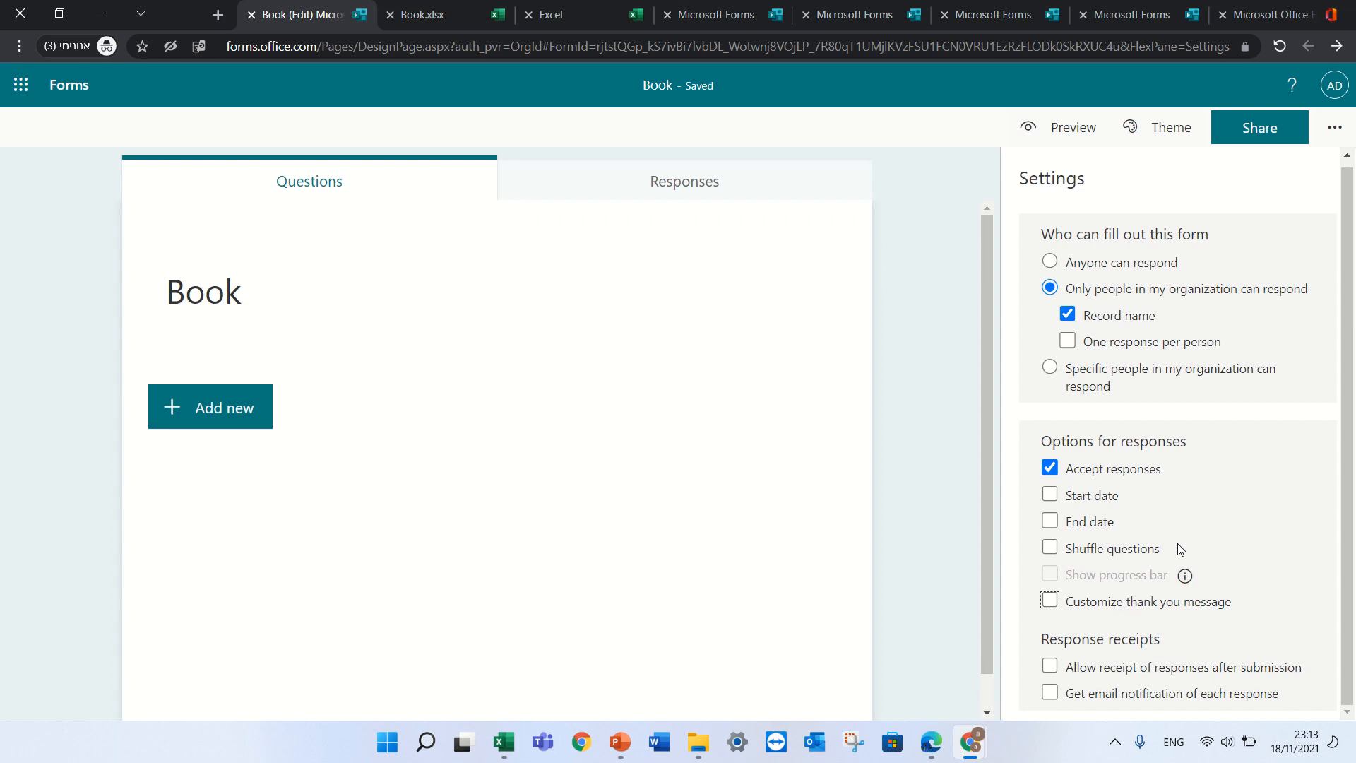
mouse_move(1179, 553)
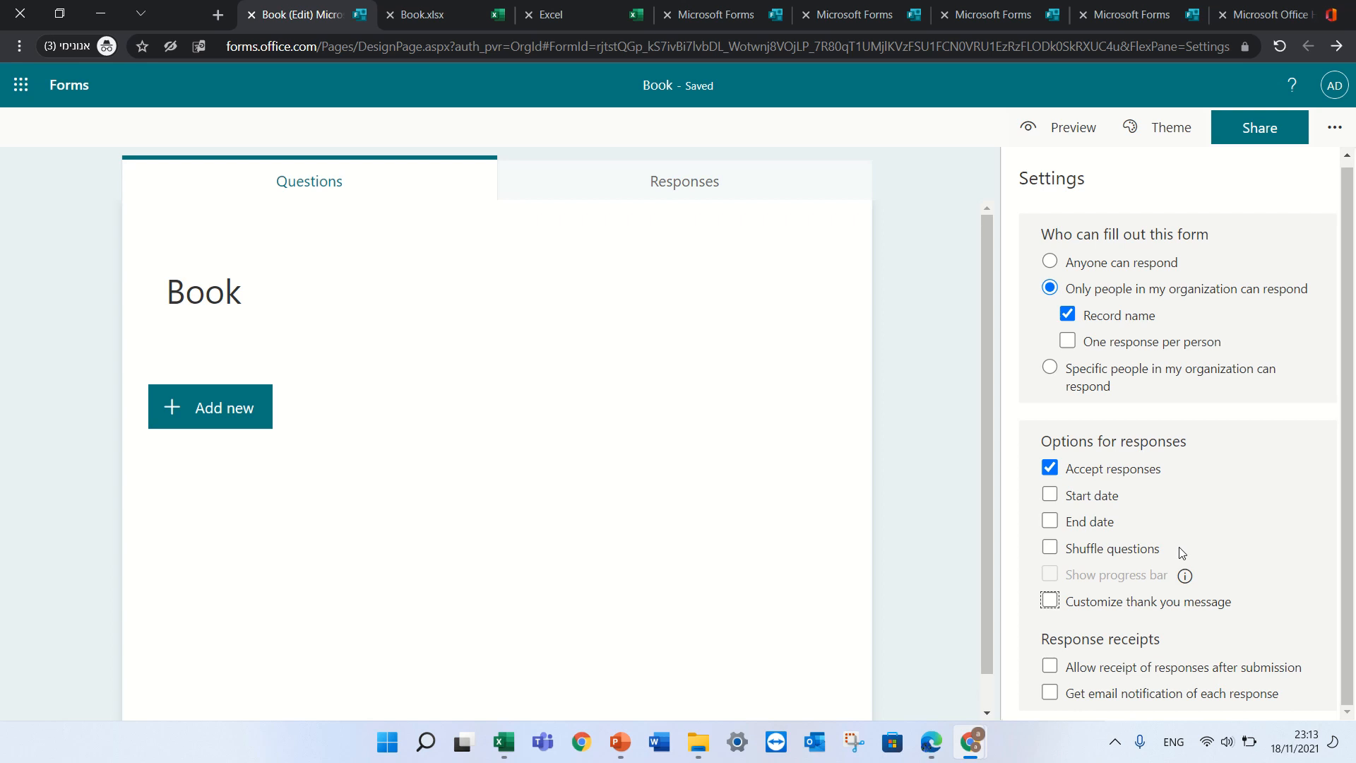